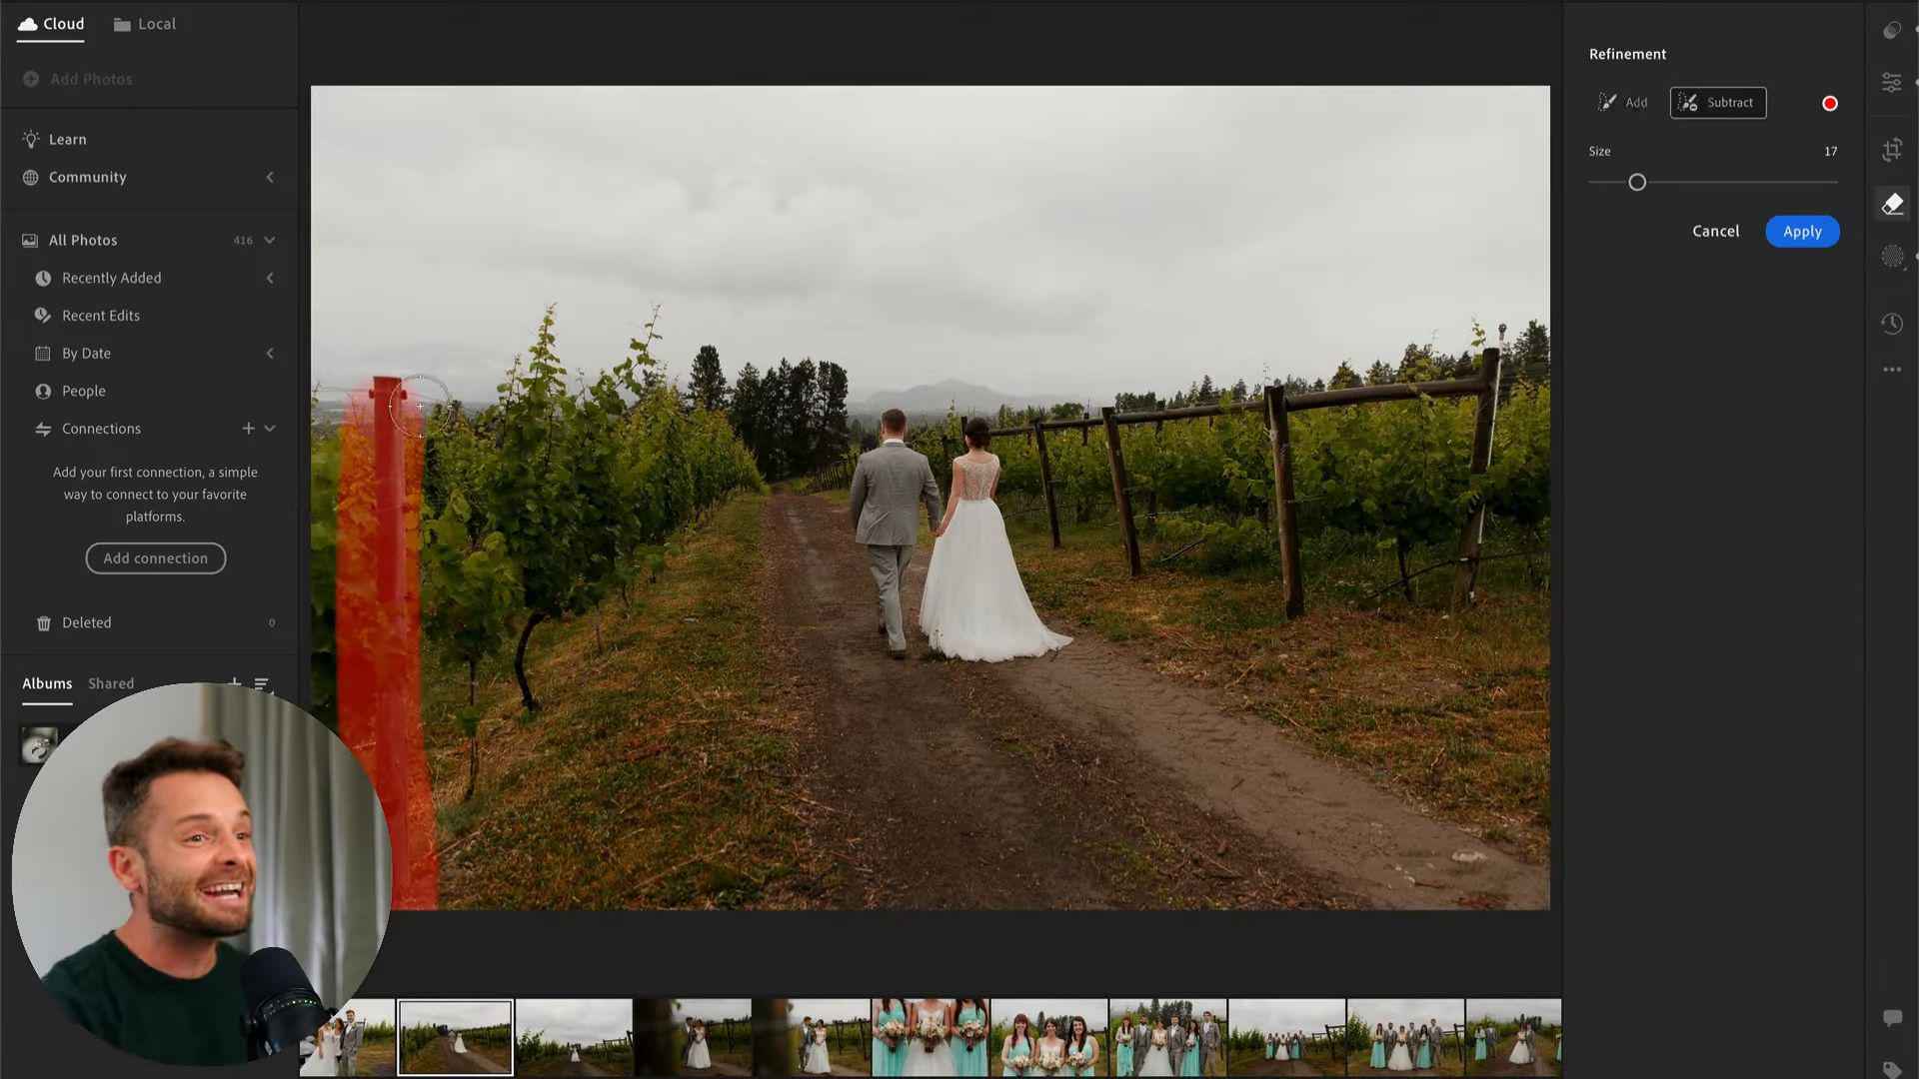
- Show the May 2024 What's New overview featuring Generative Remove
click(1801, 232)
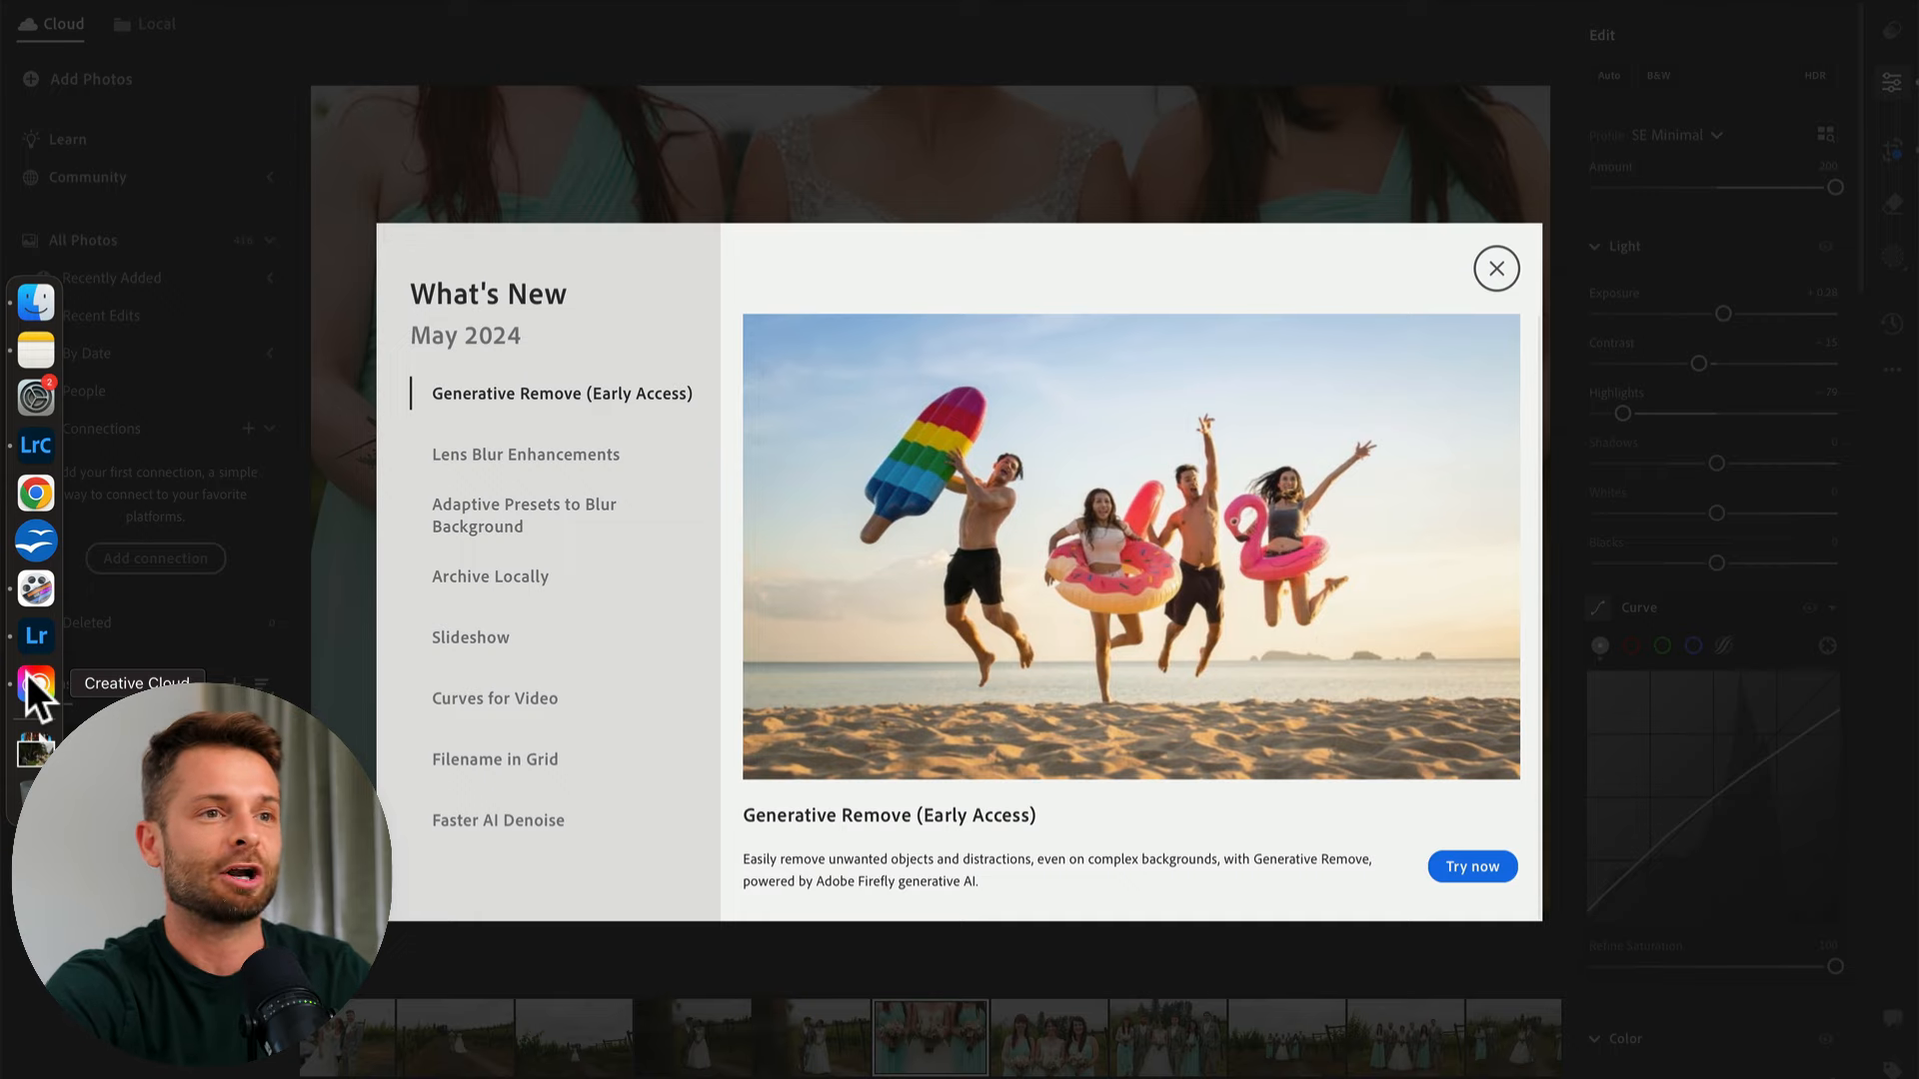
- Search for Creative Cloud and view the two available app updates
text(cloud)
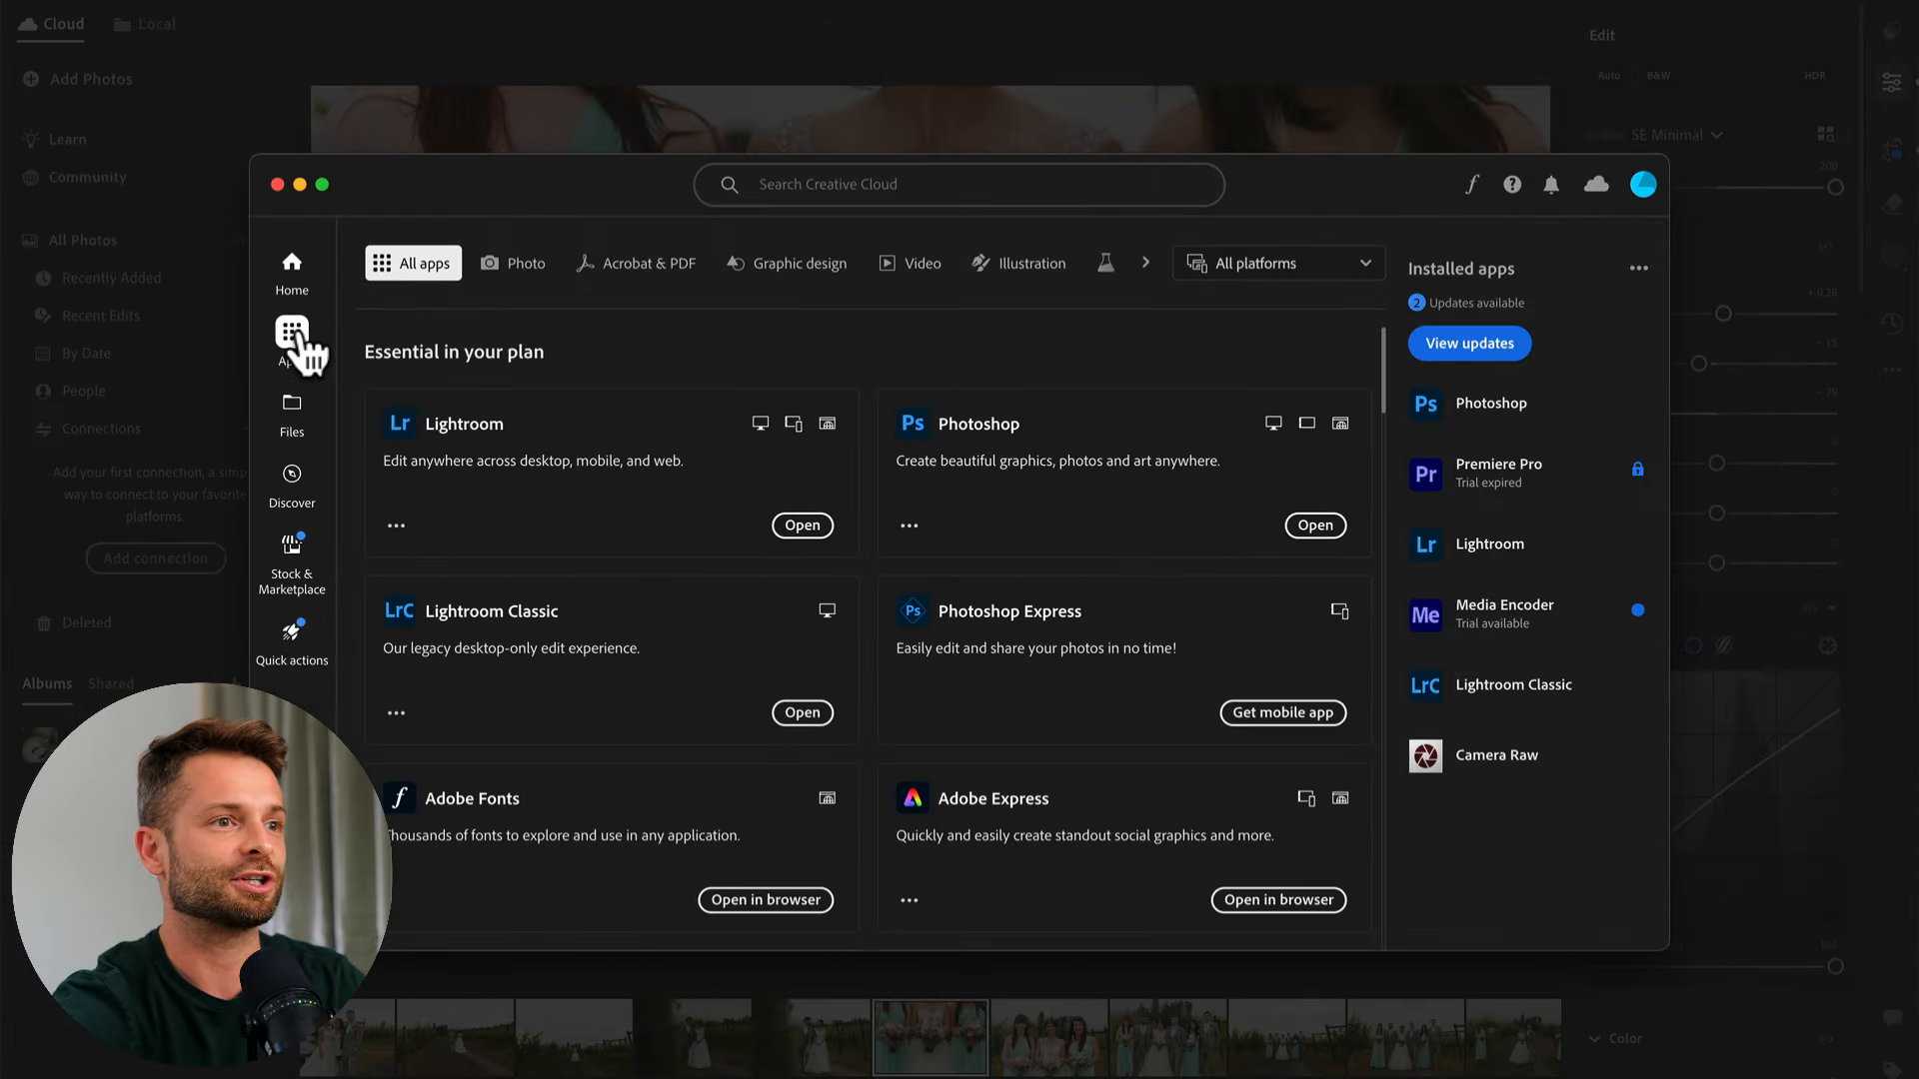
mouse_move(1518, 336)
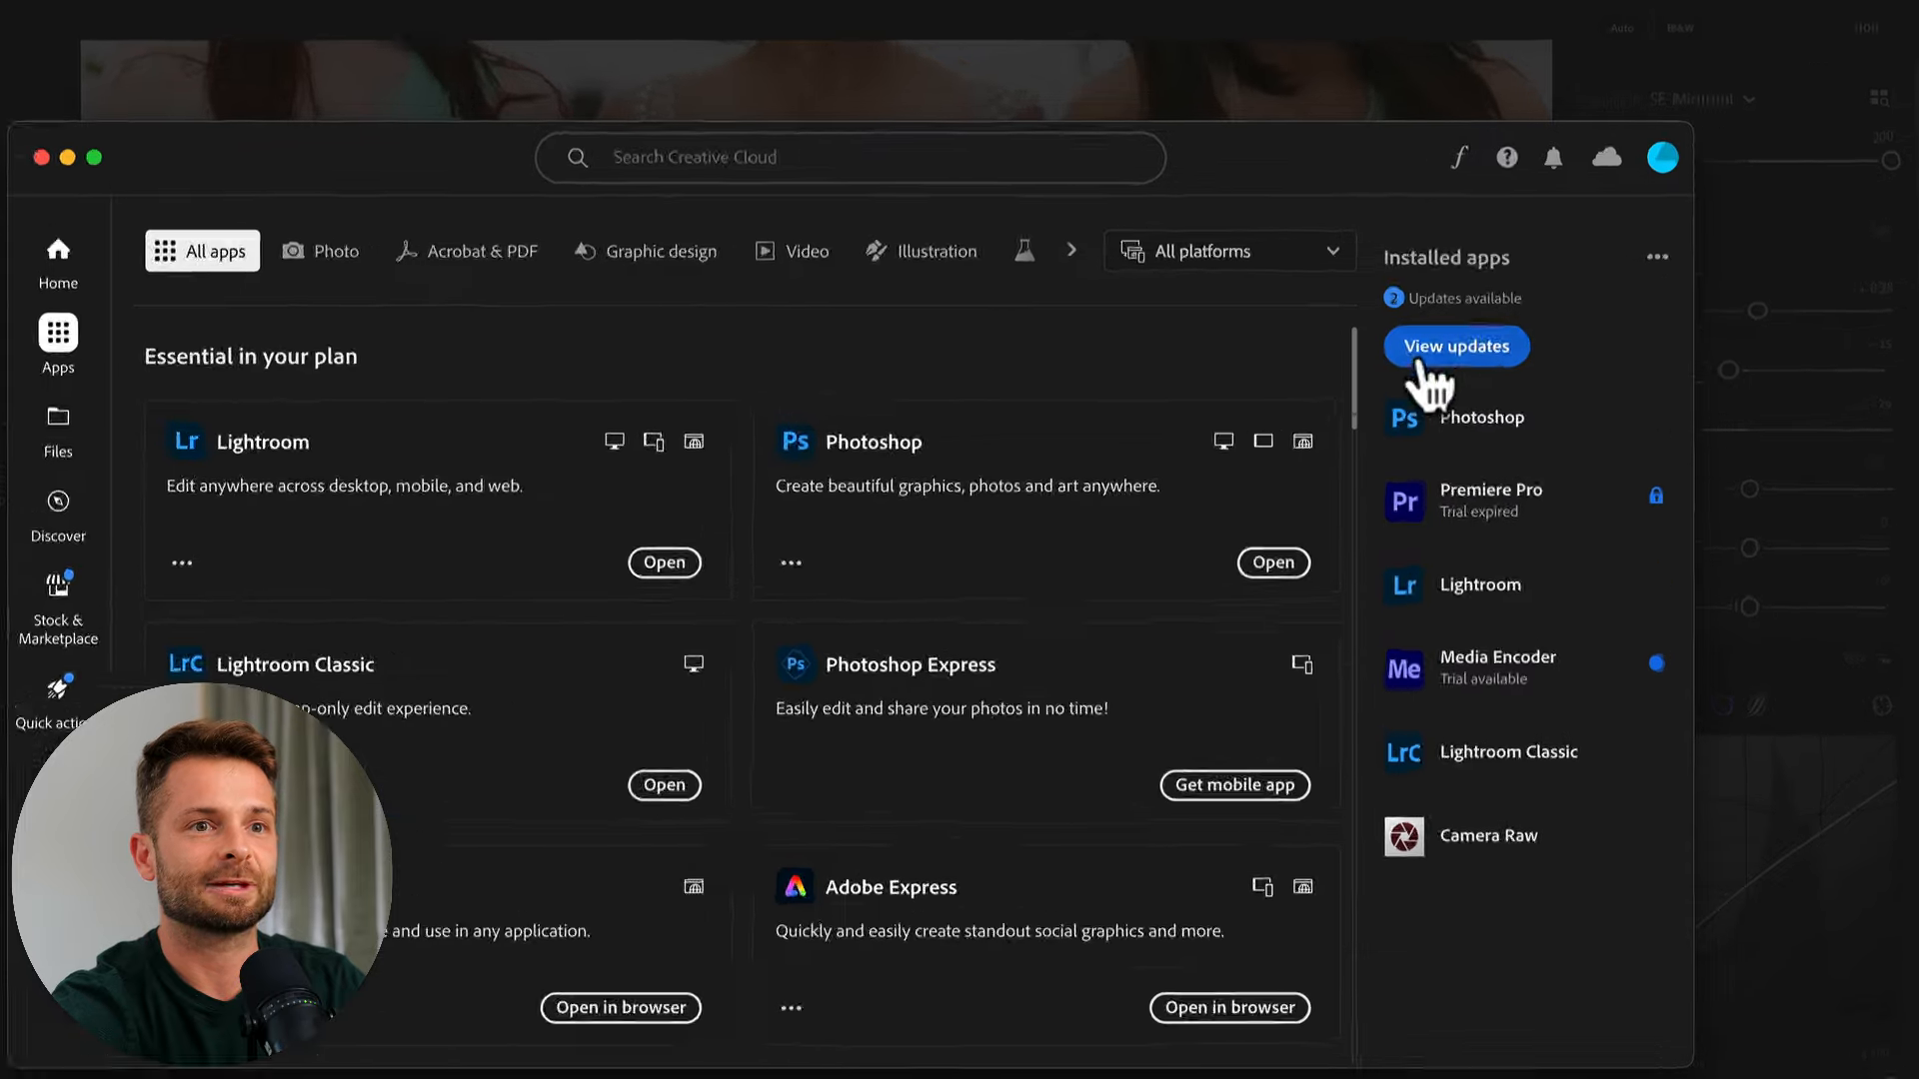
click(1455, 346)
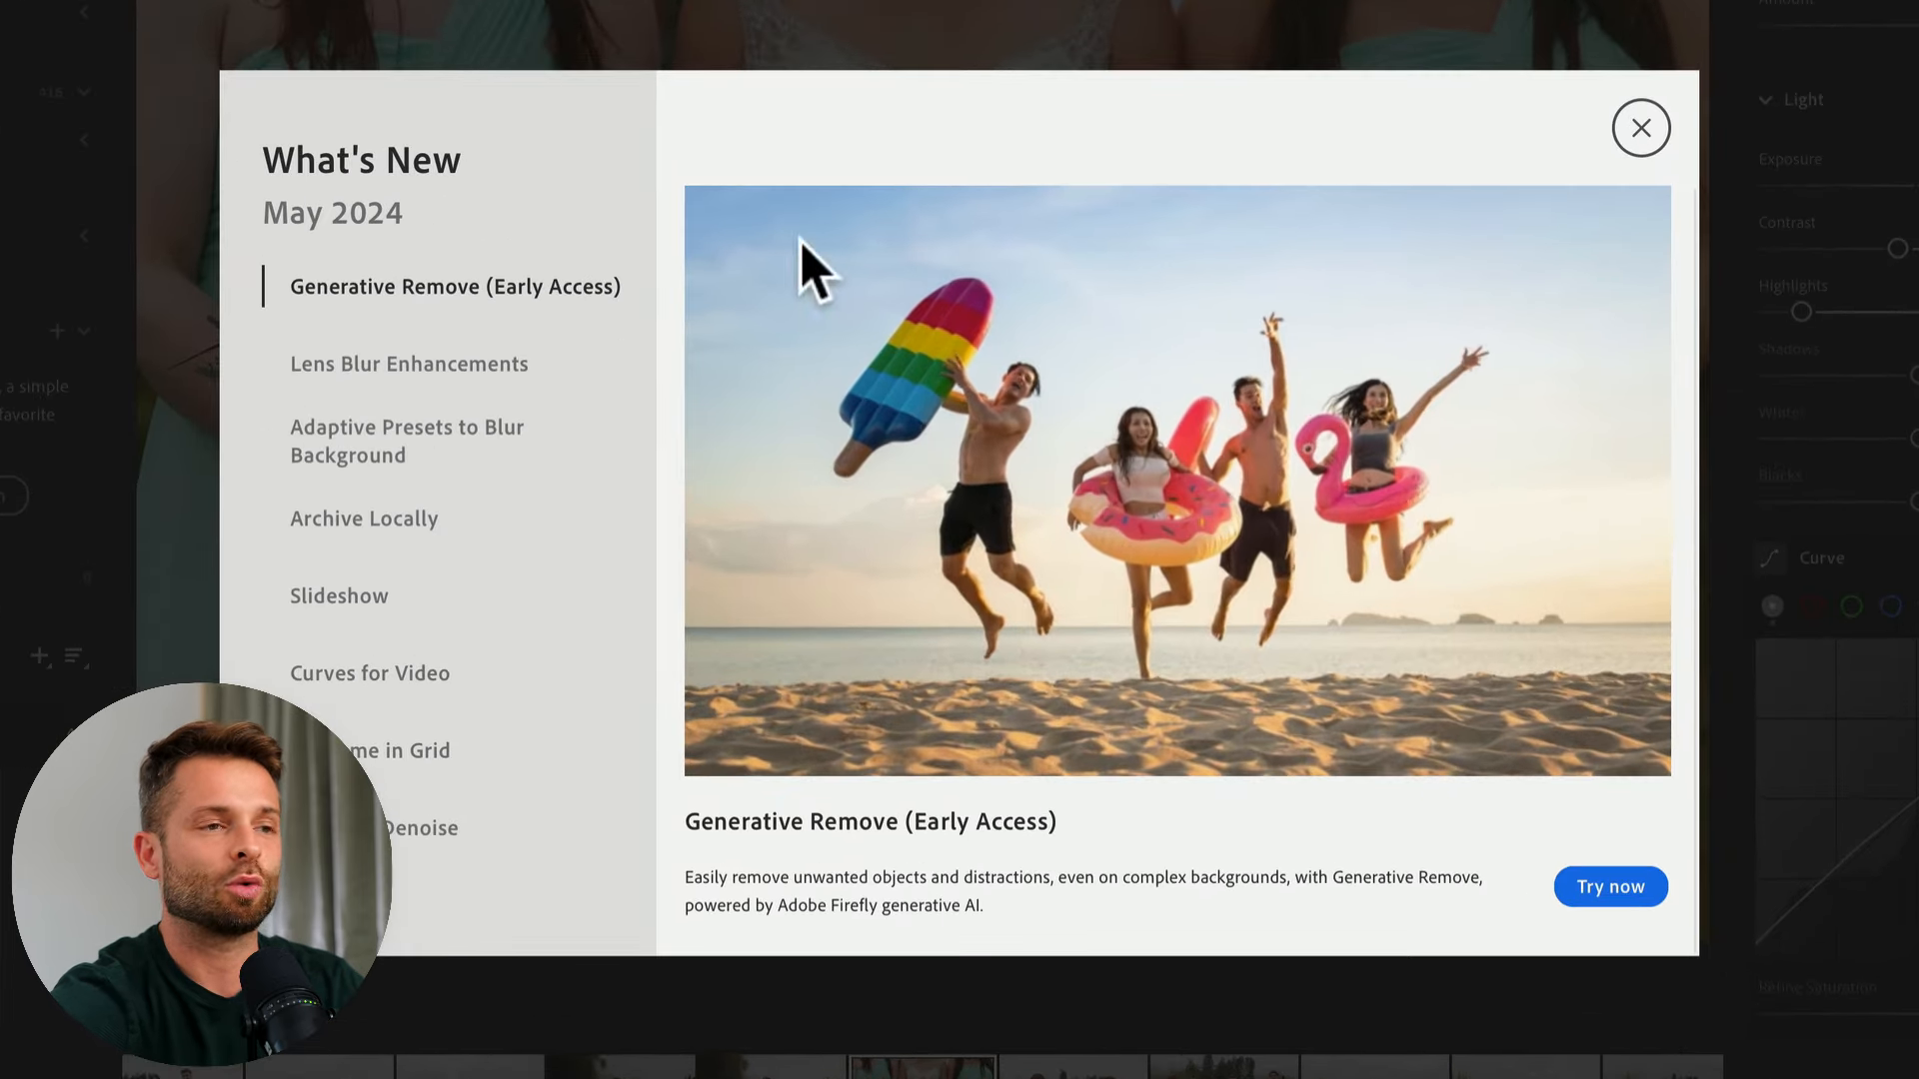
- Browse Archive Locally, Curves for Video, Generative Remove and Lens Blur entries, then dismiss the overview
click(407, 364)
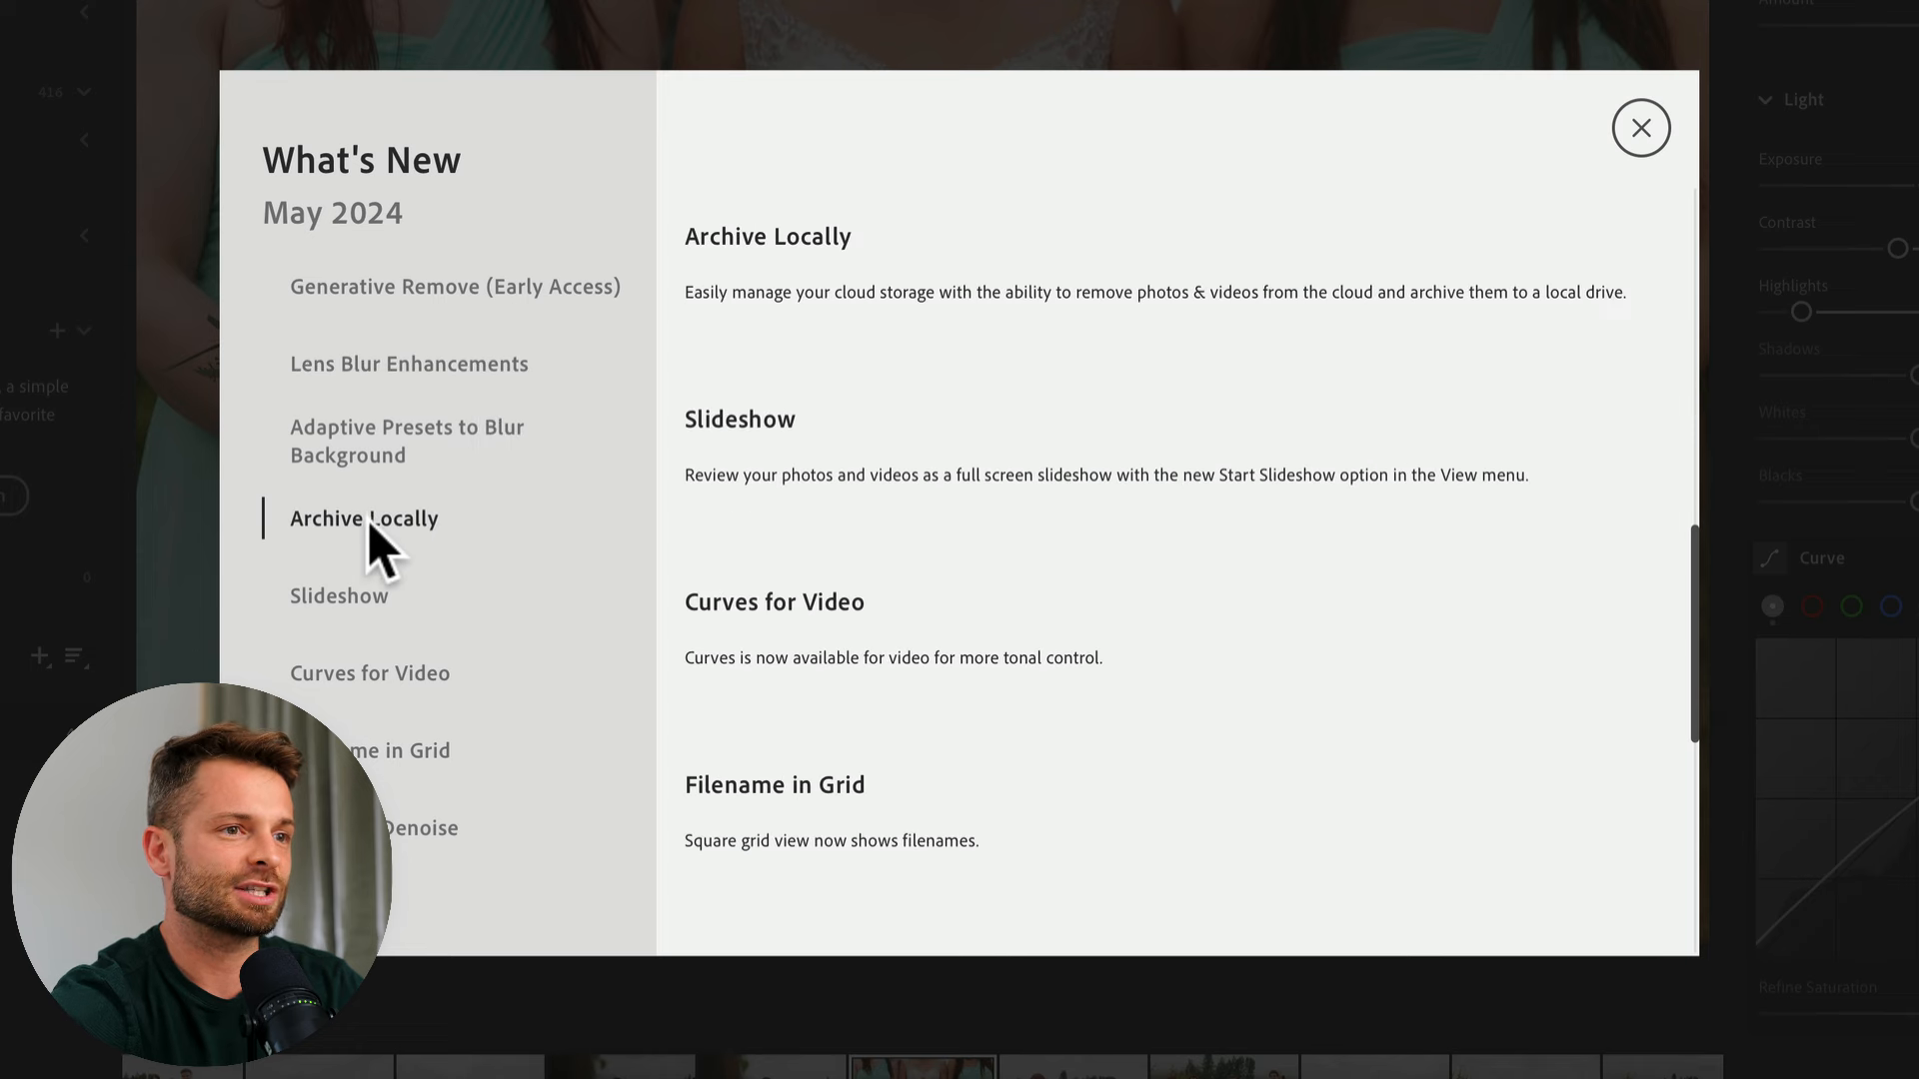
click(369, 672)
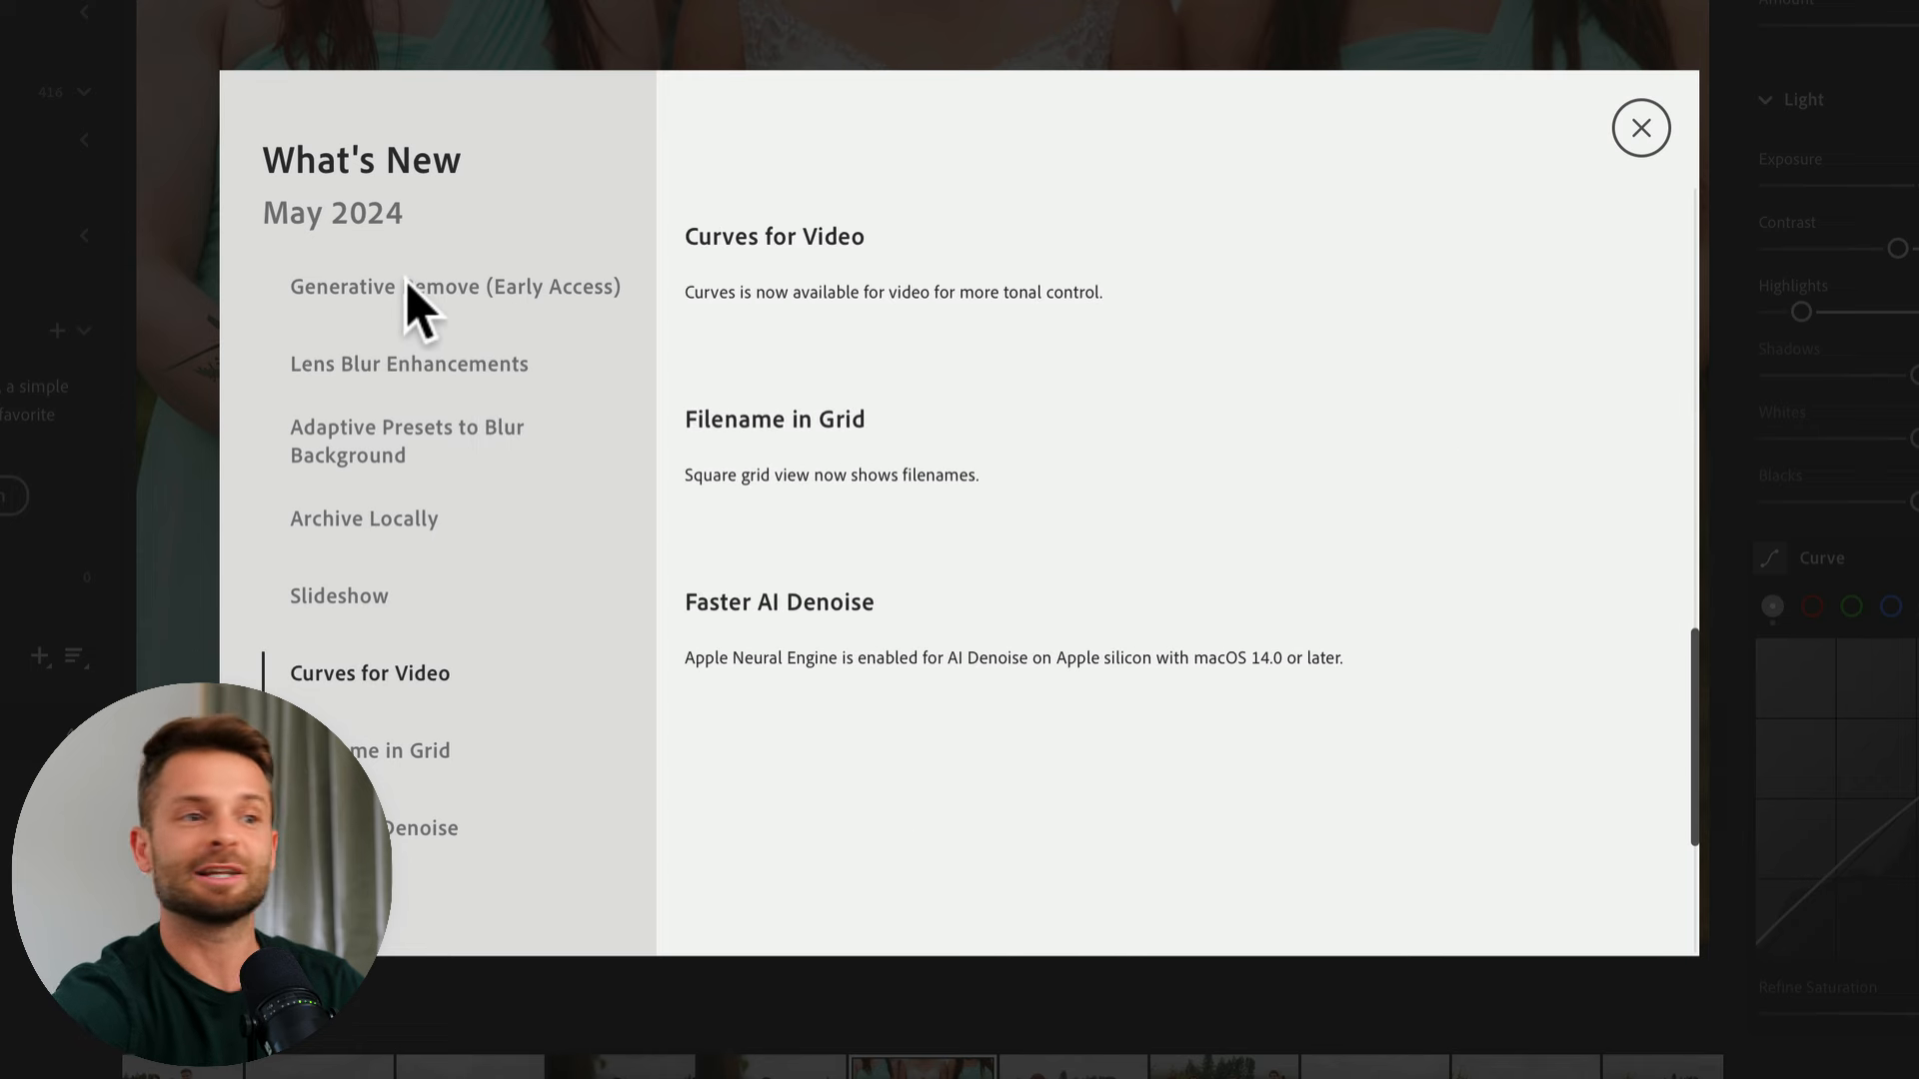
click(454, 286)
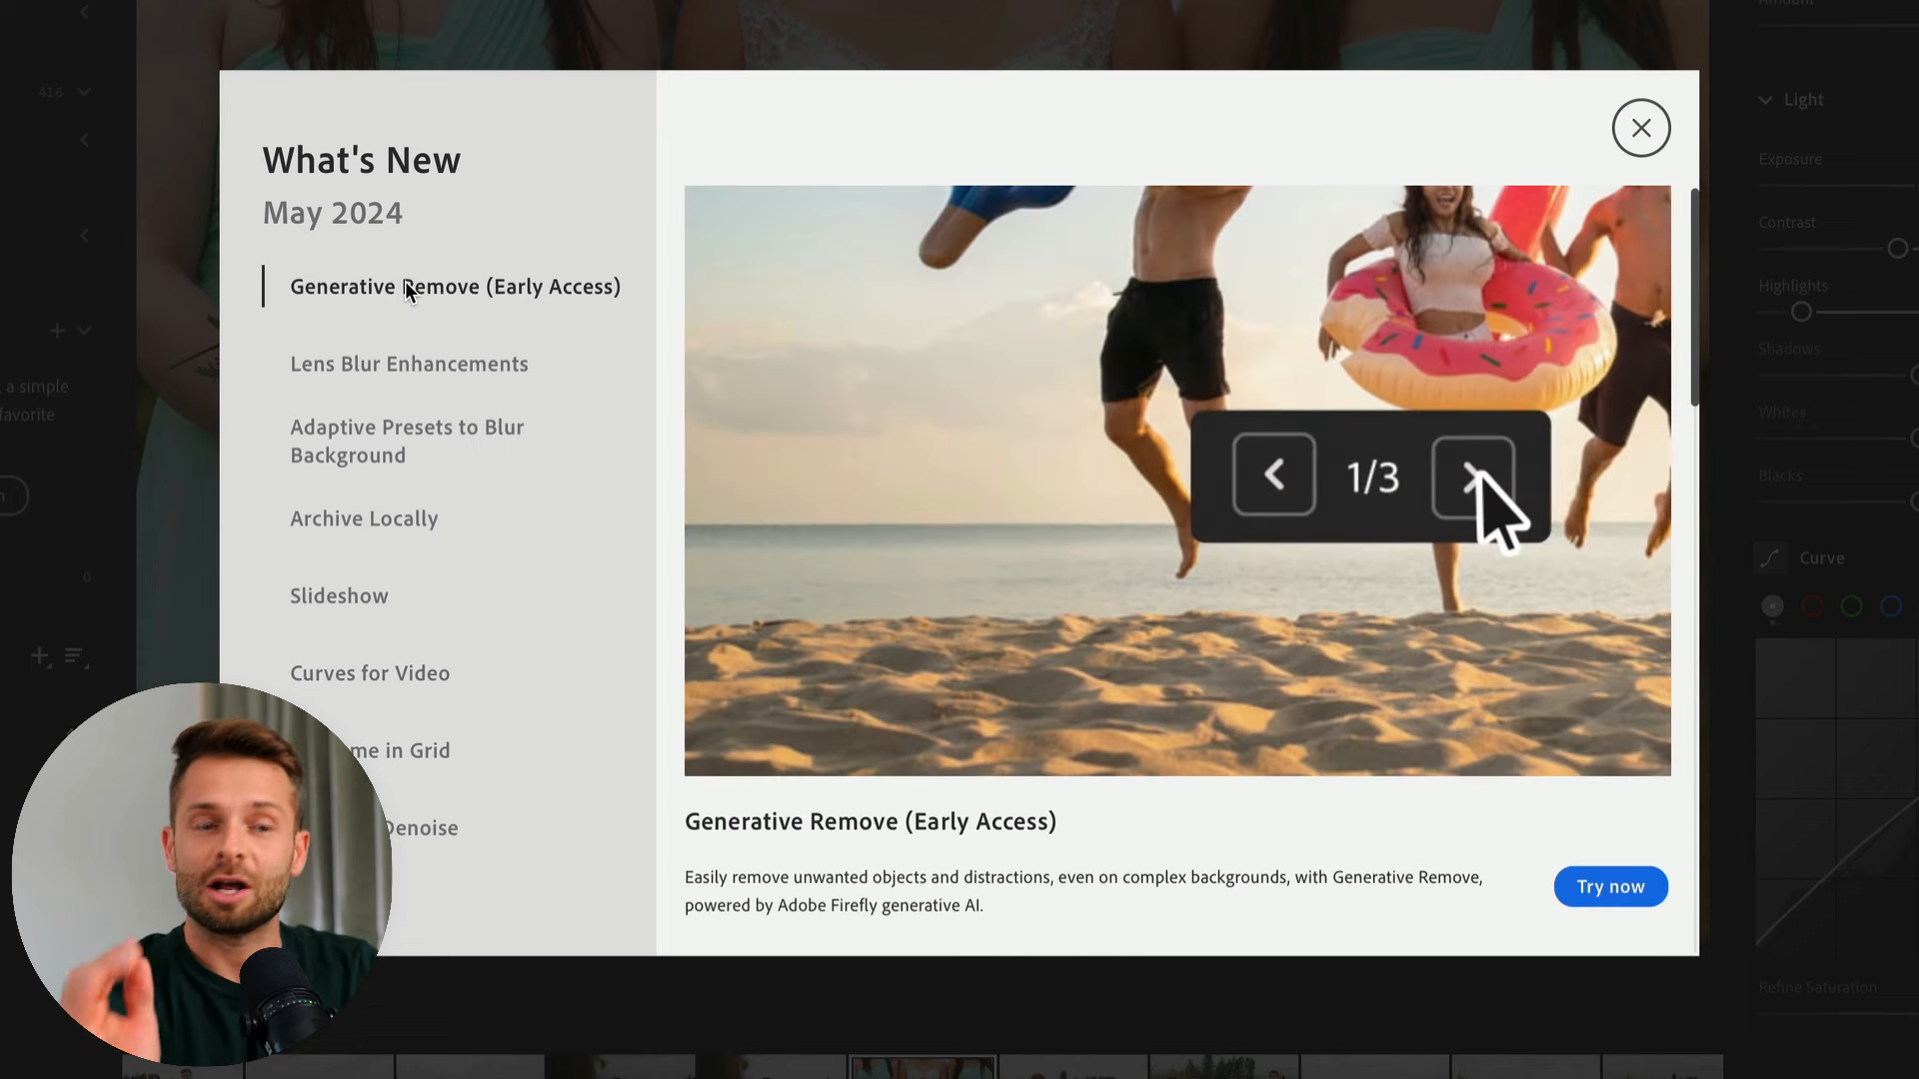
click(1474, 475)
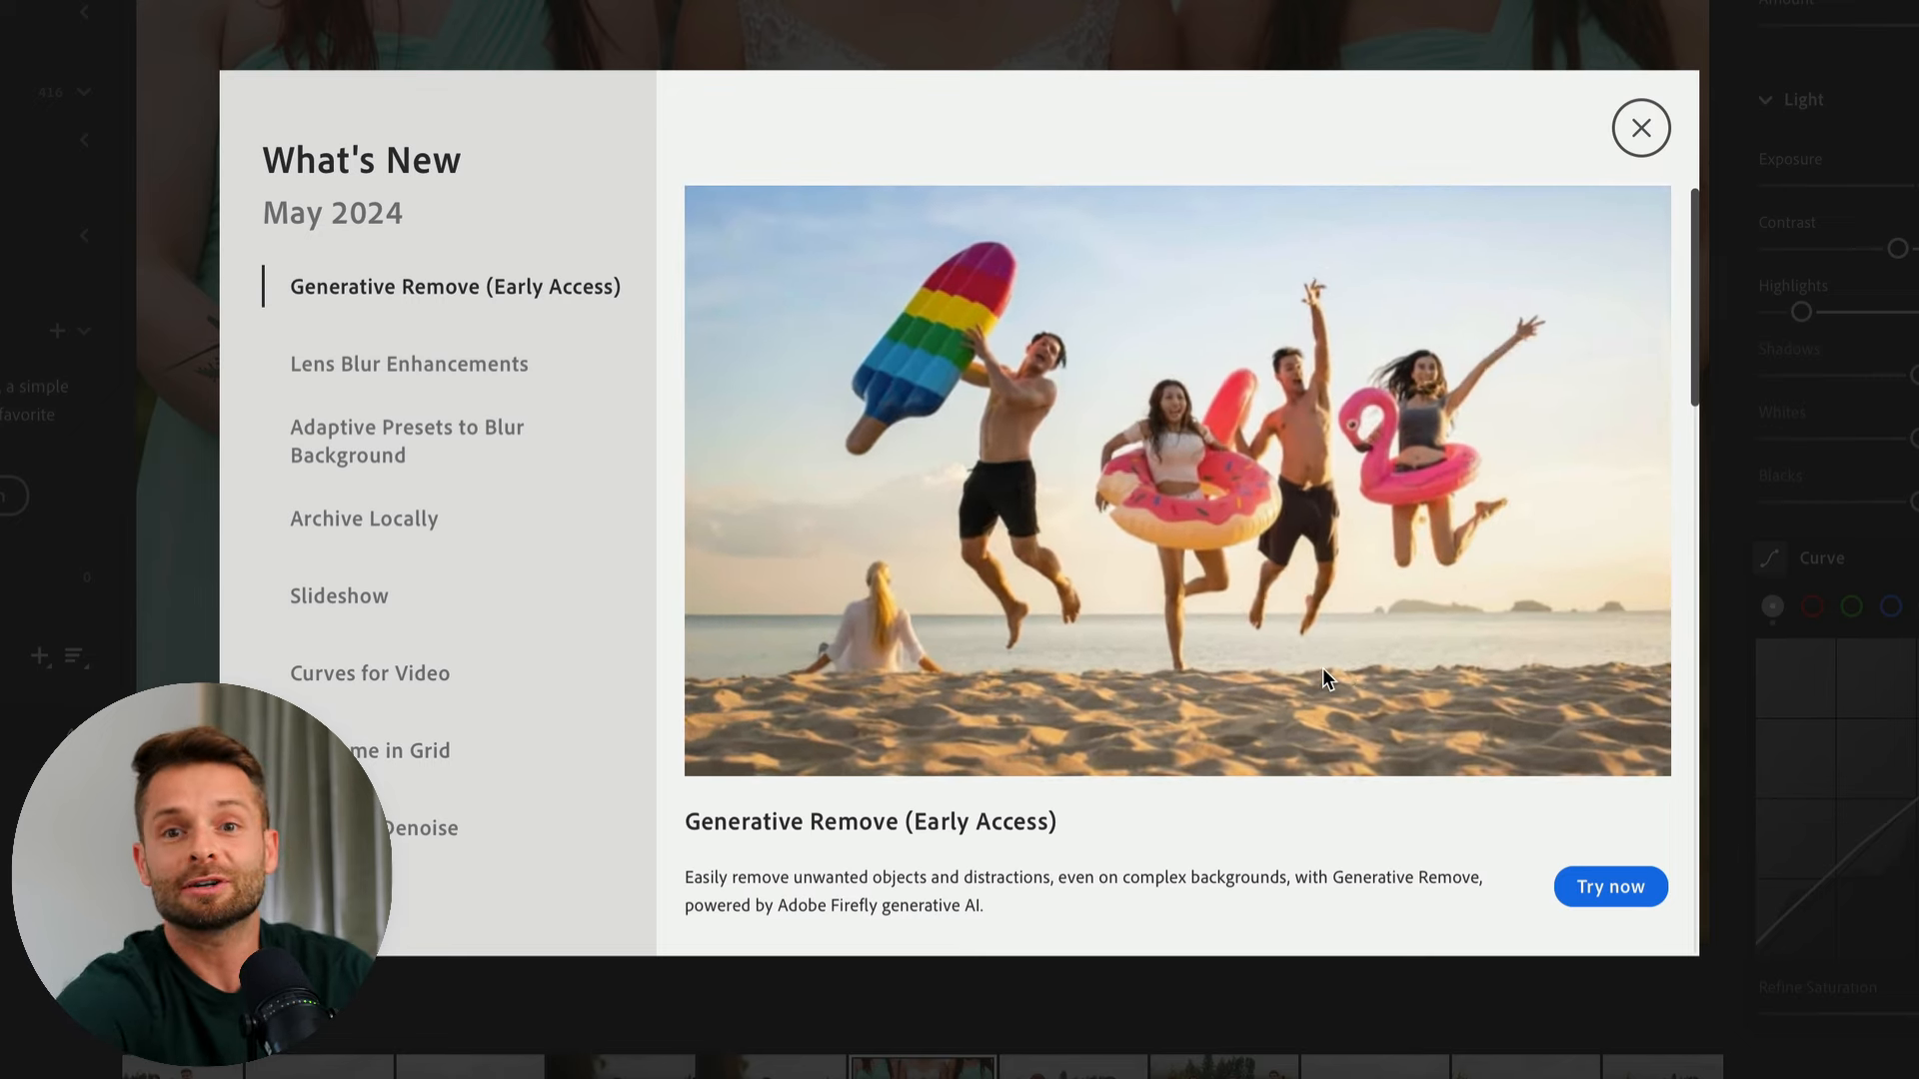
click(408, 364)
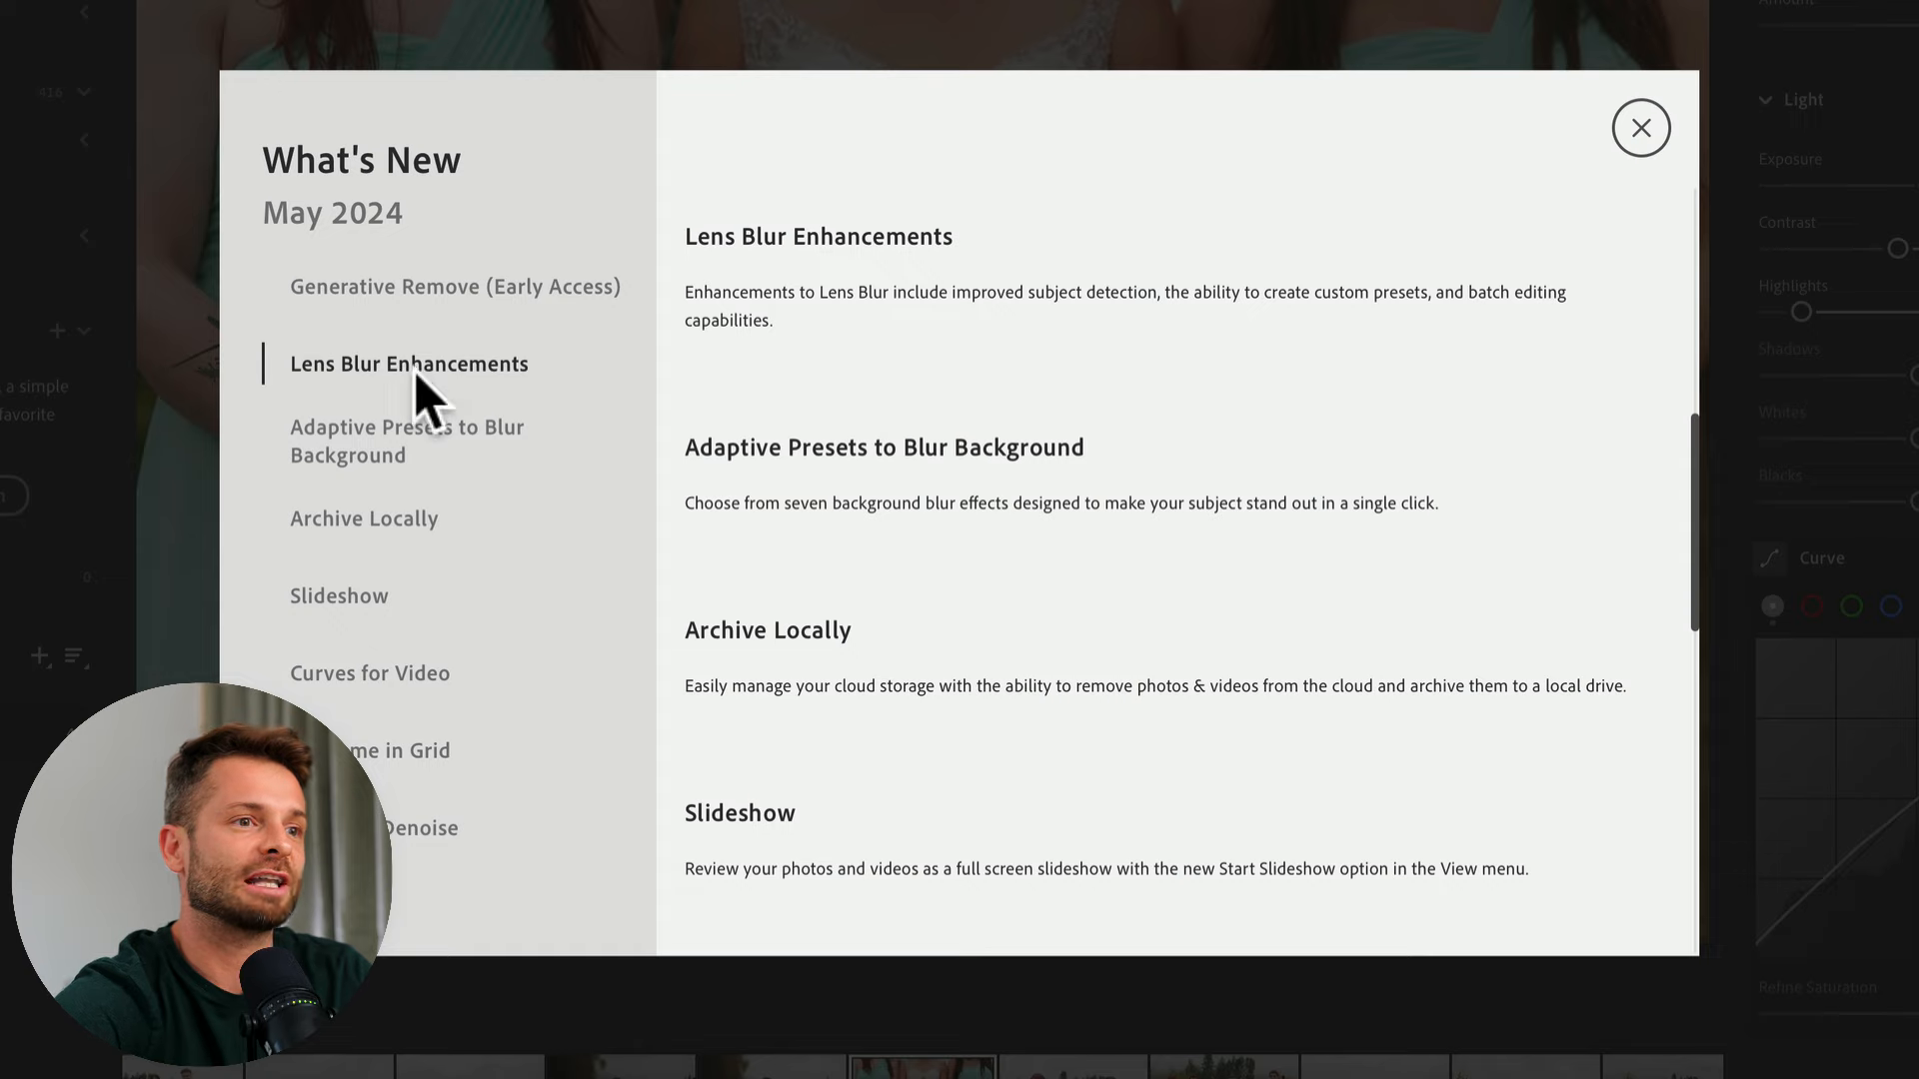
mouse_move(1407, 728)
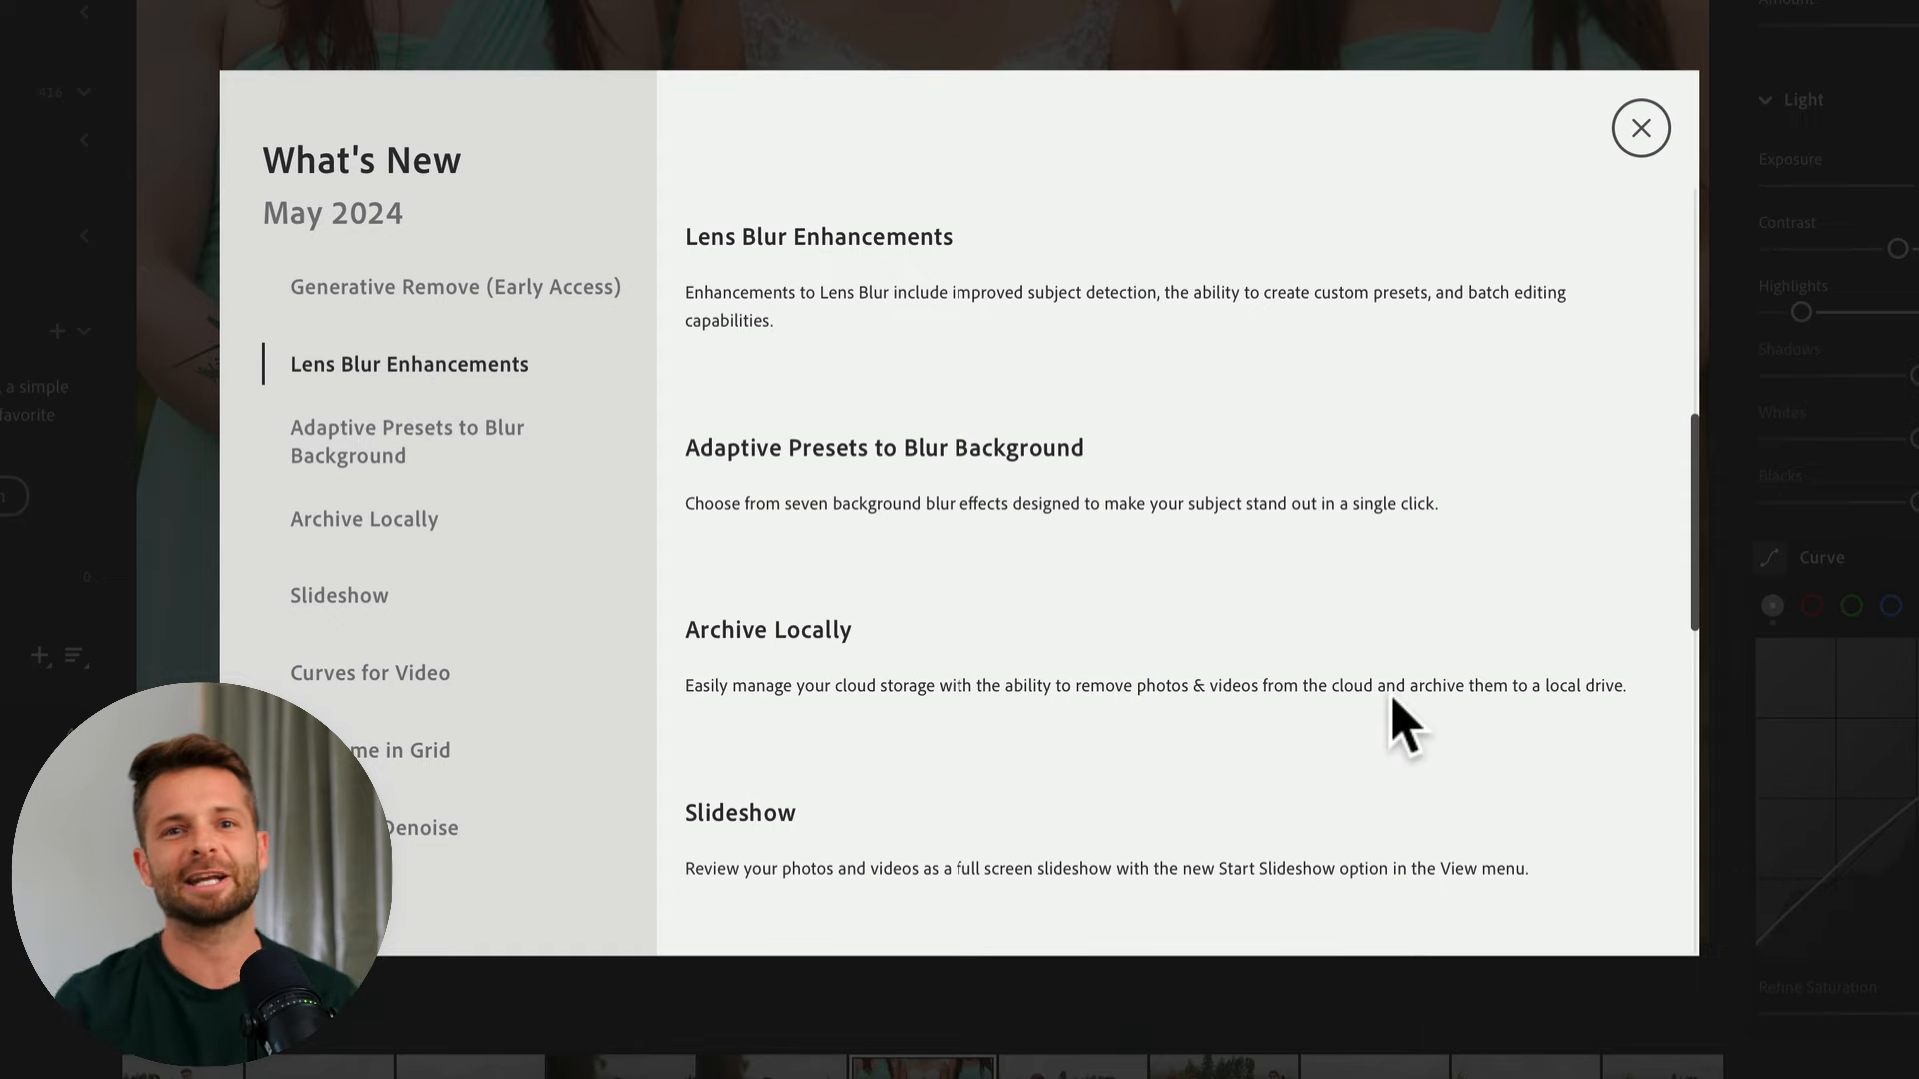
click(1639, 127)
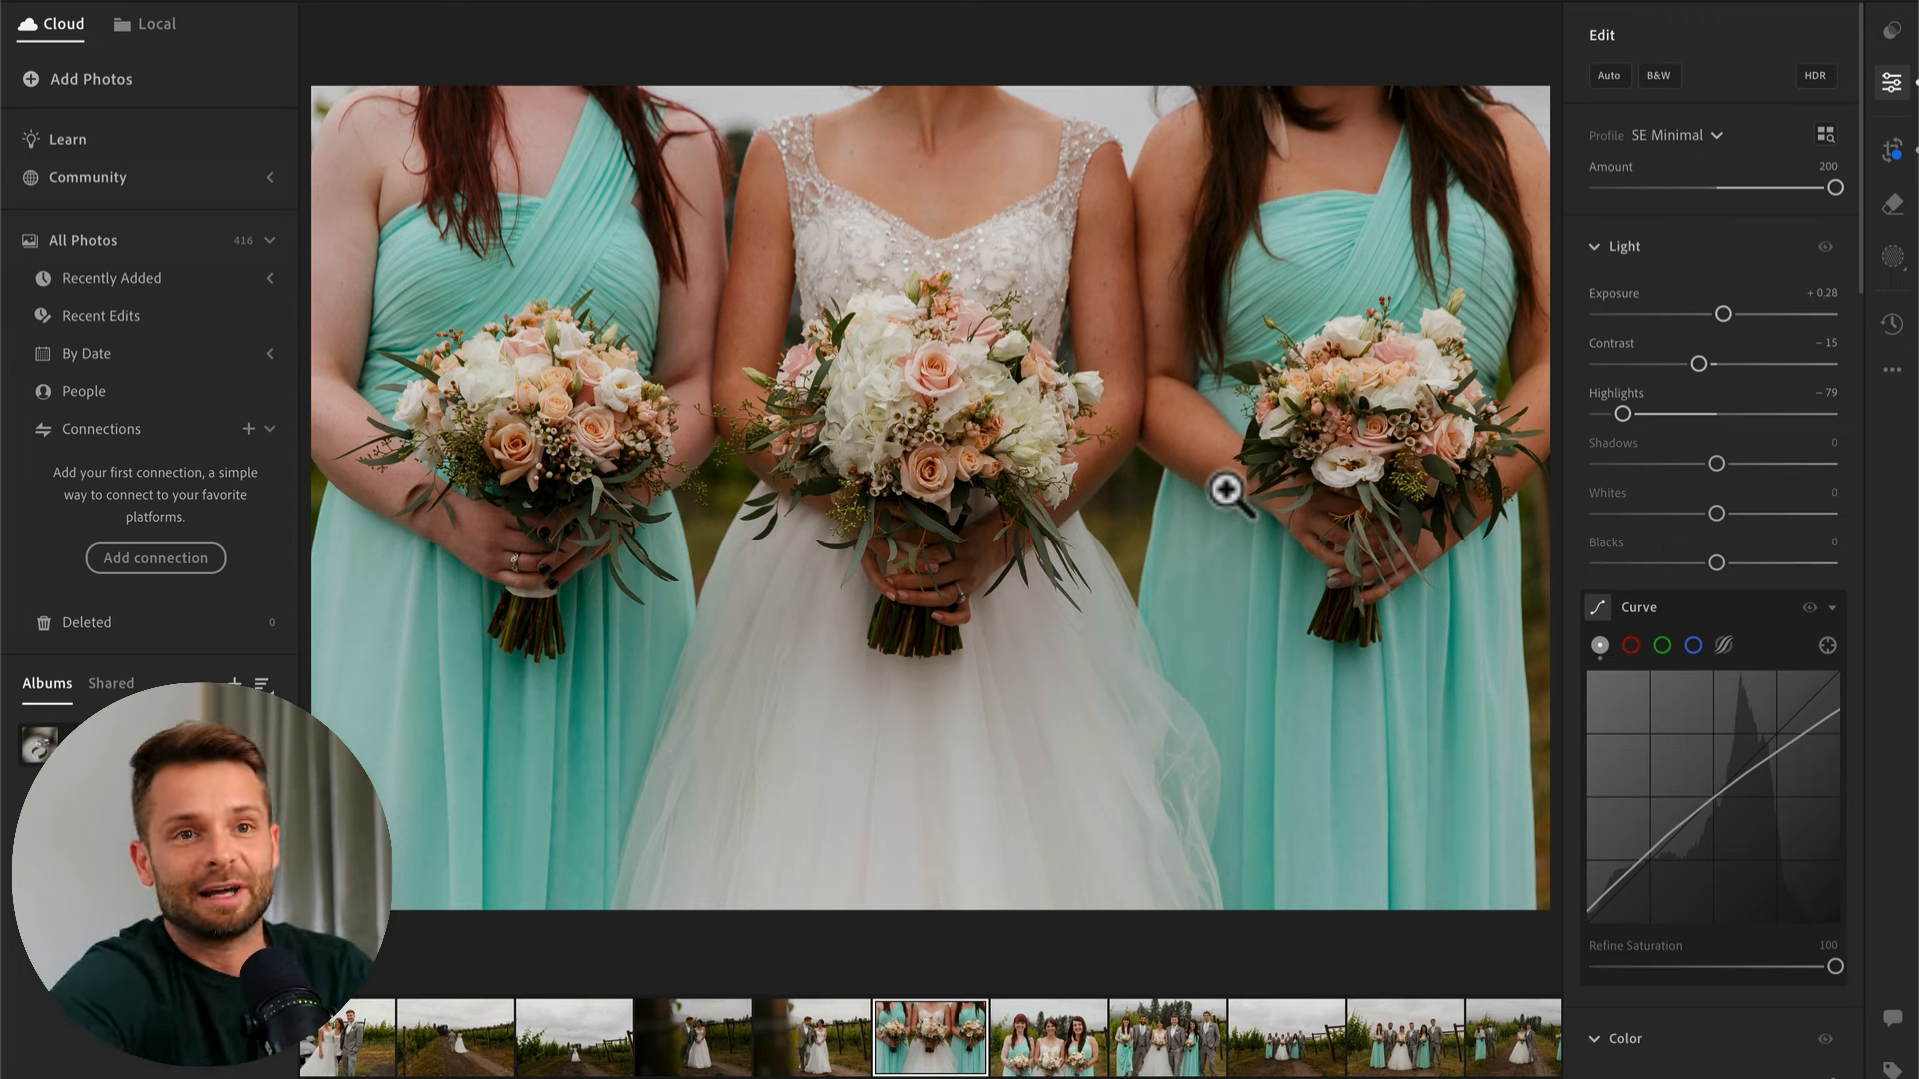
mouse_move(488, 384)
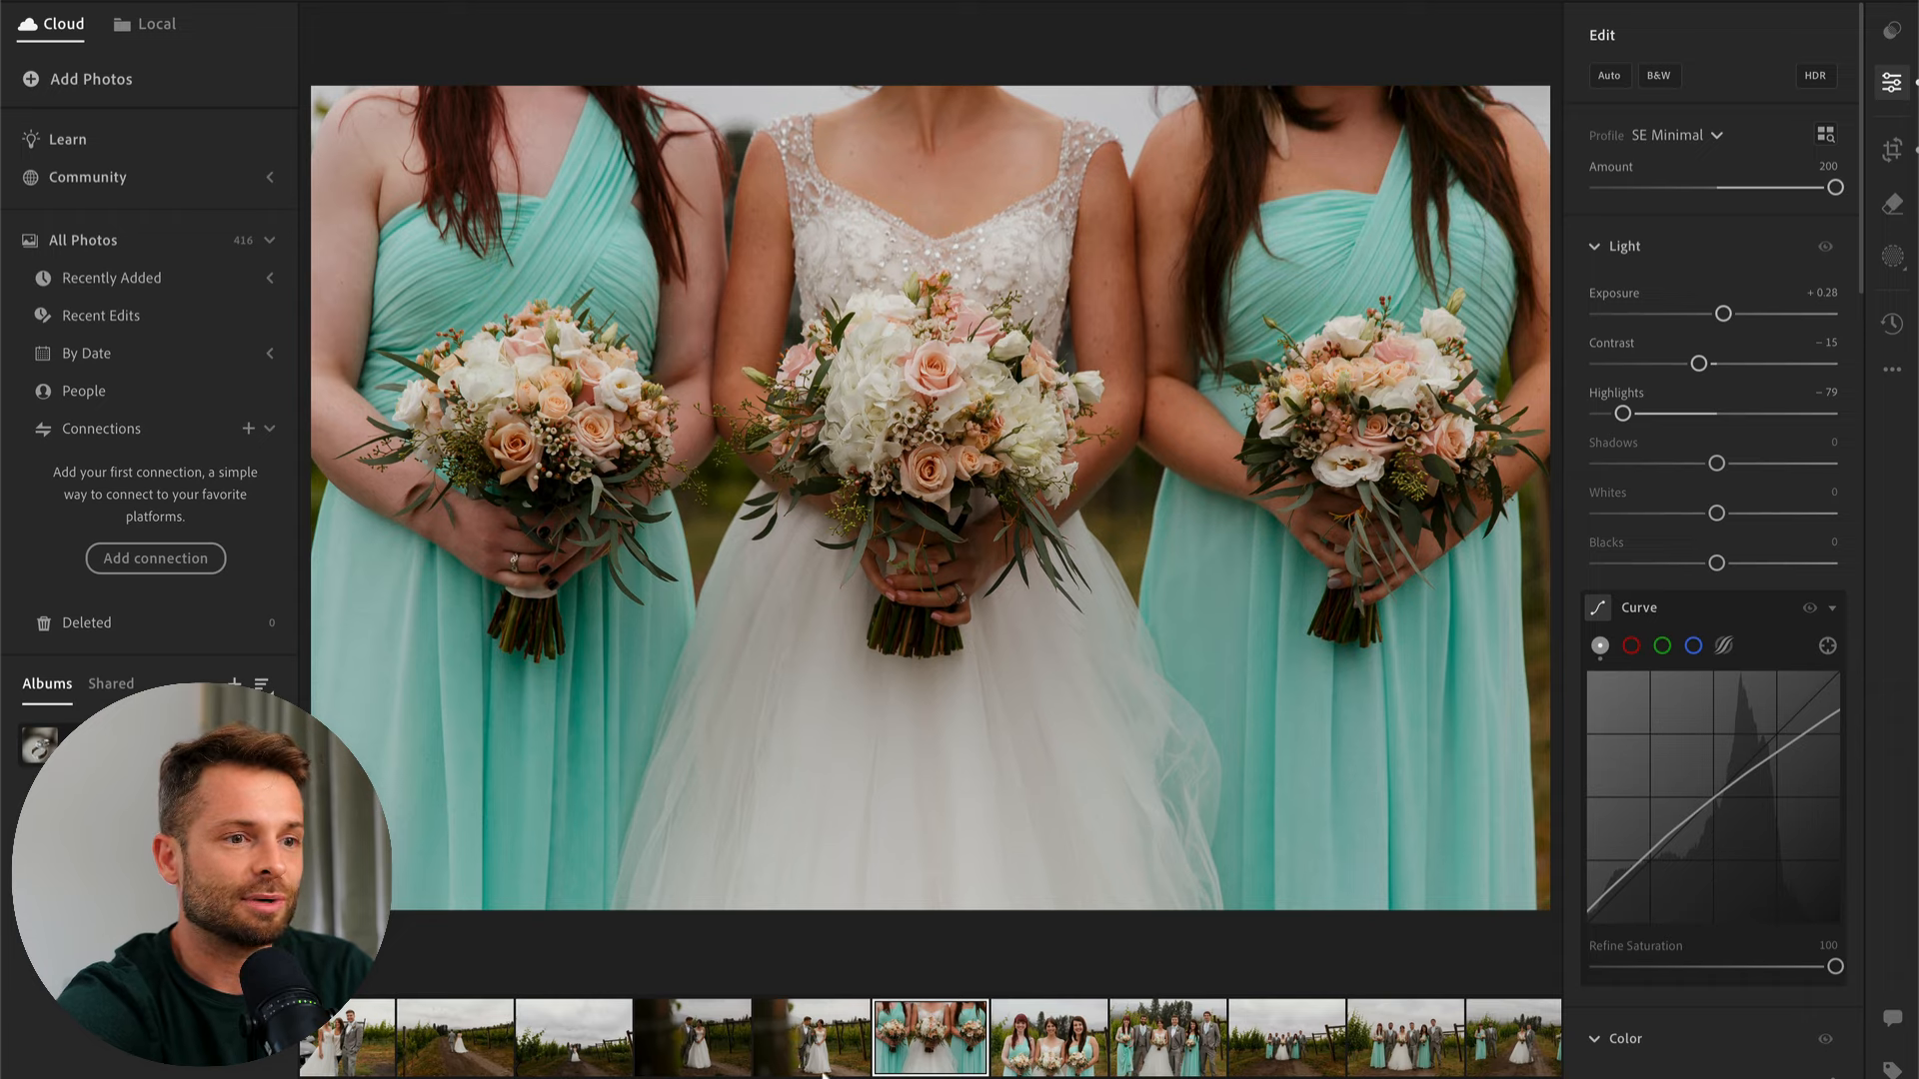
- Select the vineyard couple photo and agree to the Generative AI early-access guidelines
click(453, 1037)
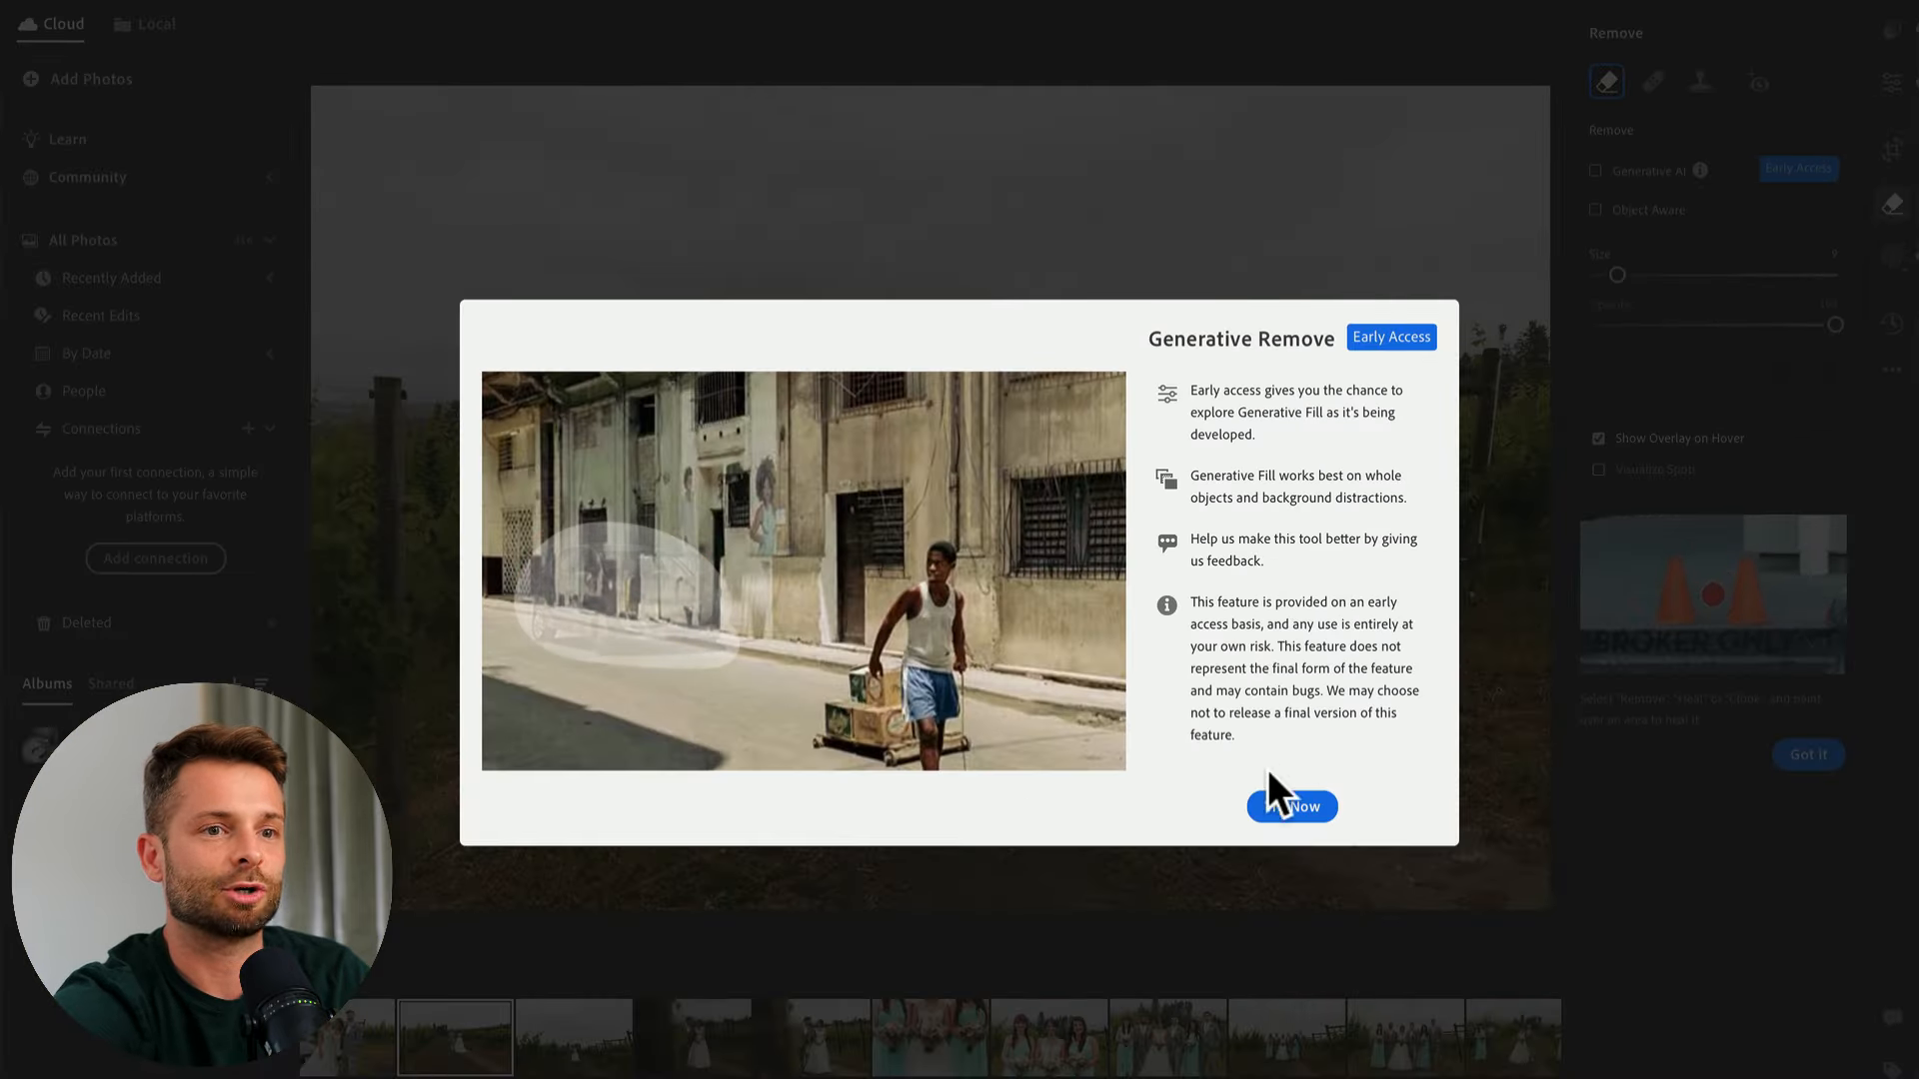
click(1290, 806)
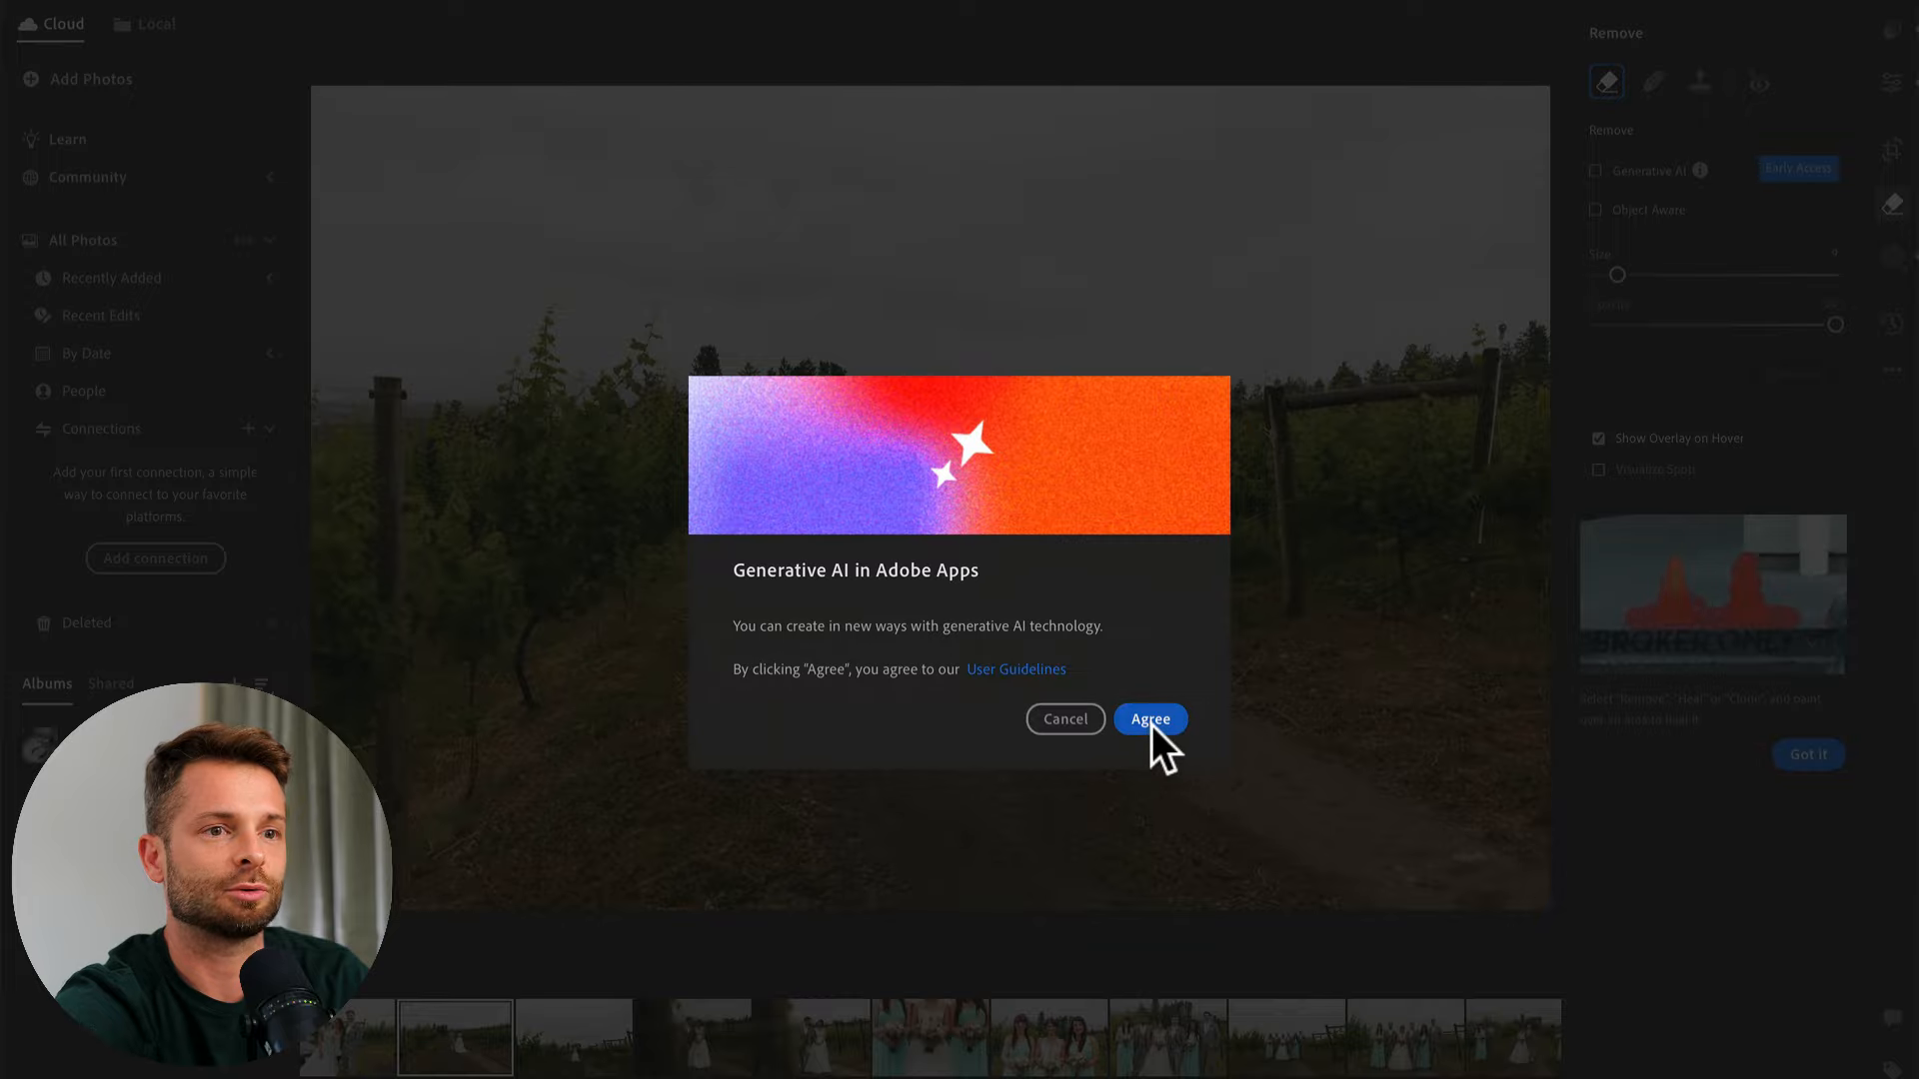
click(1149, 718)
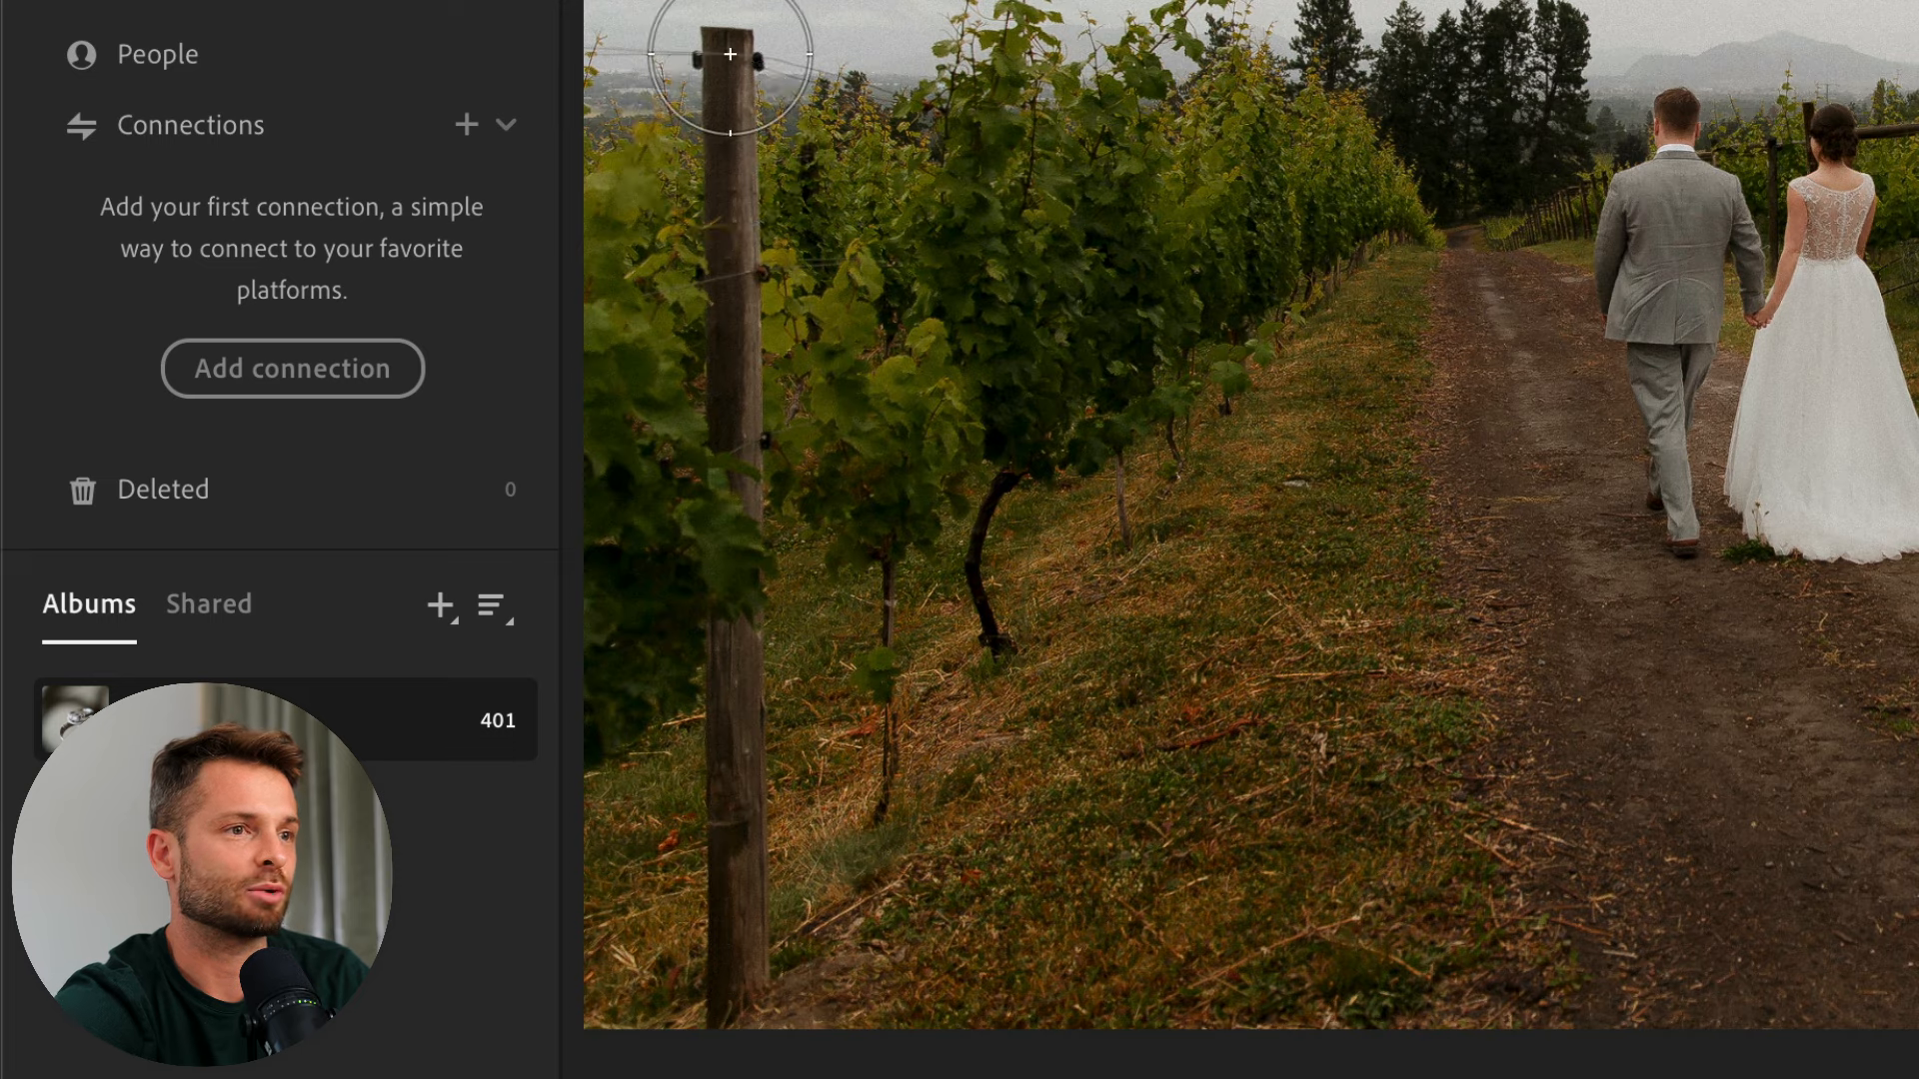
- Brush over the left wooden post, apply Generative Remove and return to the Edit panel
drag(727, 56, 733, 923)
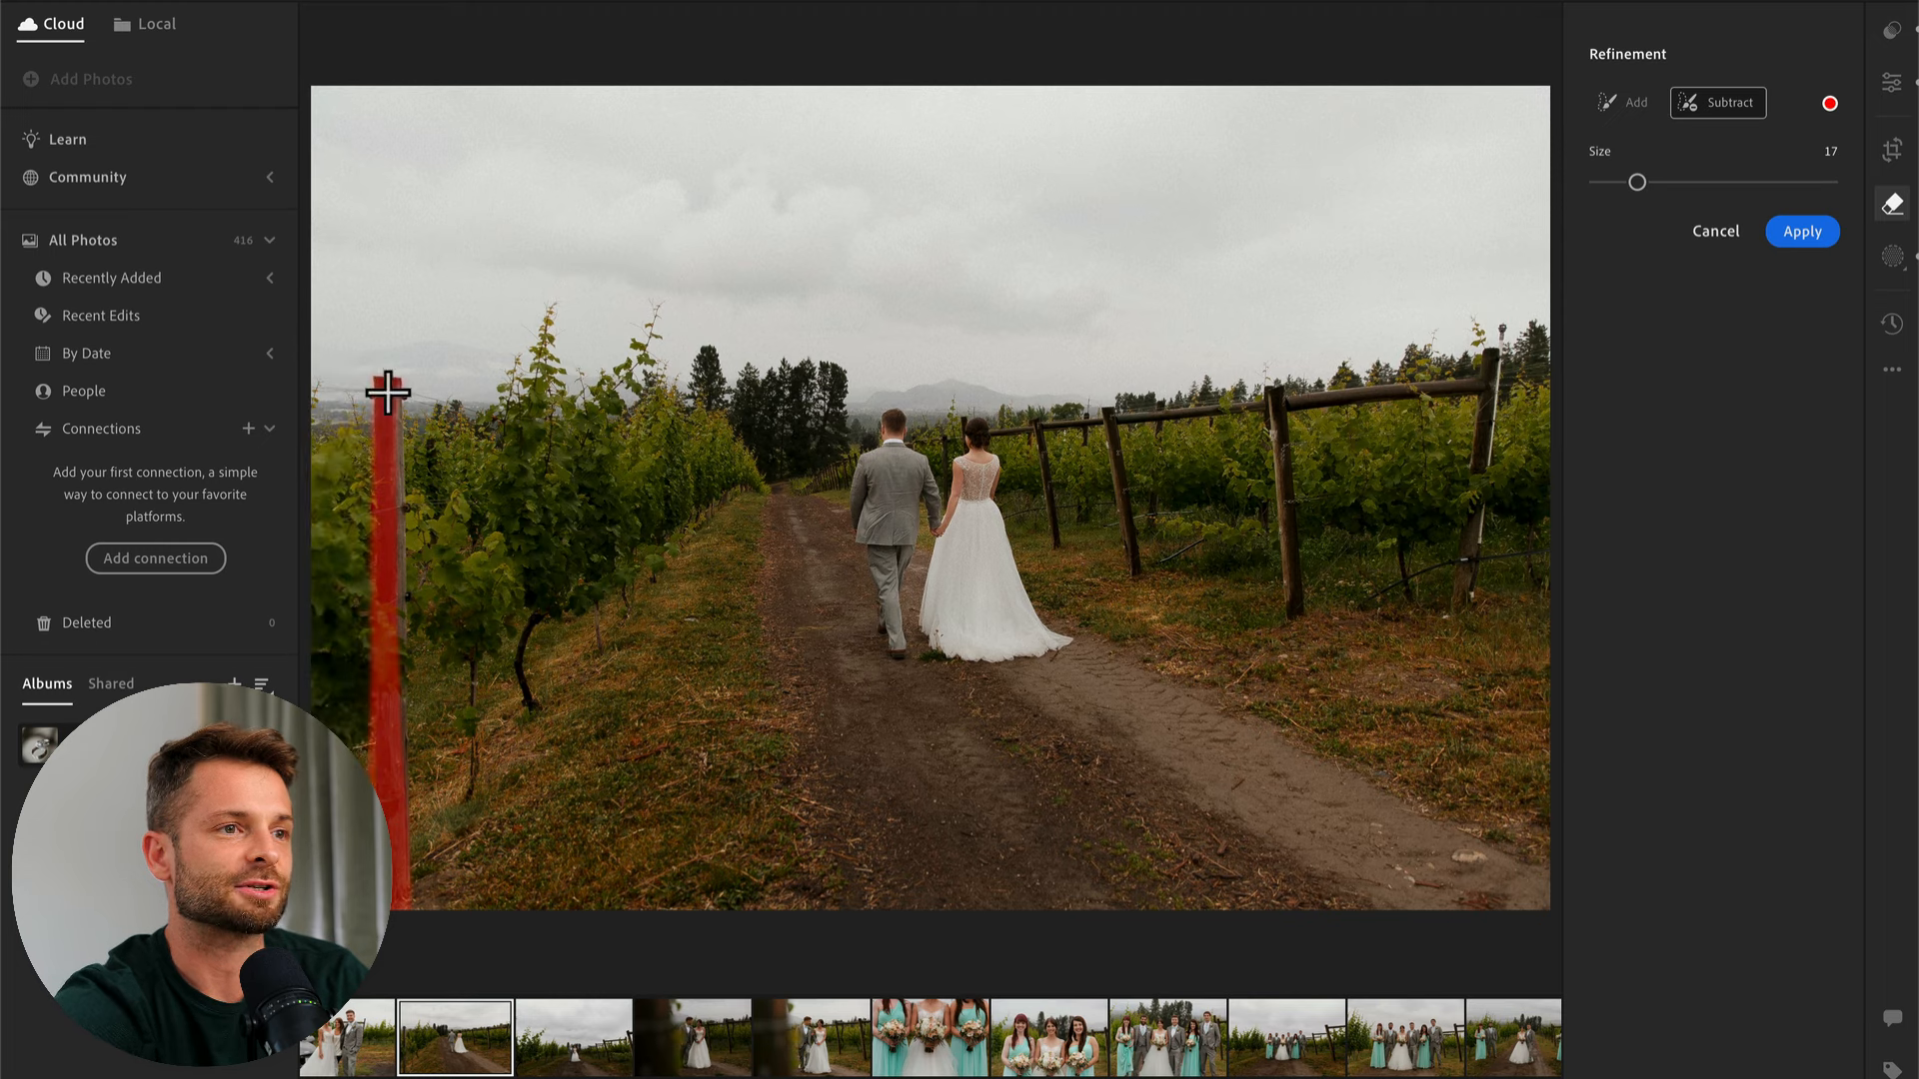
click(1624, 102)
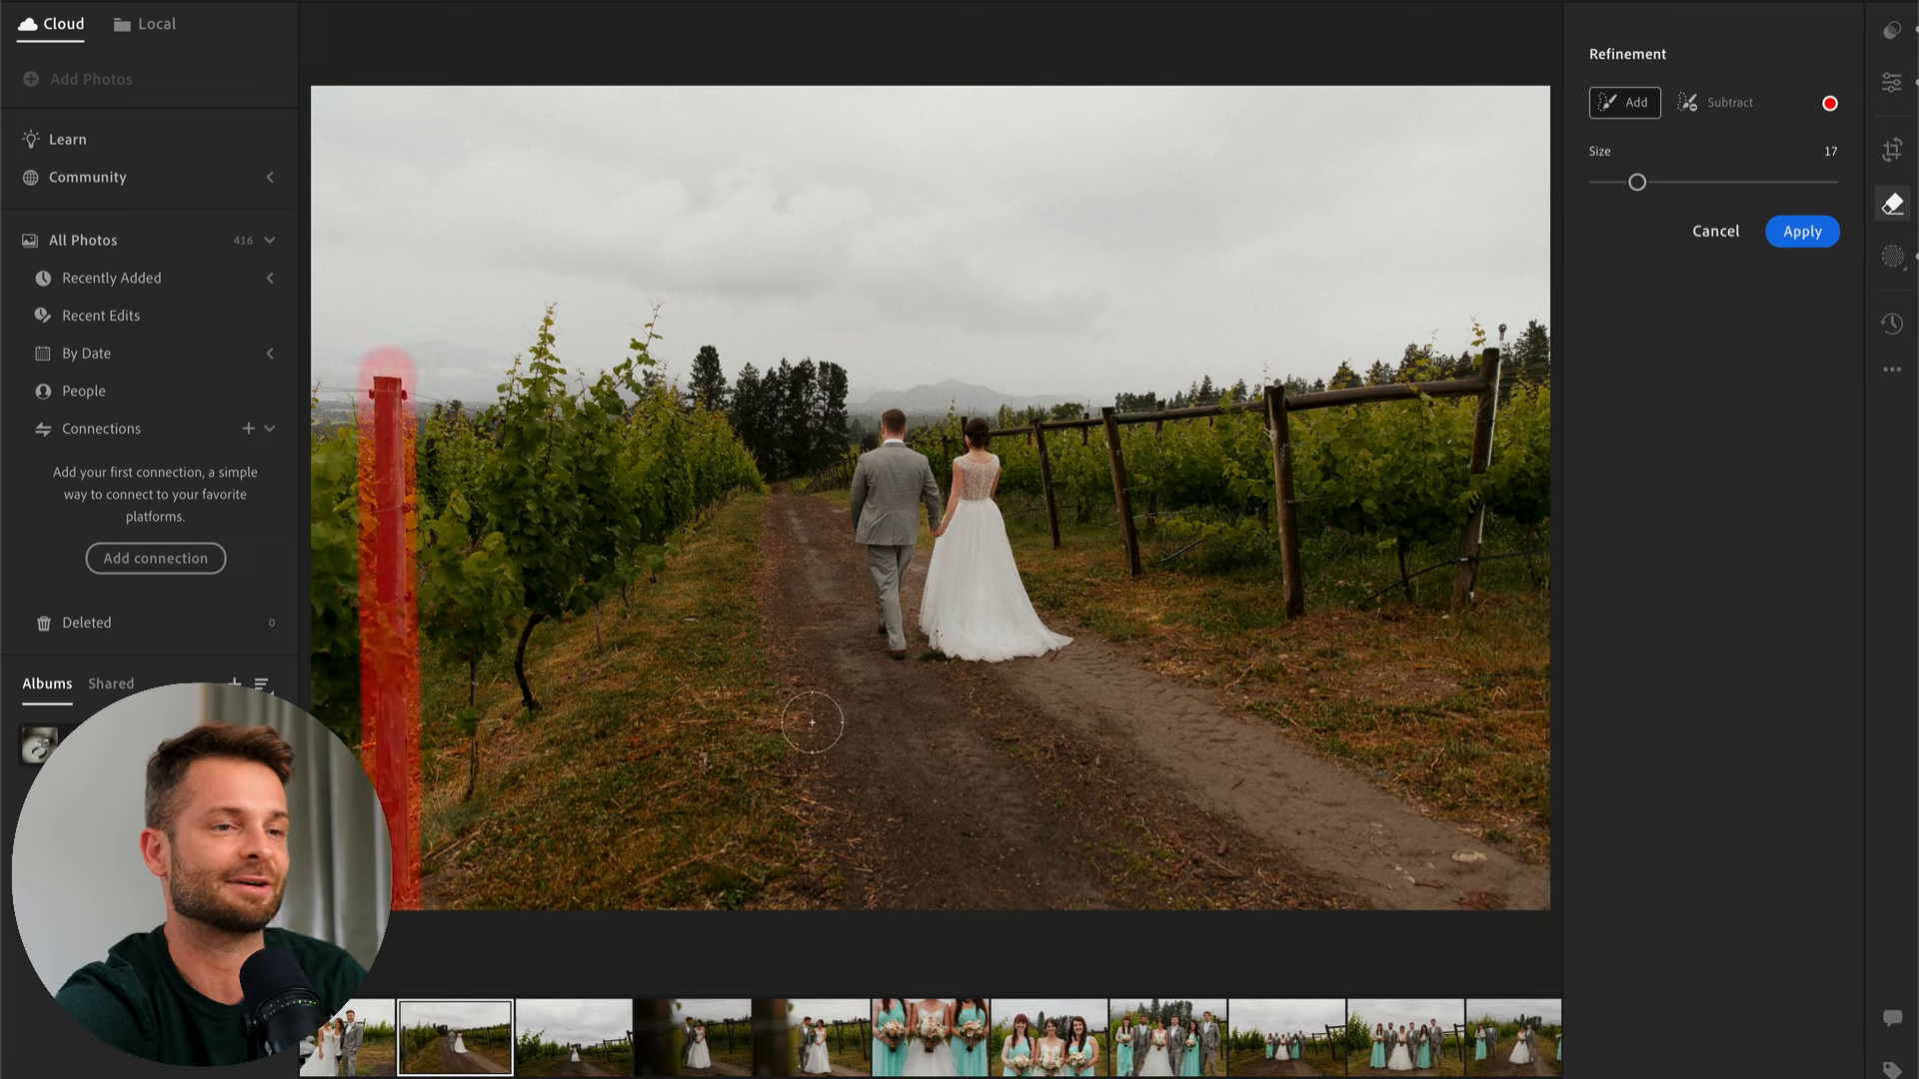
click(1801, 231)
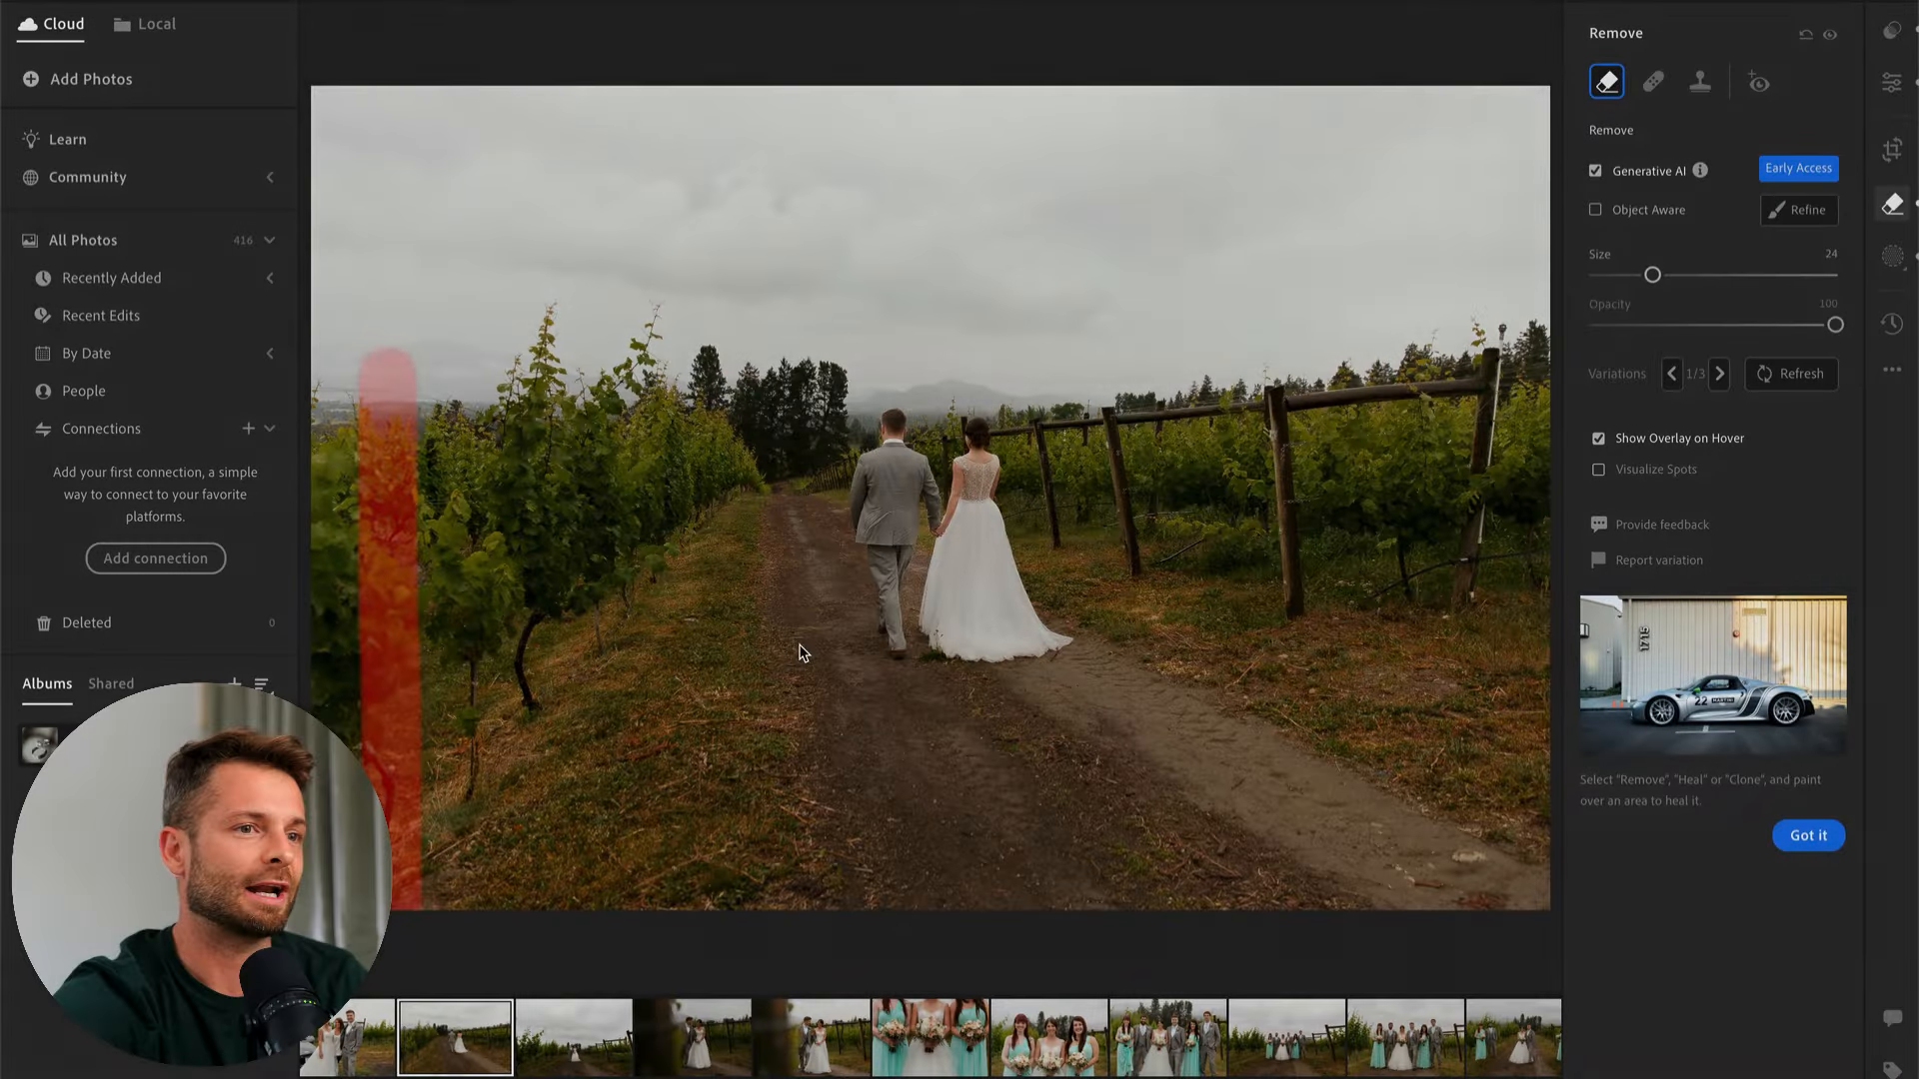
click(1891, 82)
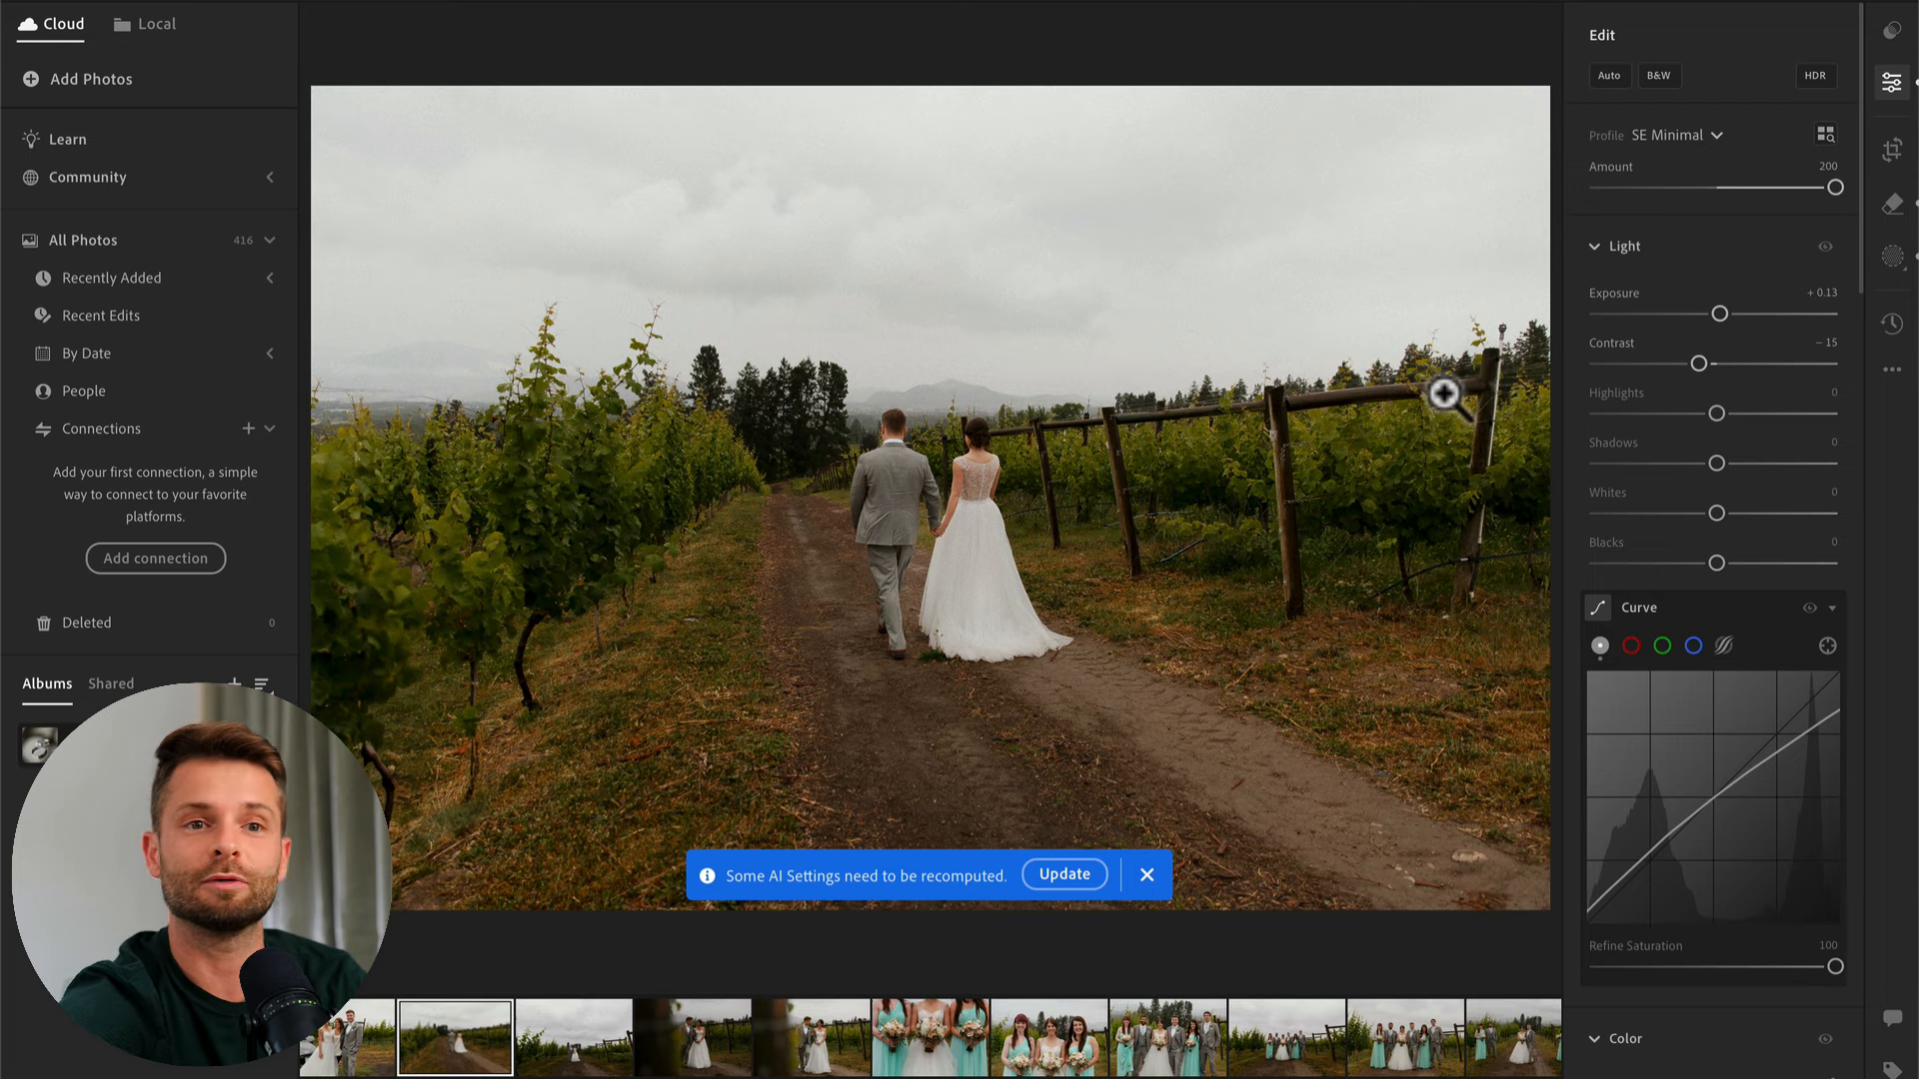
- Mark the bride and groom with the Remove tool and apply to generate three fill variations
click(1891, 206)
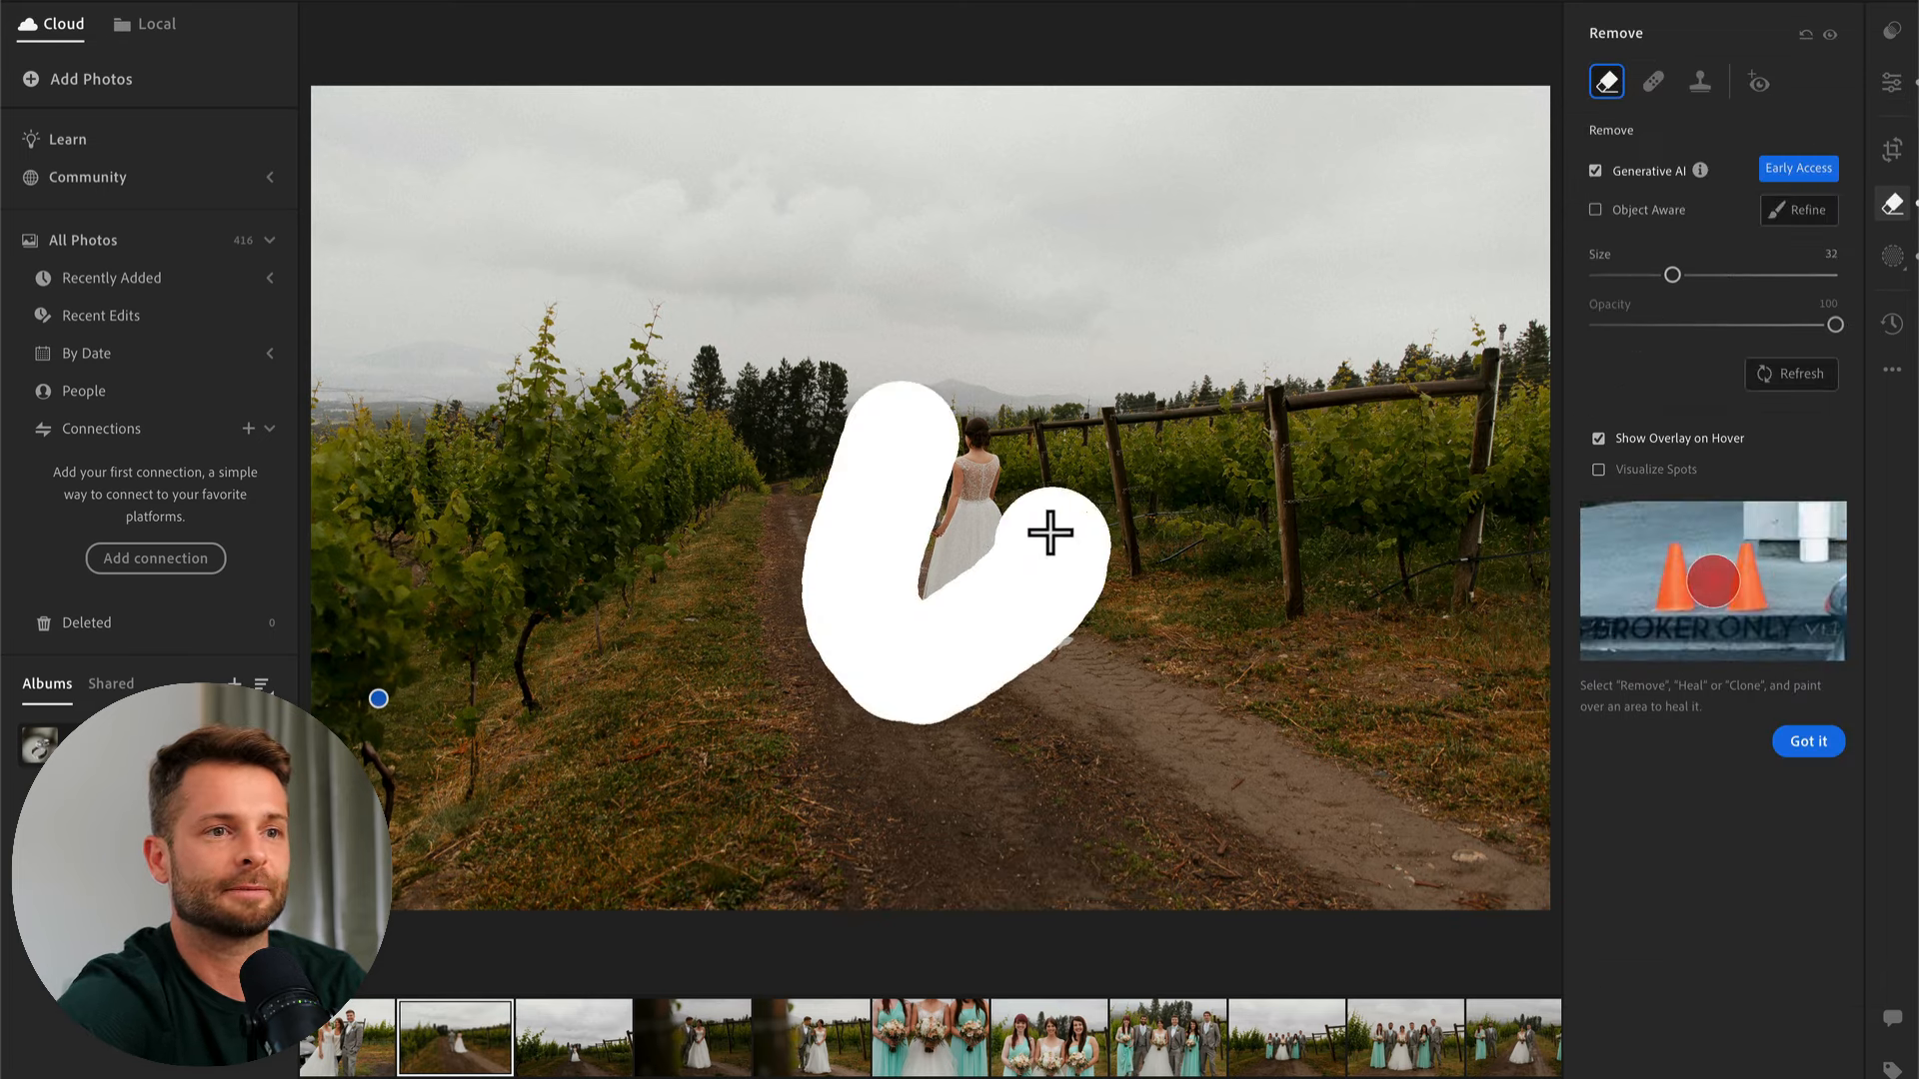
click(1797, 210)
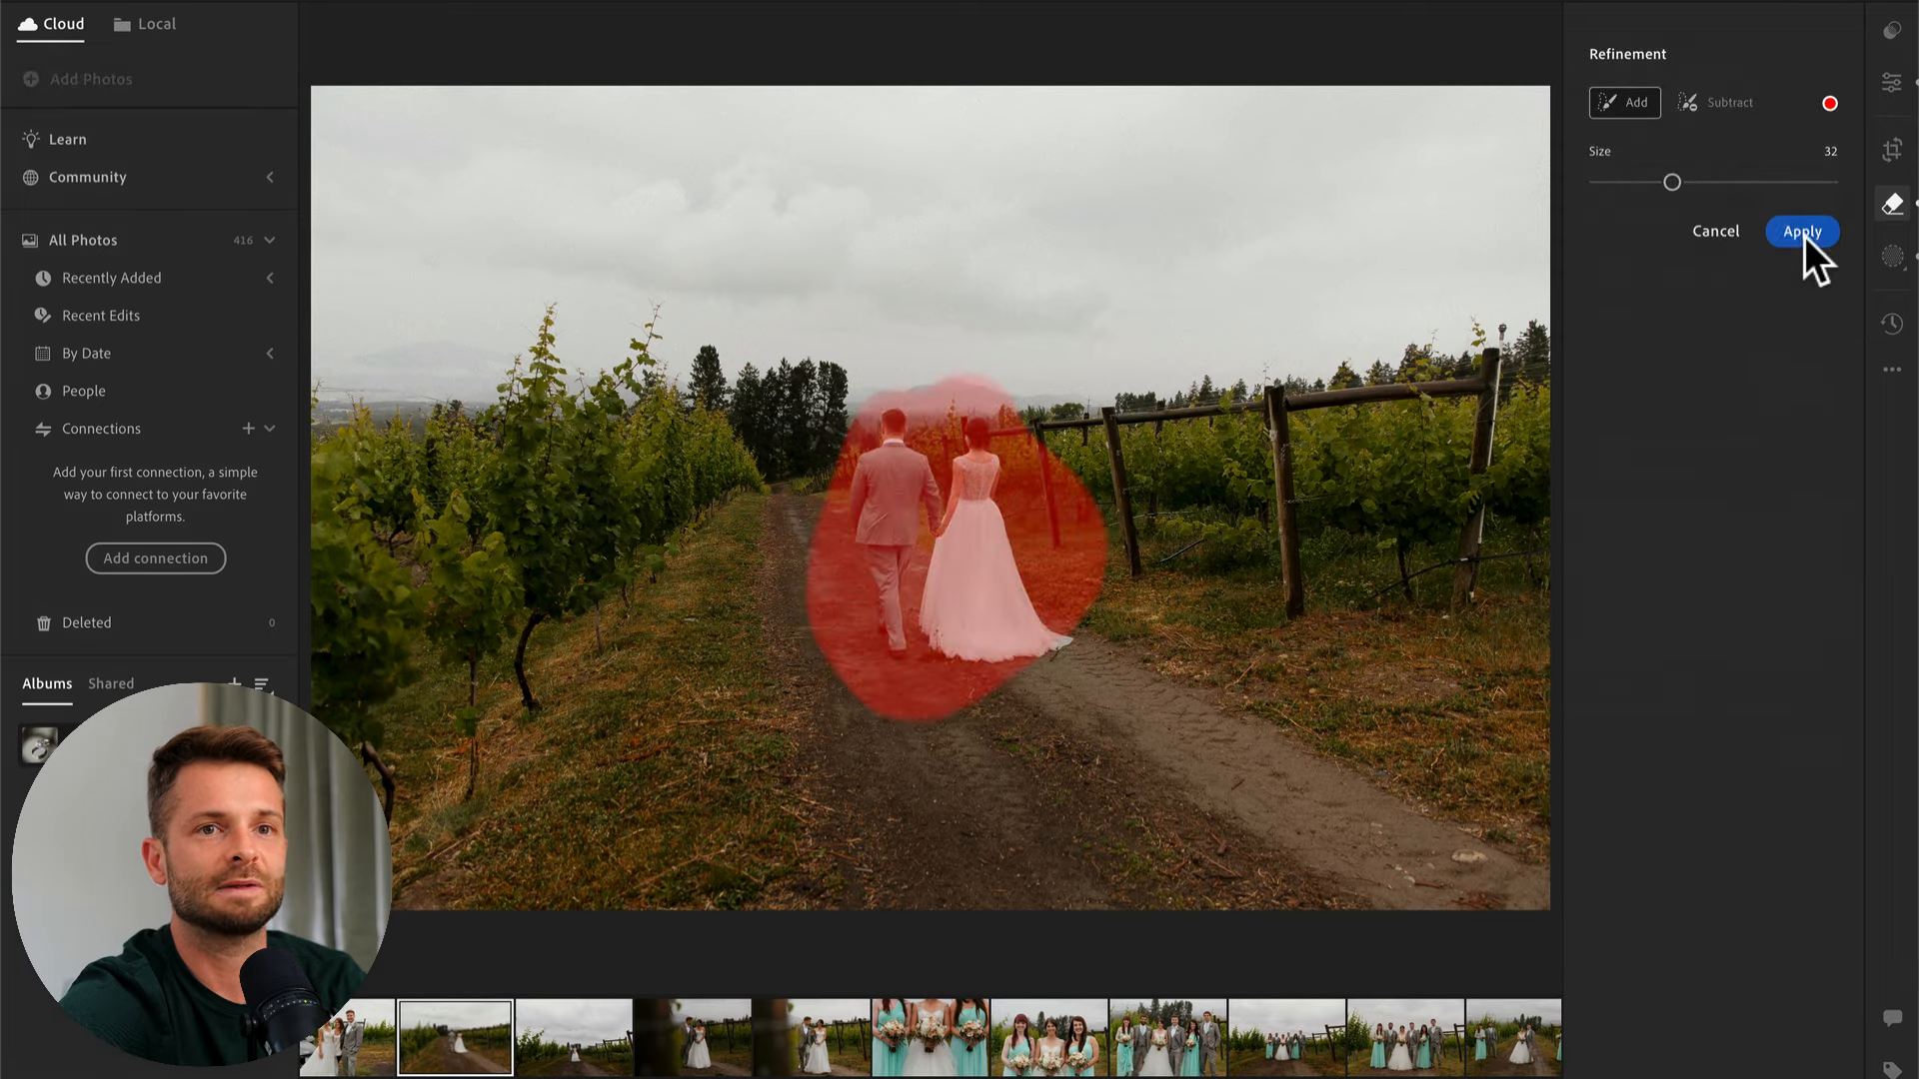
click(1801, 232)
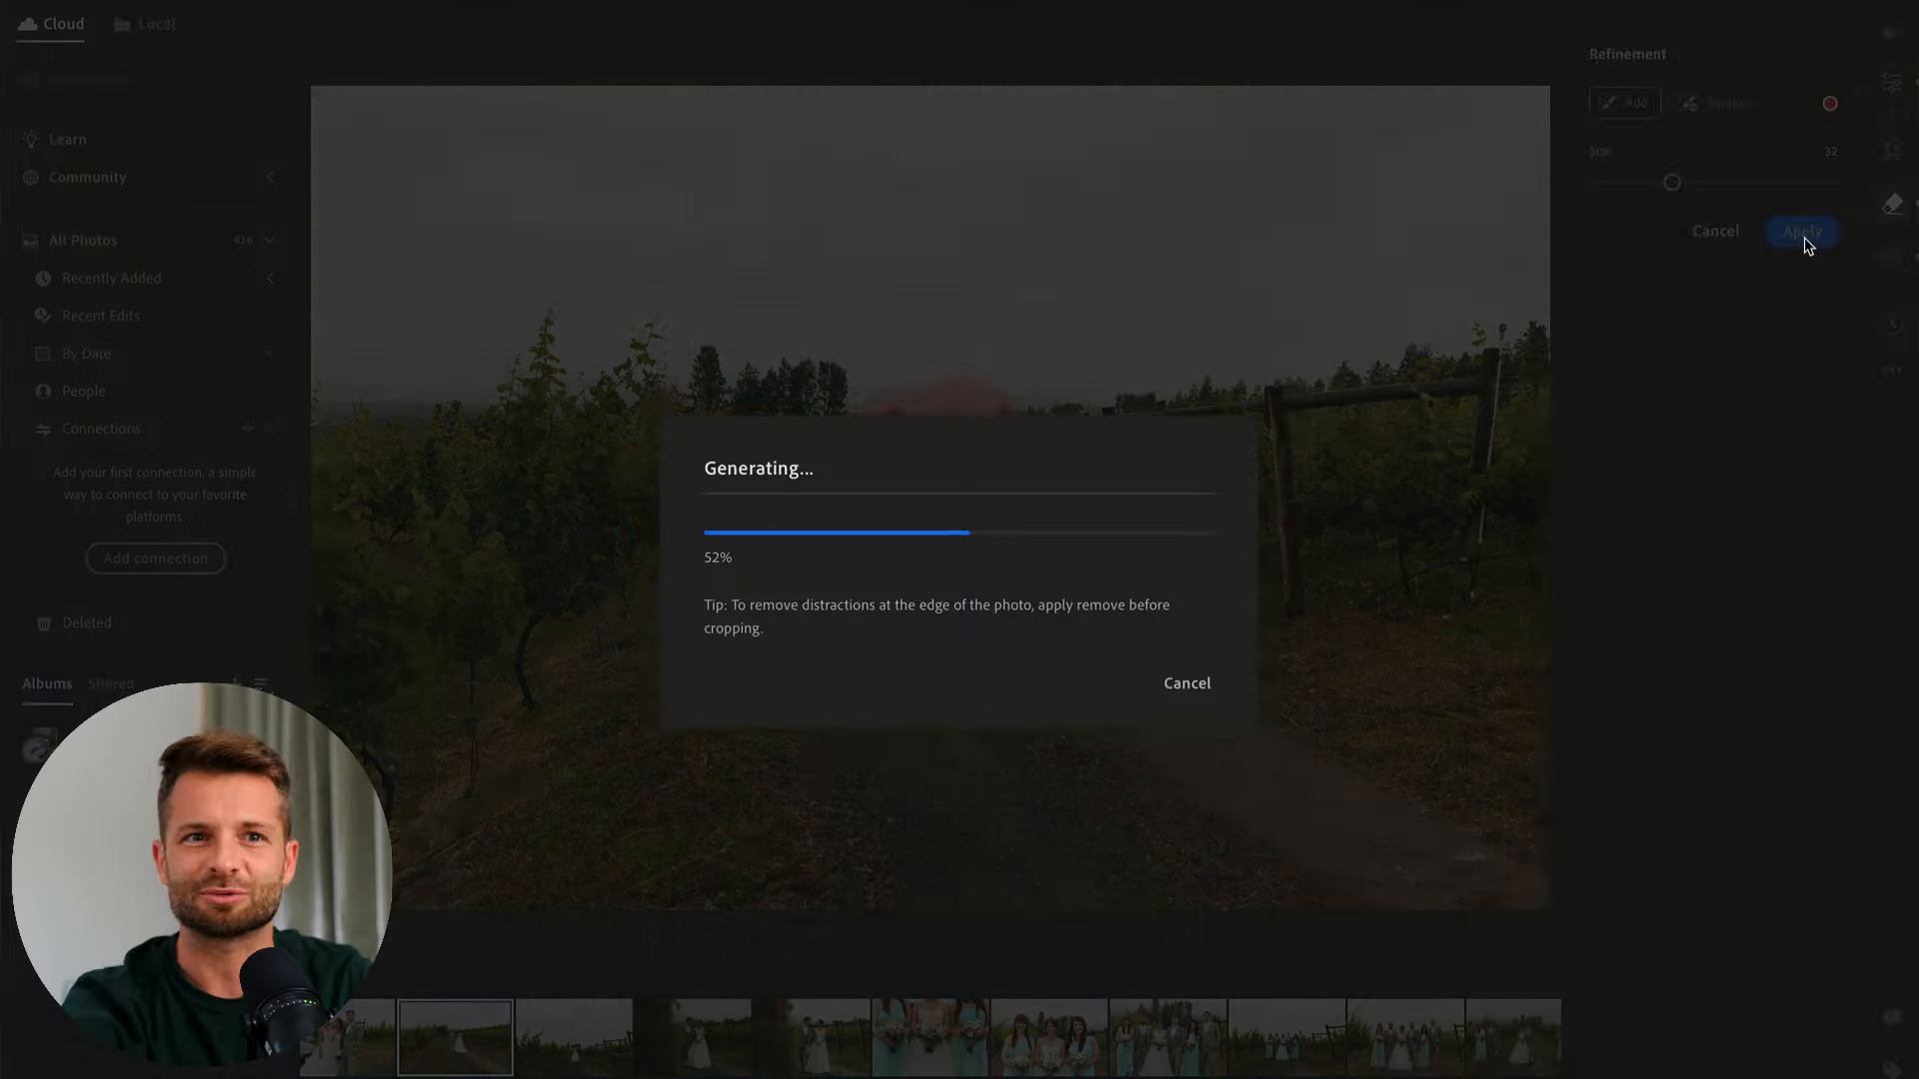
click(1801, 230)
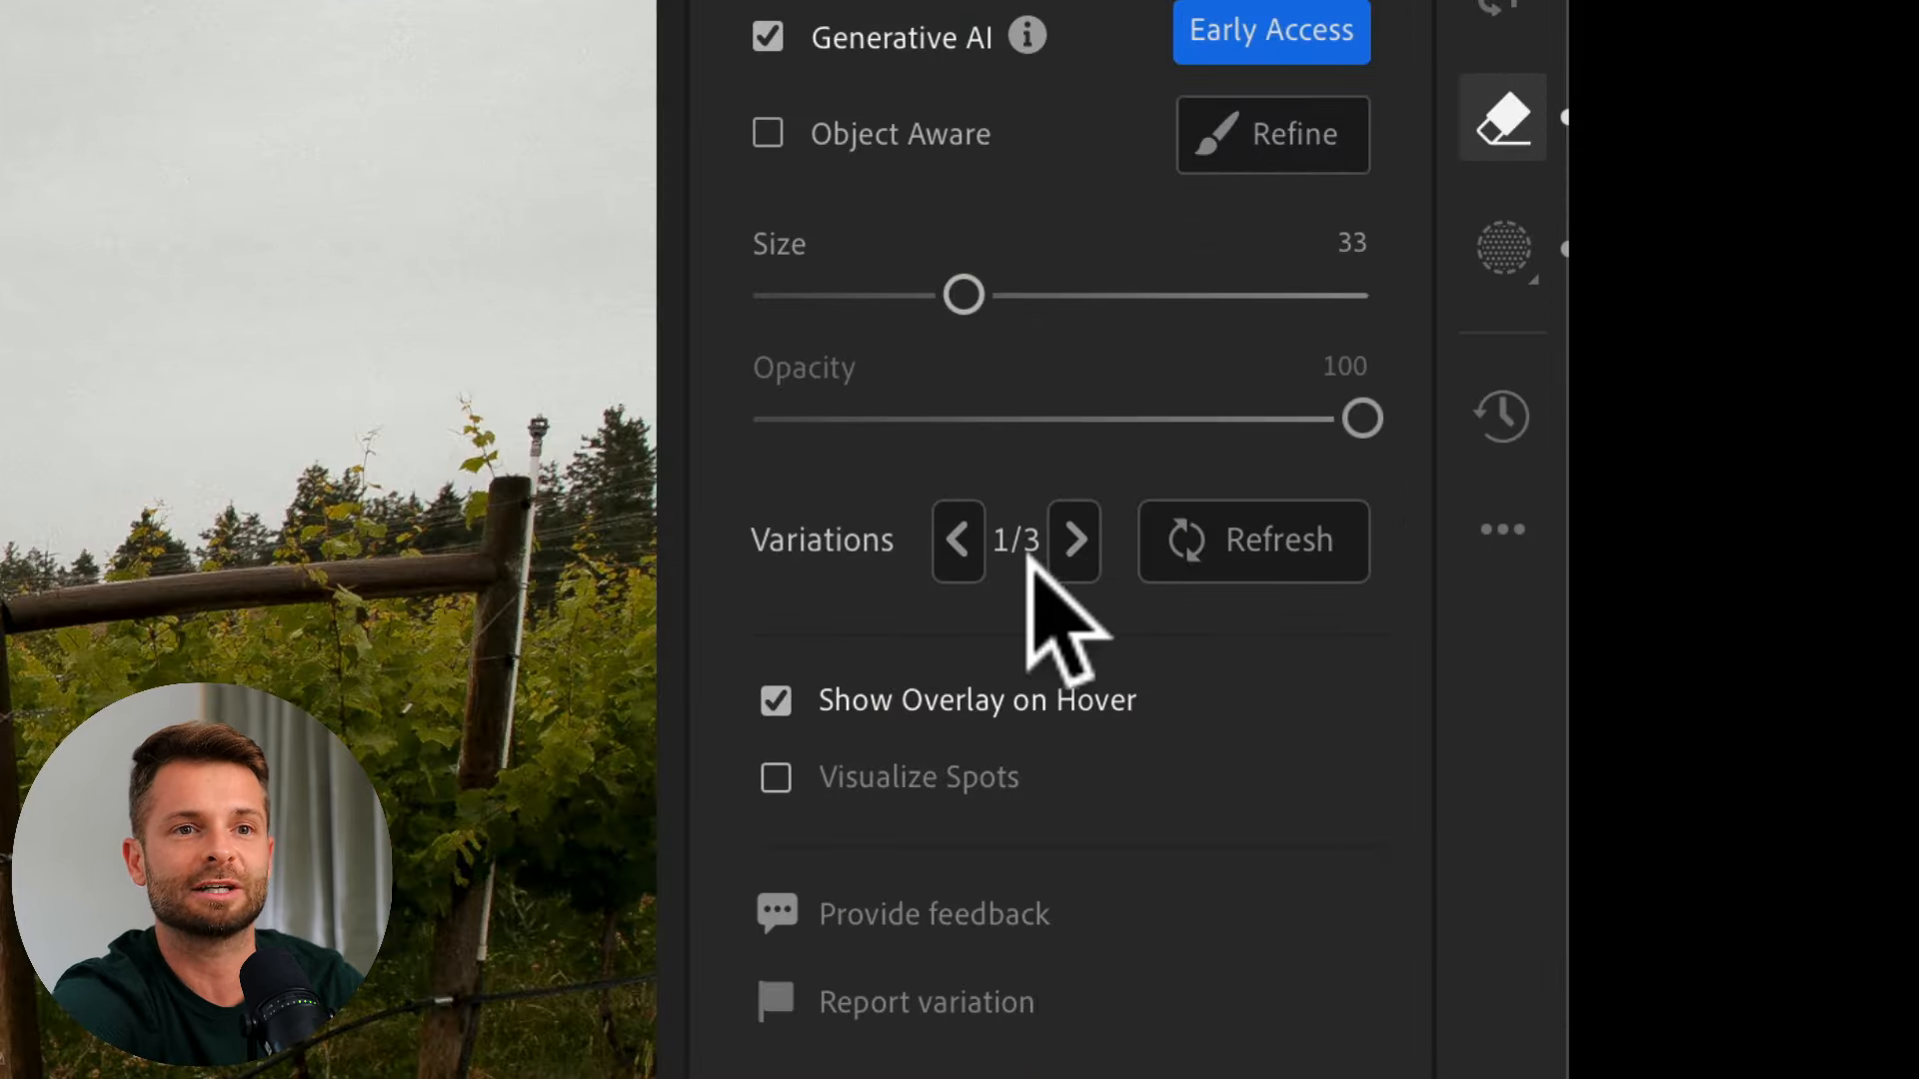
- Cycle the fill variations to a cleaner result where the couple stood
click(1071, 540)
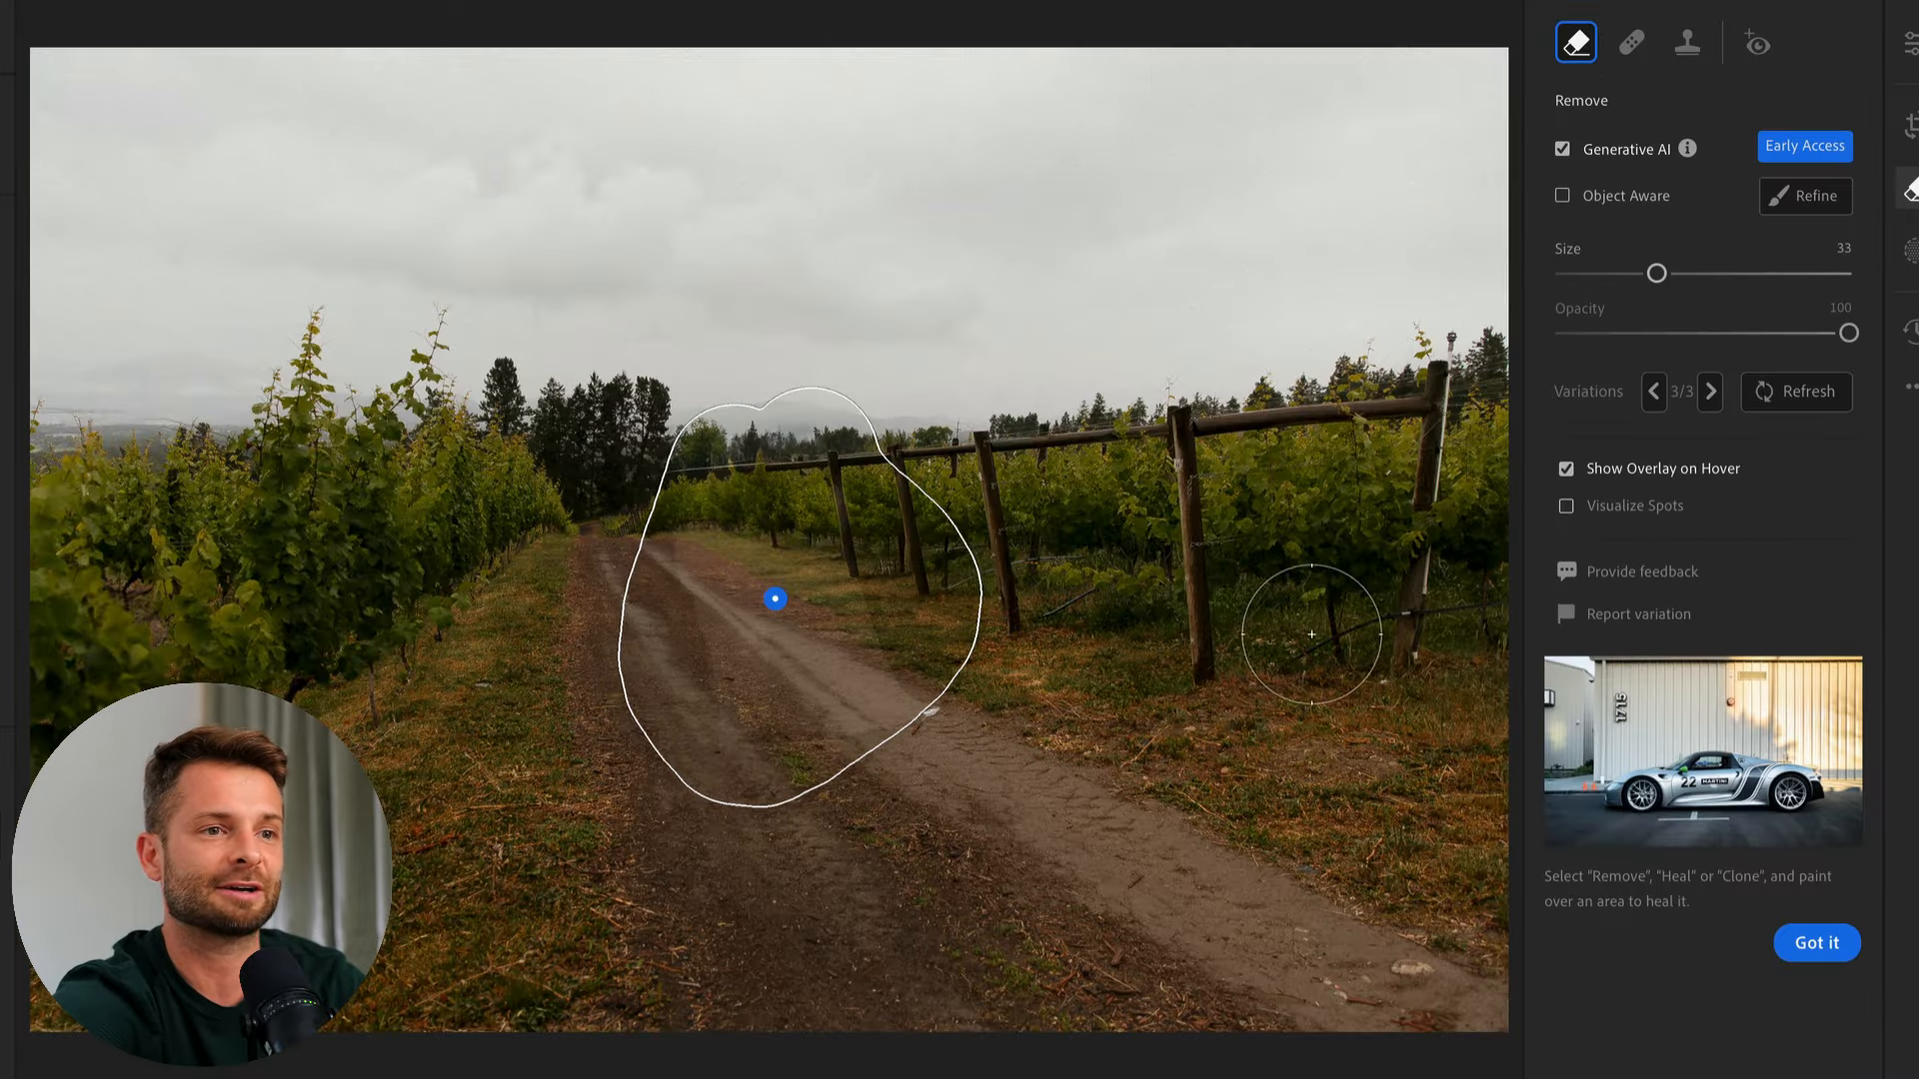
click(1653, 392)
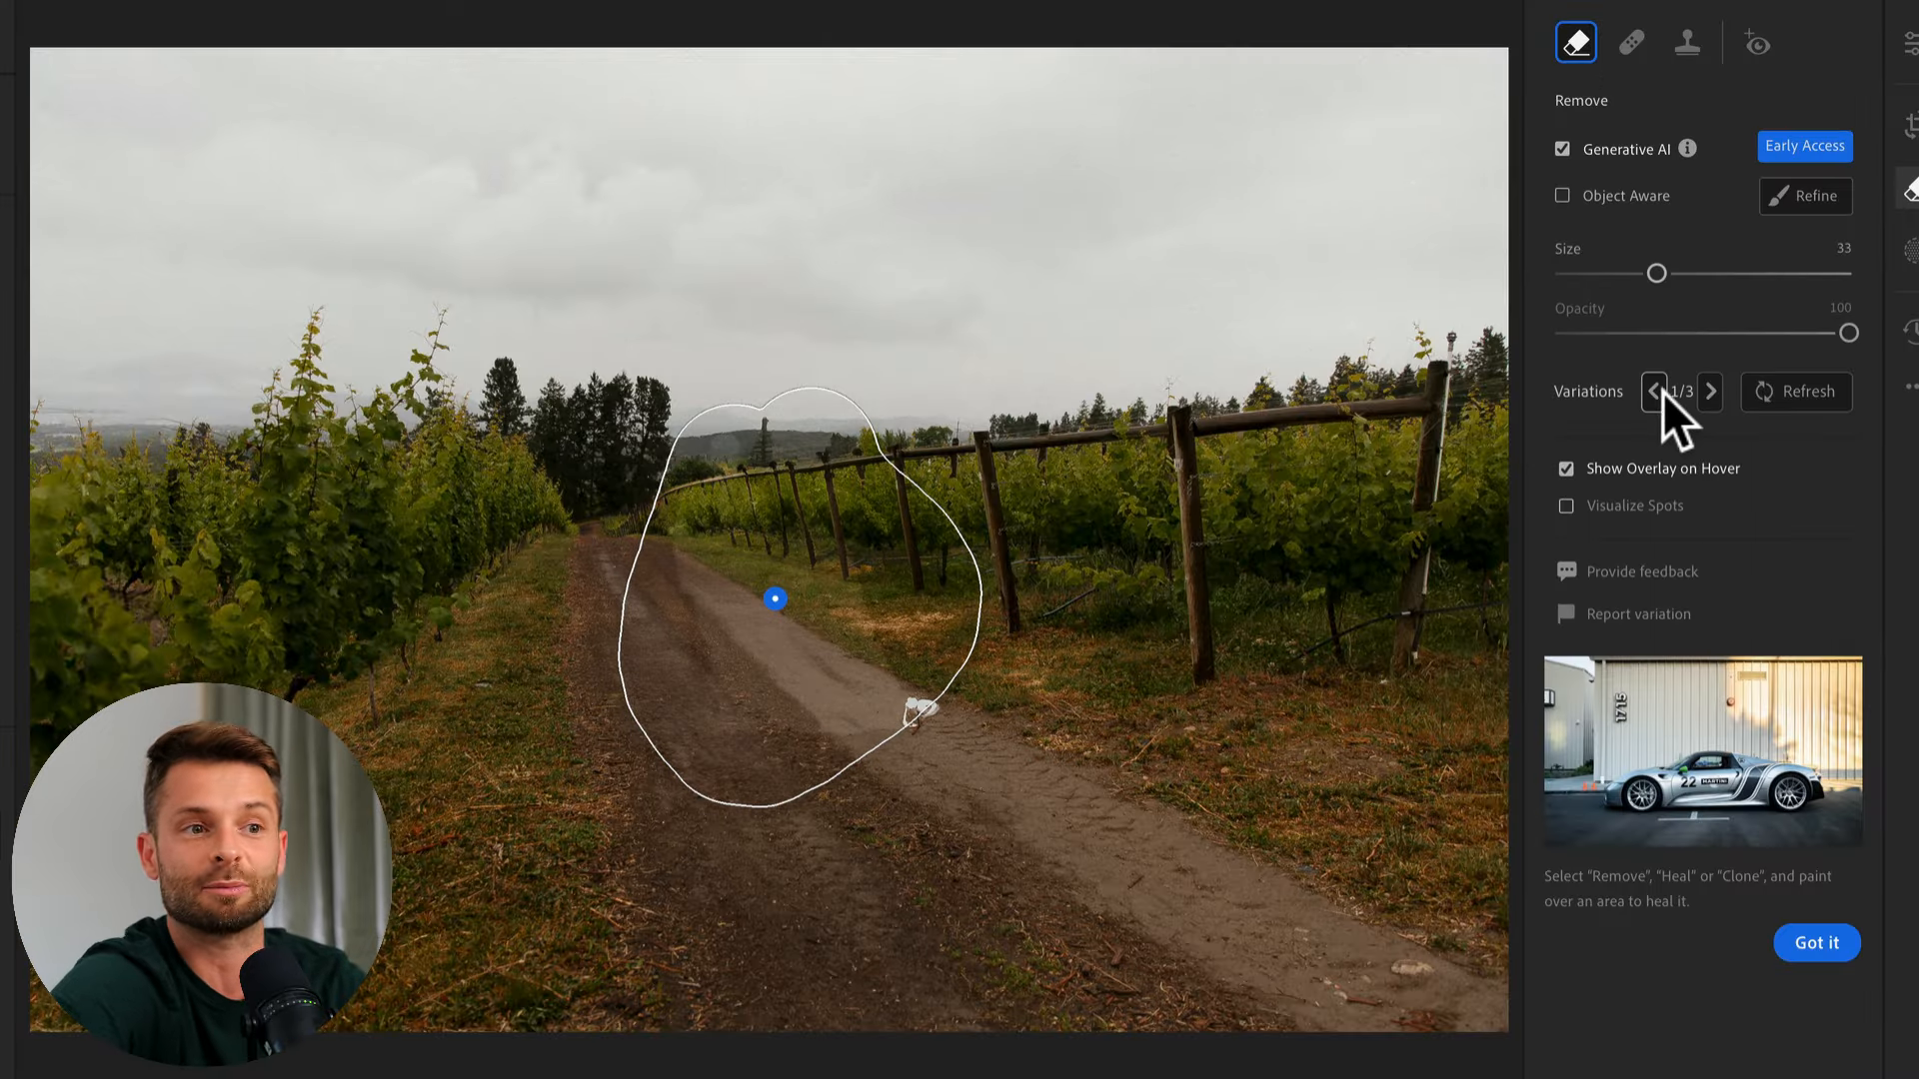
click(1711, 392)
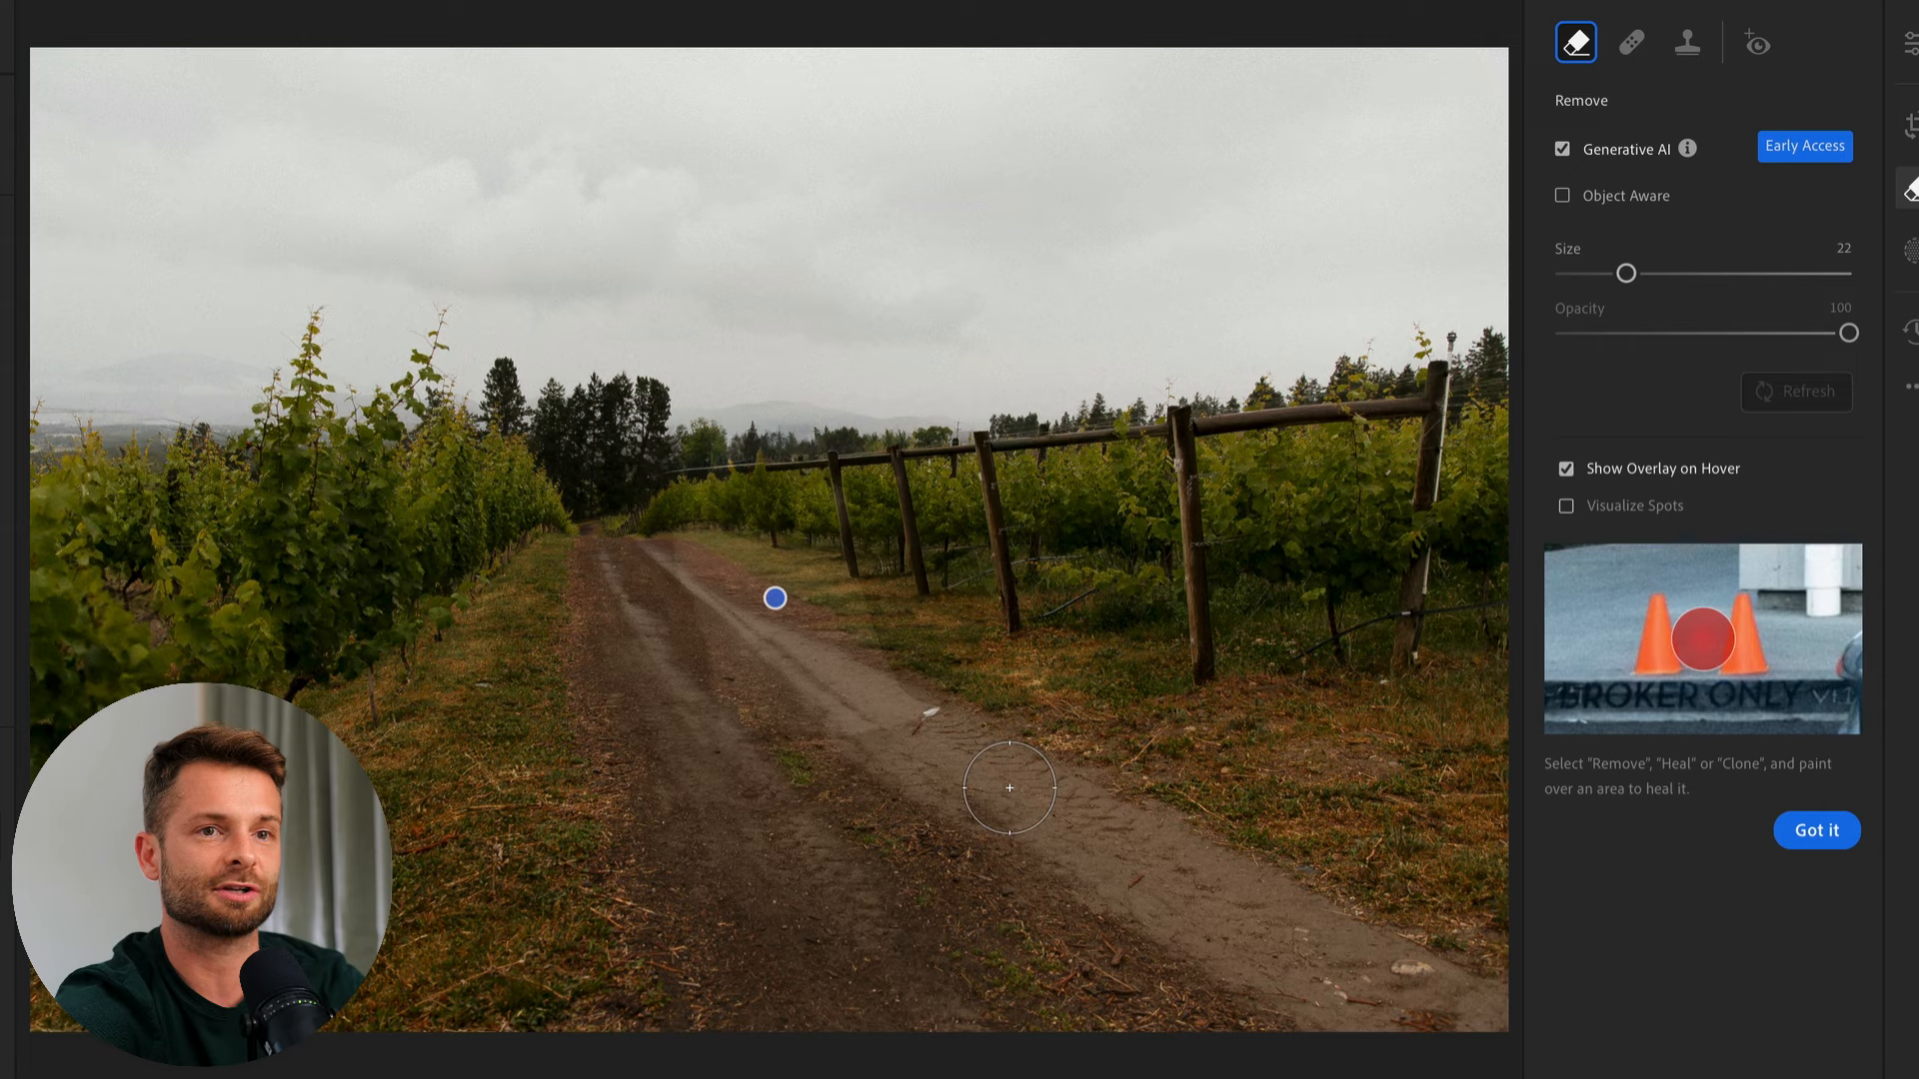
- Brush the far fence end and trees, apply removal and compare its generated fills
drag(1008, 788, 930, 712)
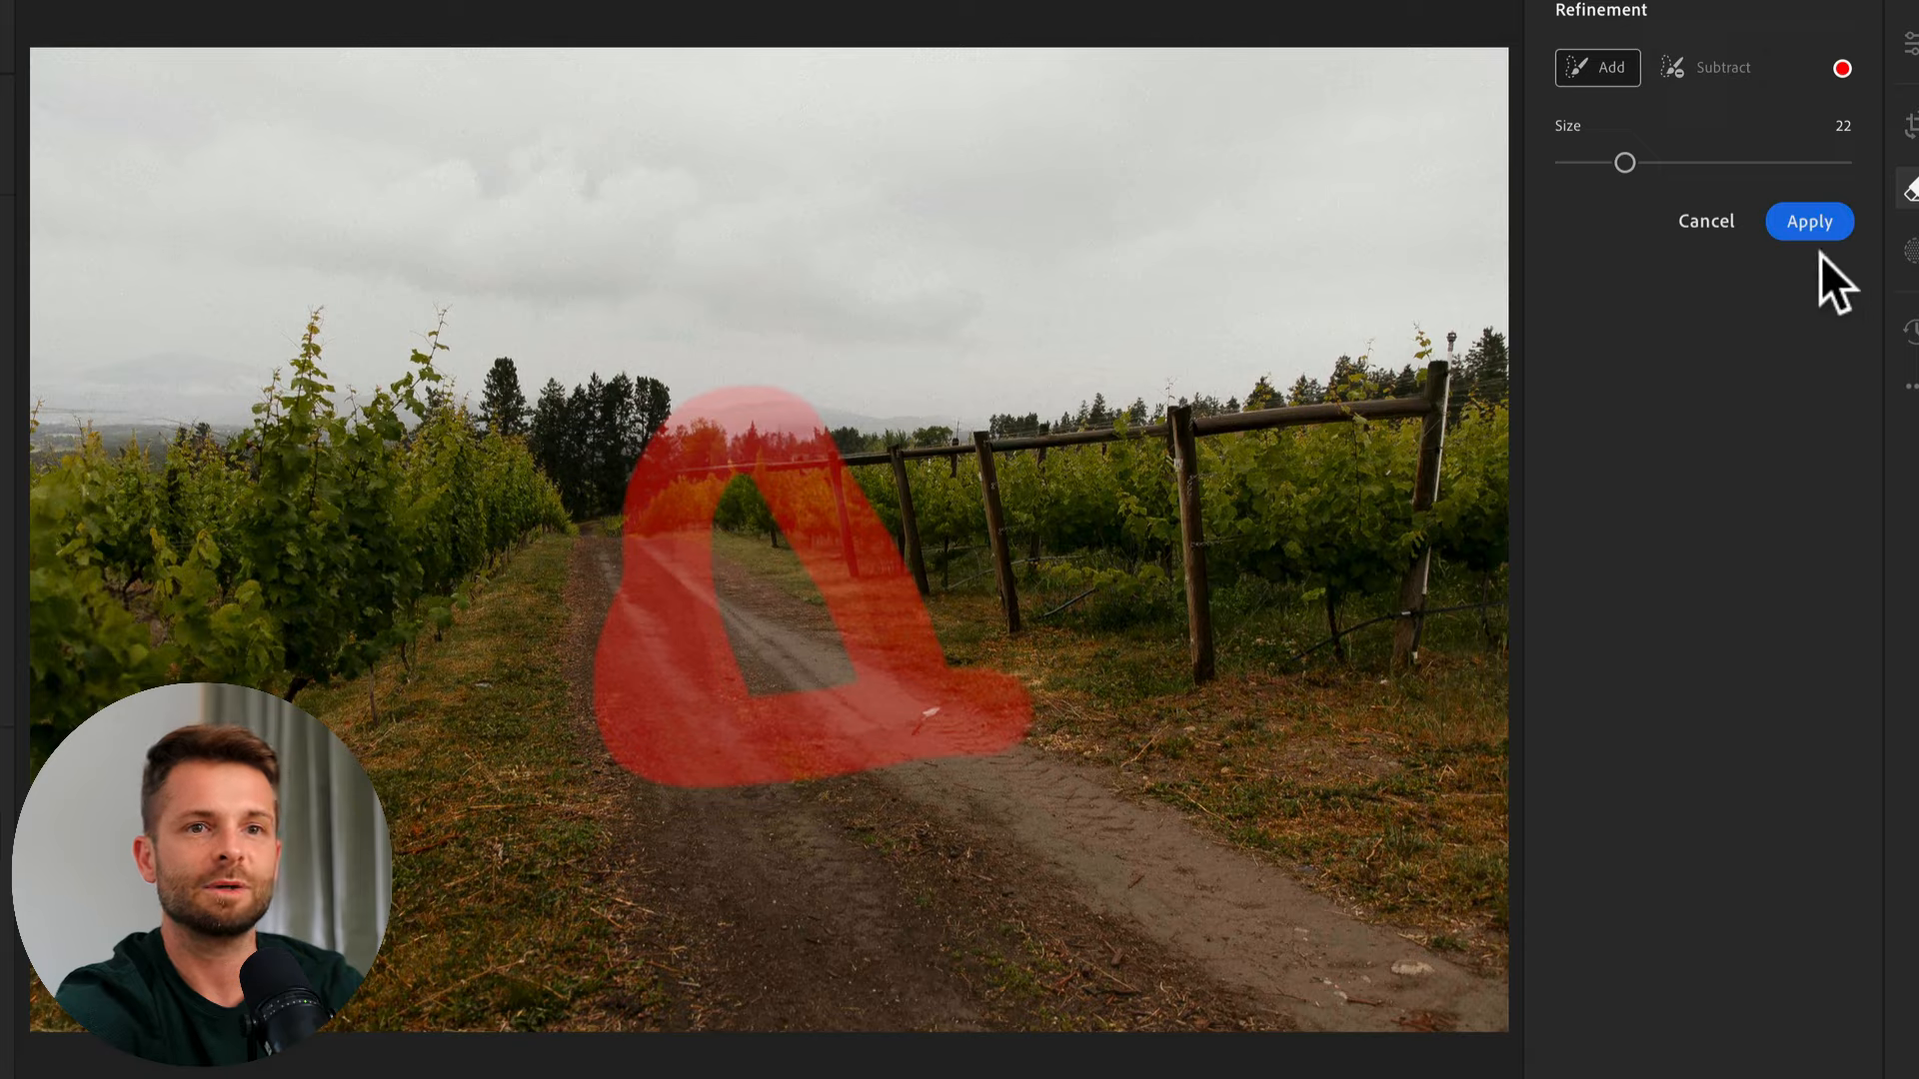
click(1809, 222)
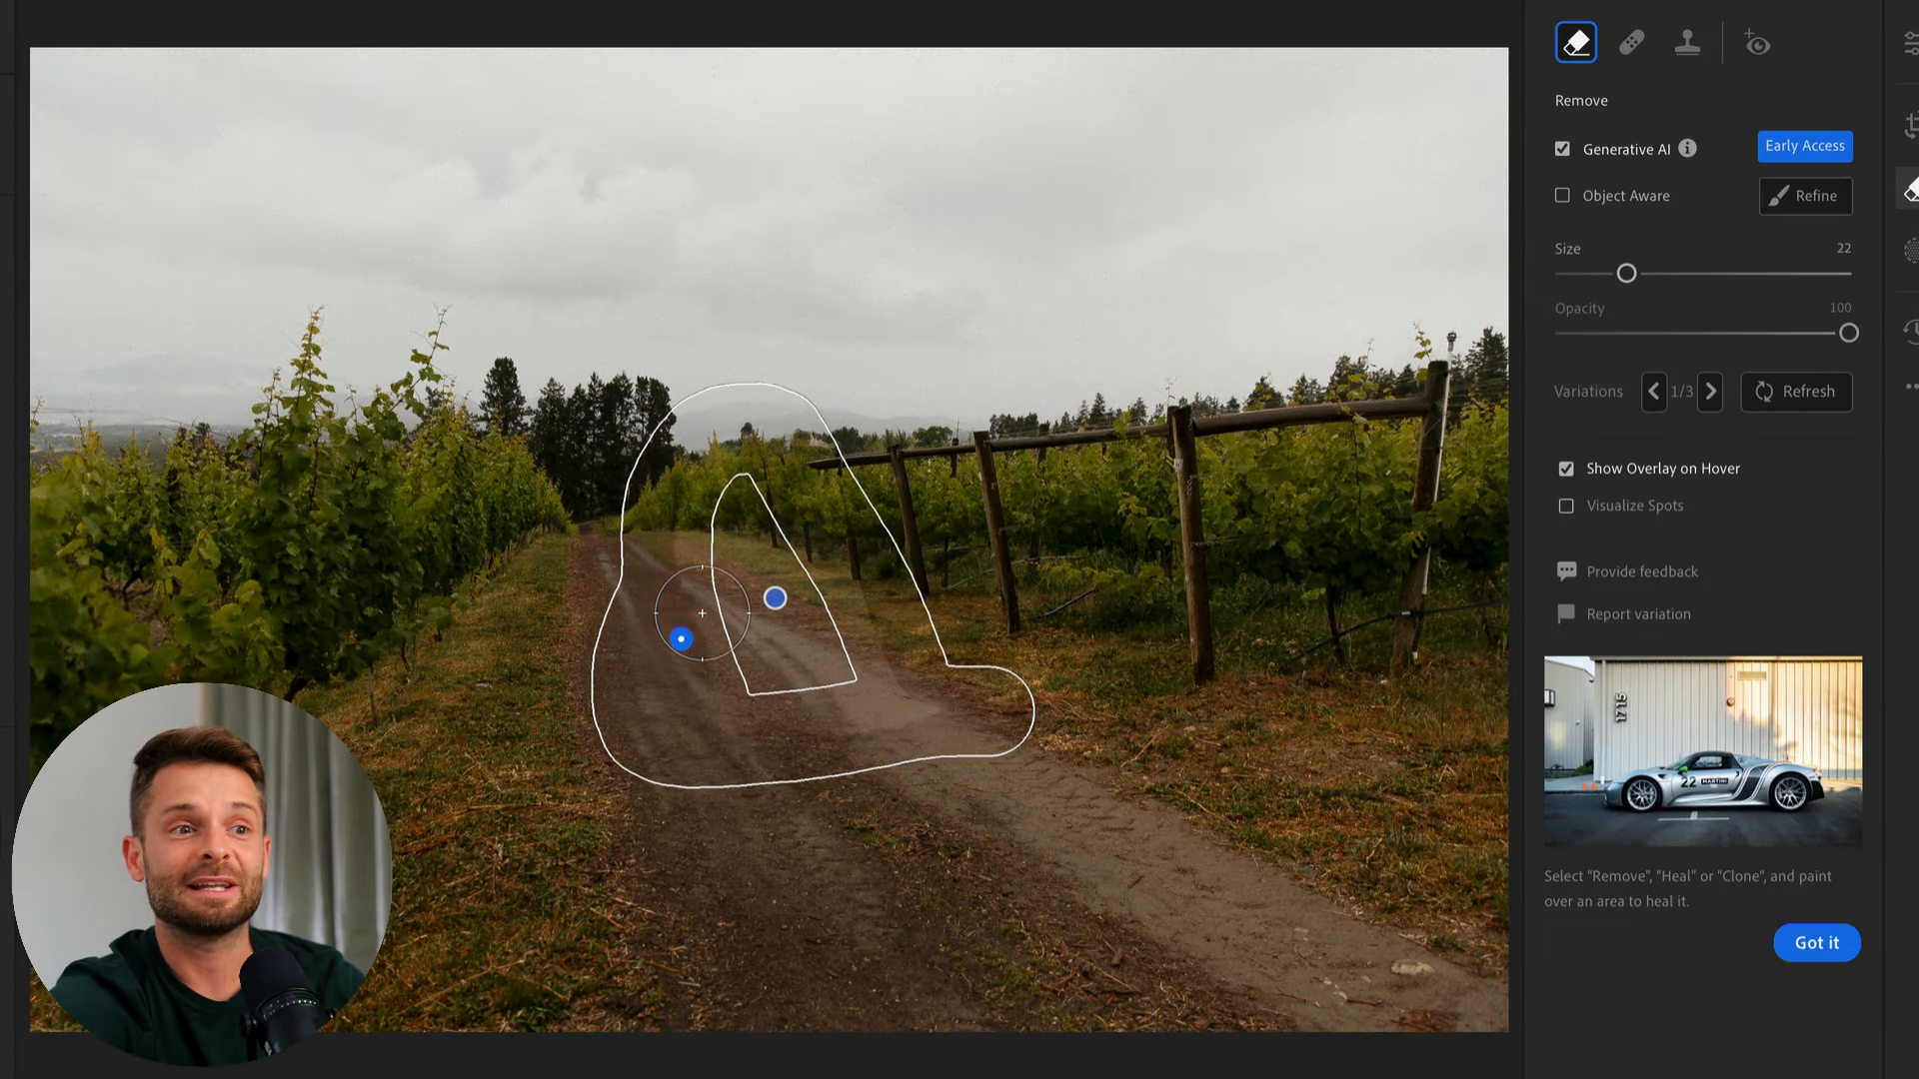
click(1710, 392)
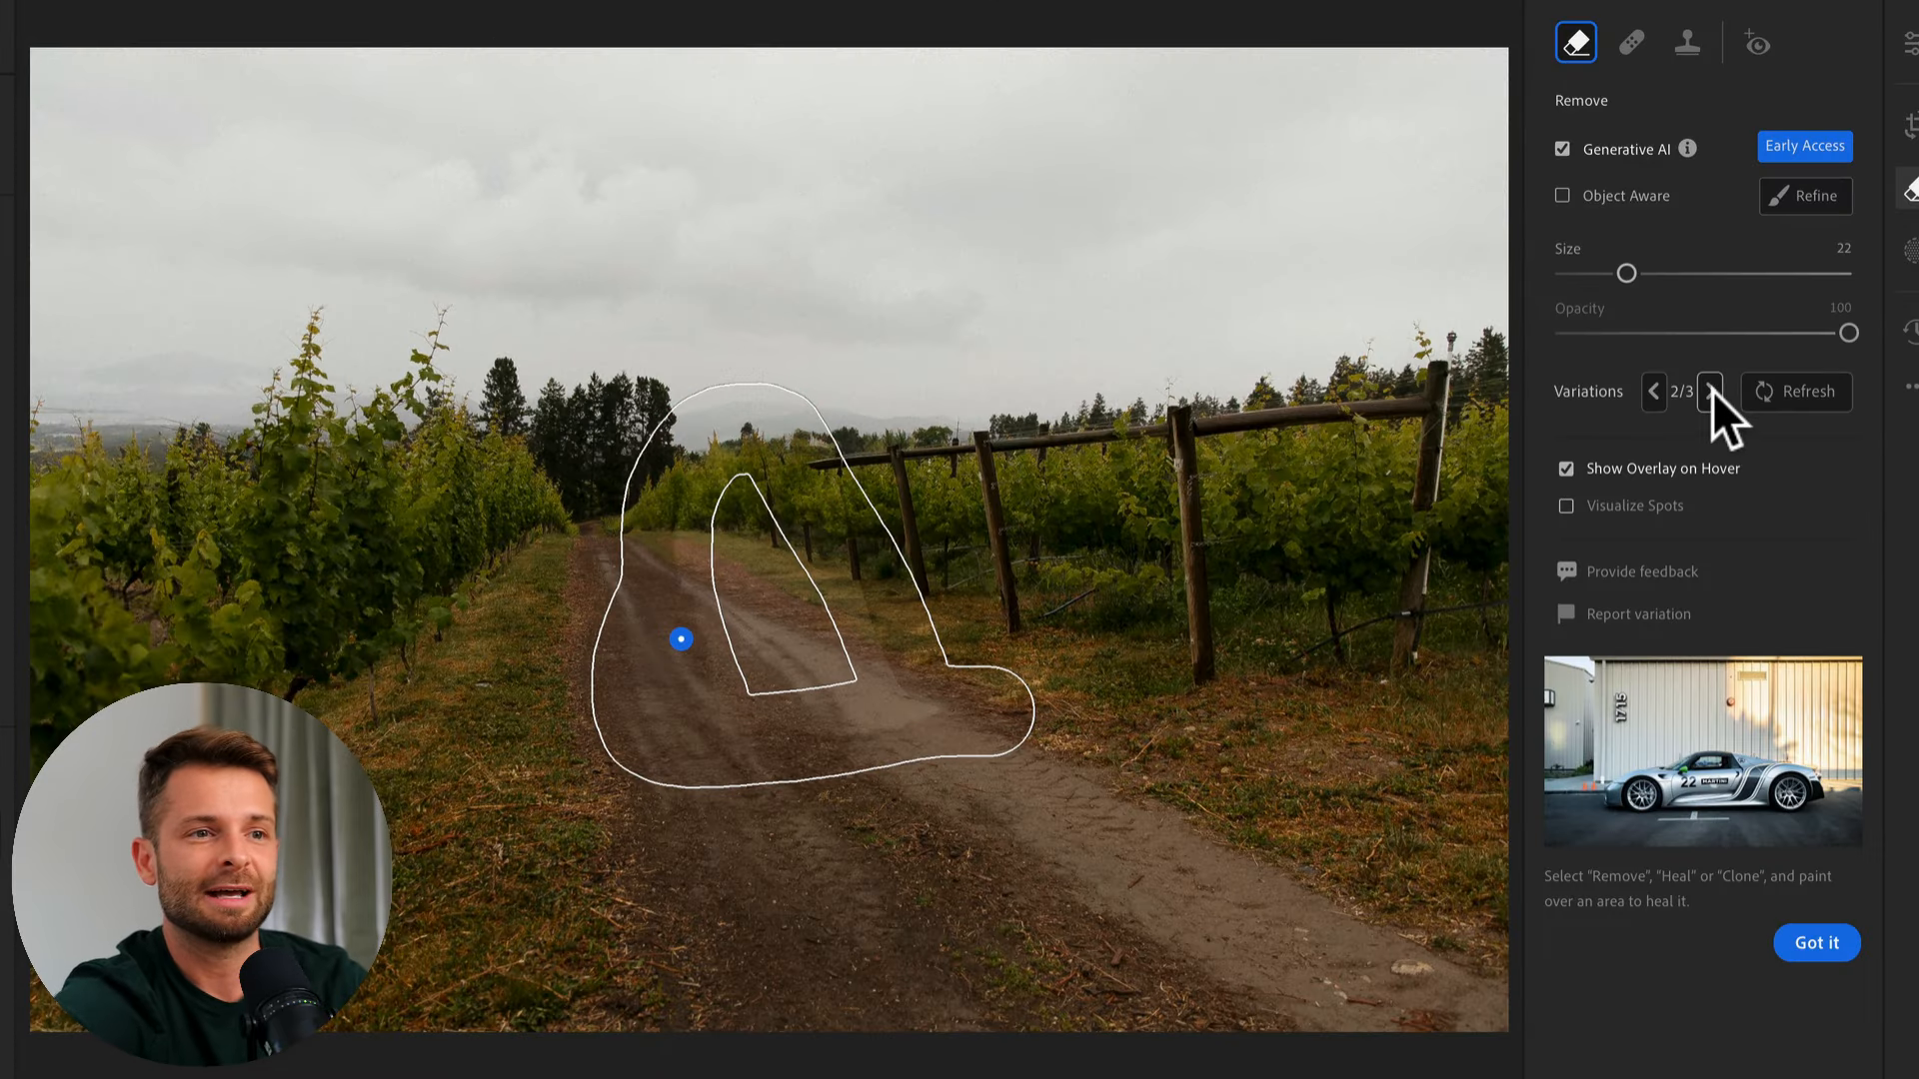
click(1712, 391)
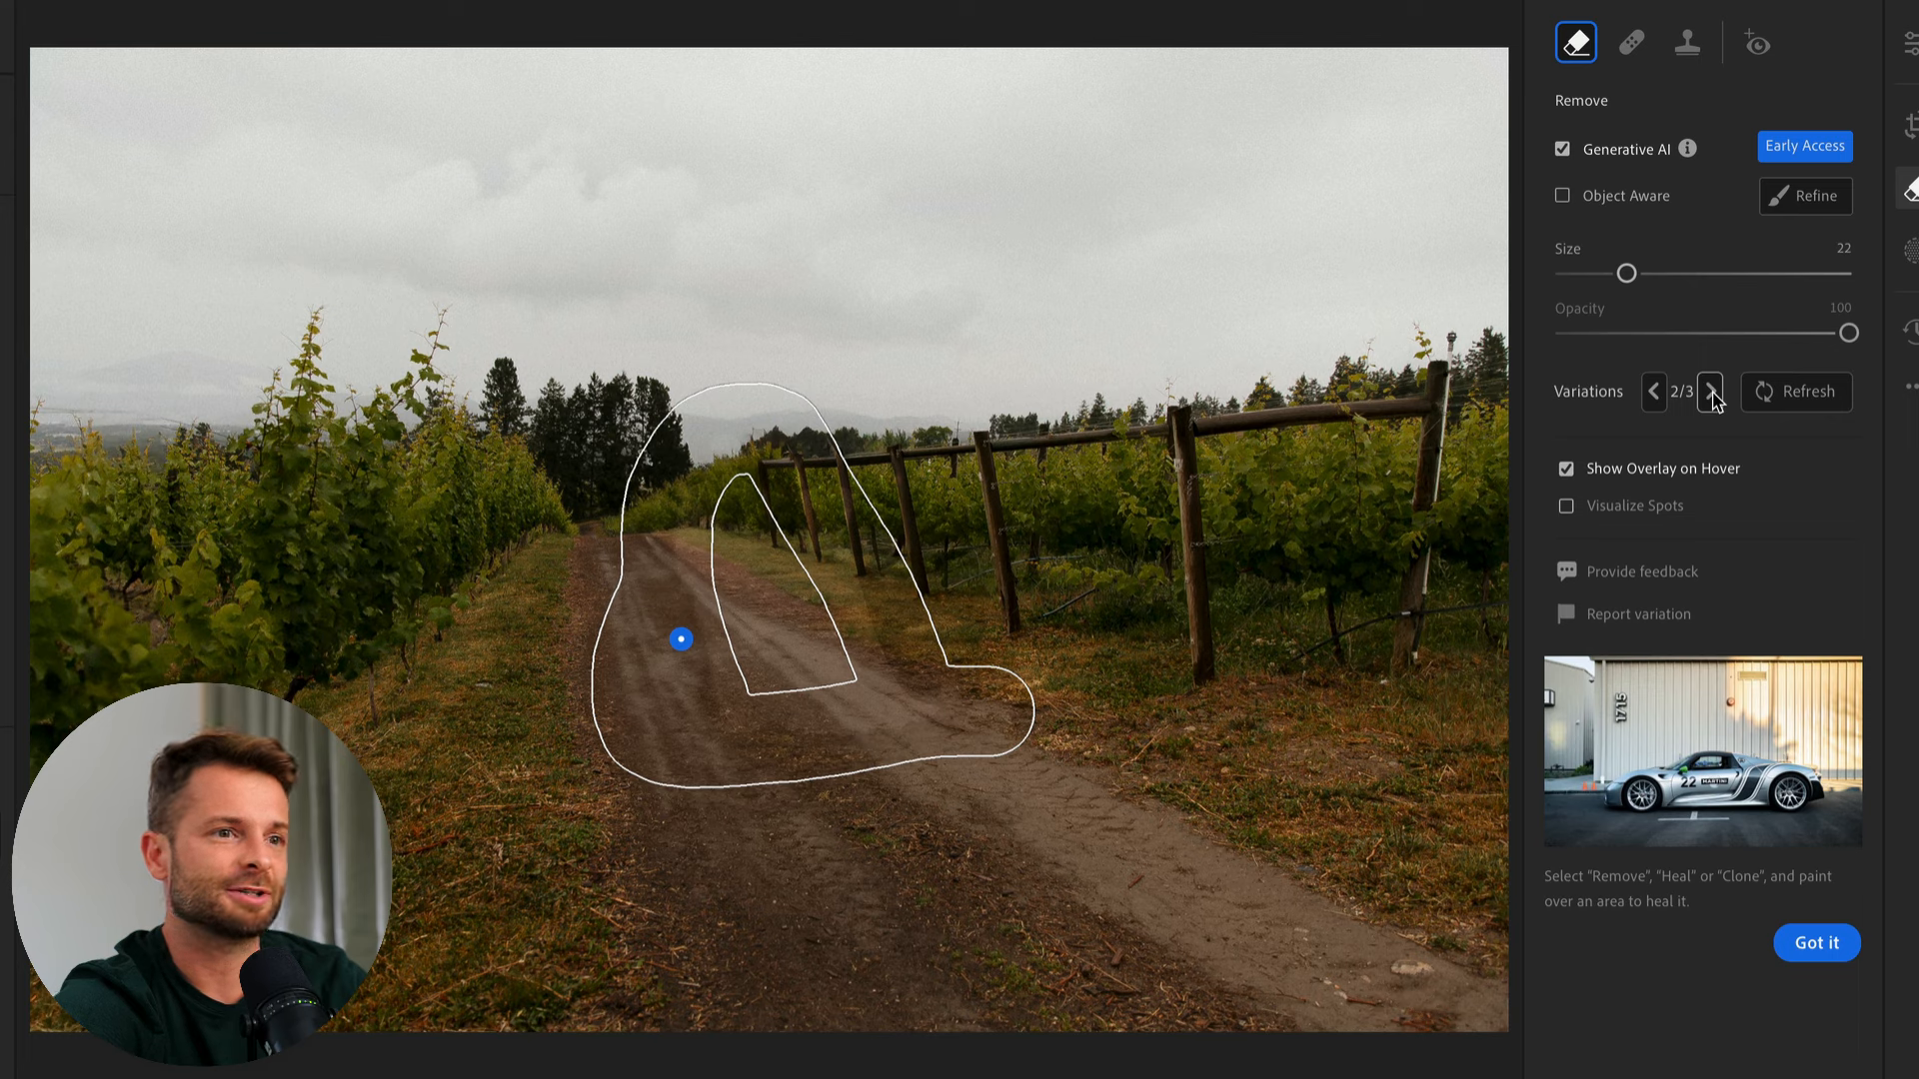
click(1709, 392)
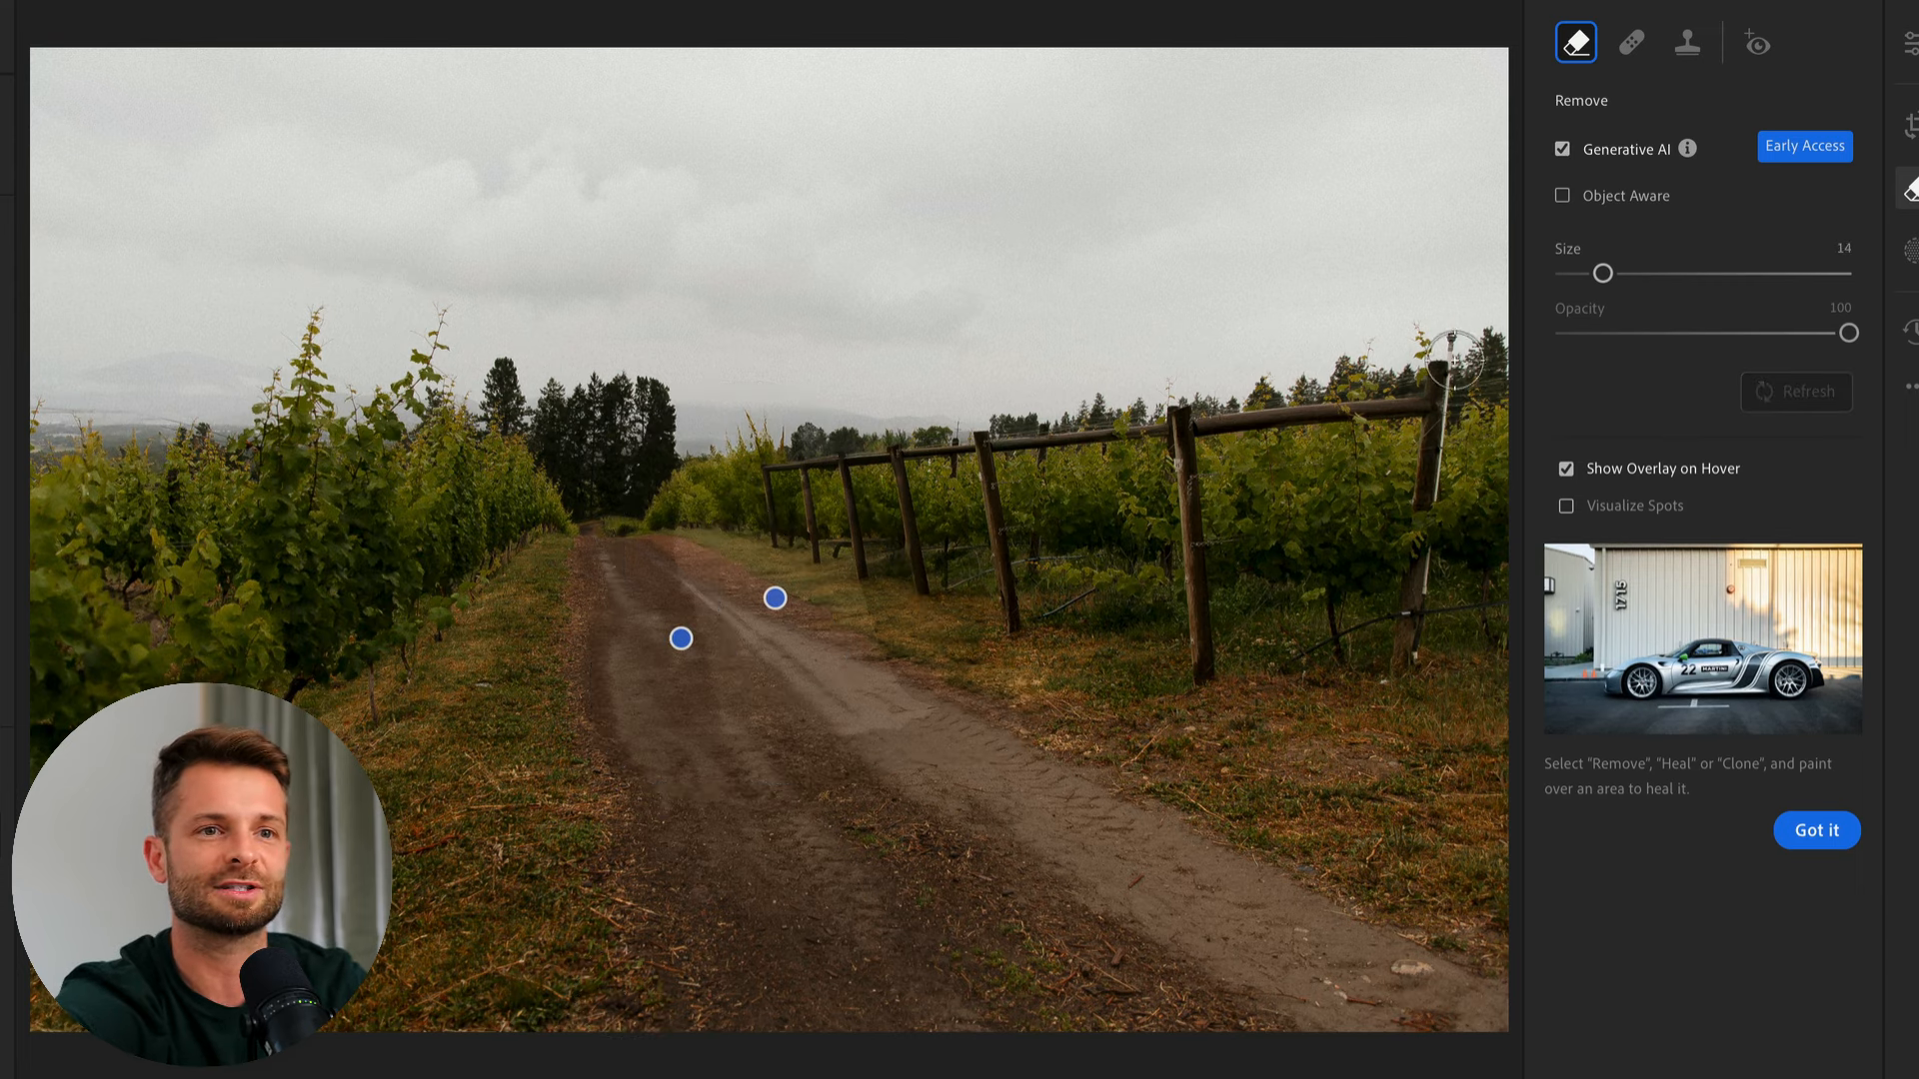
- Paint the right-edge fence post, apply its removal and dismiss the healing tip
drag(1452, 323, 1409, 671)
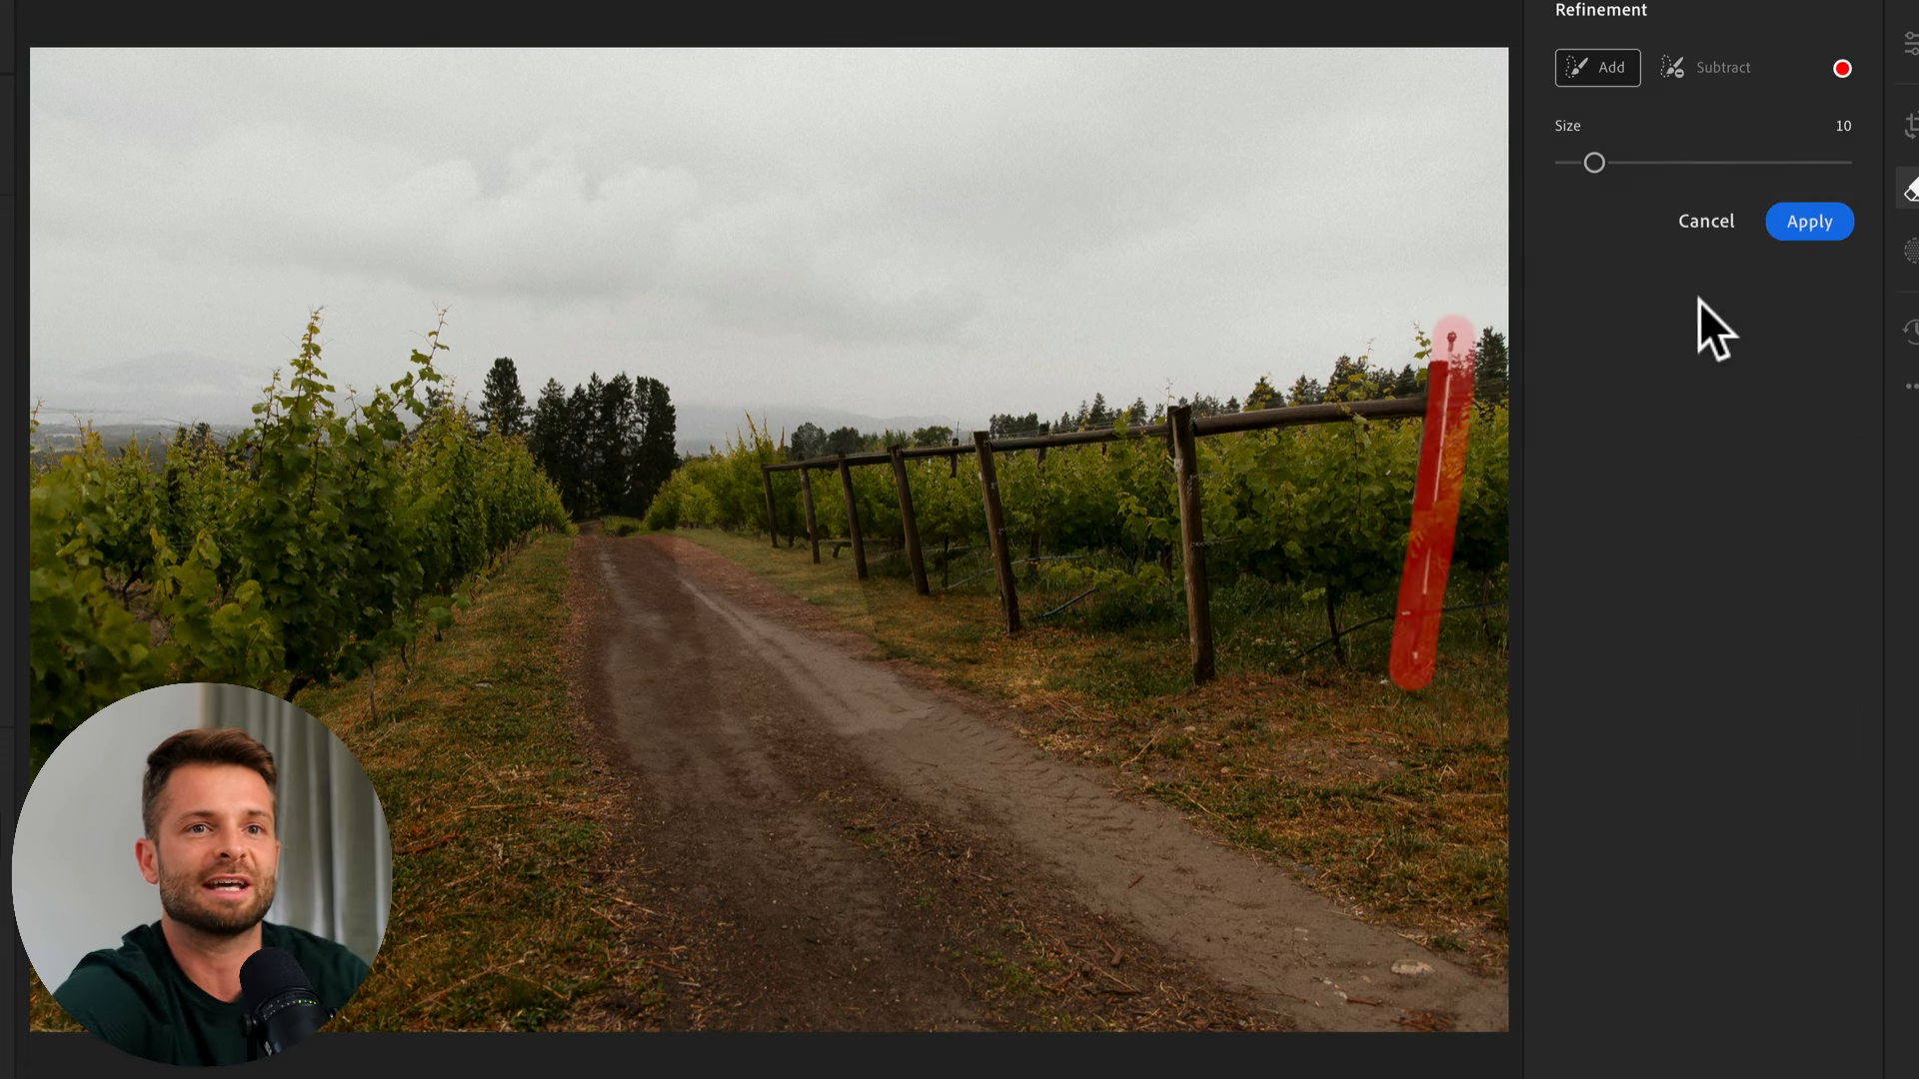
click(1809, 222)
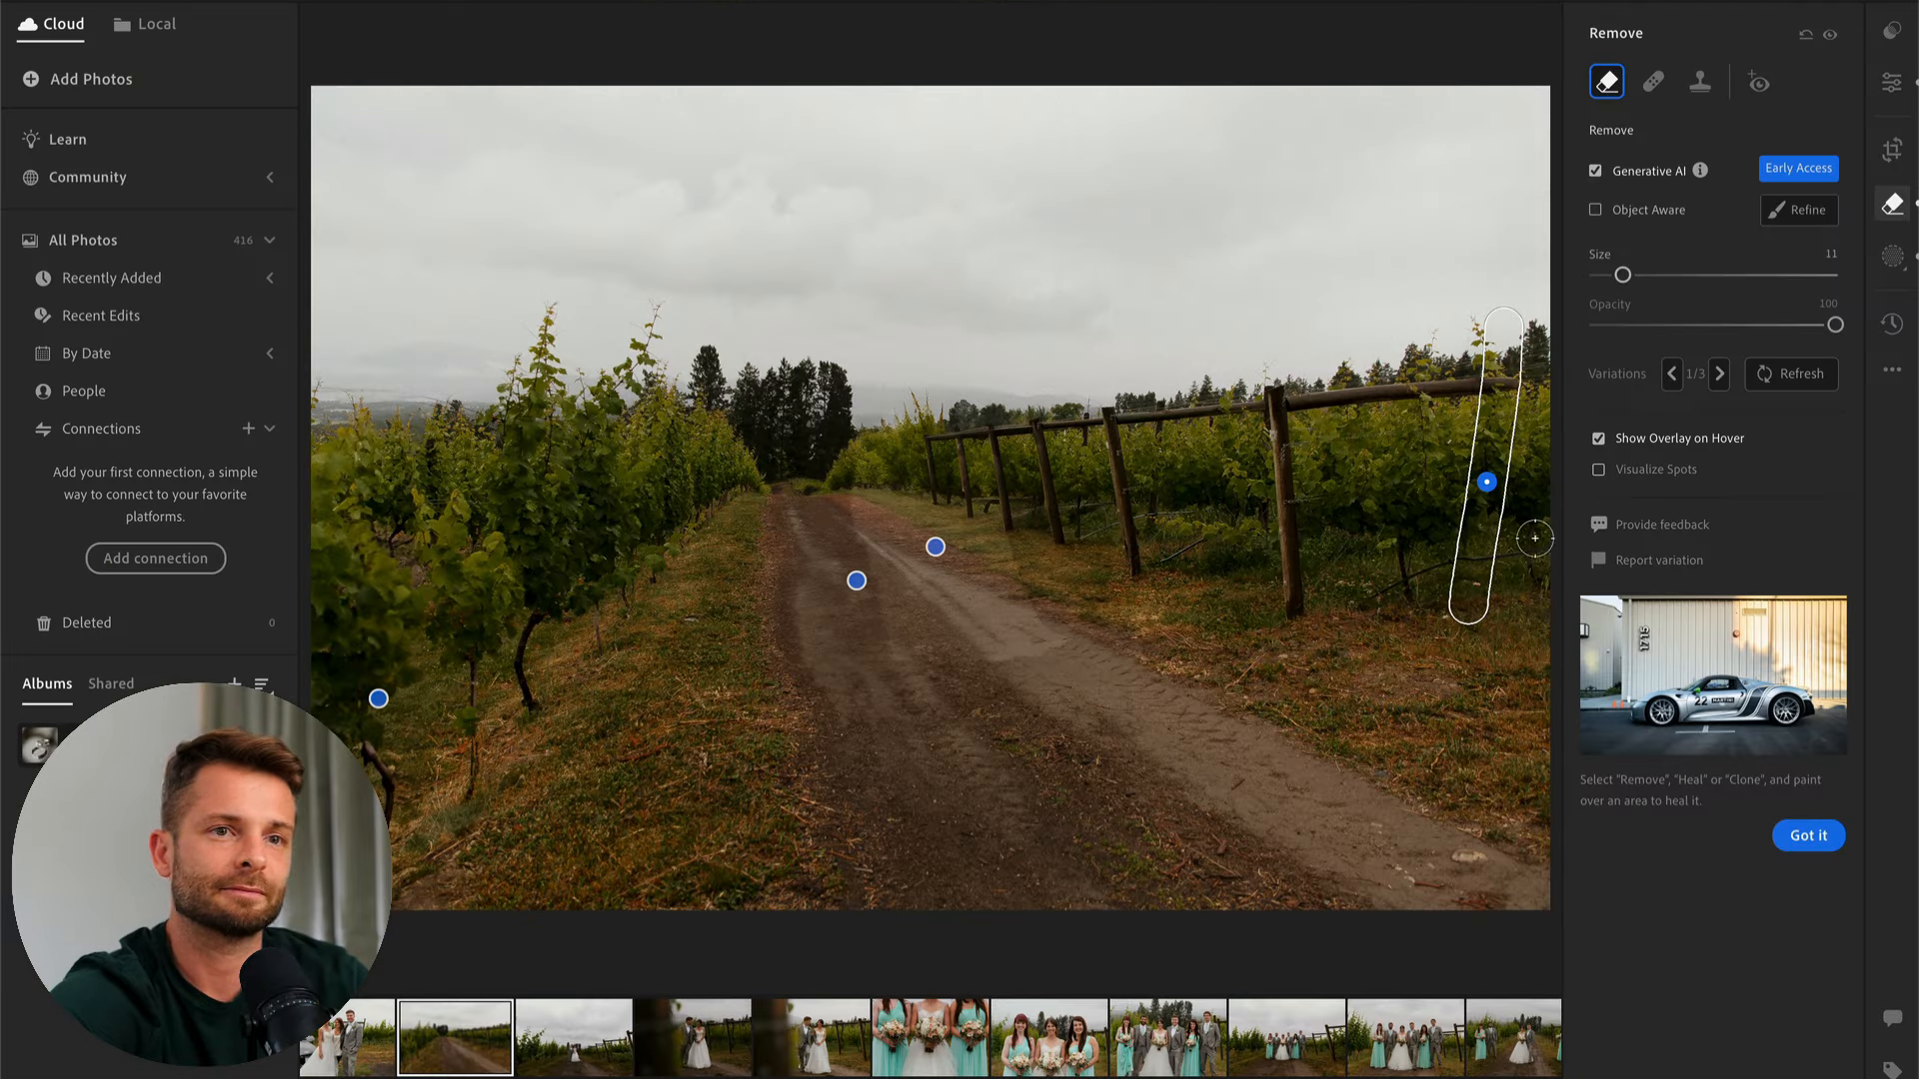
click(1891, 82)
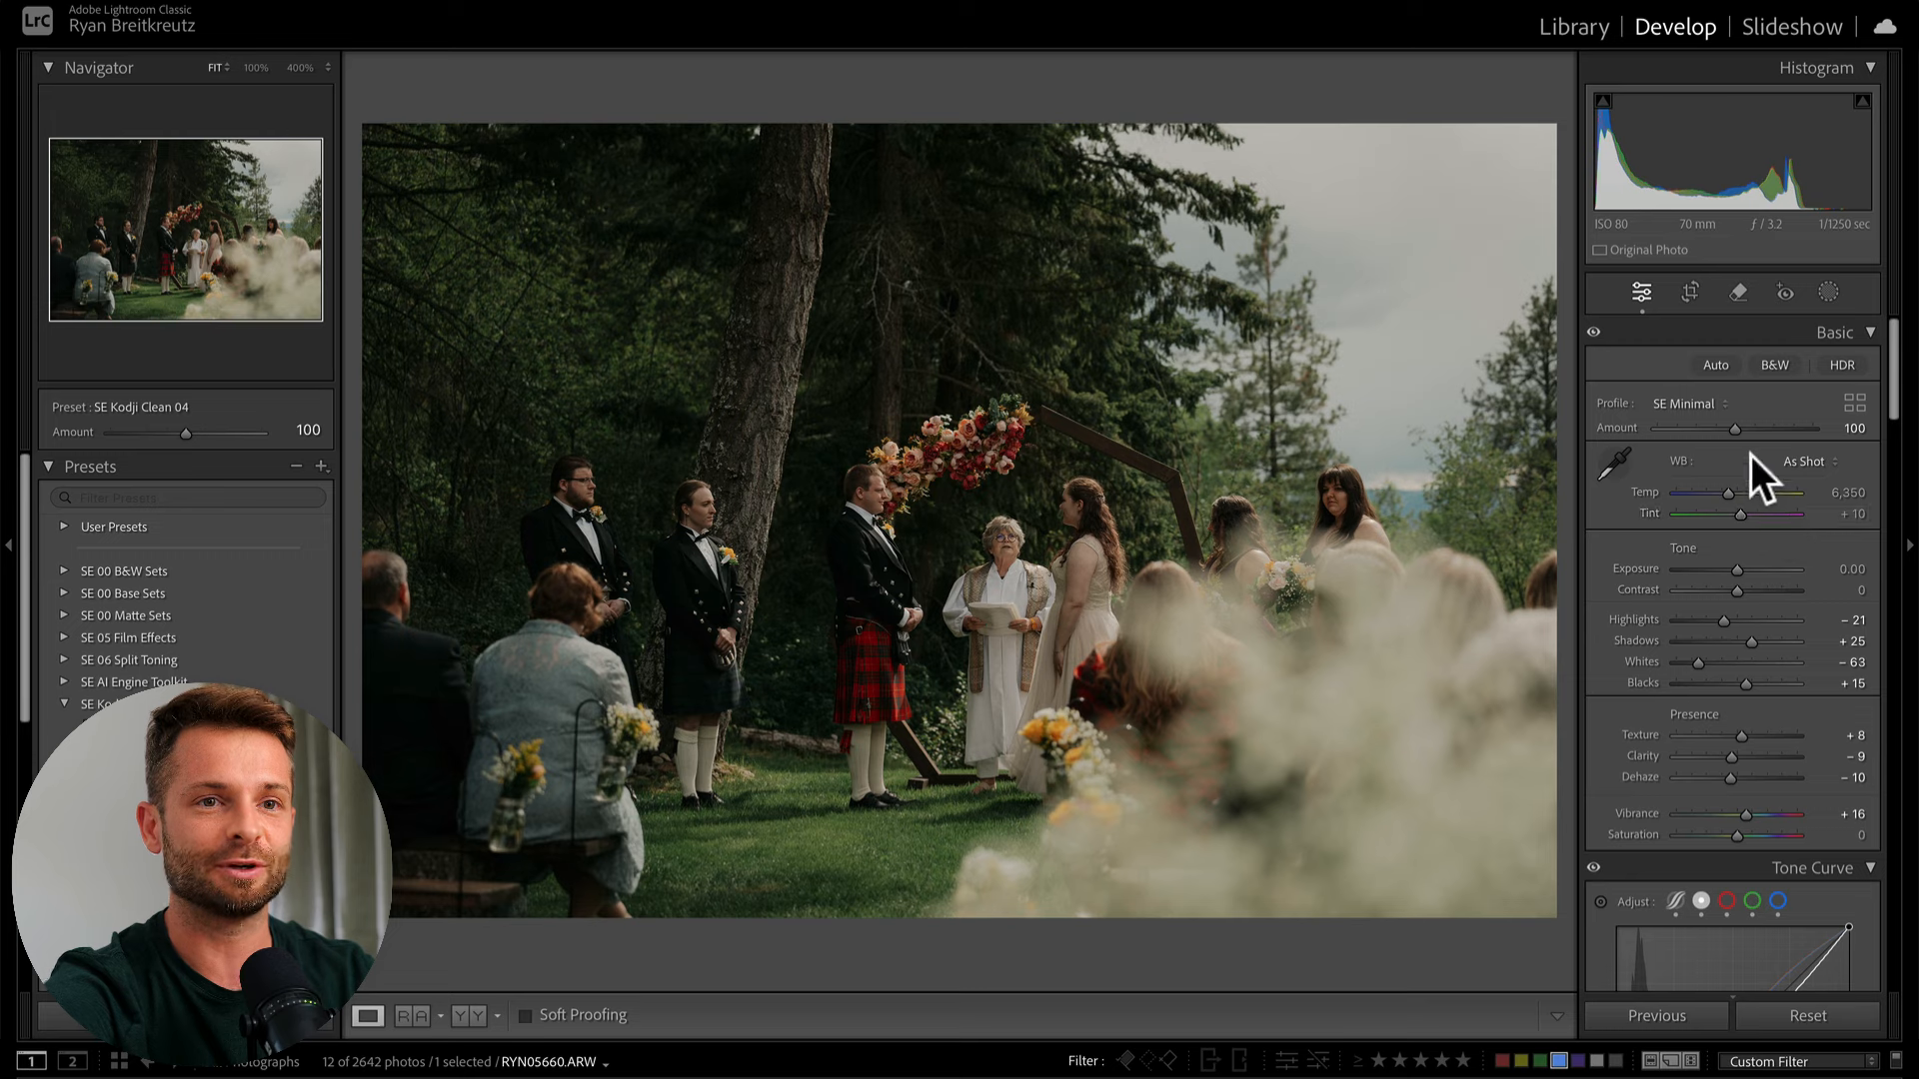
- Enable Object Aware in the Remove tool, paint a test mask behind the groom and cancel it
click(1737, 291)
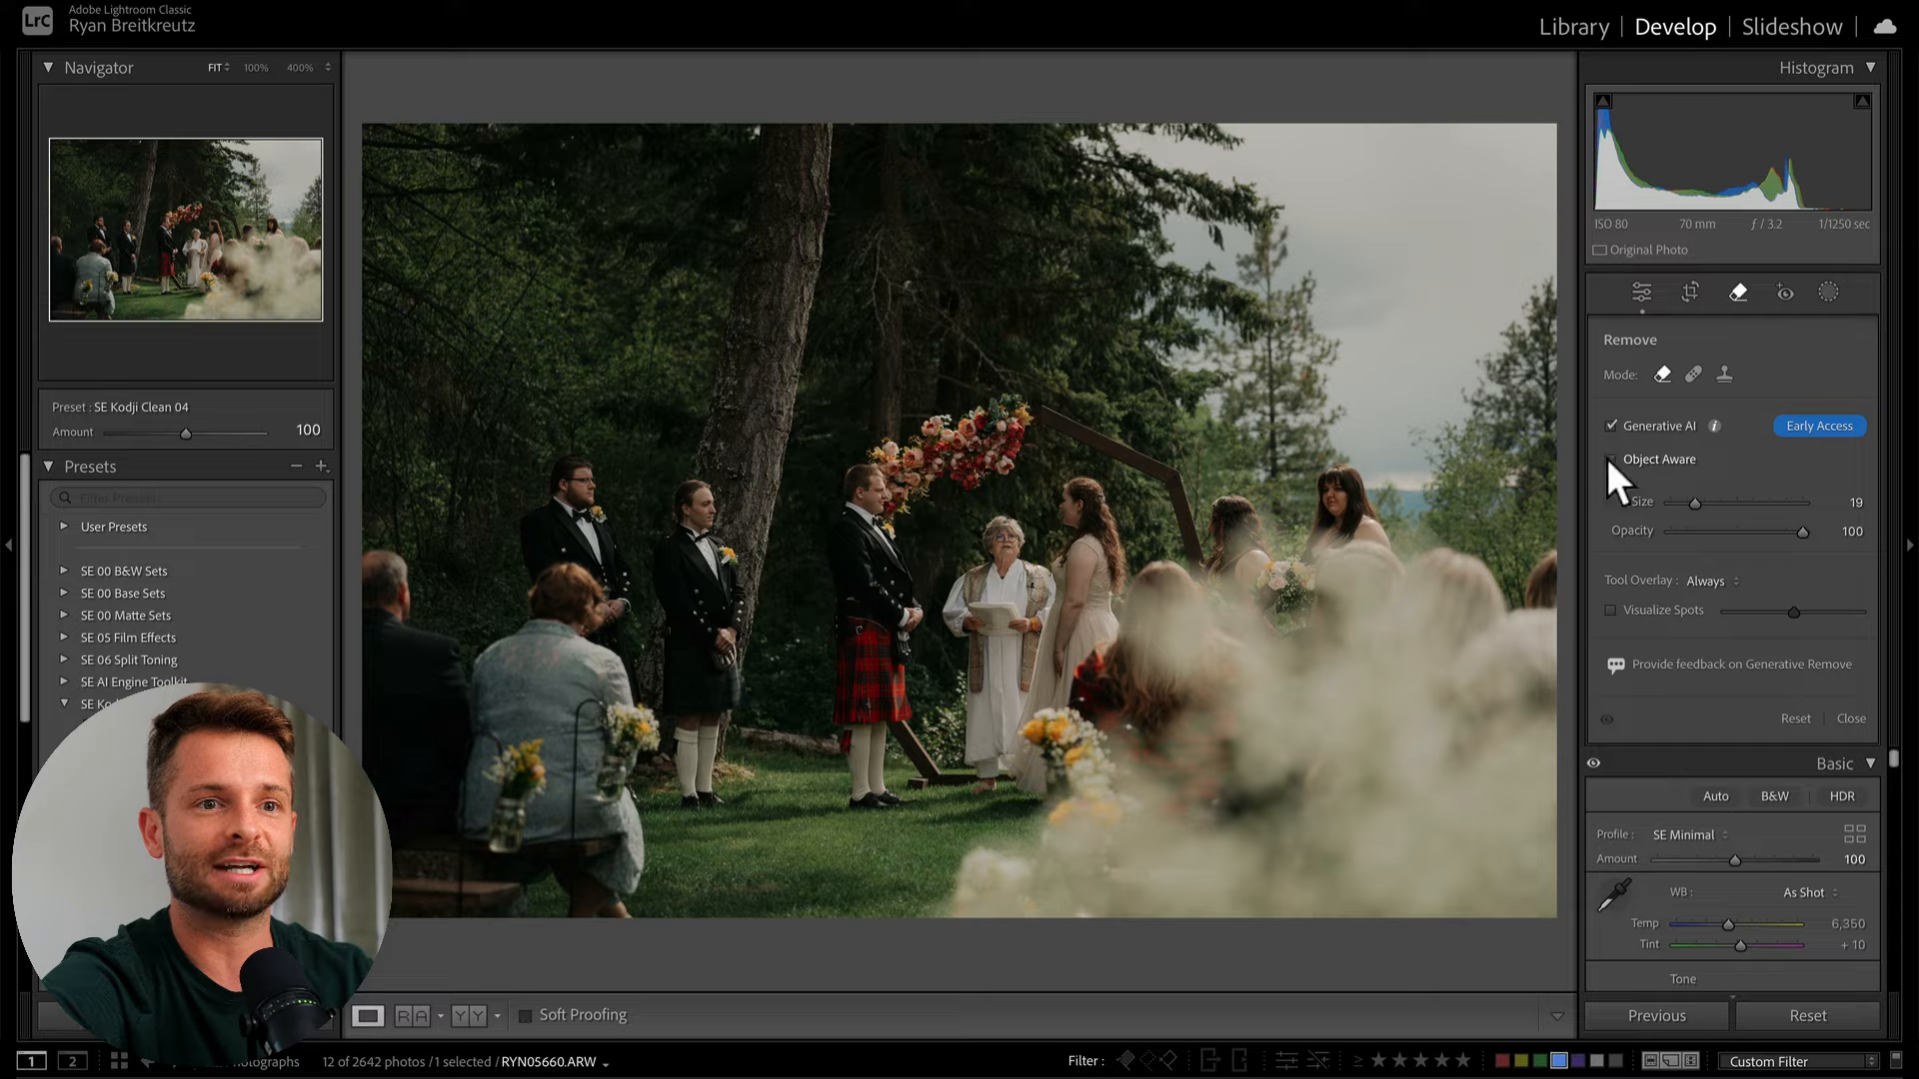
click(1613, 462)
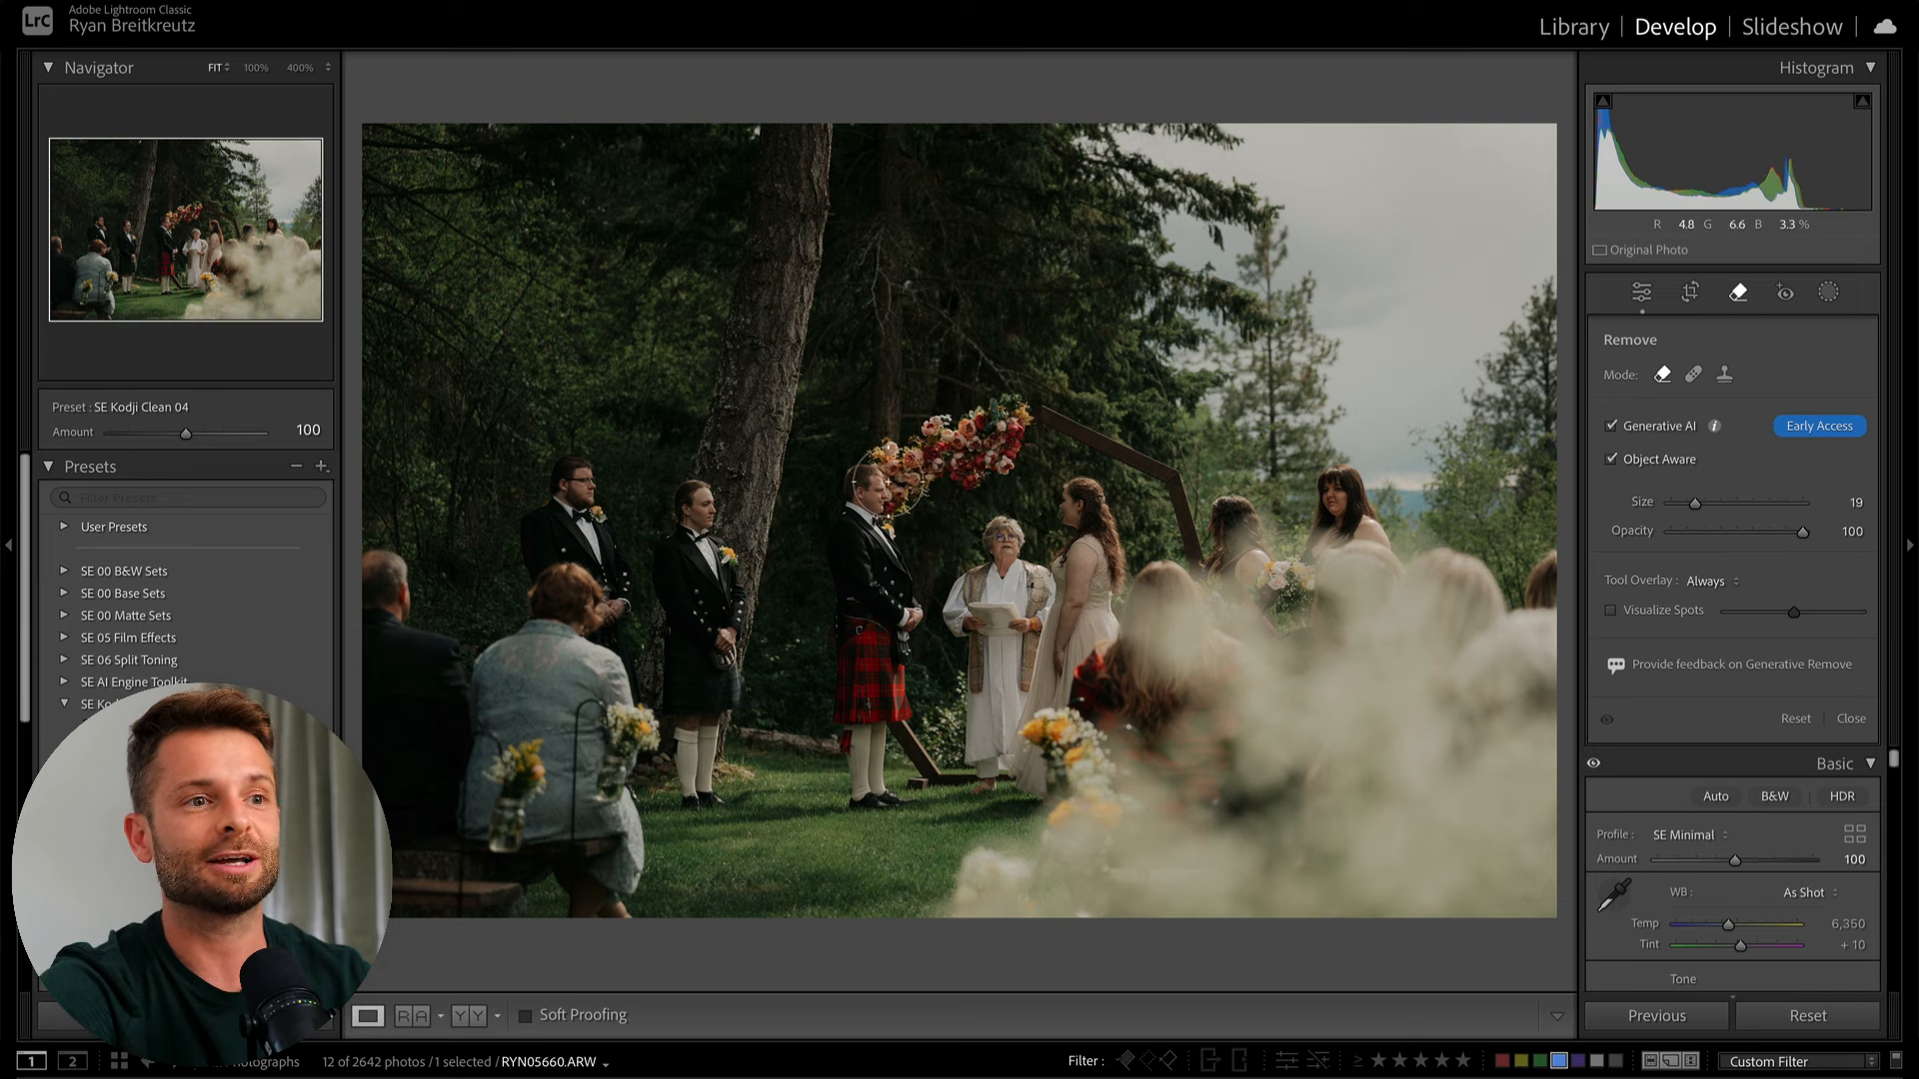
drag(888, 490, 1055, 406)
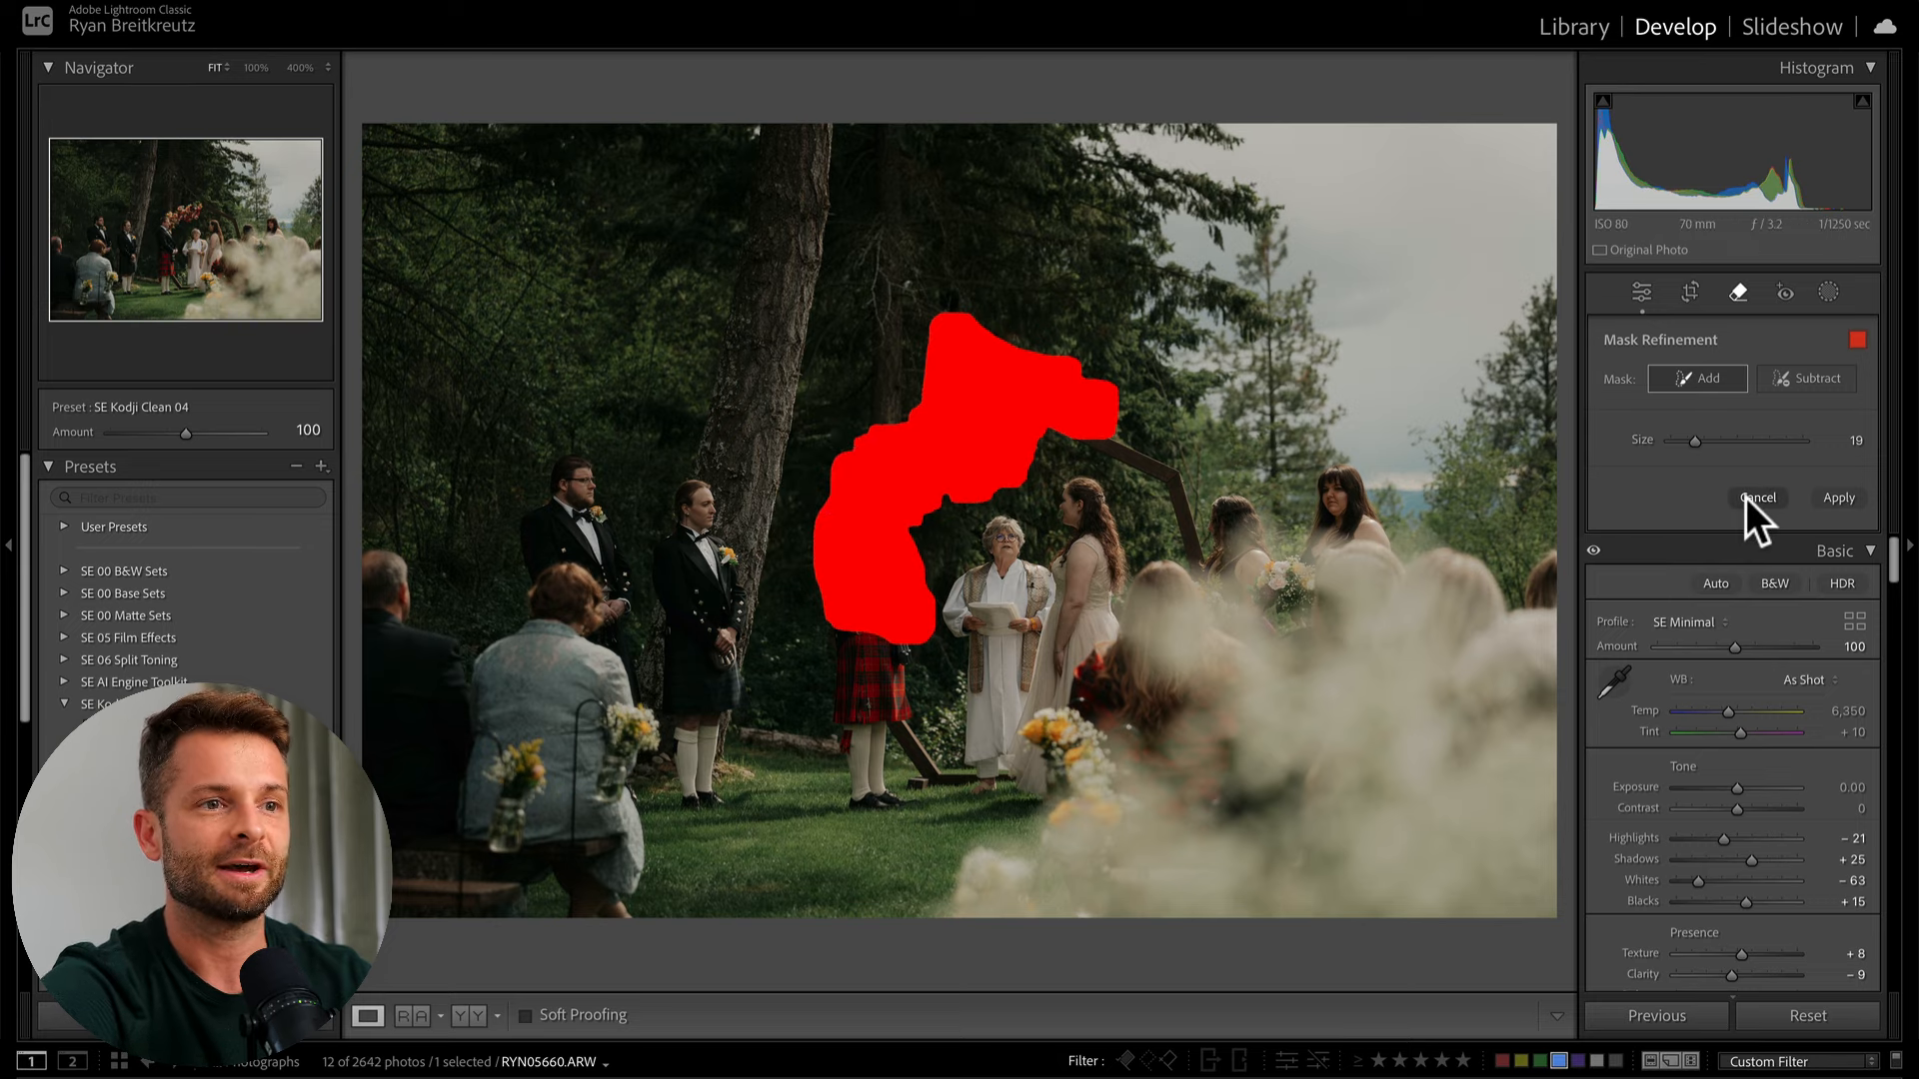
click(1837, 498)
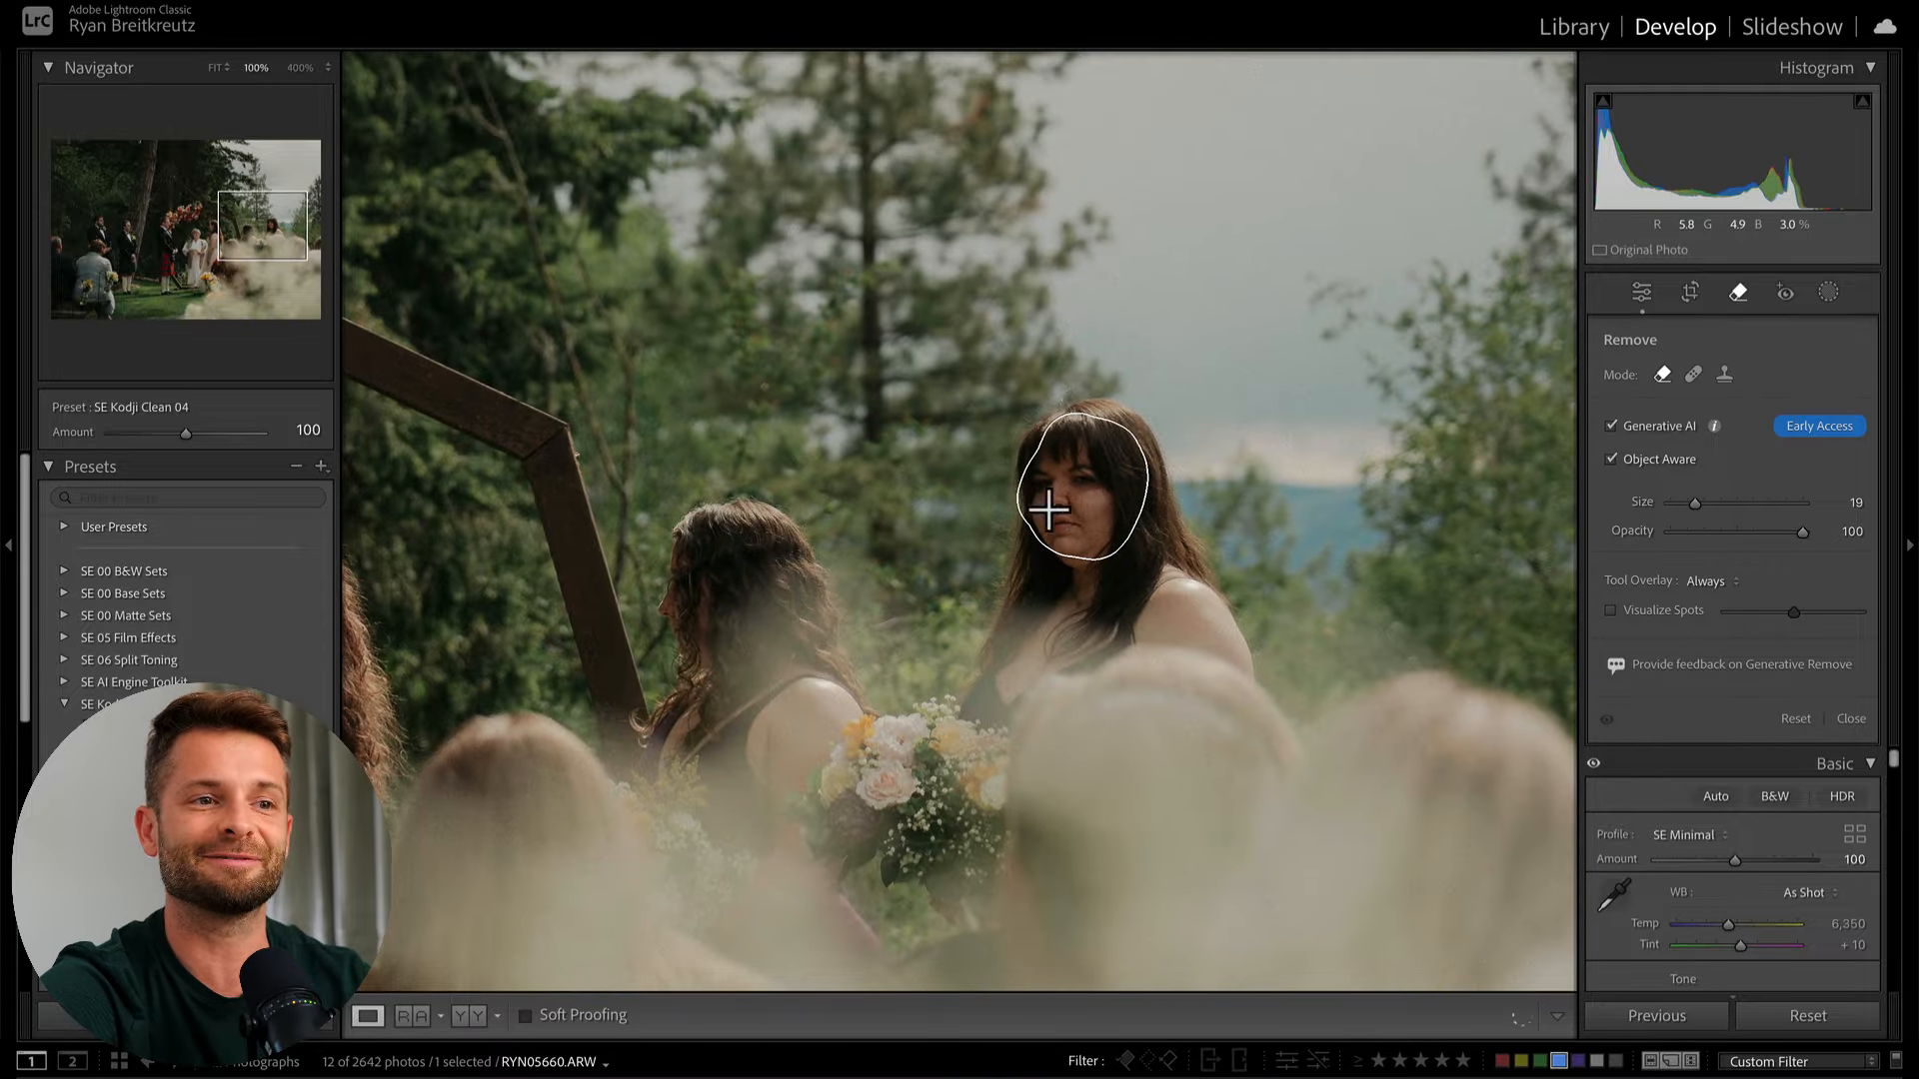
- Generate a replacement for the bridesmaid's circled face, step through variations and refresh for a new set
click(1082, 489)
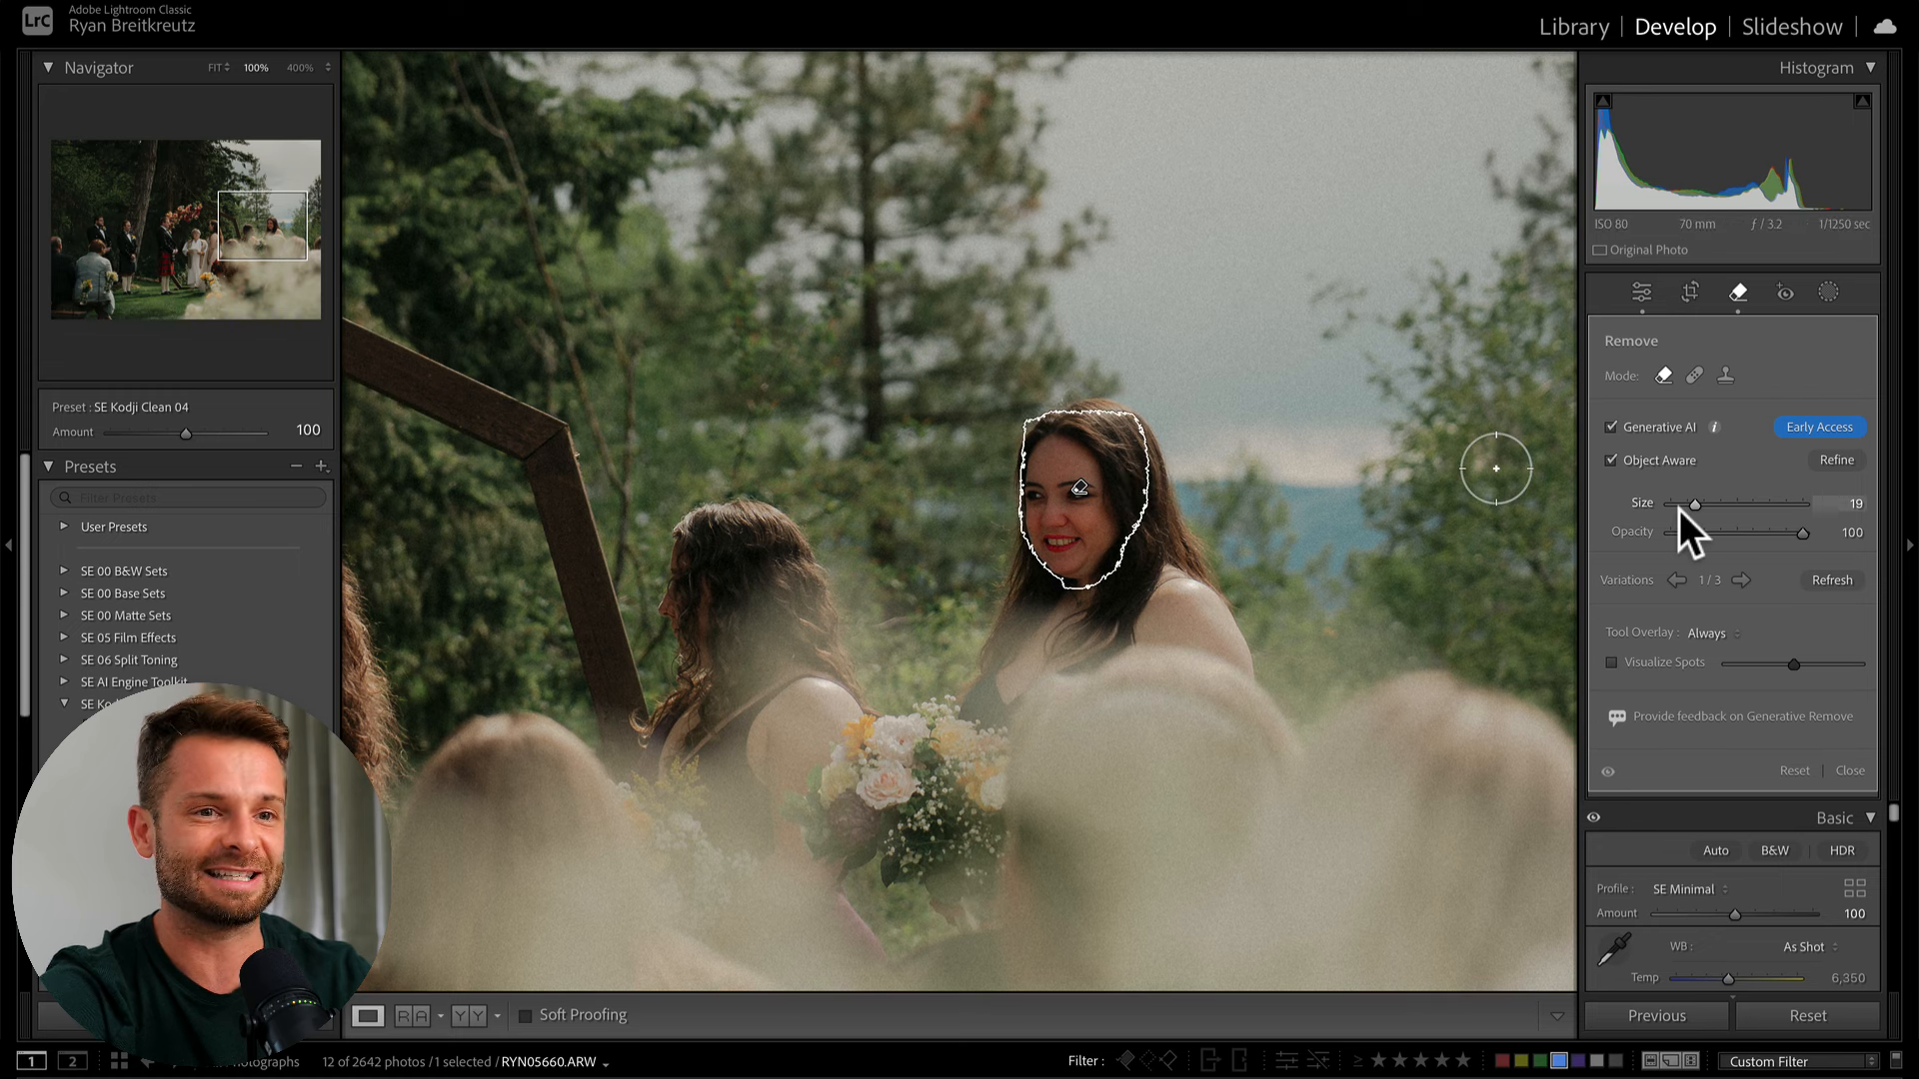
mouse_move(1805, 532)
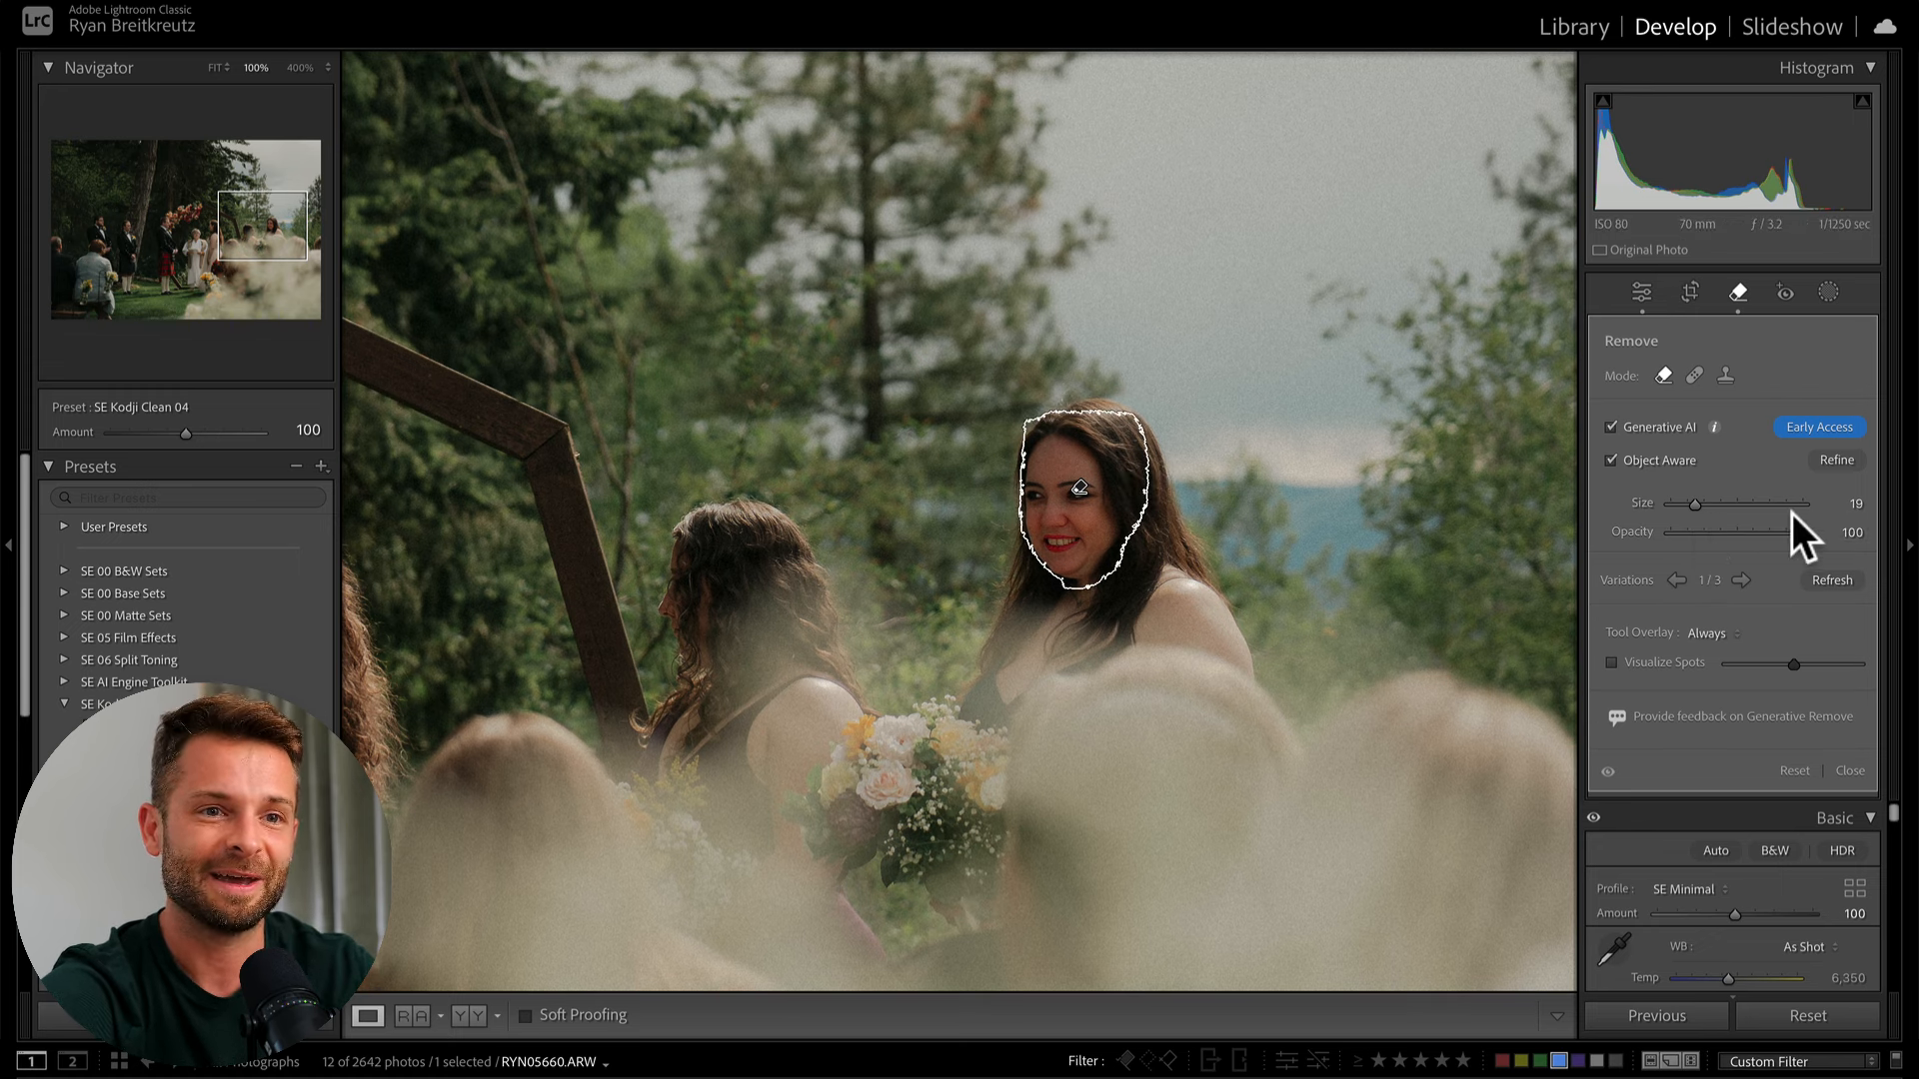
click(1743, 580)
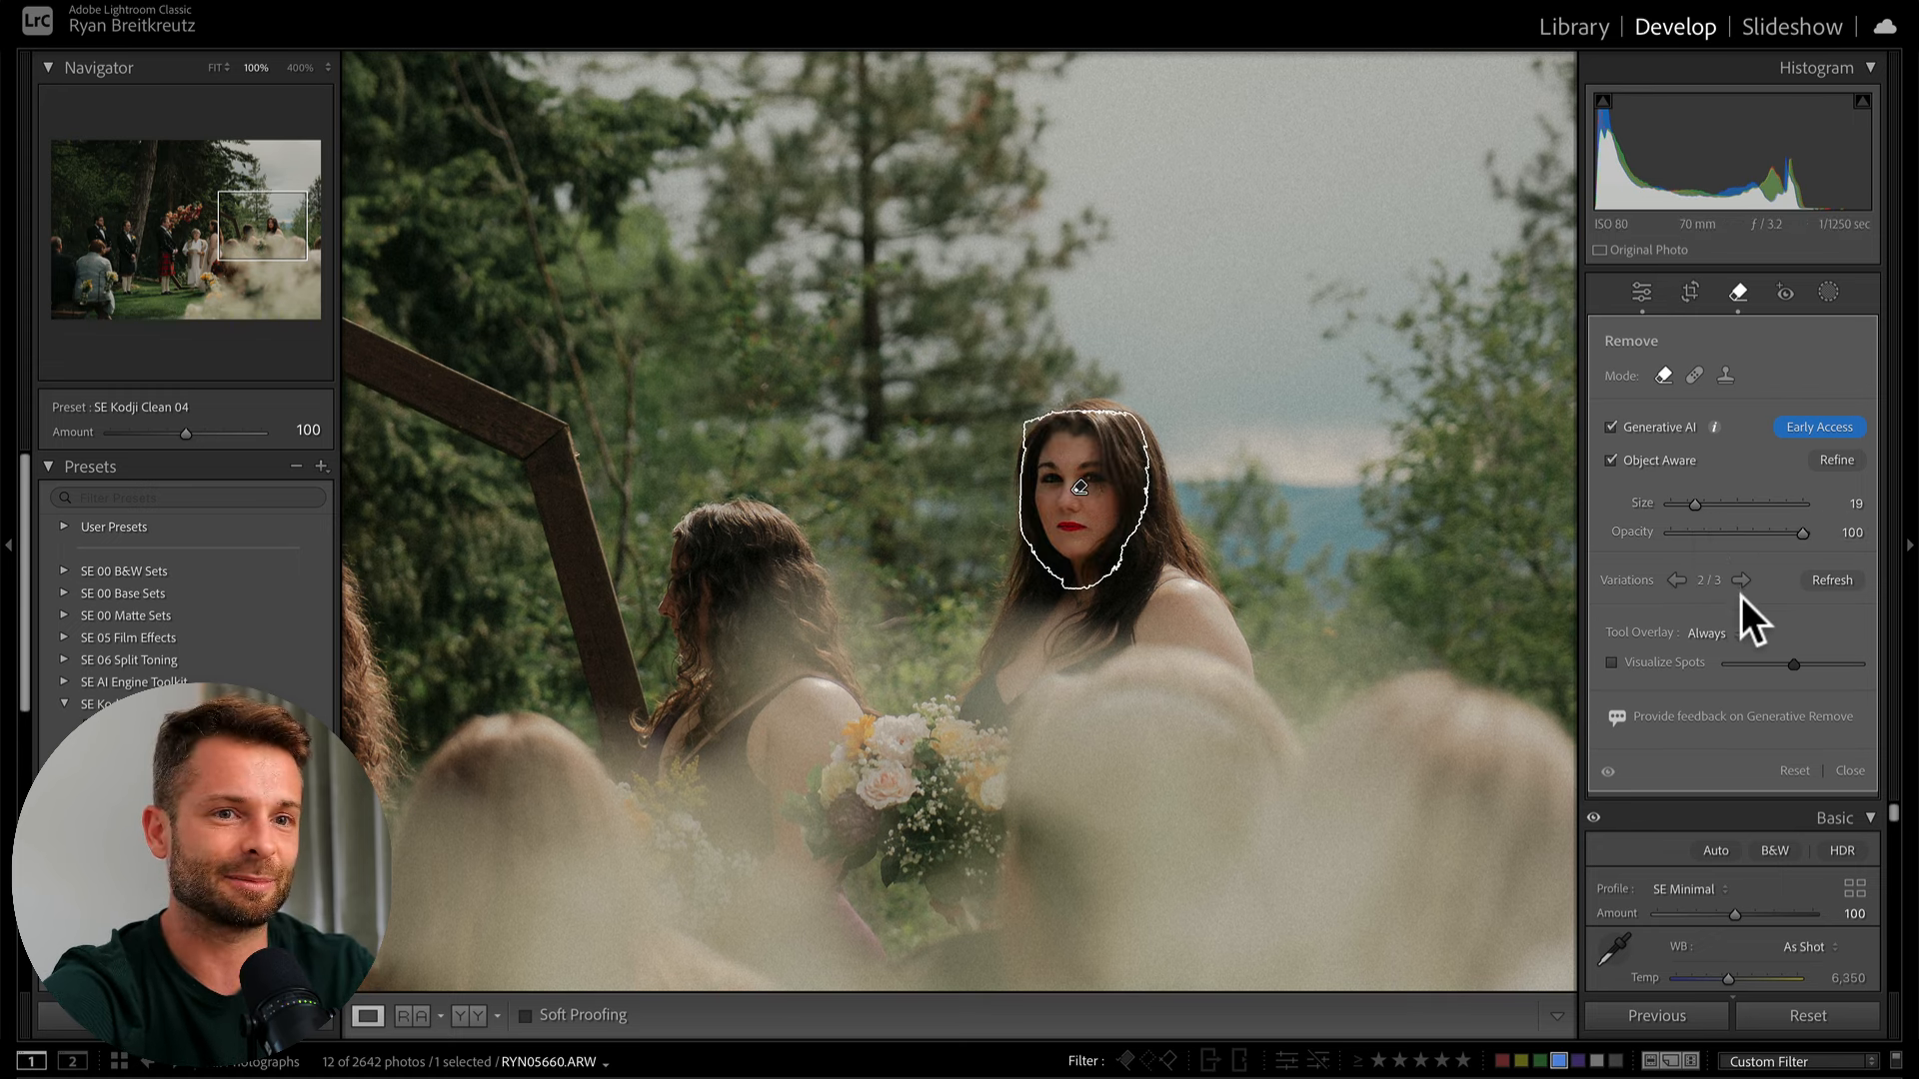
click(1677, 579)
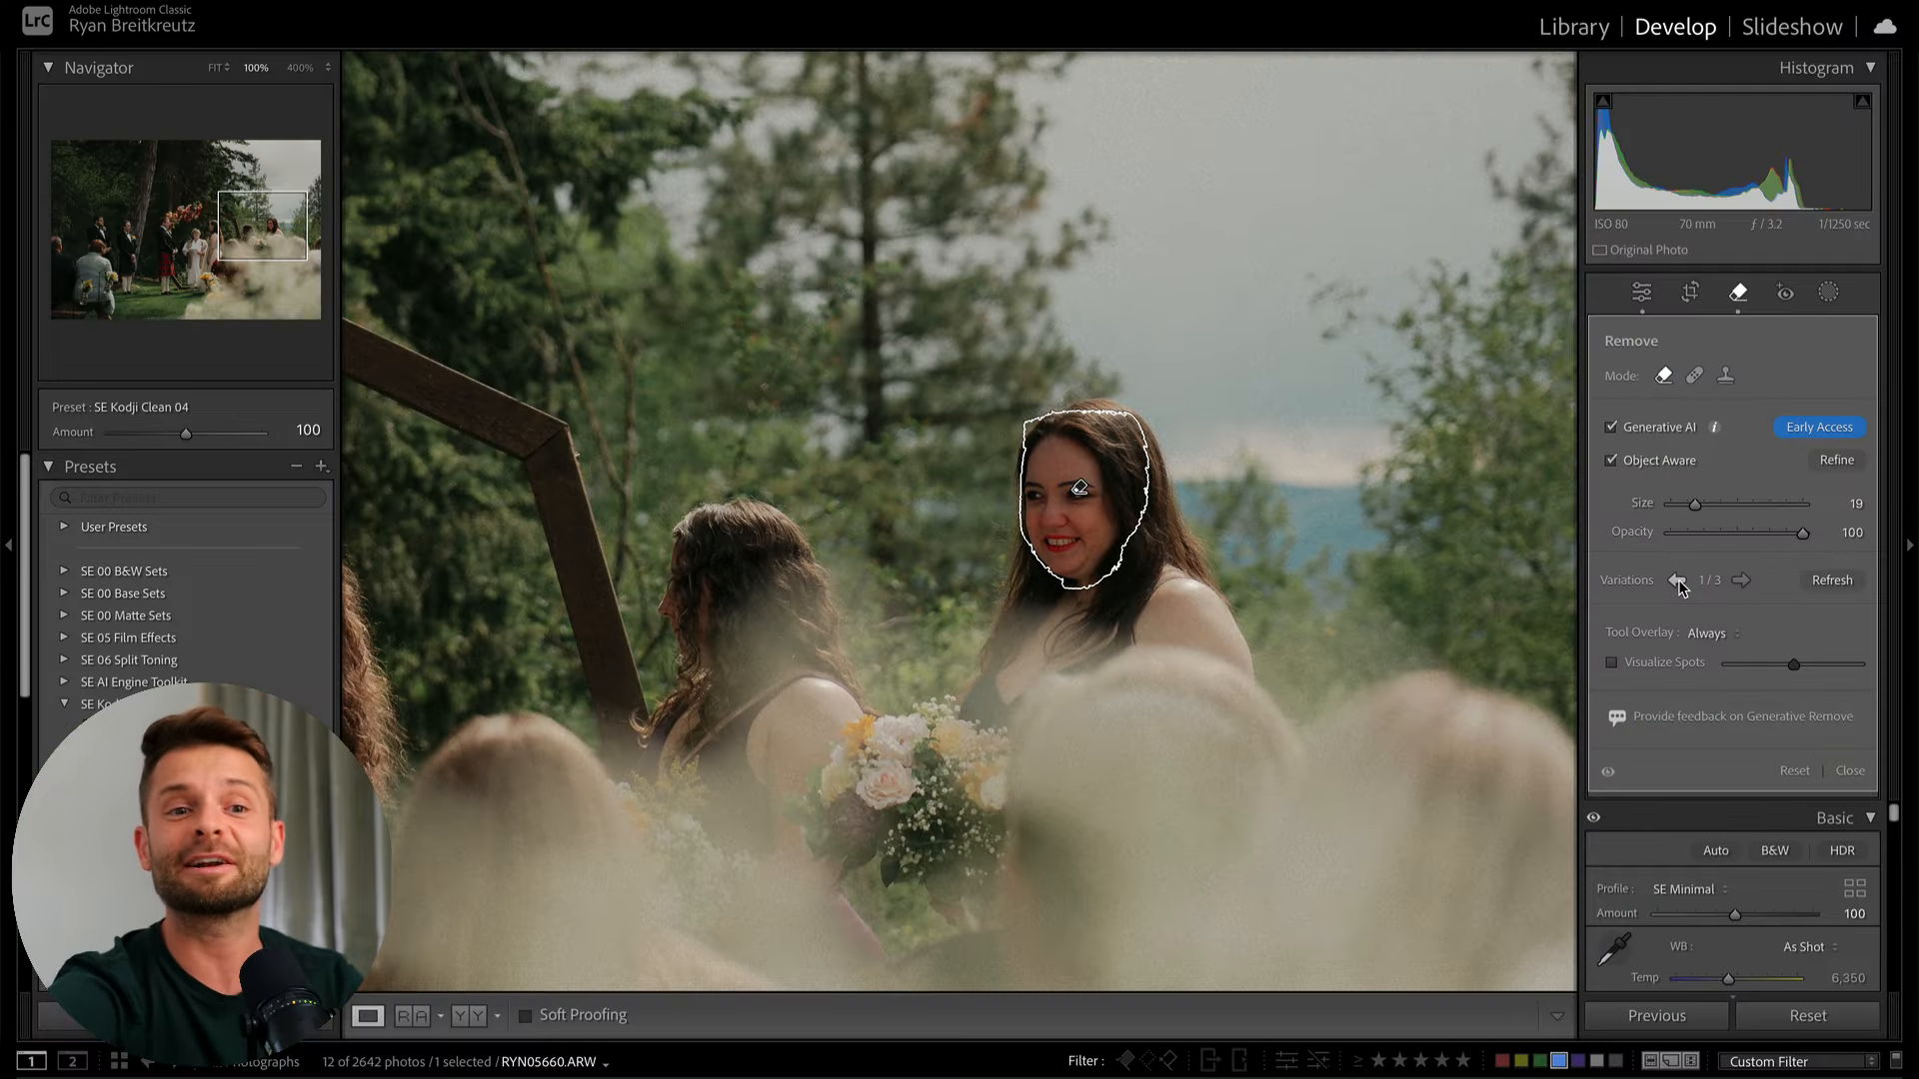
click(1833, 580)
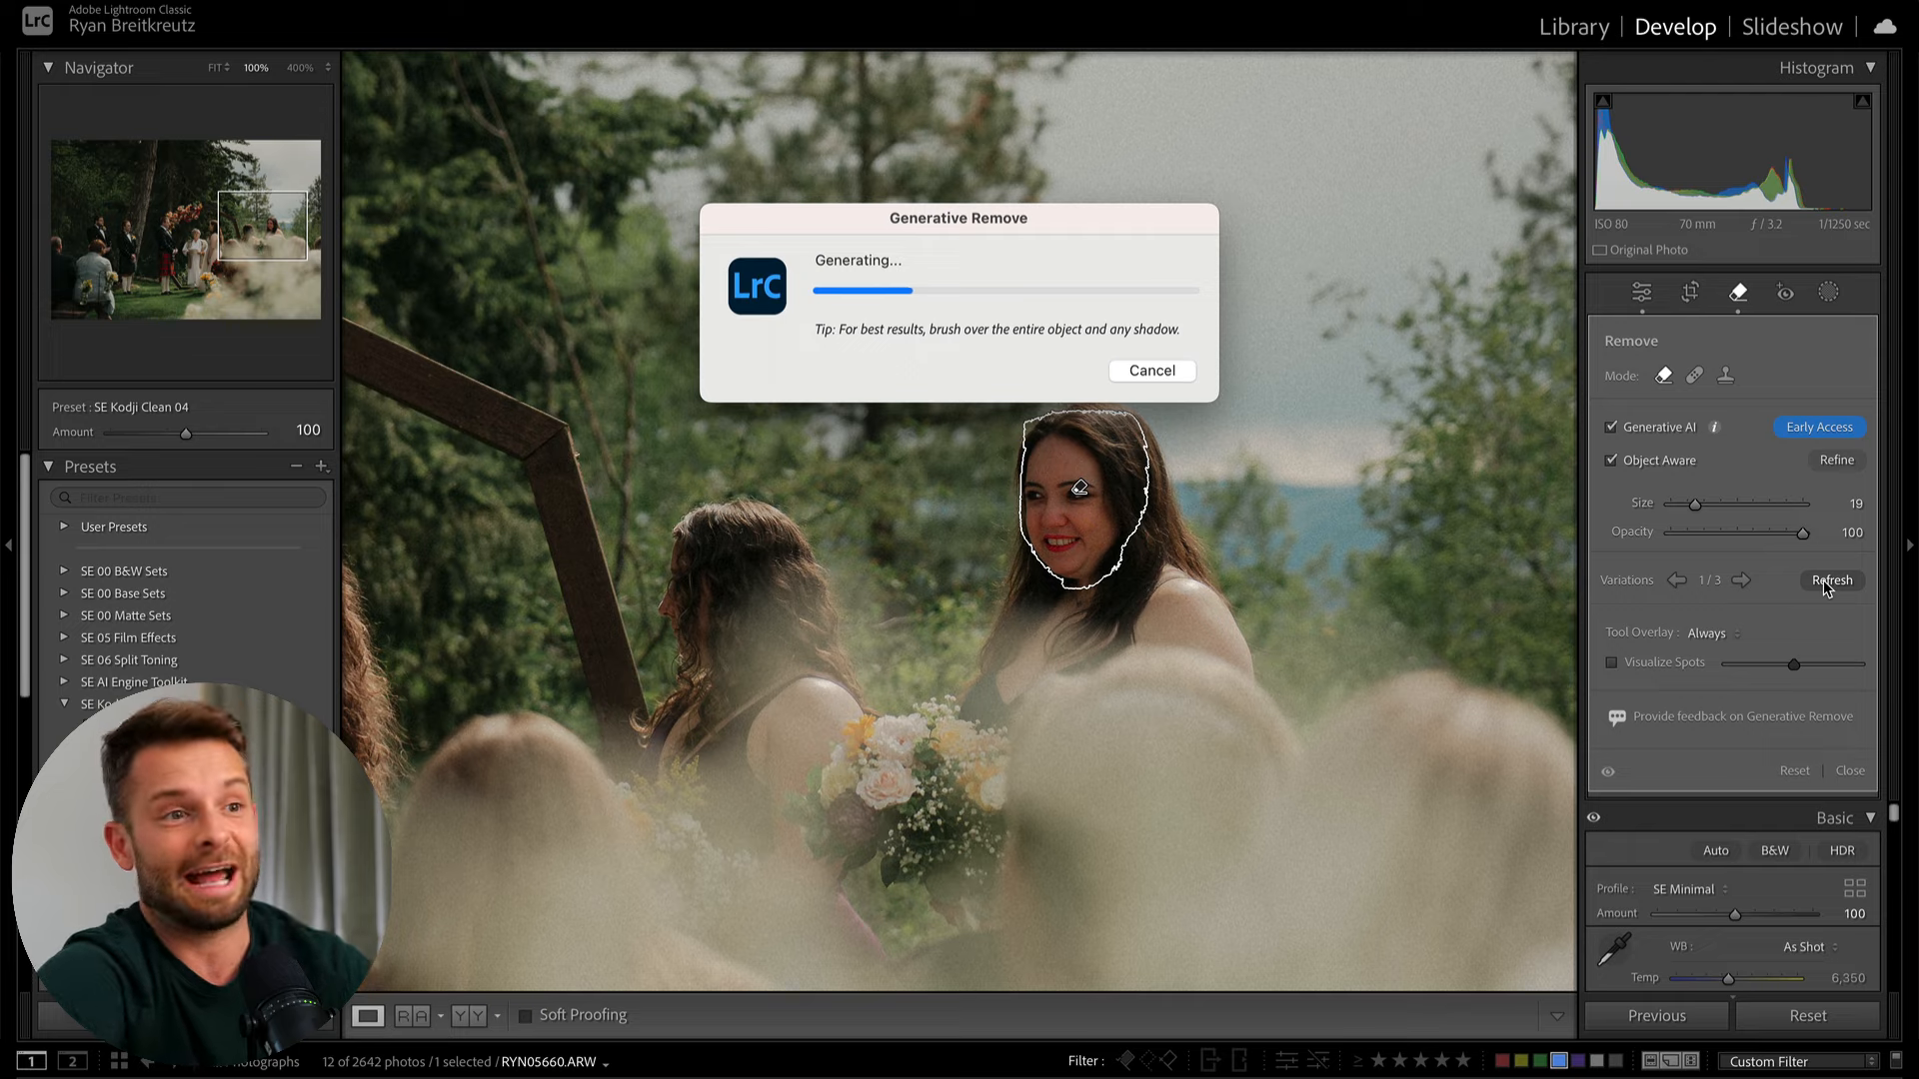
click(1743, 579)
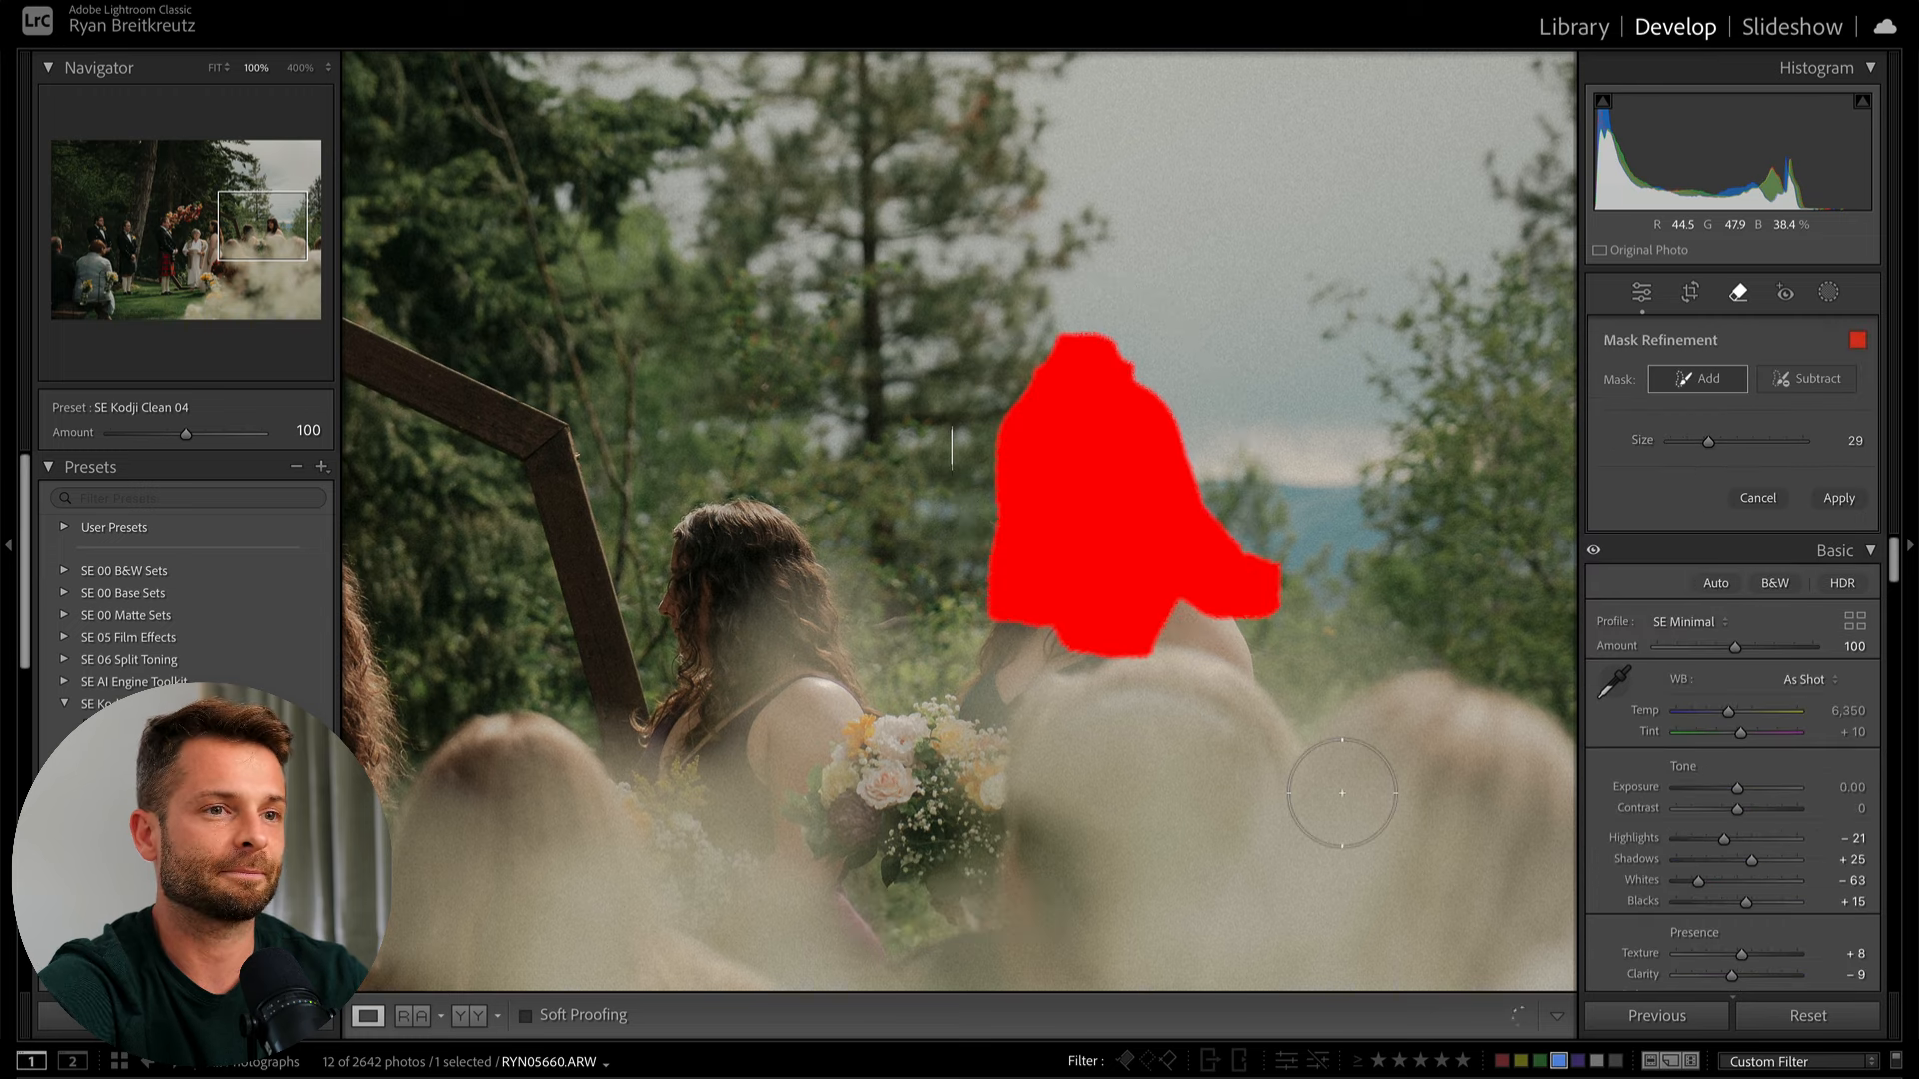
- Apply Generative Remove to erase the painted right-hand bridesmaid
click(1835, 497)
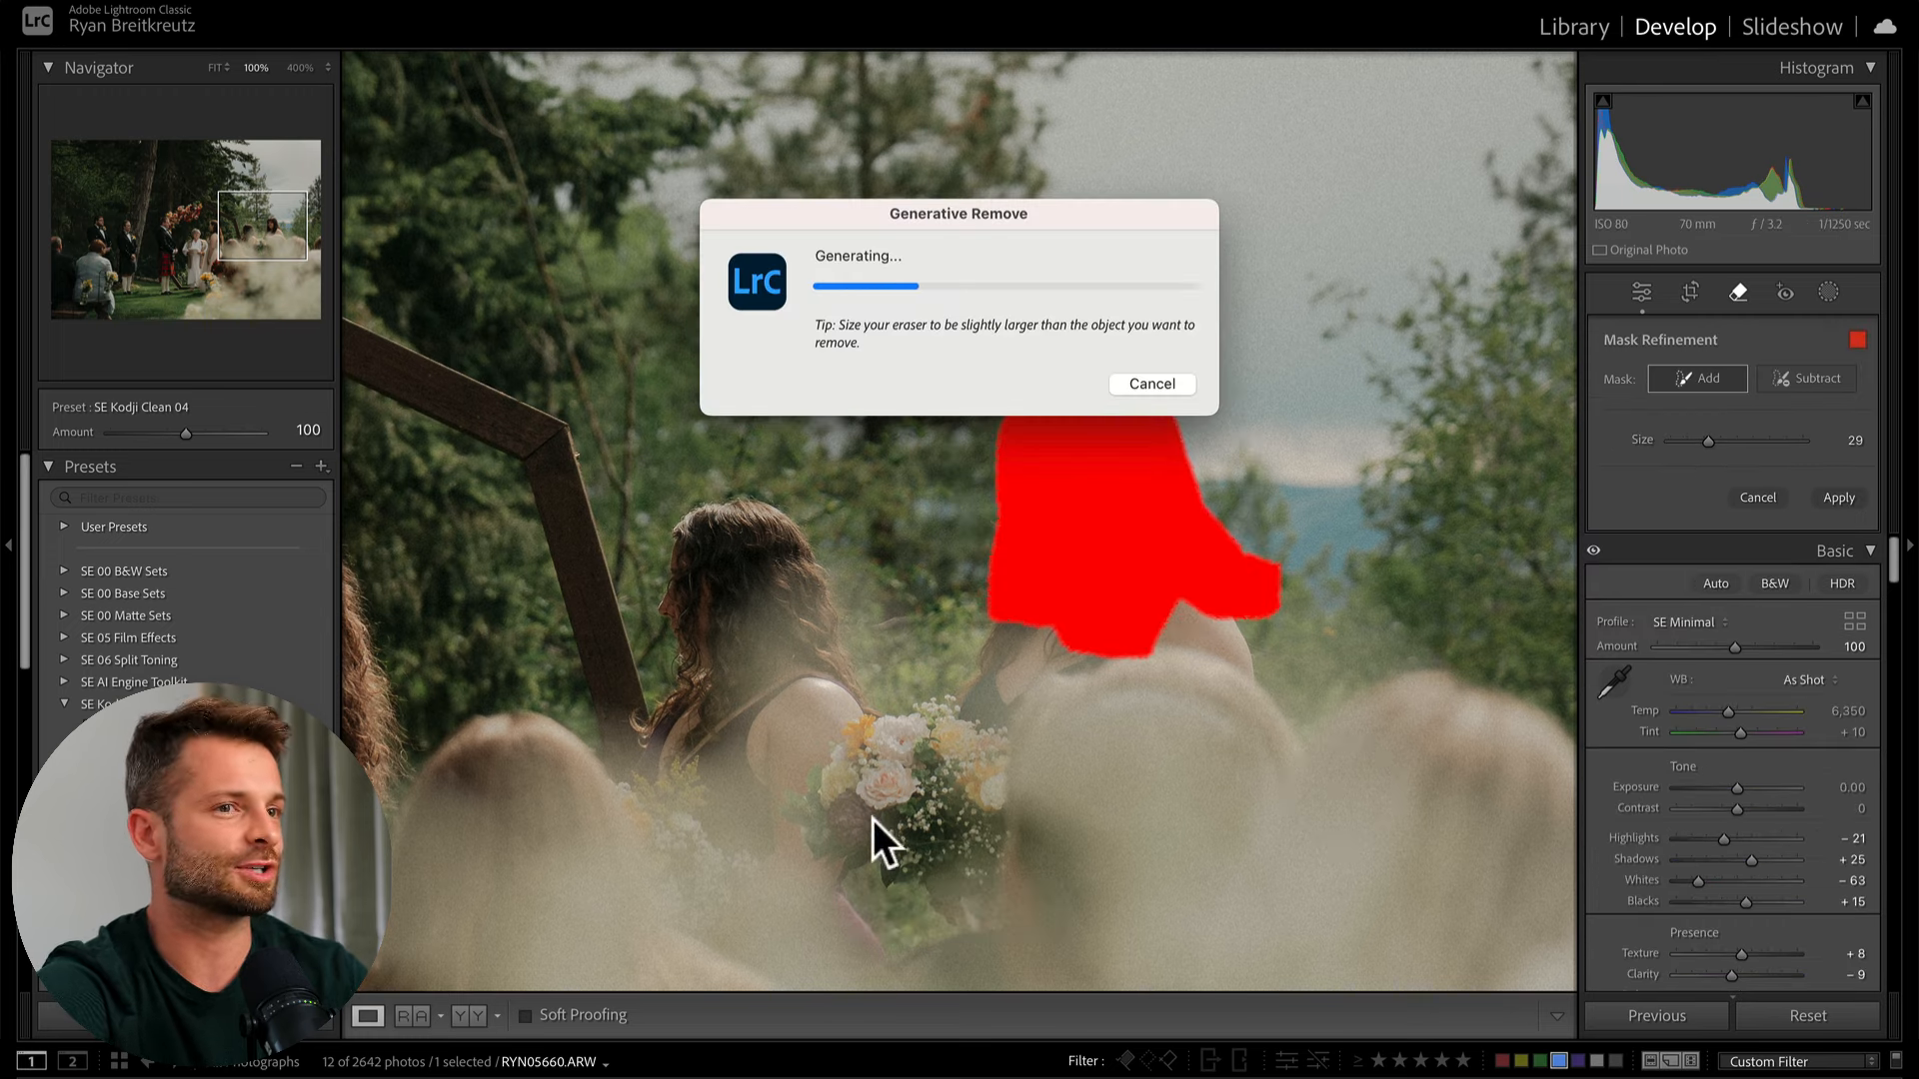
mouse_move(1207, 793)
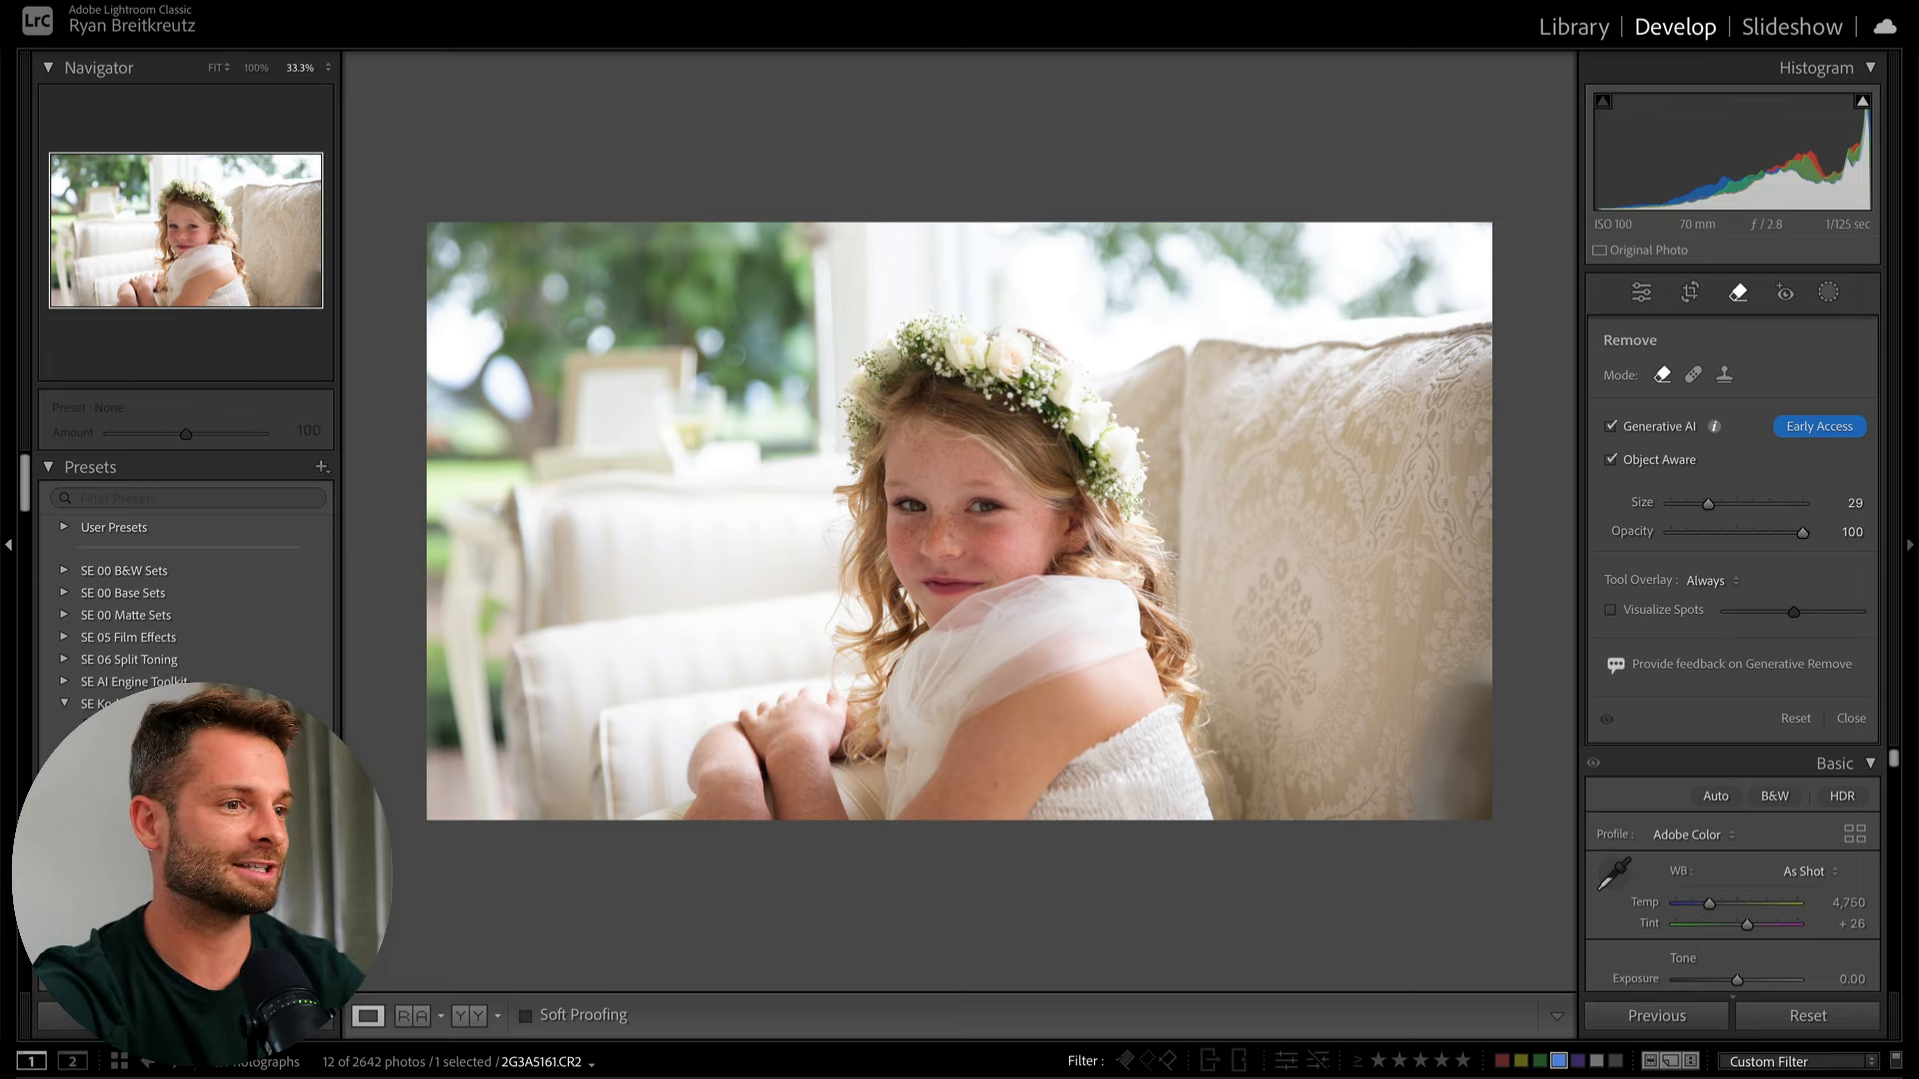
- Apply the SE Kodji Clean 02 film-emulation preset to the flower-crown portrait
click(218, 633)
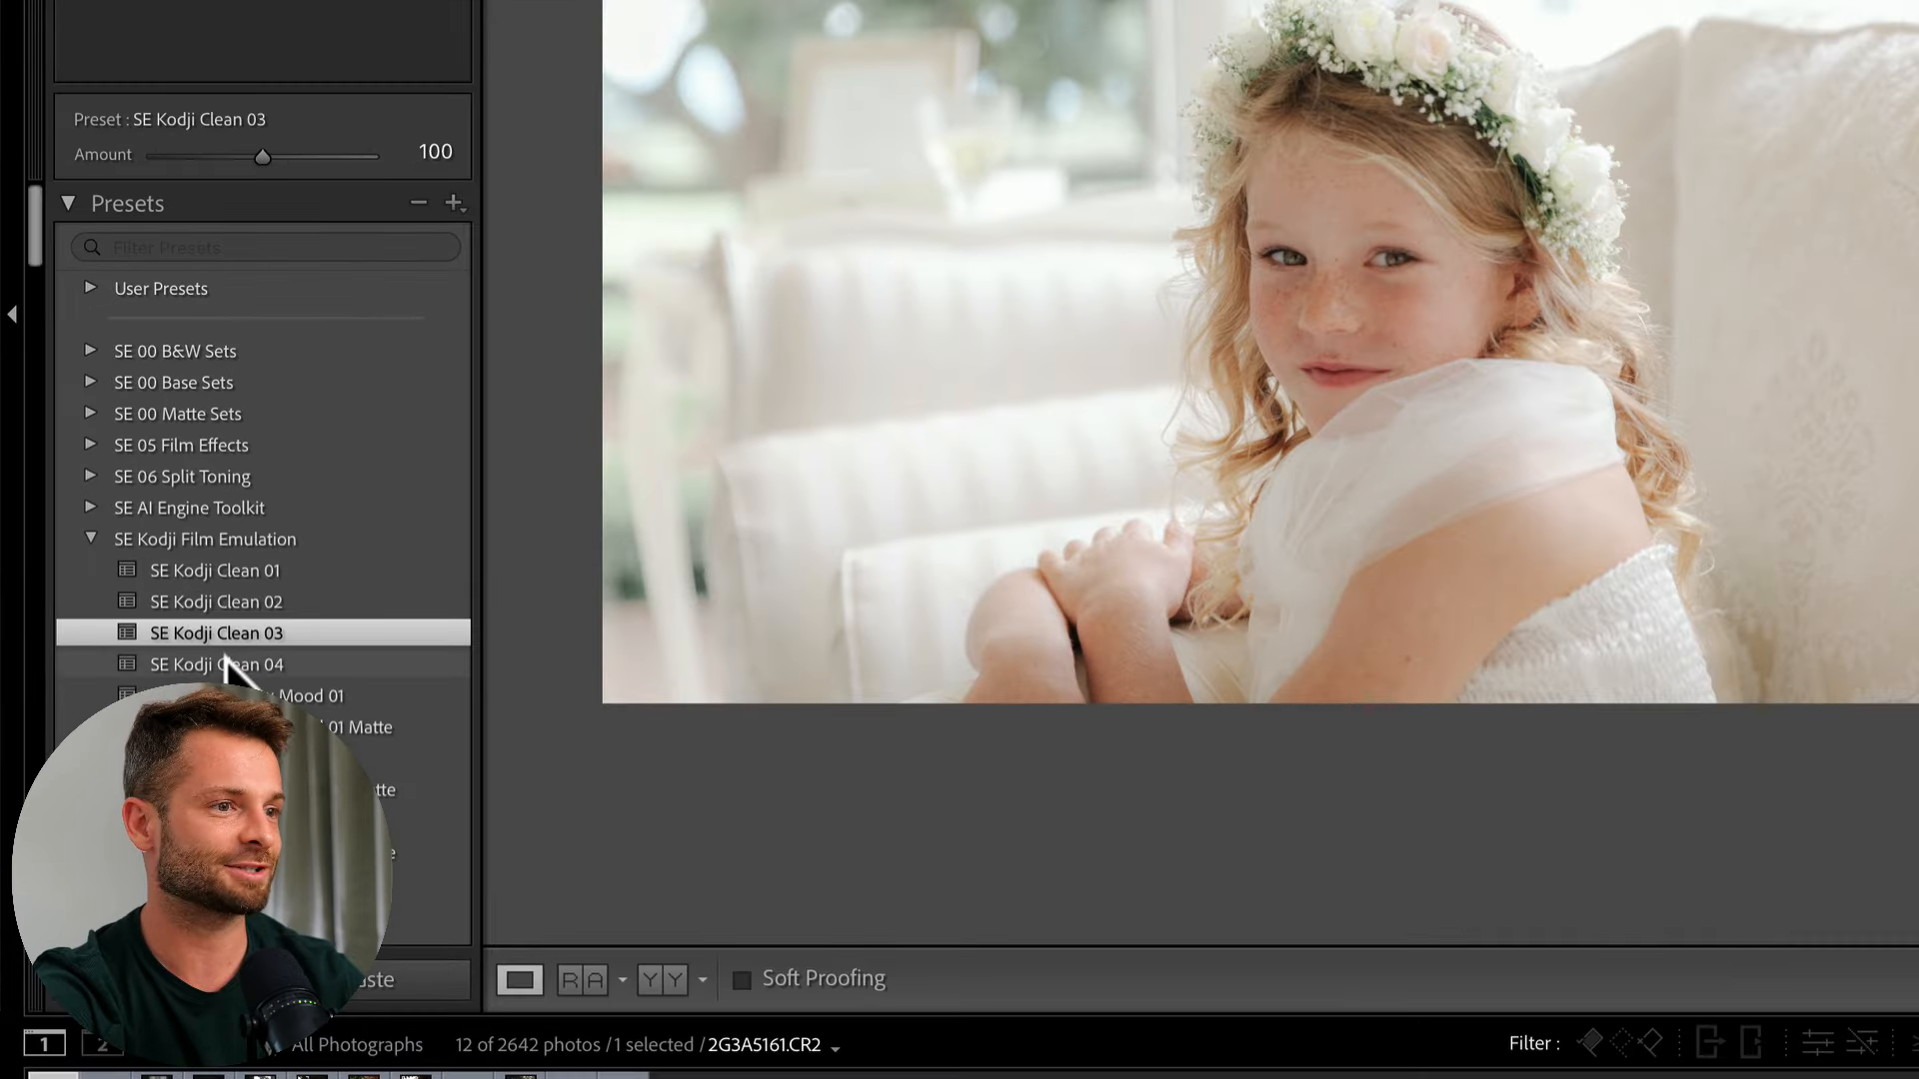
click(215, 664)
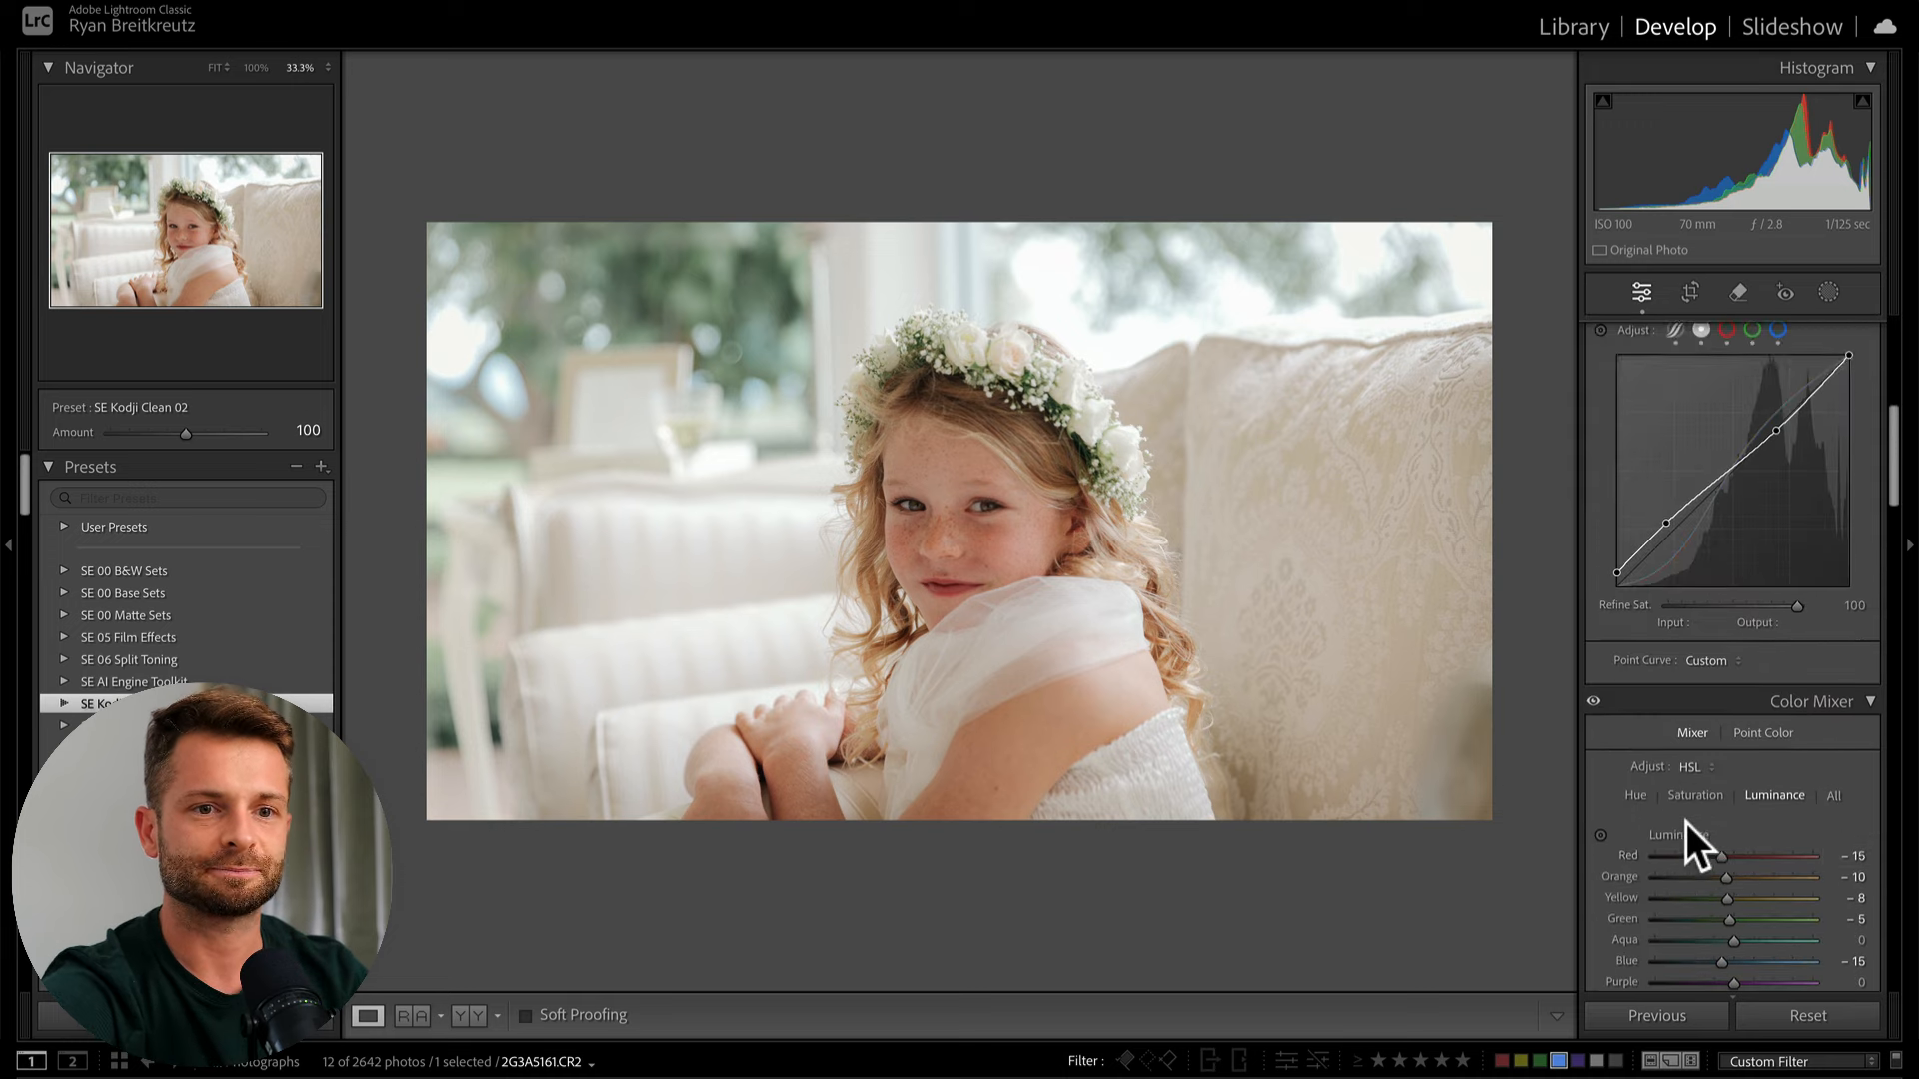
- Enable Lens Blur at Blur Amount 100 and choose the last bokeh shape
scroll(down, 3)
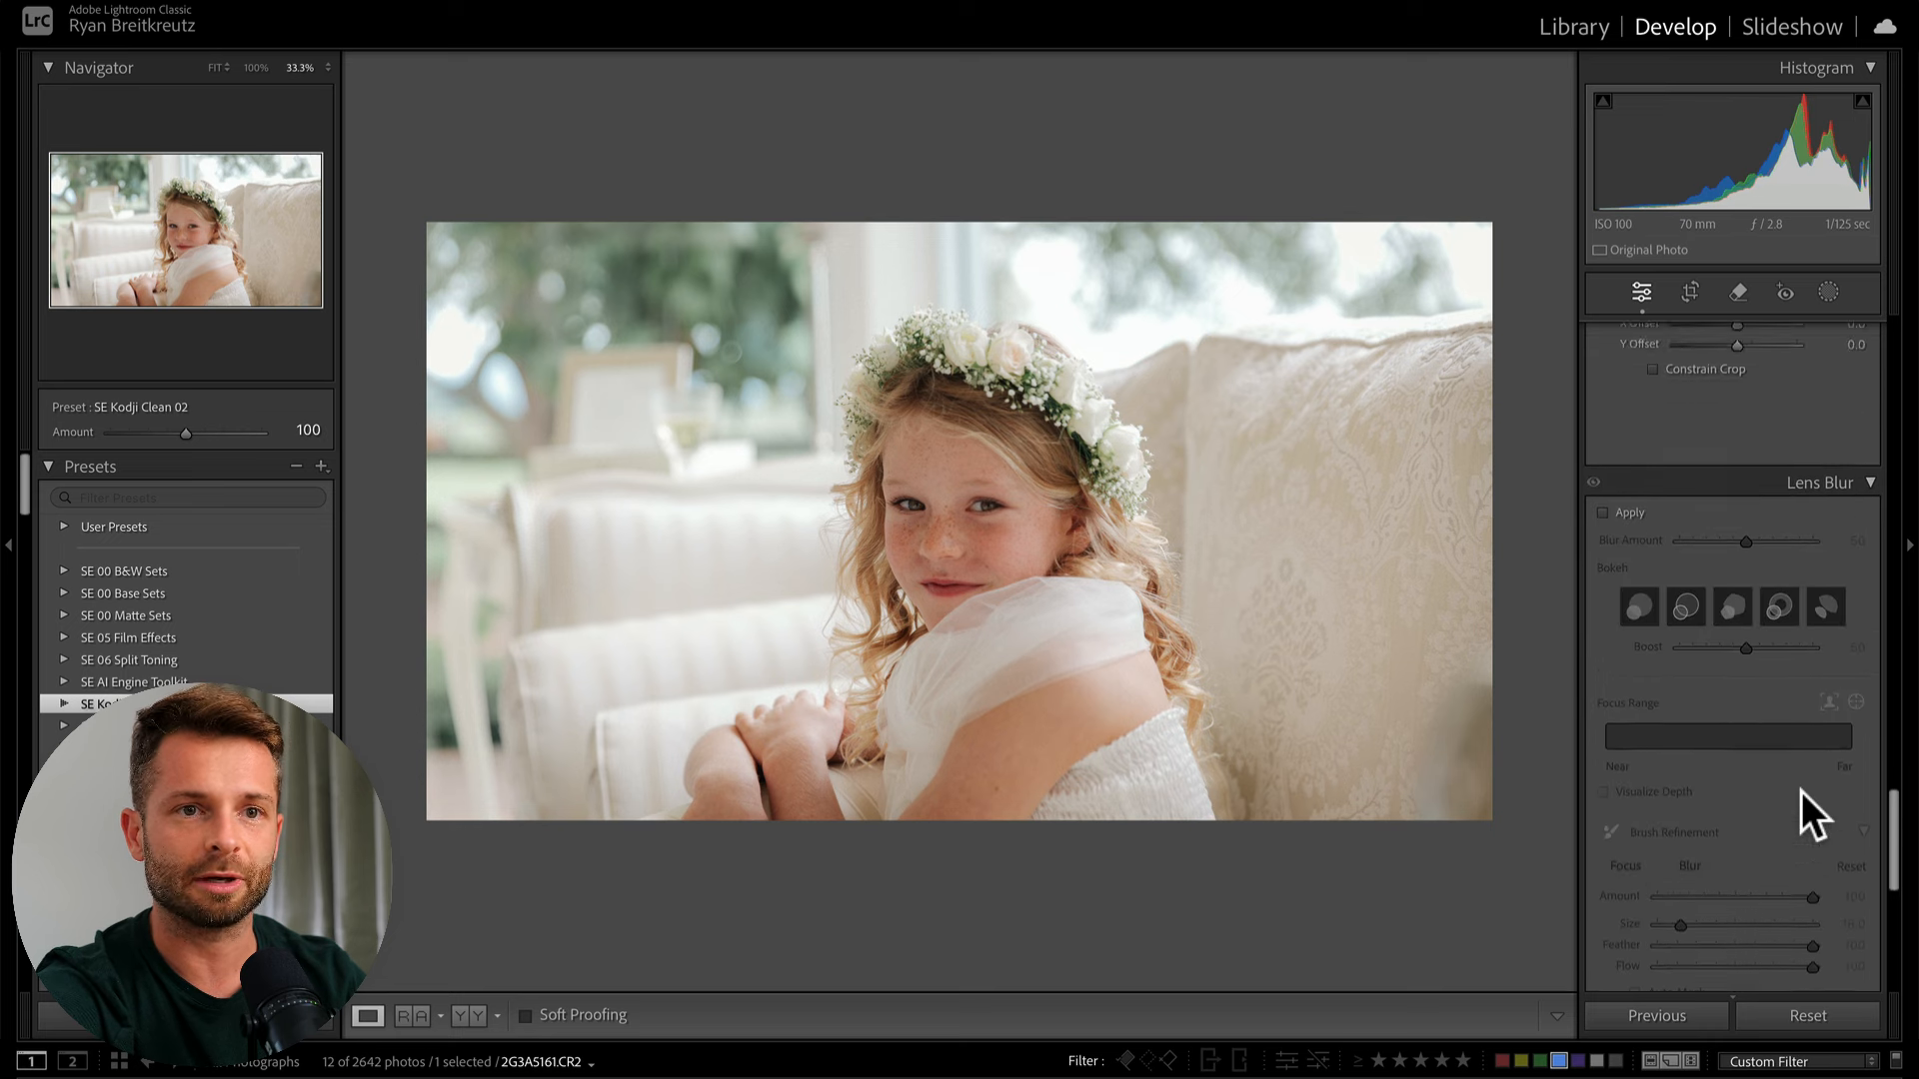
click(1606, 450)
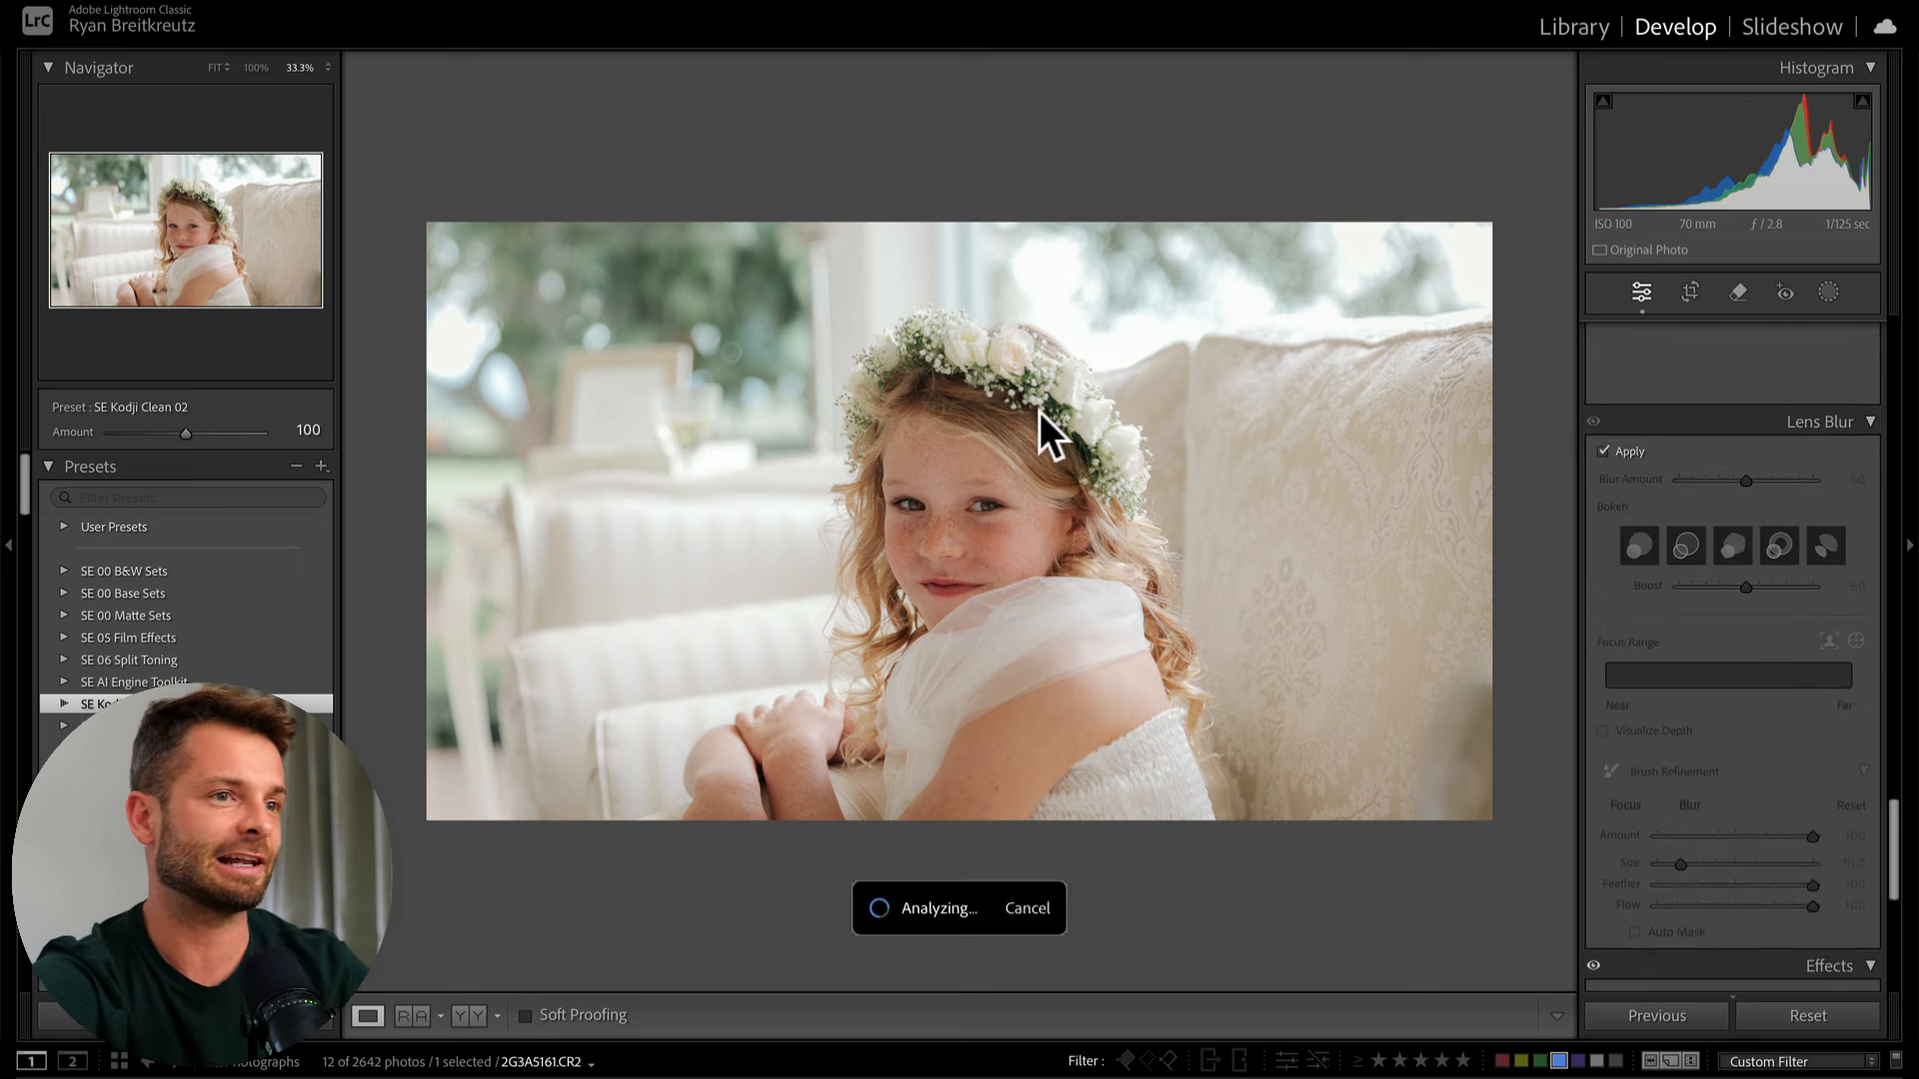
mouse_move(570, 330)
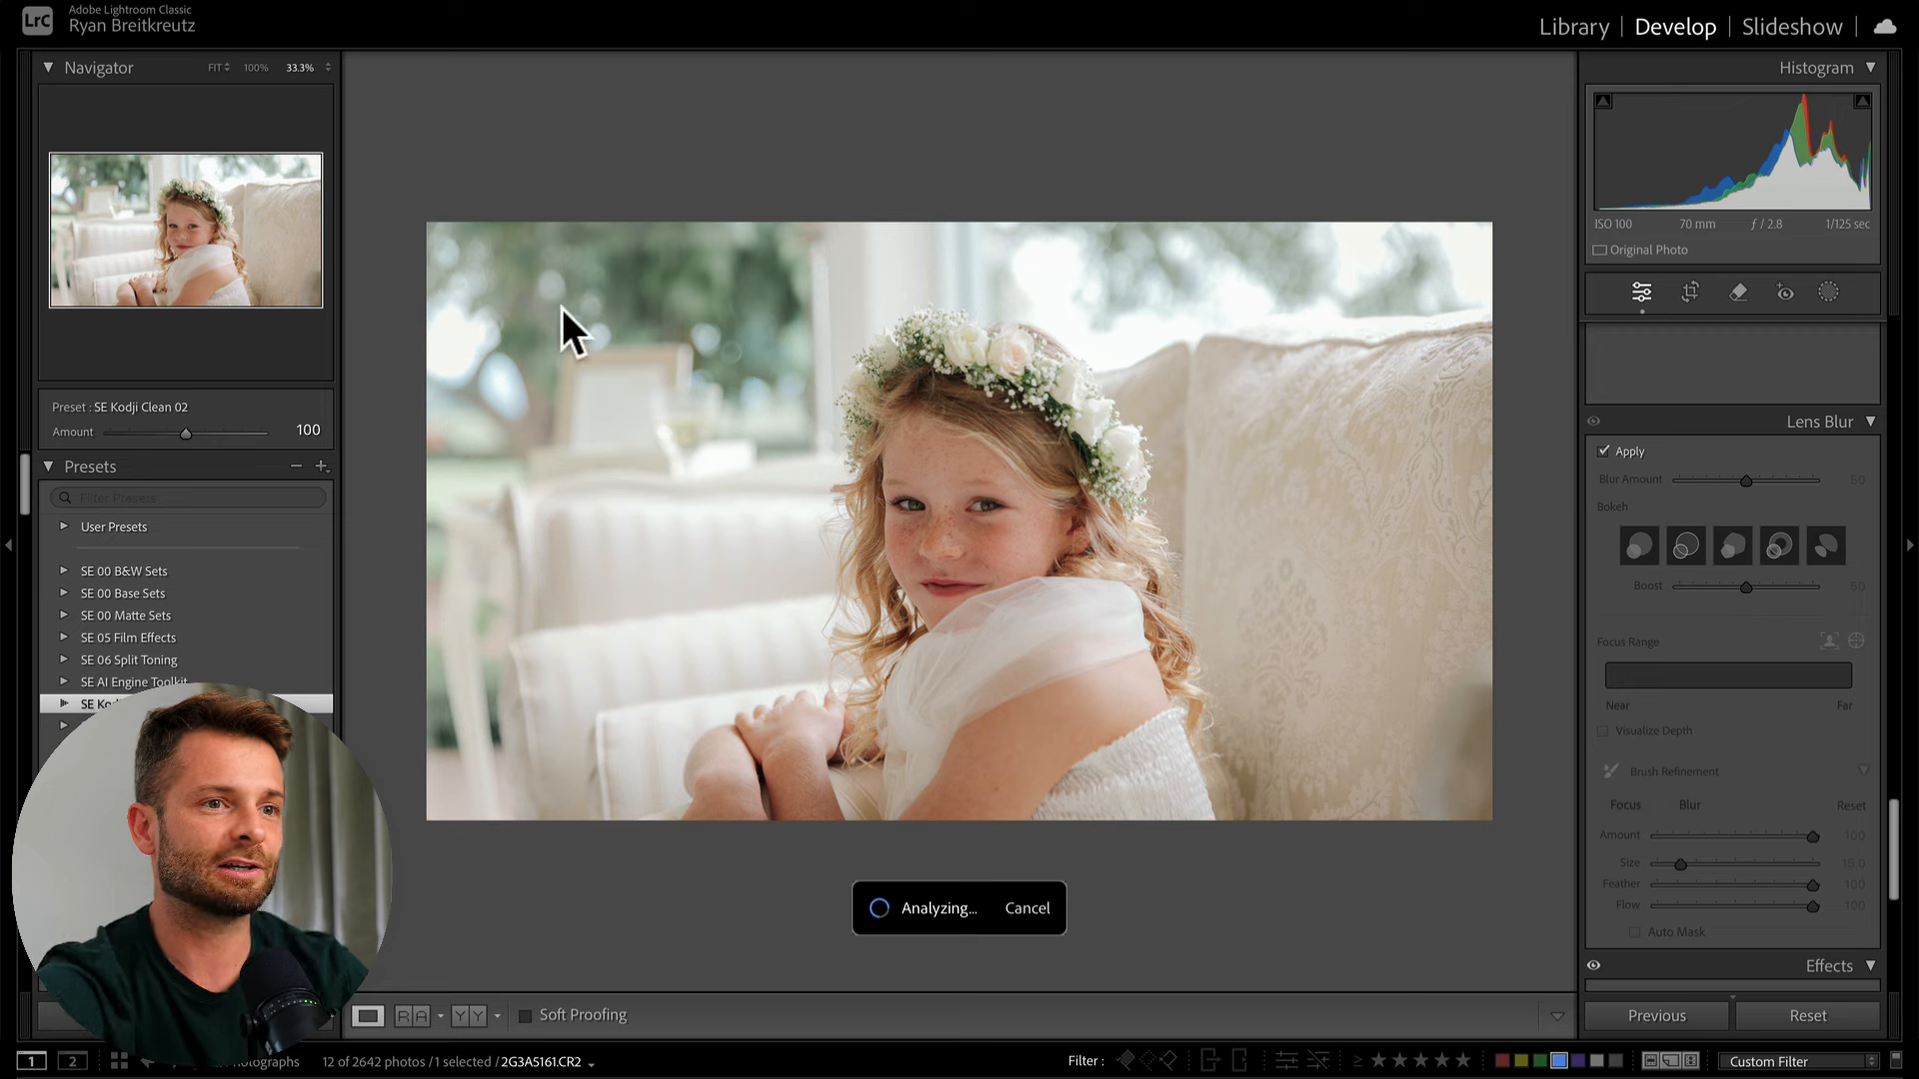
mouse_move(671, 452)
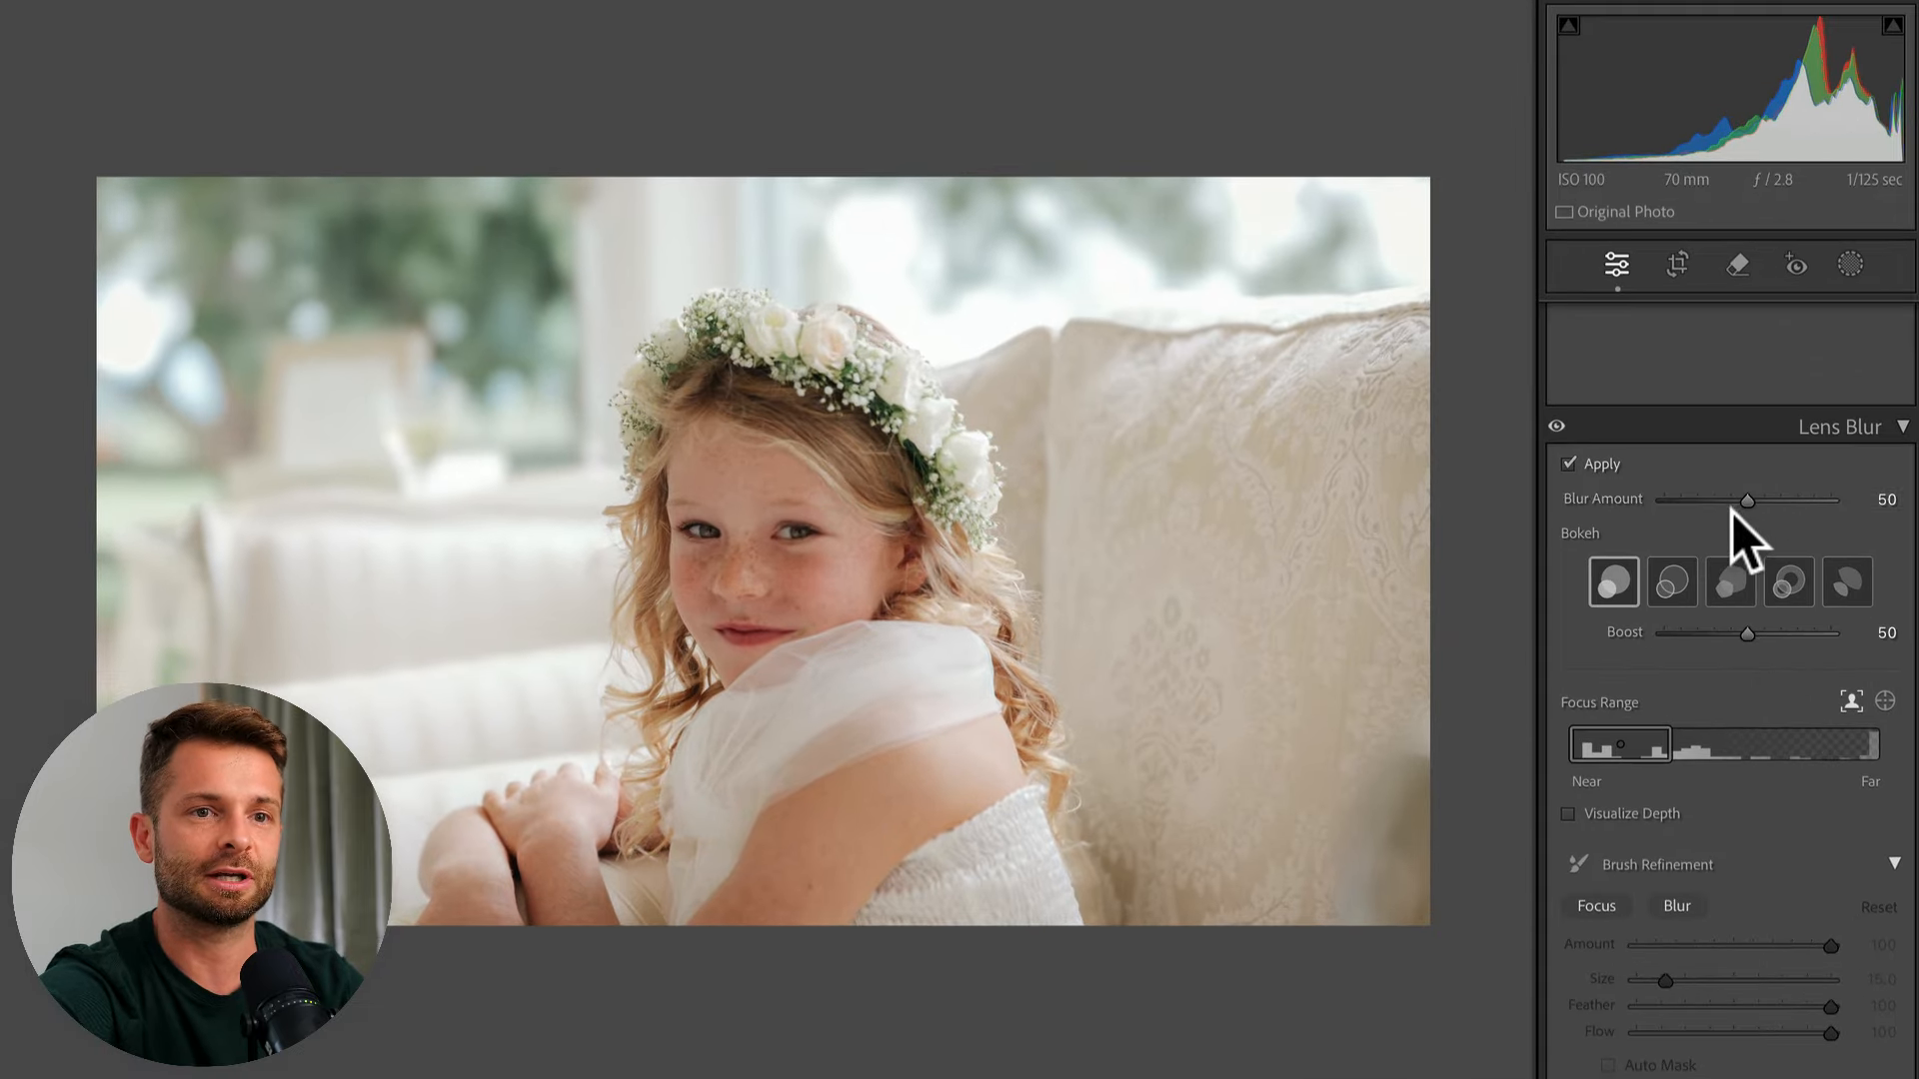
drag(1748, 500, 1833, 500)
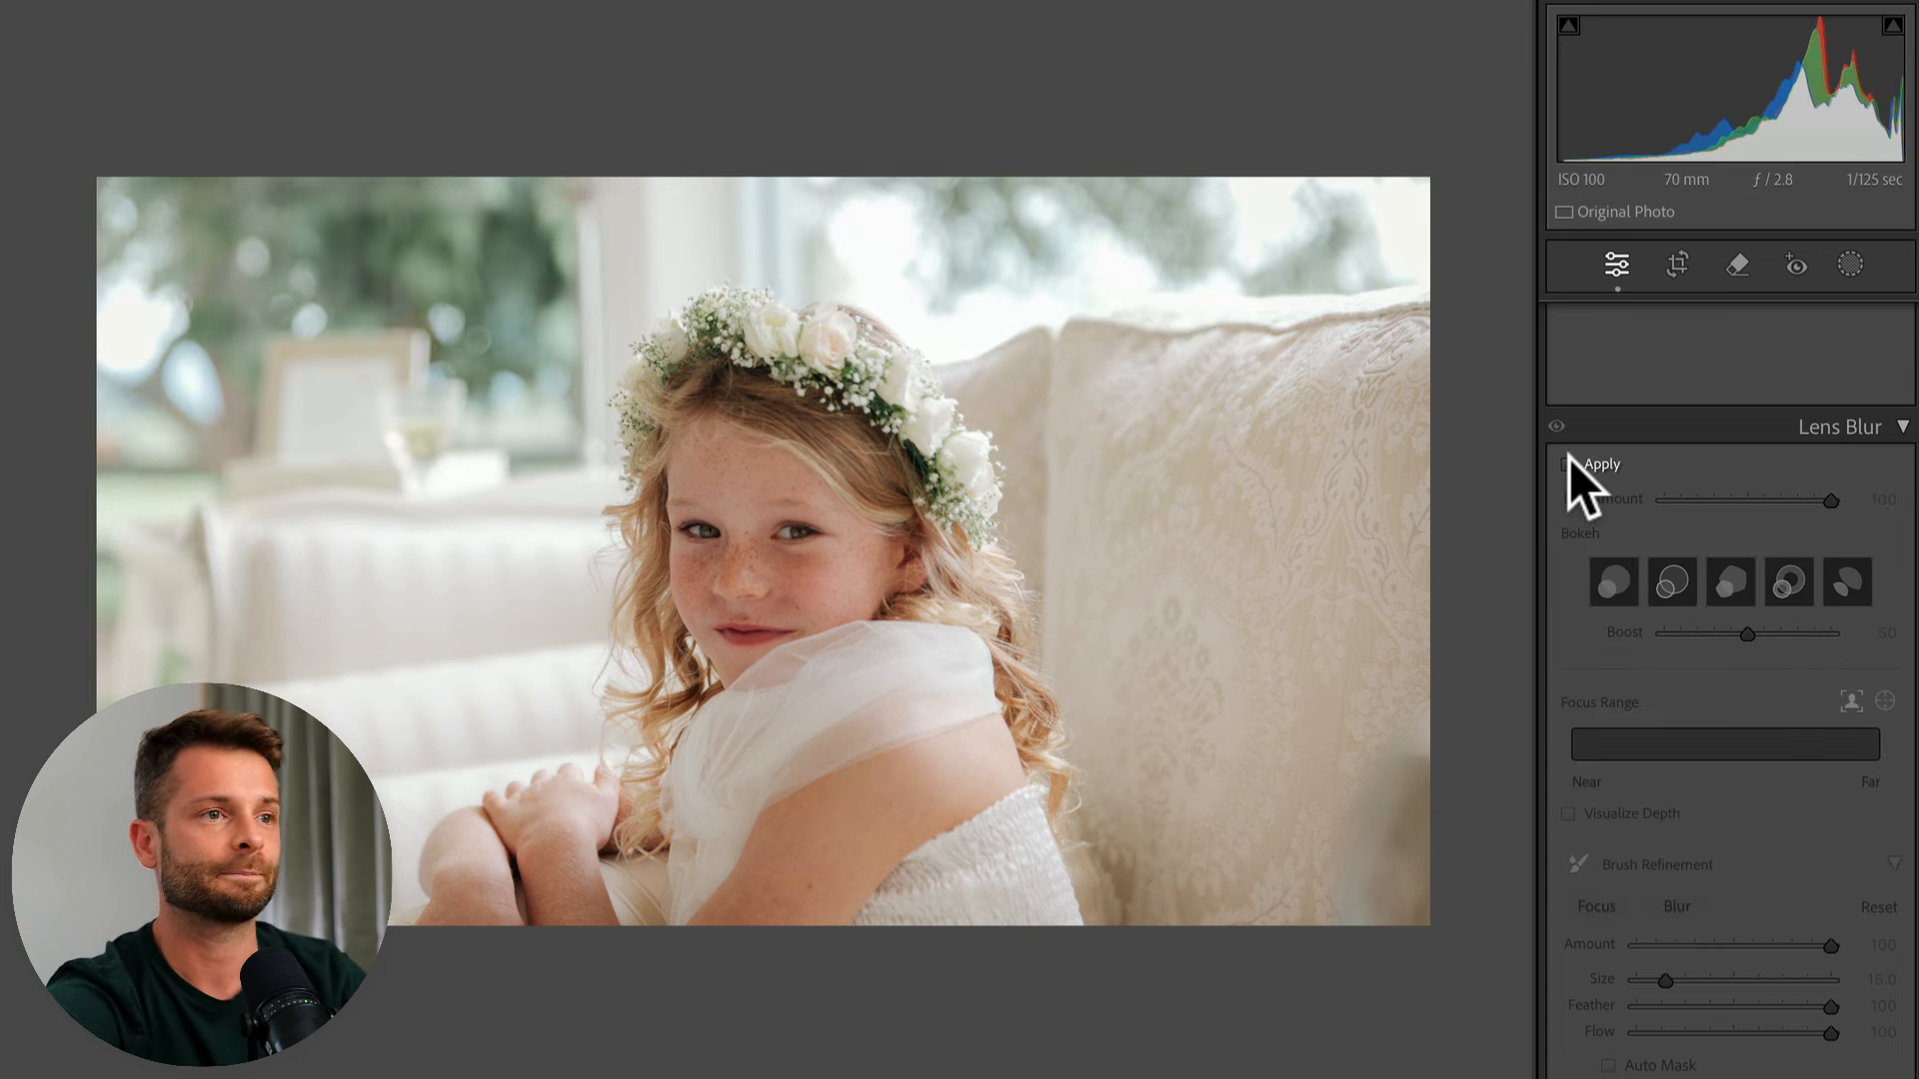
click(1599, 464)
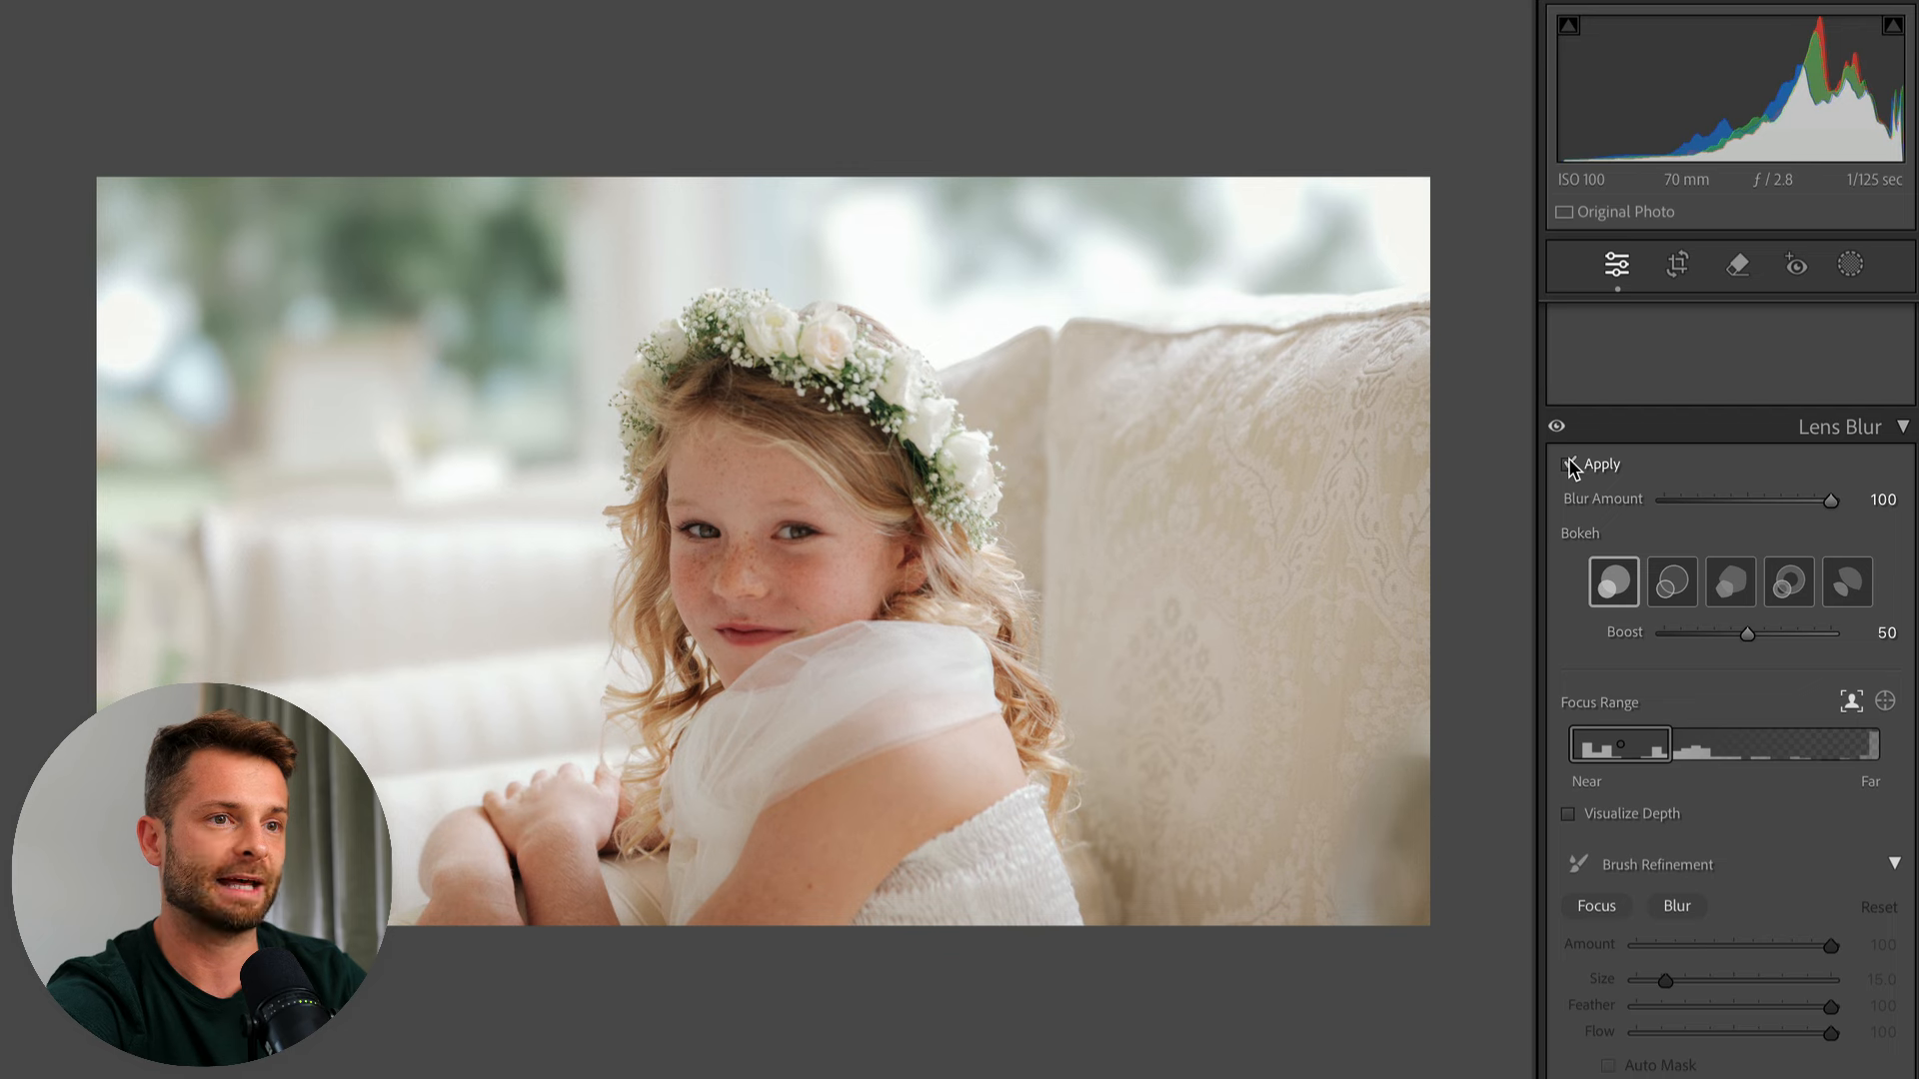
click(1847, 582)
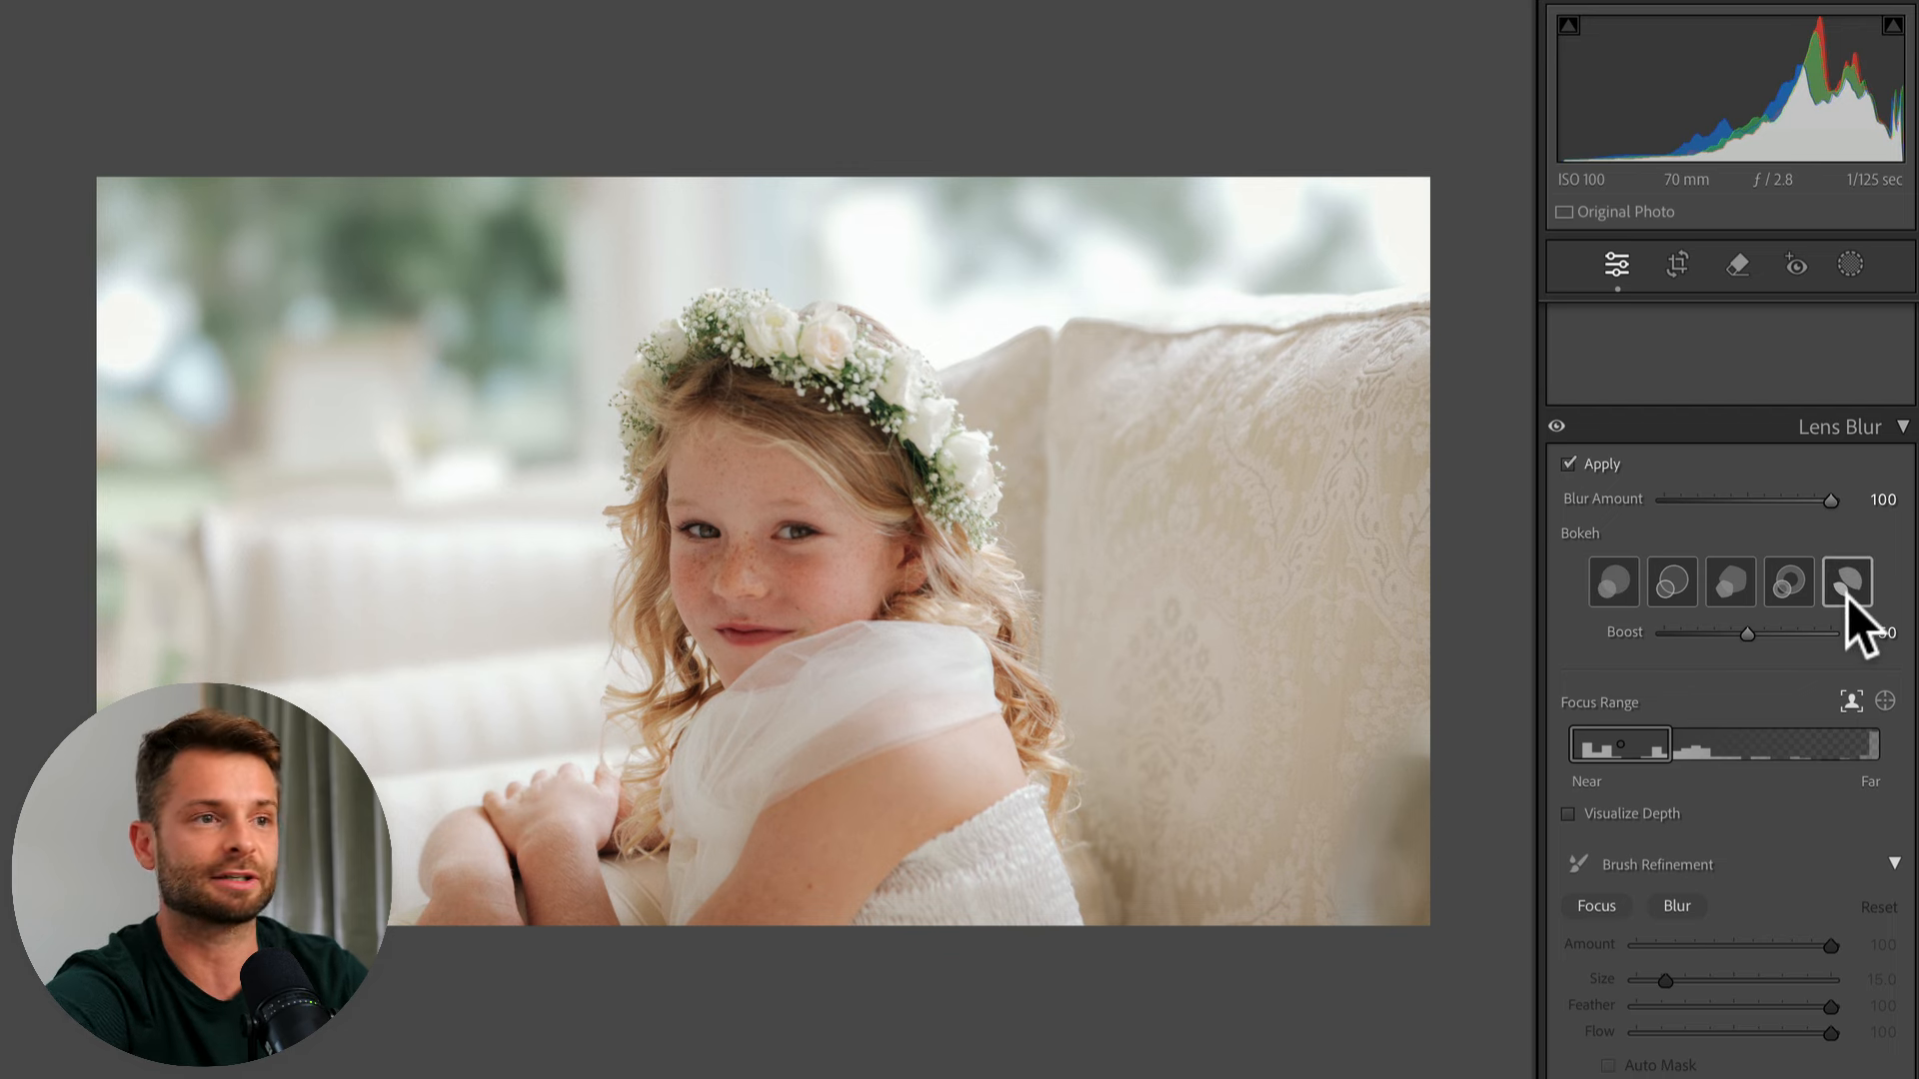
click(1672, 582)
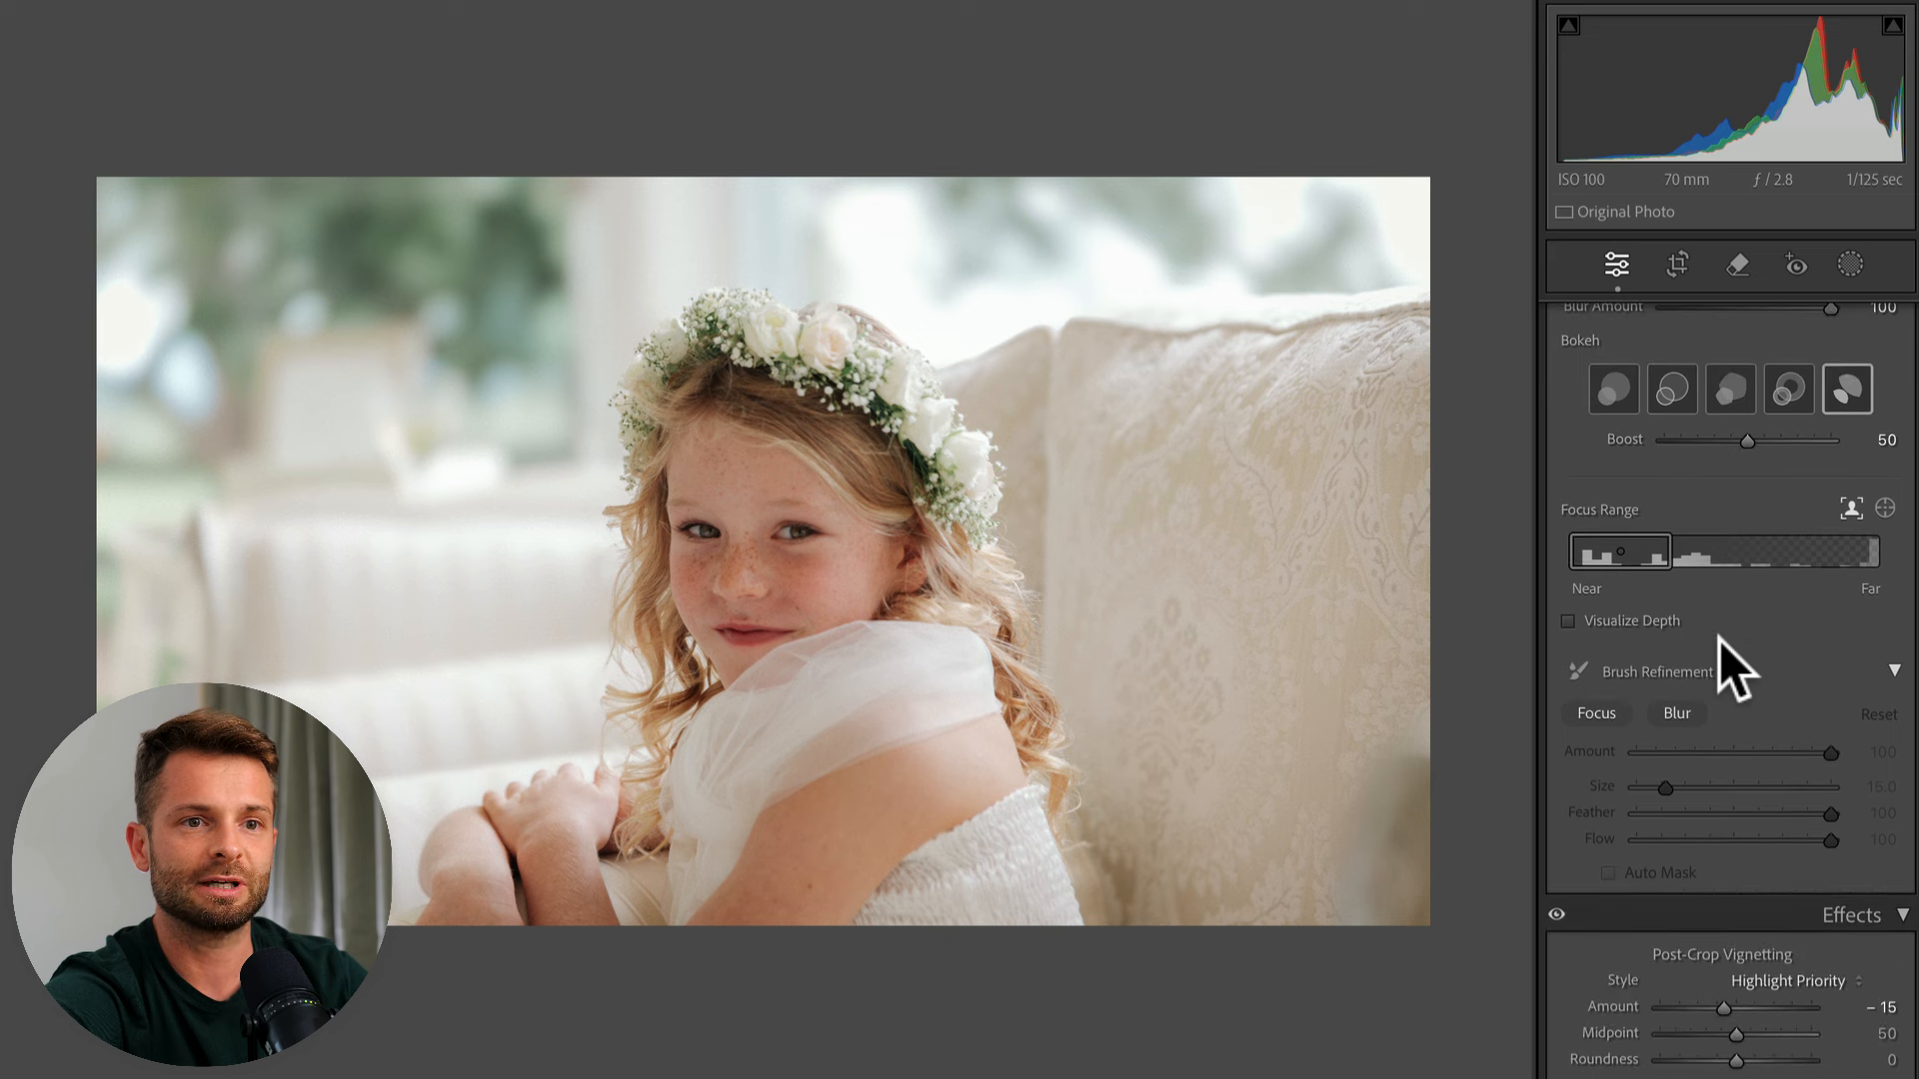
- Widen the Focus Range box so more of the portrait's depth stays sharp
drag(1775, 552, 1659, 552)
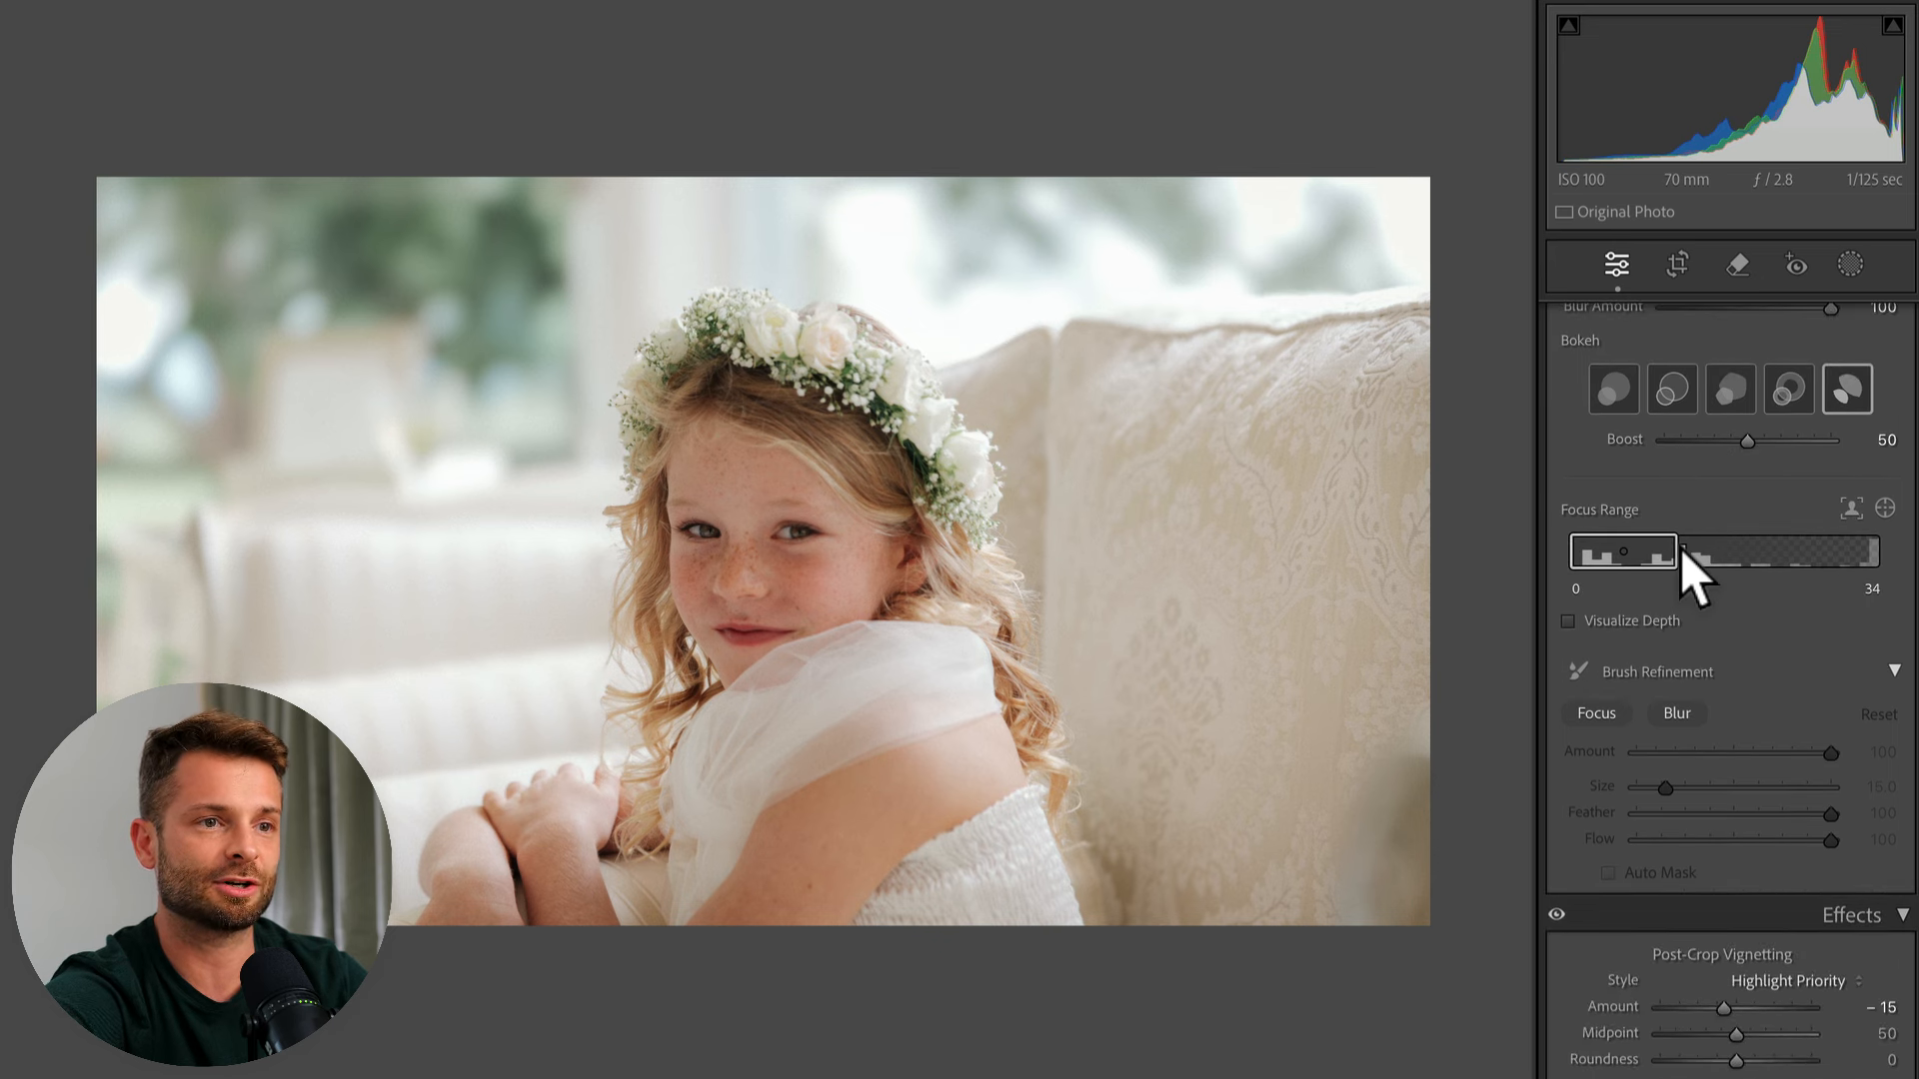
drag(1684, 552, 1585, 552)
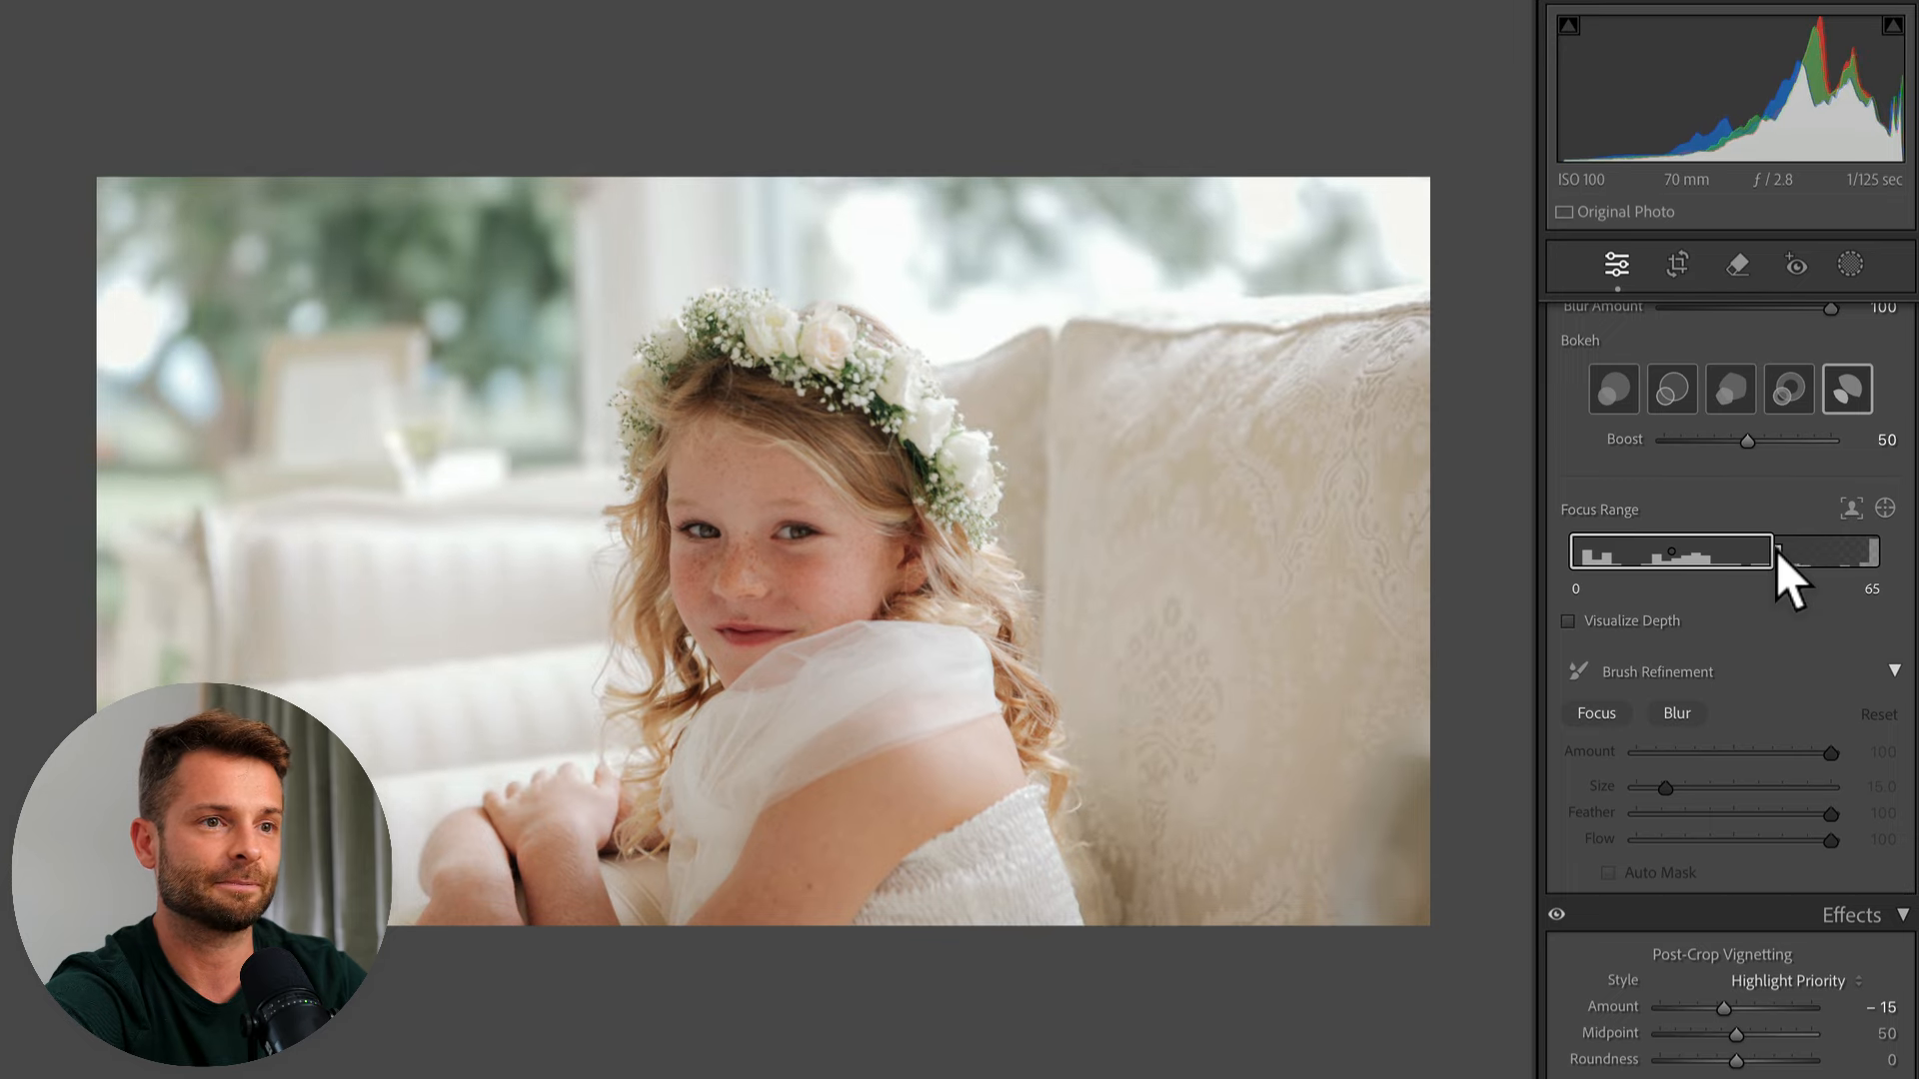
drag(1764, 551, 1653, 552)
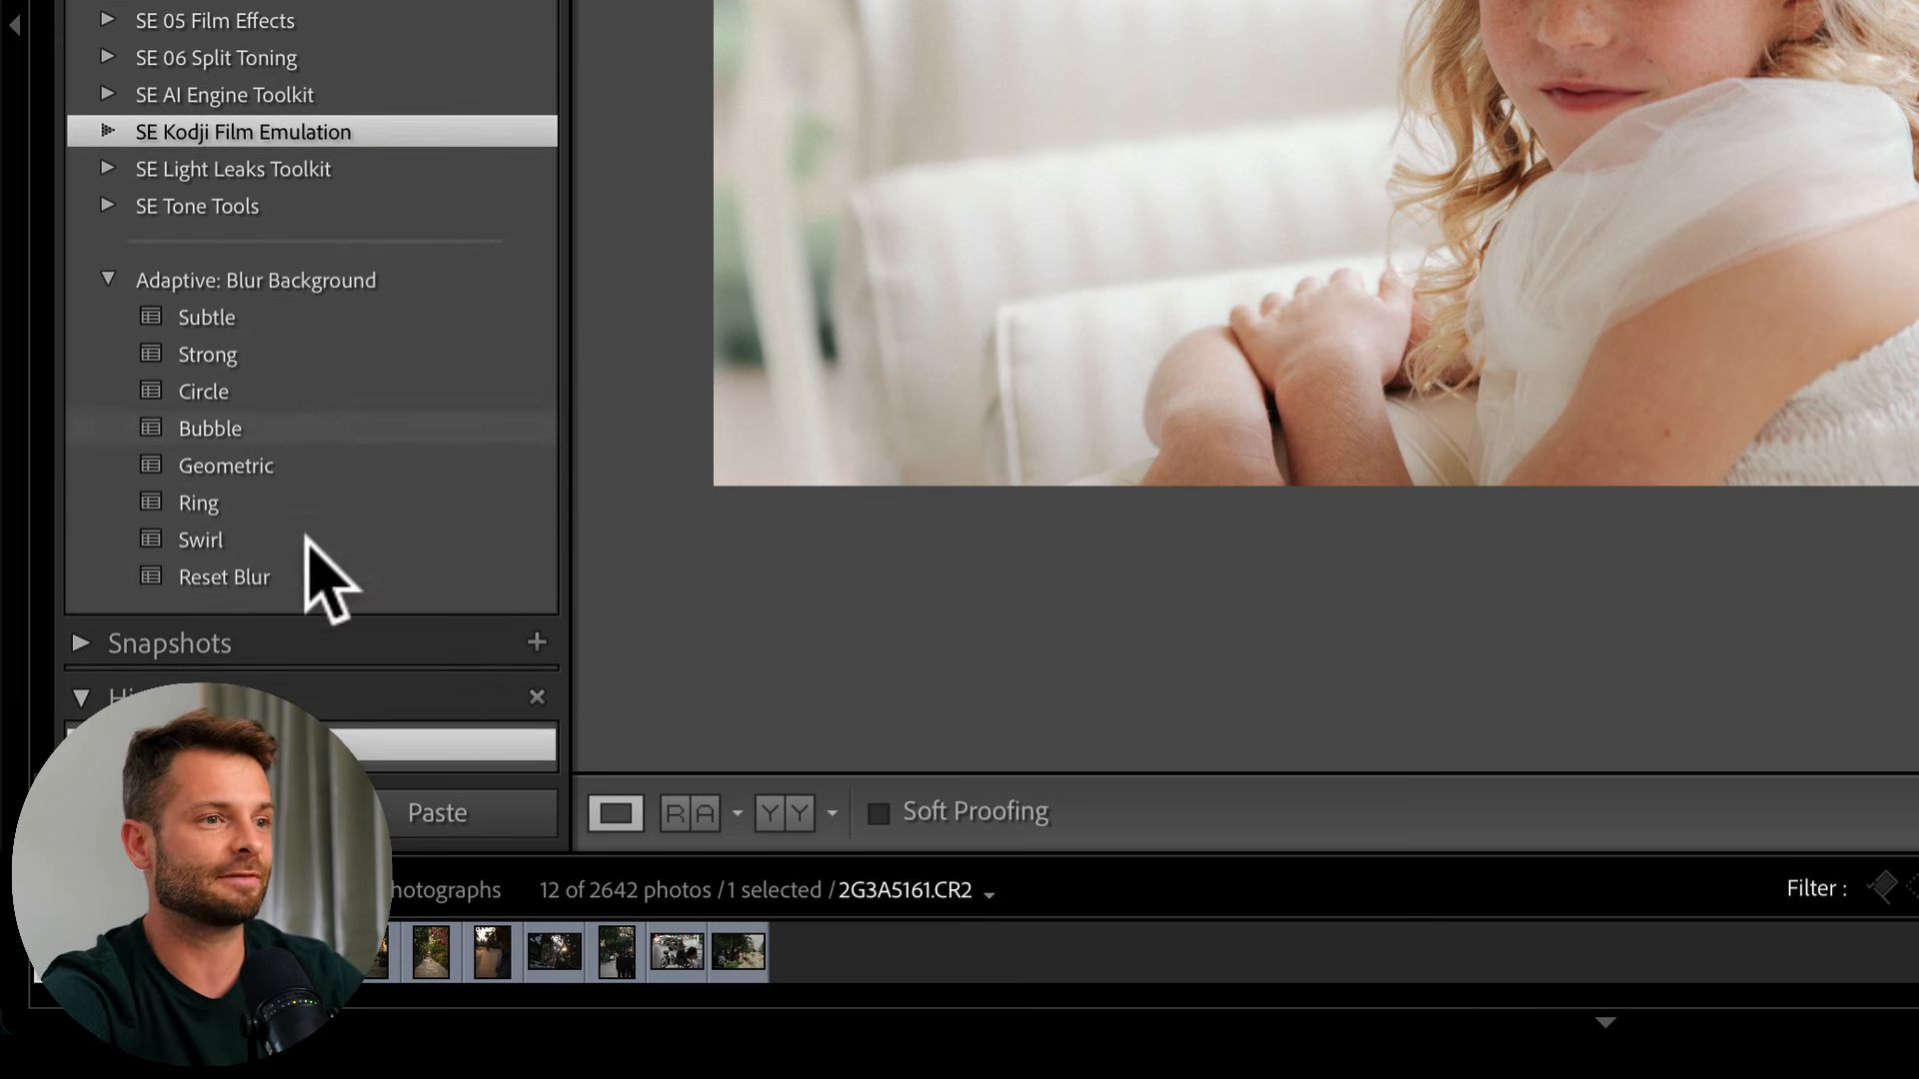
mouse_move(744, 104)
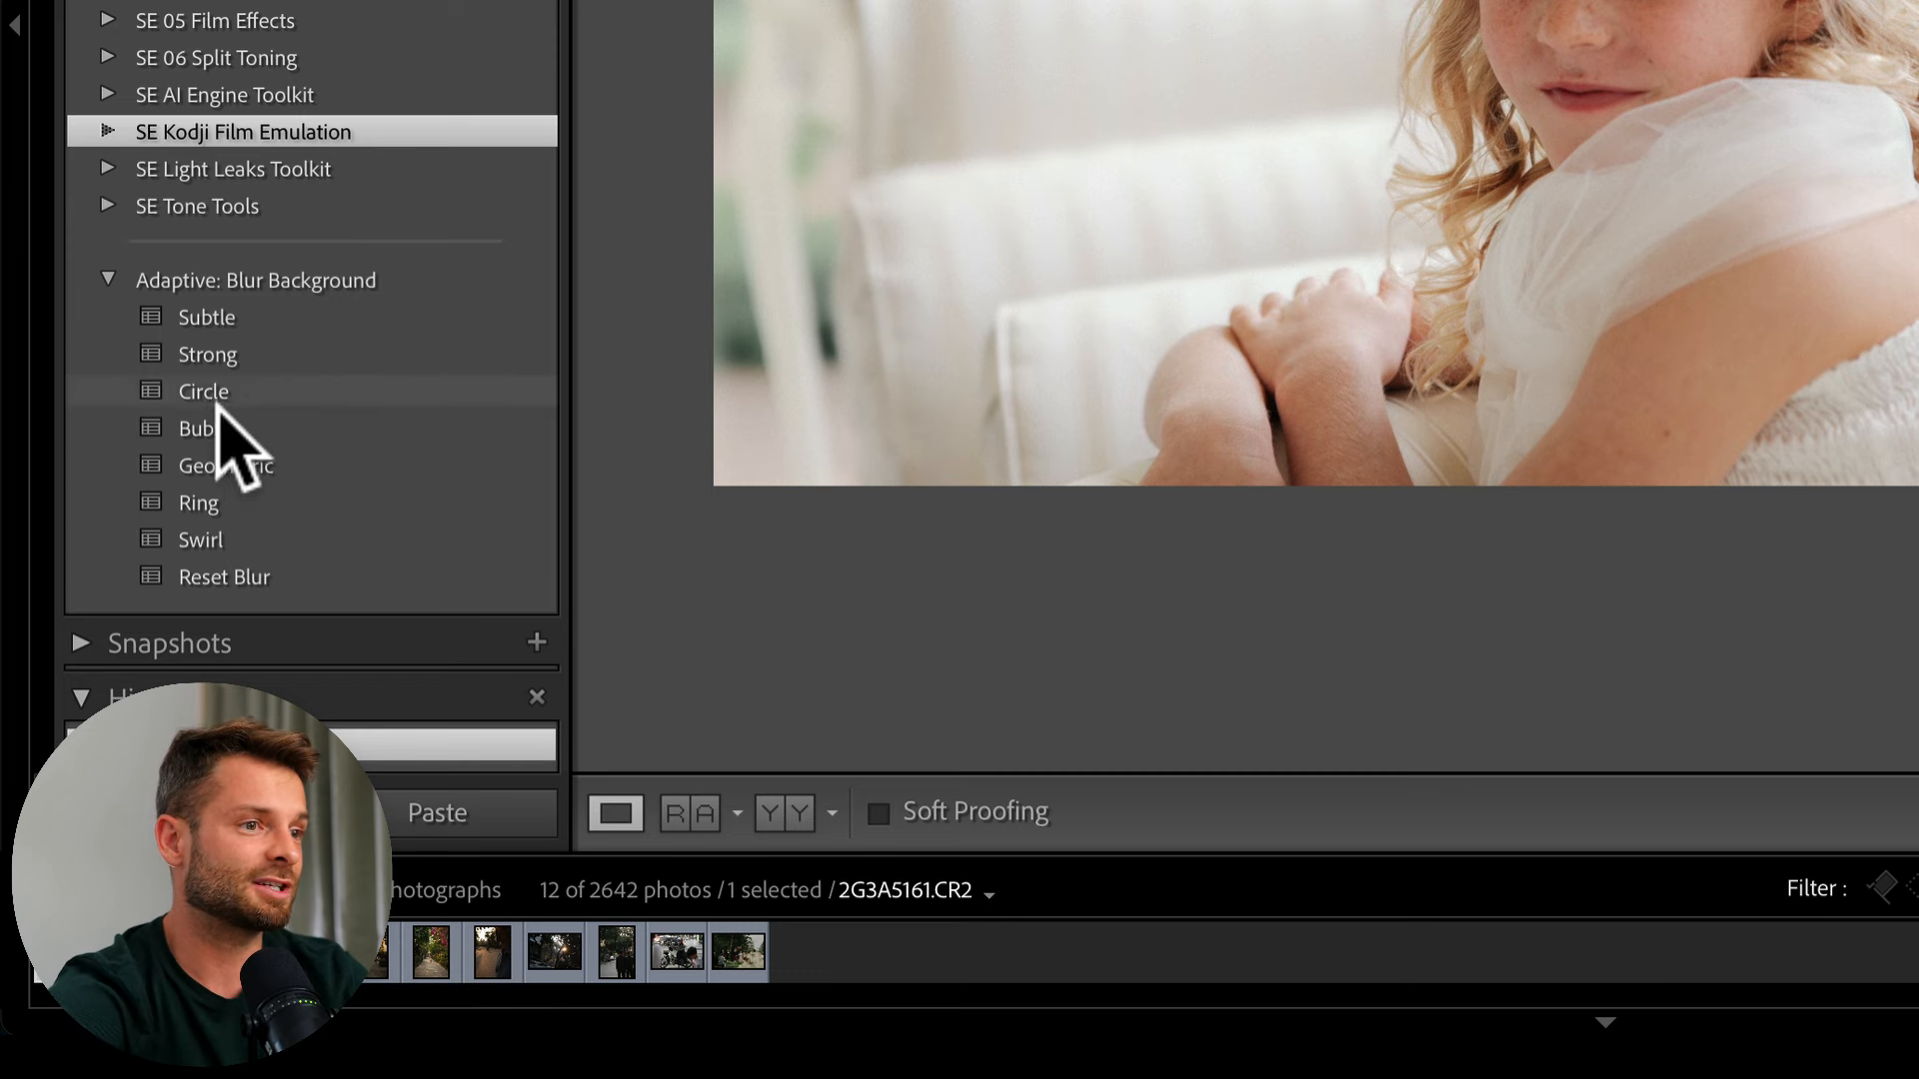
mouse_move(220, 624)
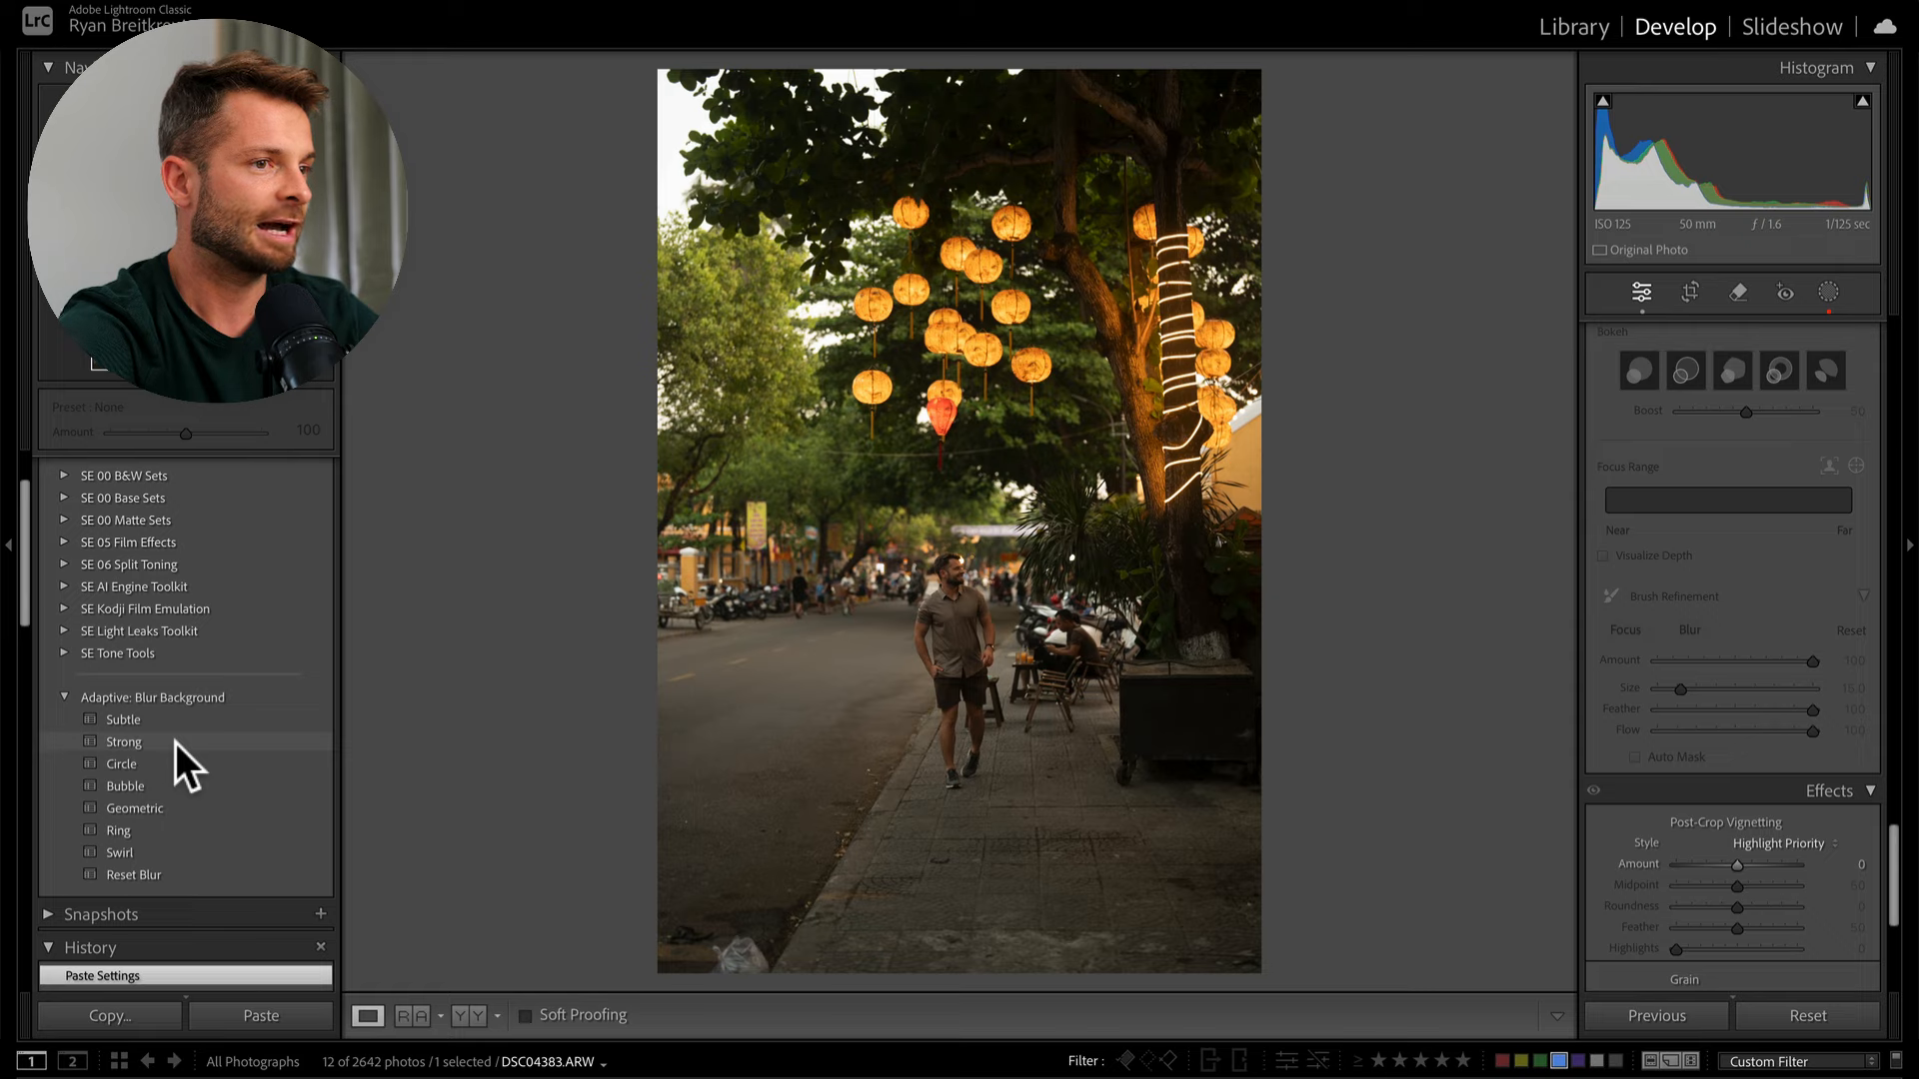
- Apply the Adaptive Blur Background Circle preset and lower its Amount from 200 to 124
click(122, 764)
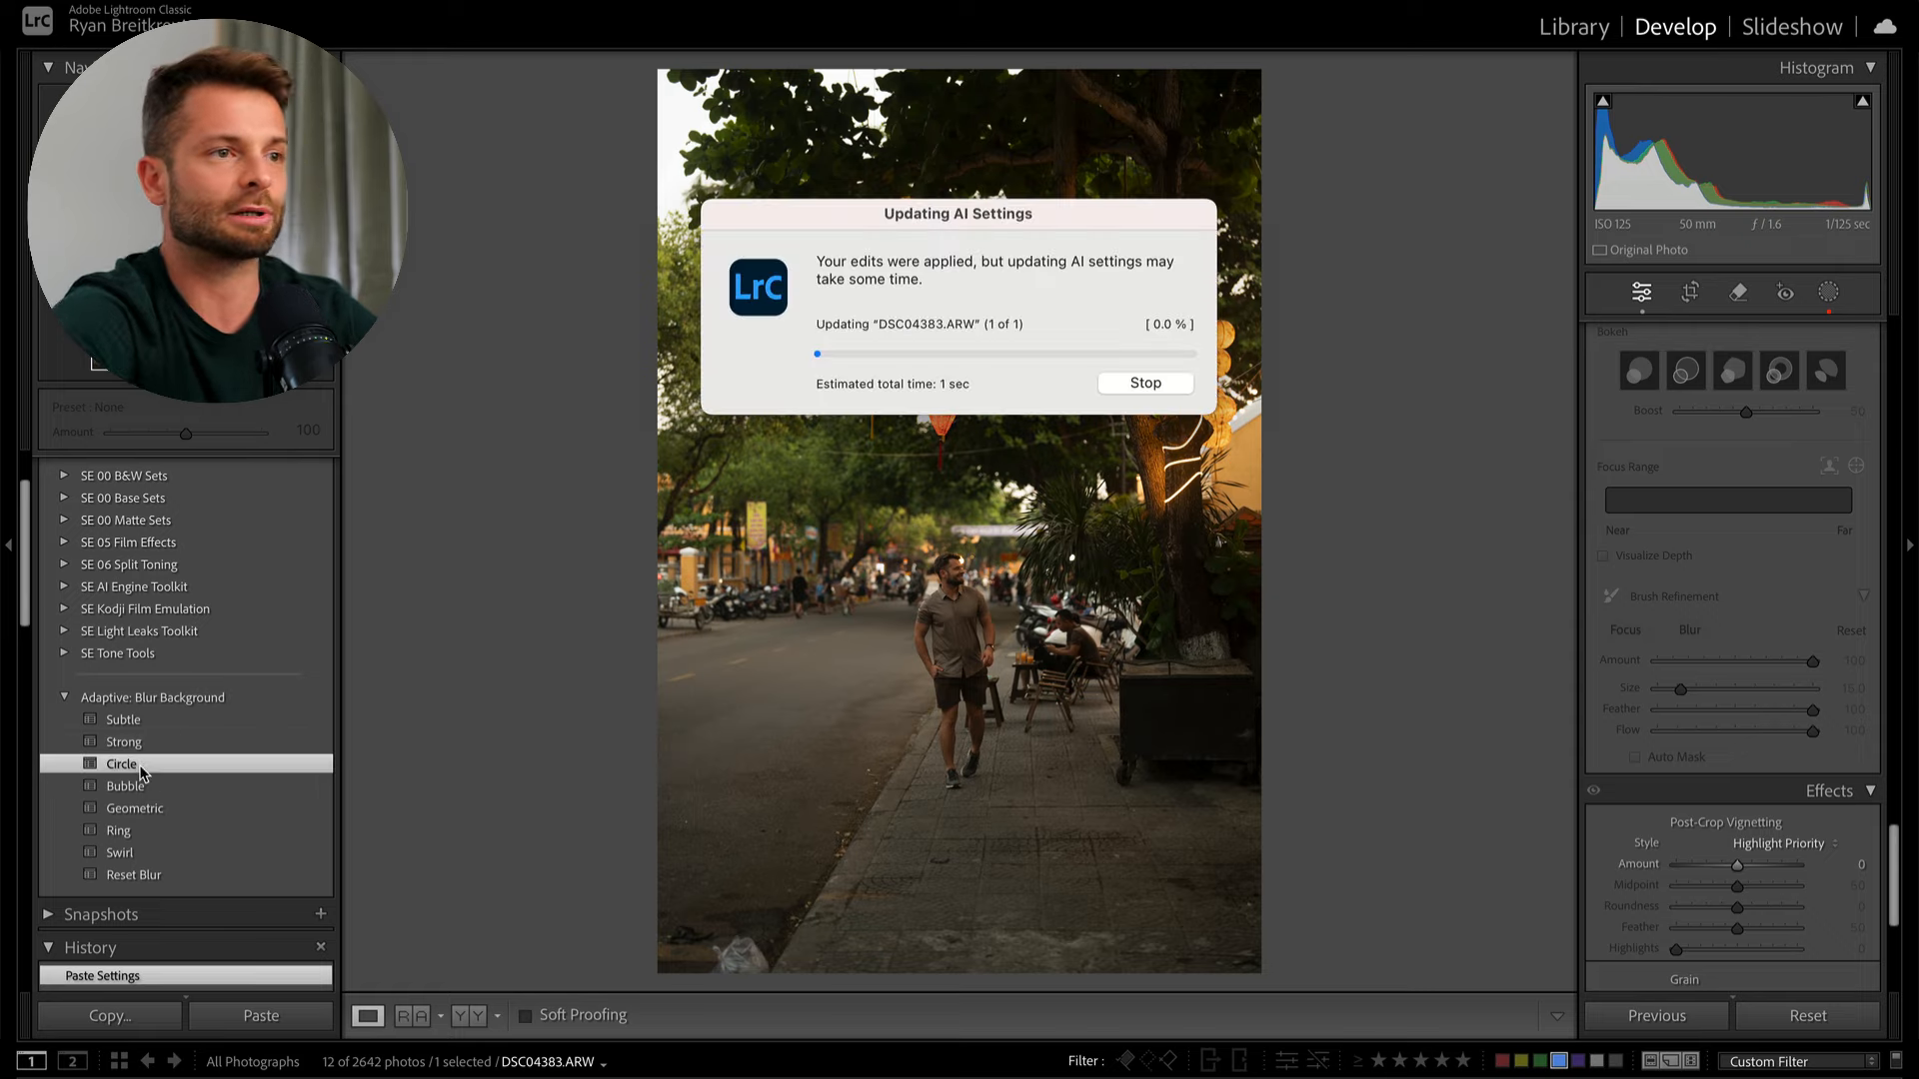
click(120, 761)
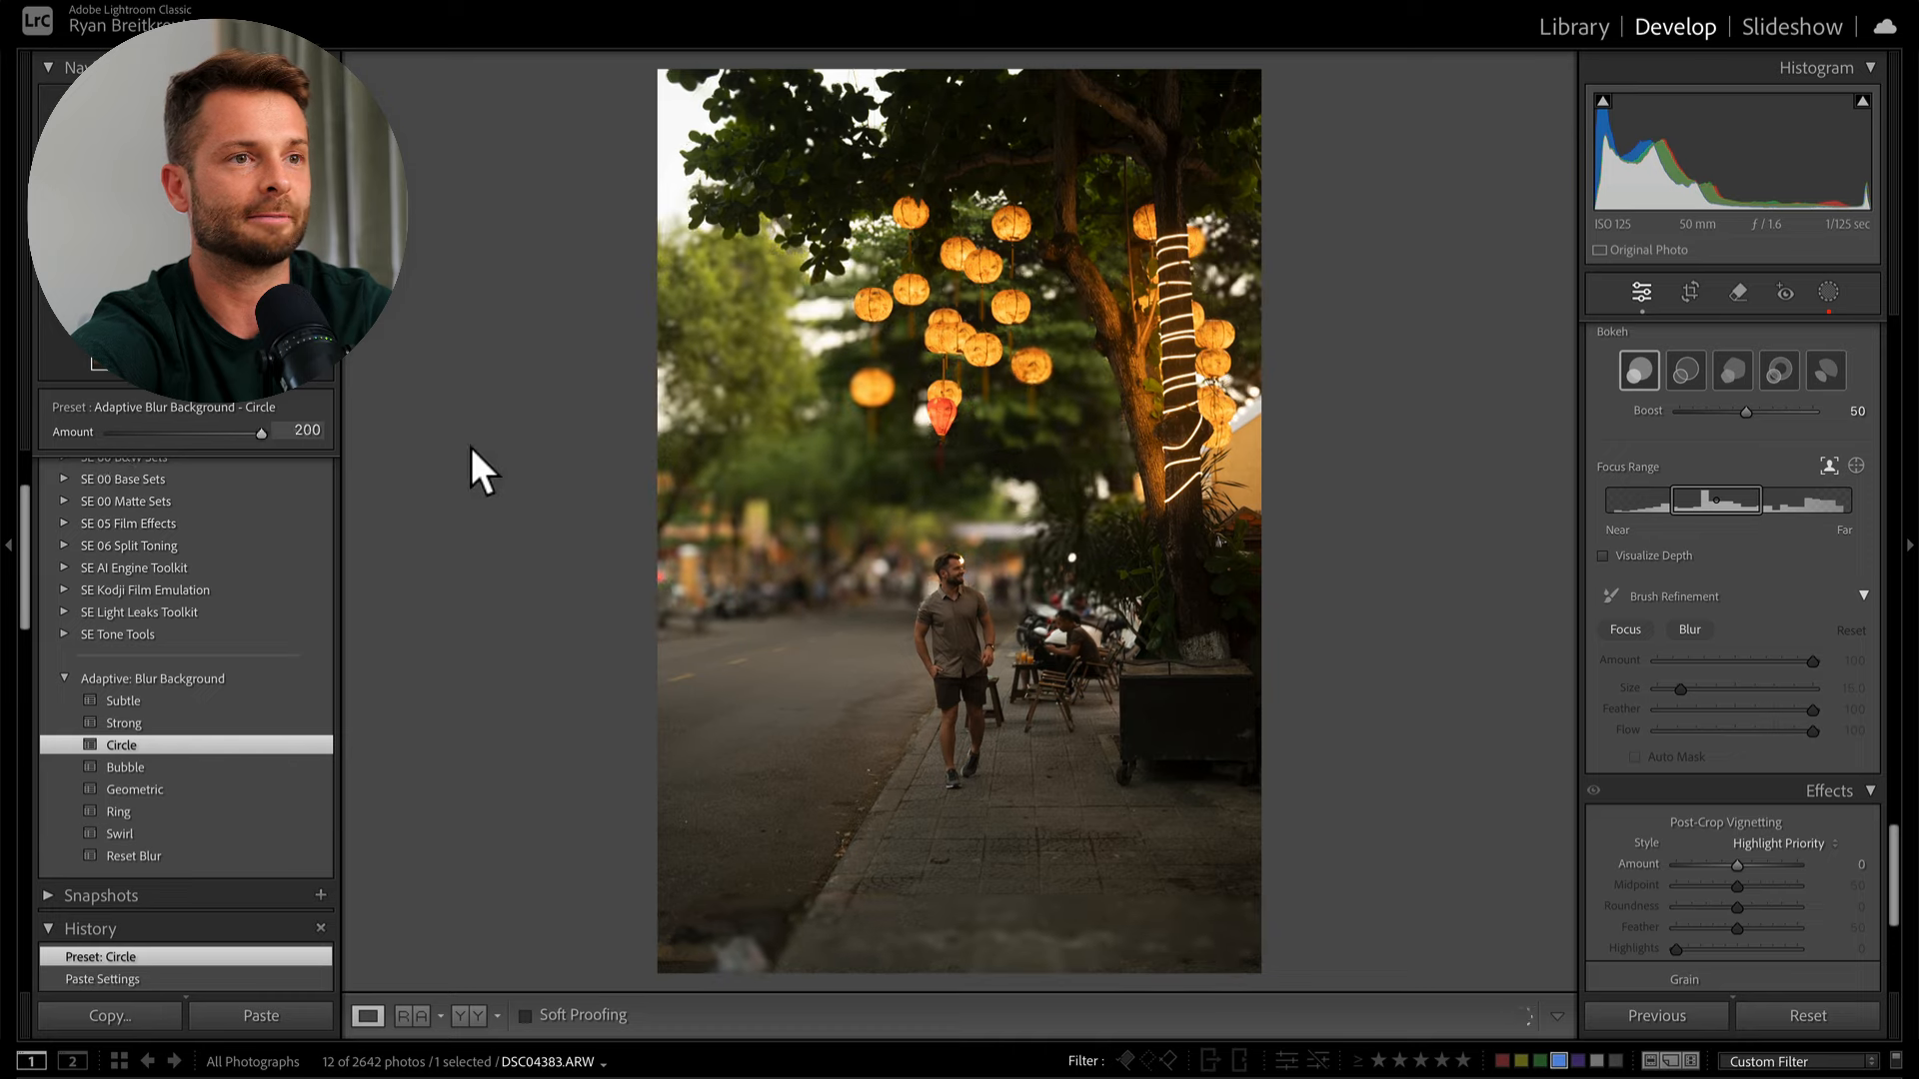
drag(260, 434, 174, 434)
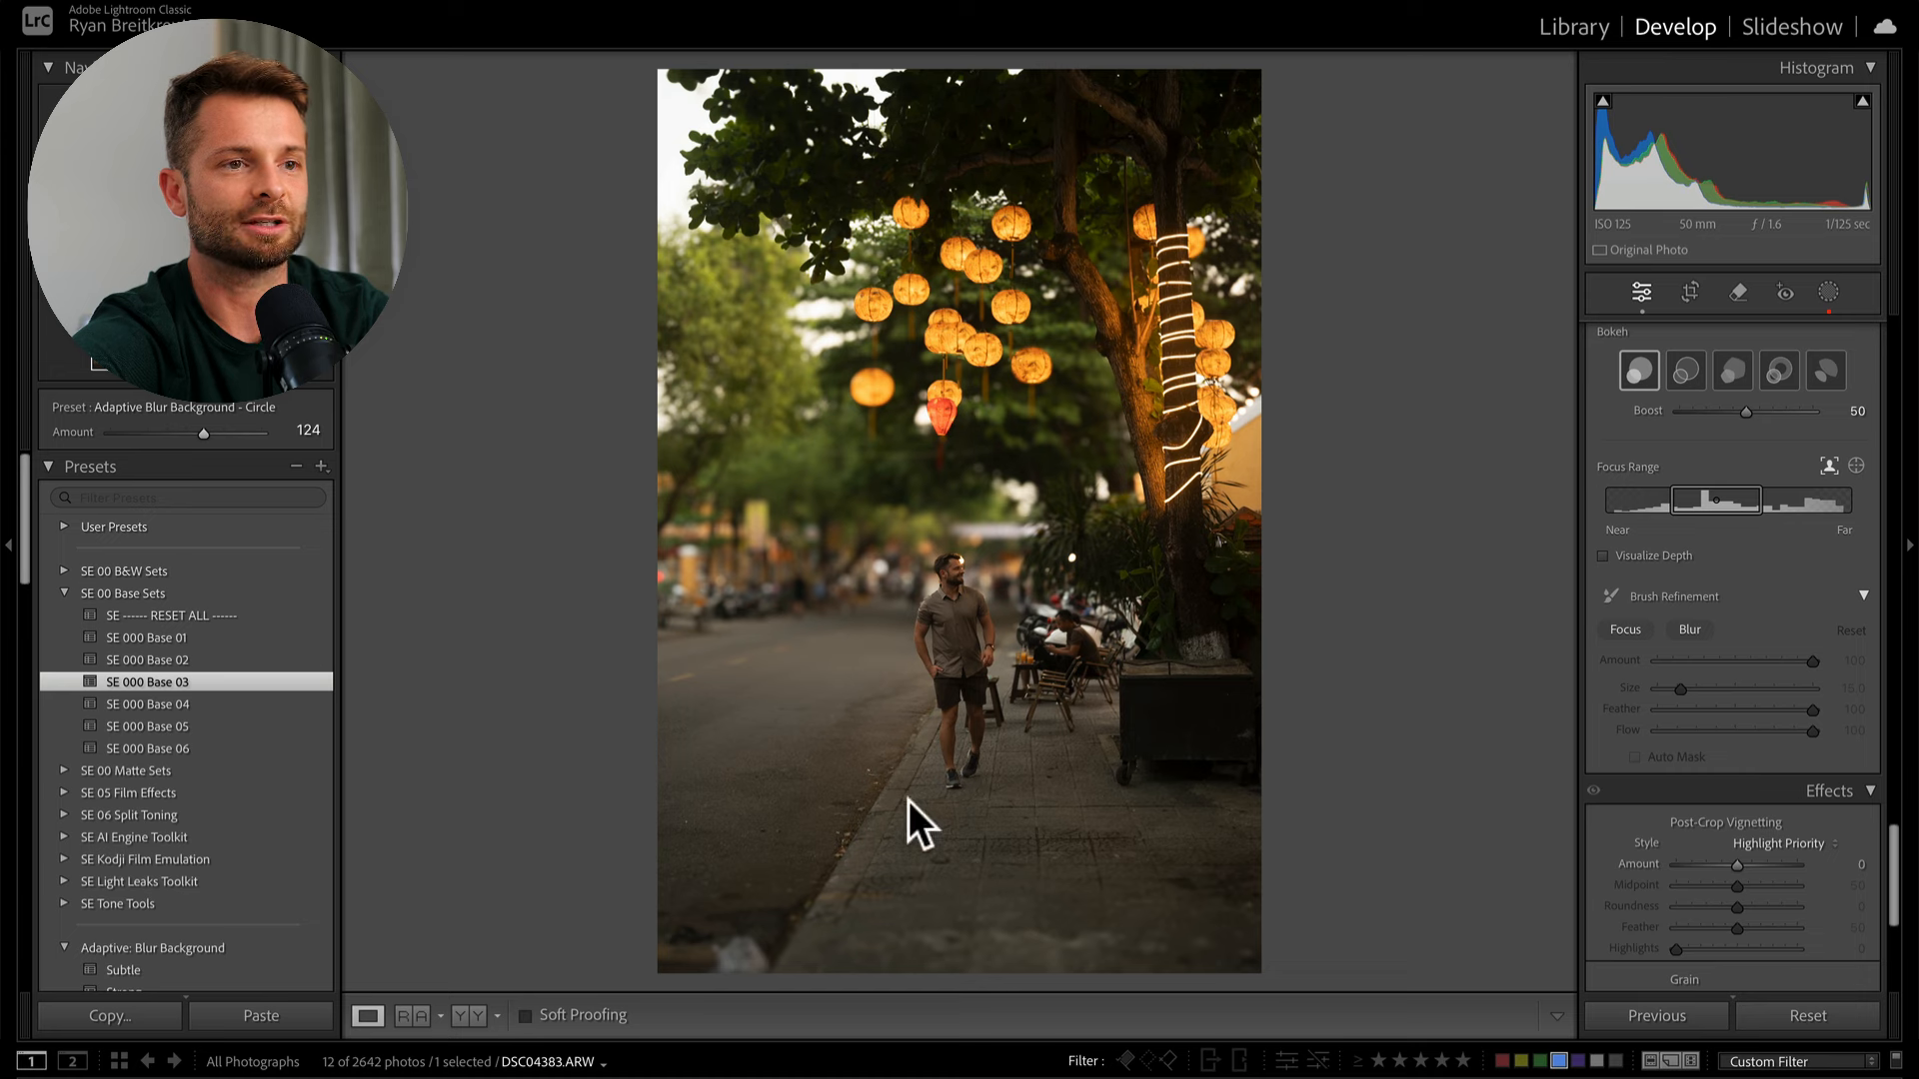
- Apply SE 000 Base 02 then Base 06, and dial the Swirl blur preset to 0
click(150, 658)
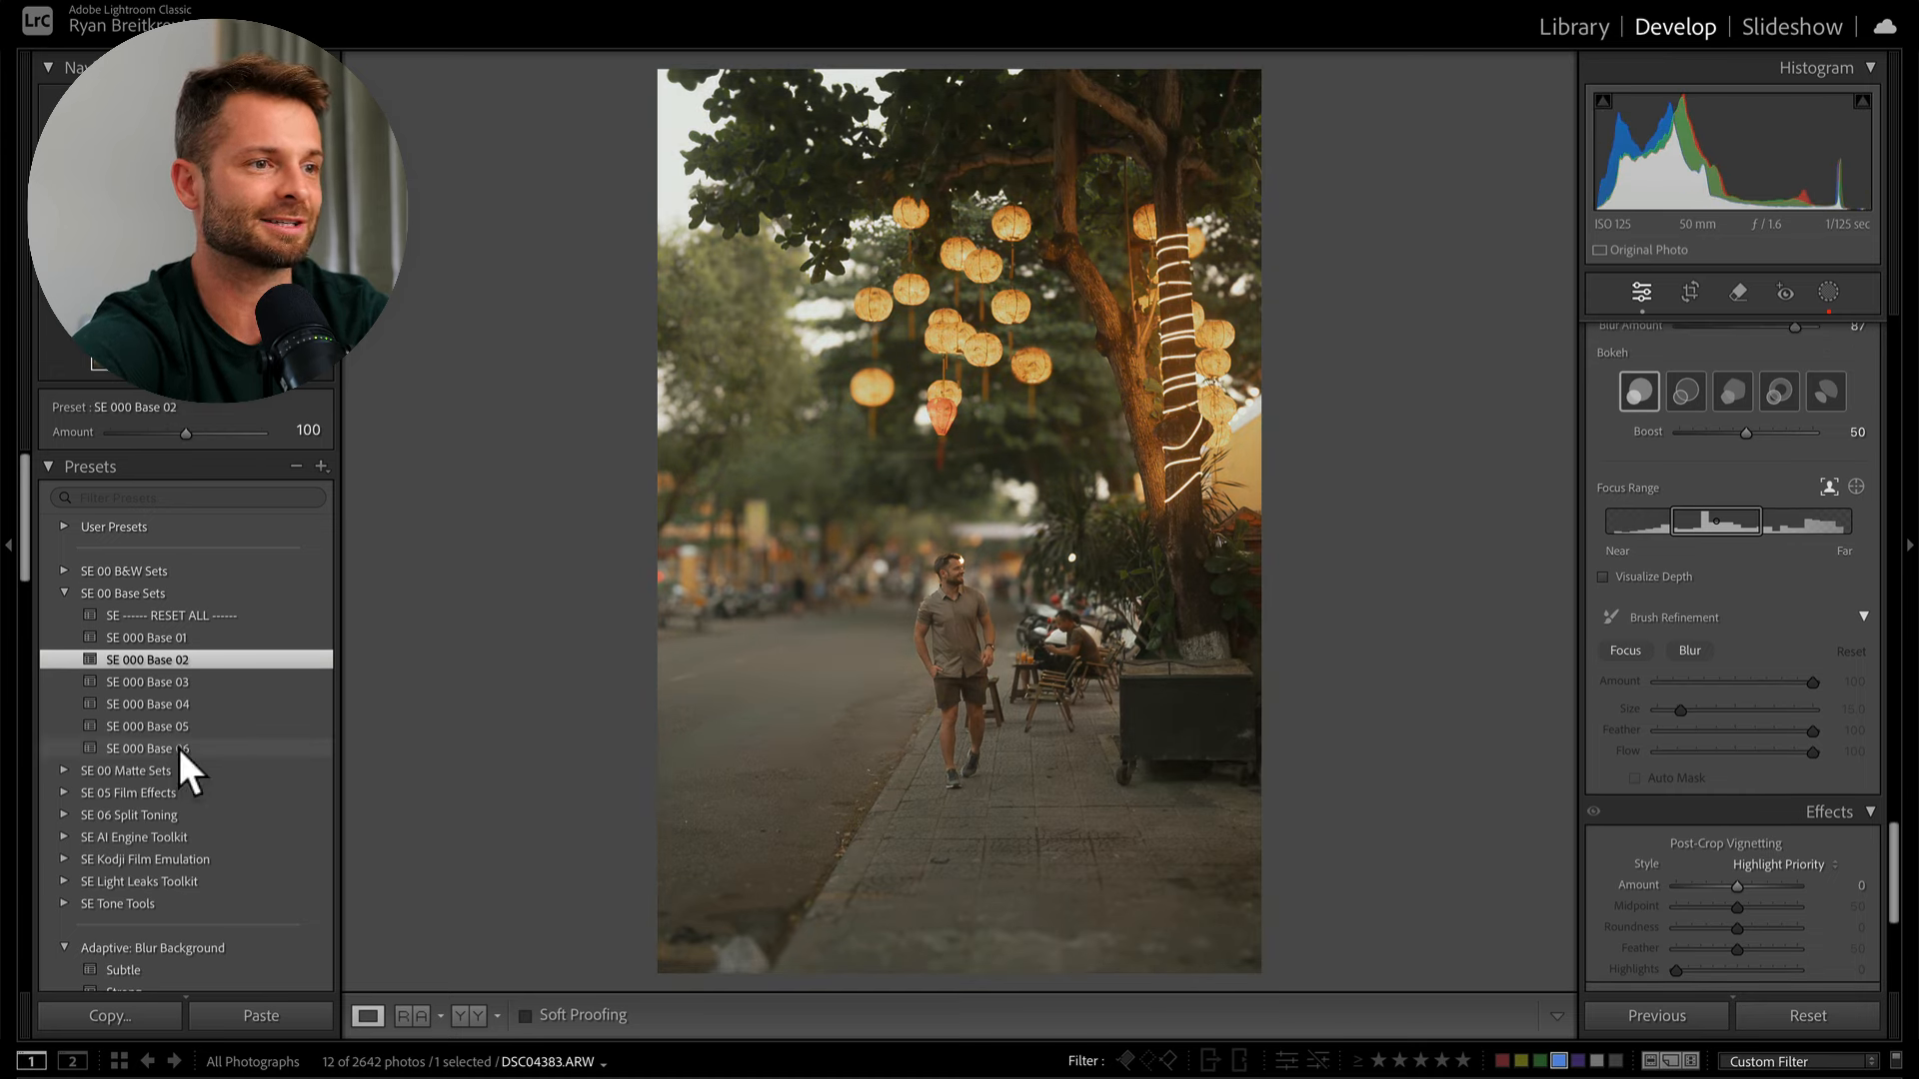
click(150, 748)
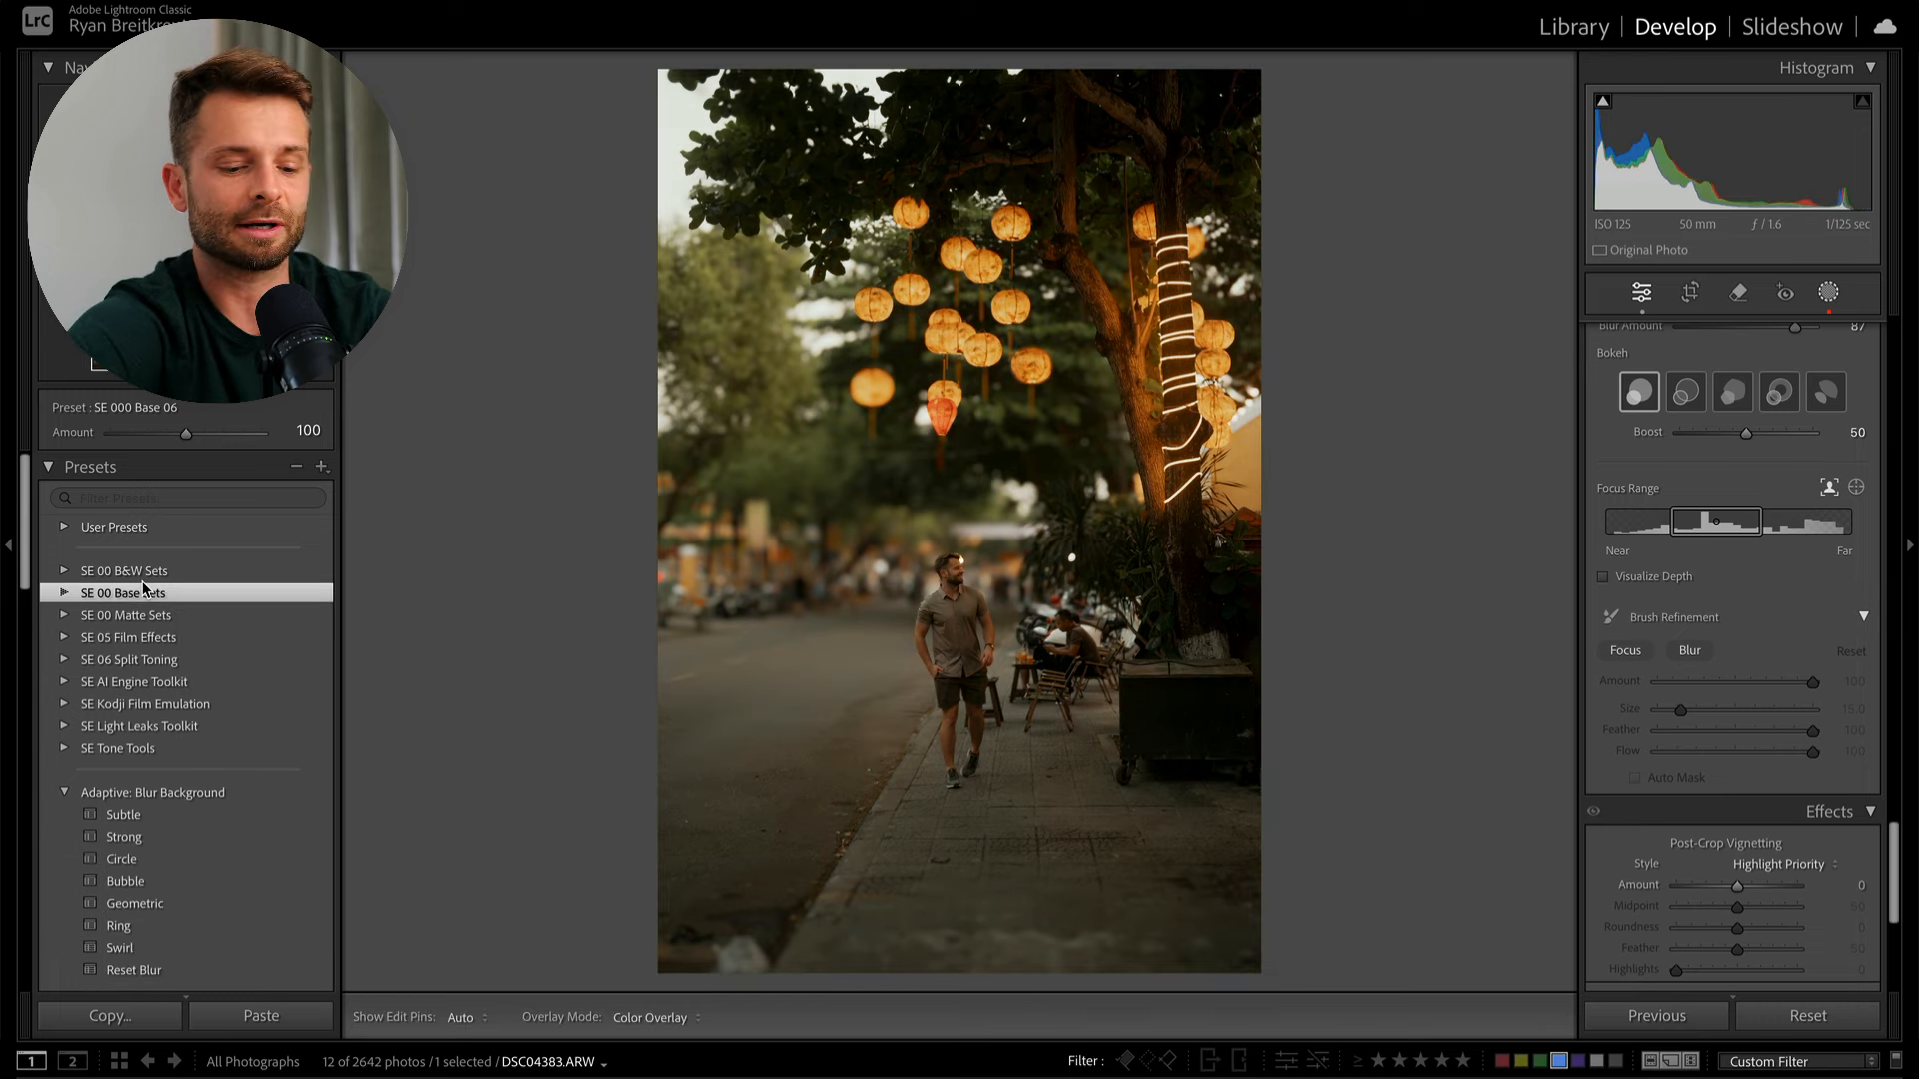
click(1828, 292)
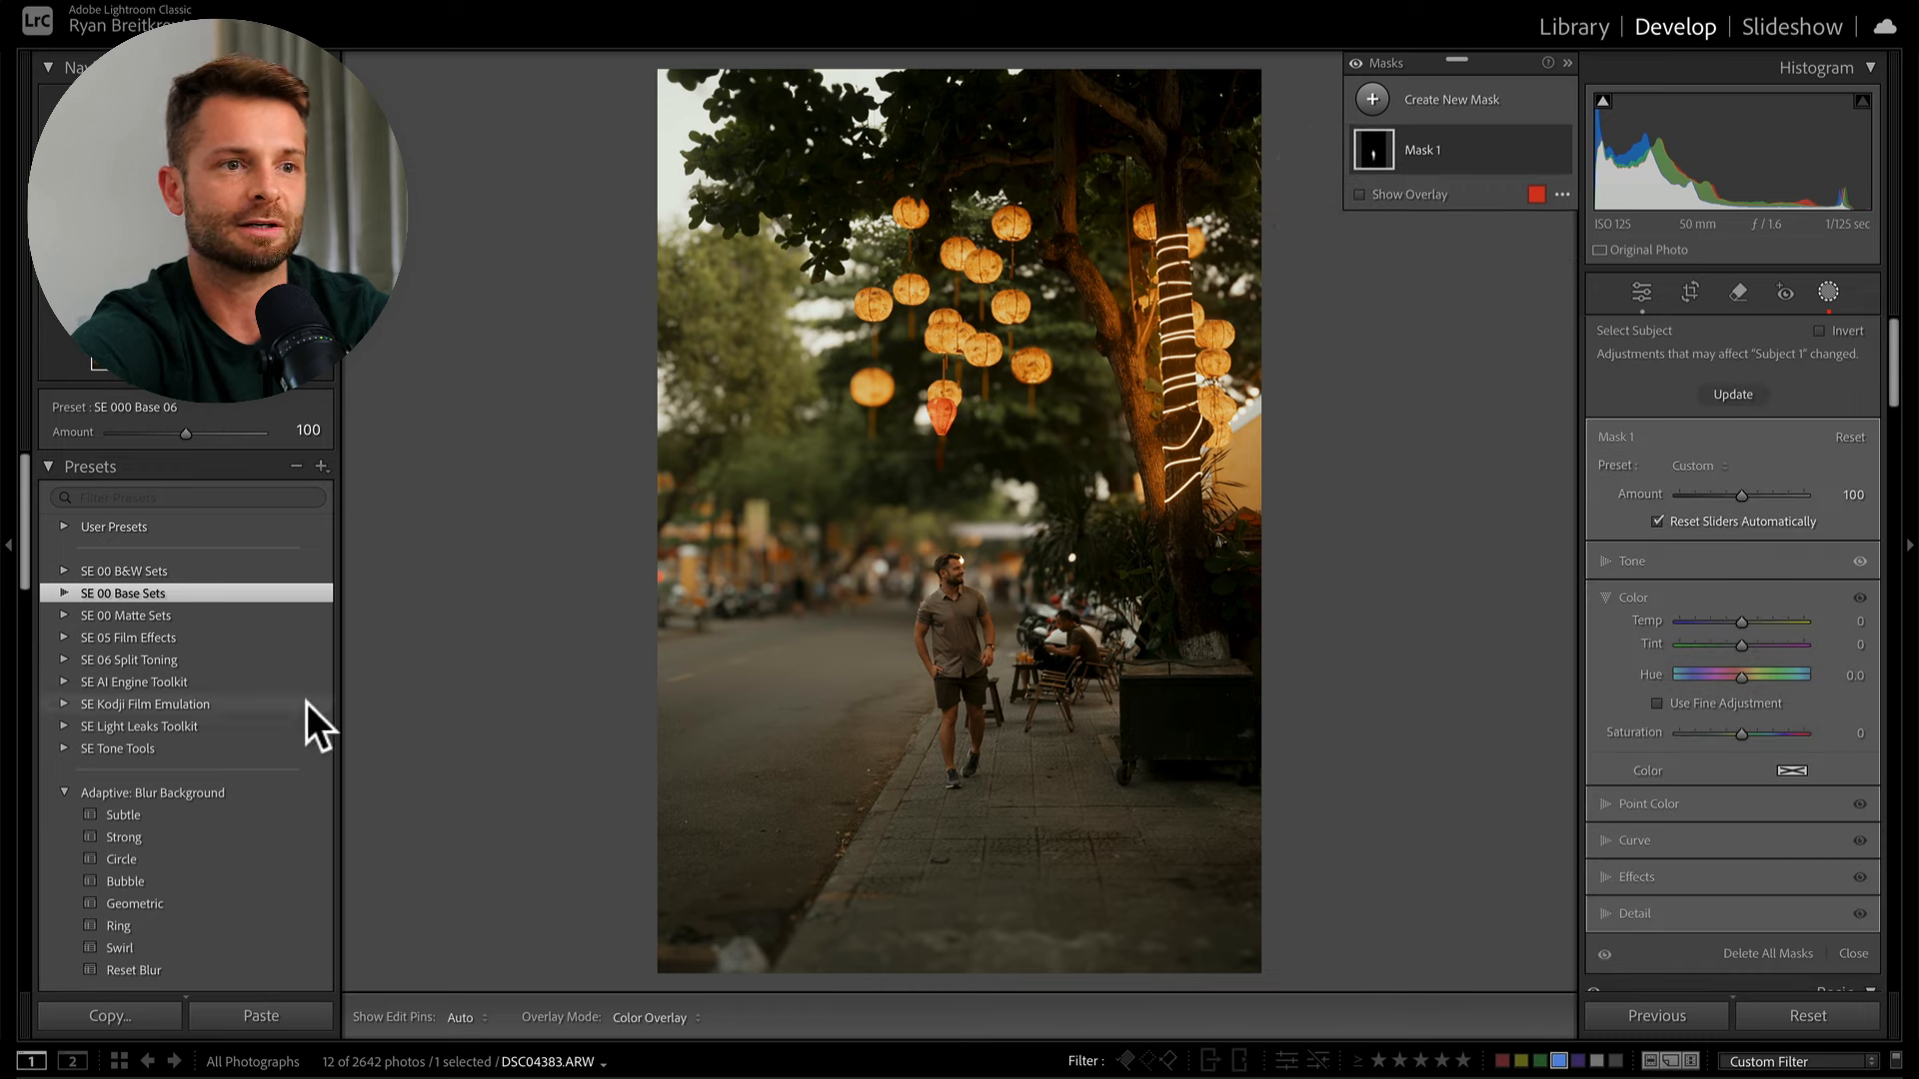
click(1643, 292)
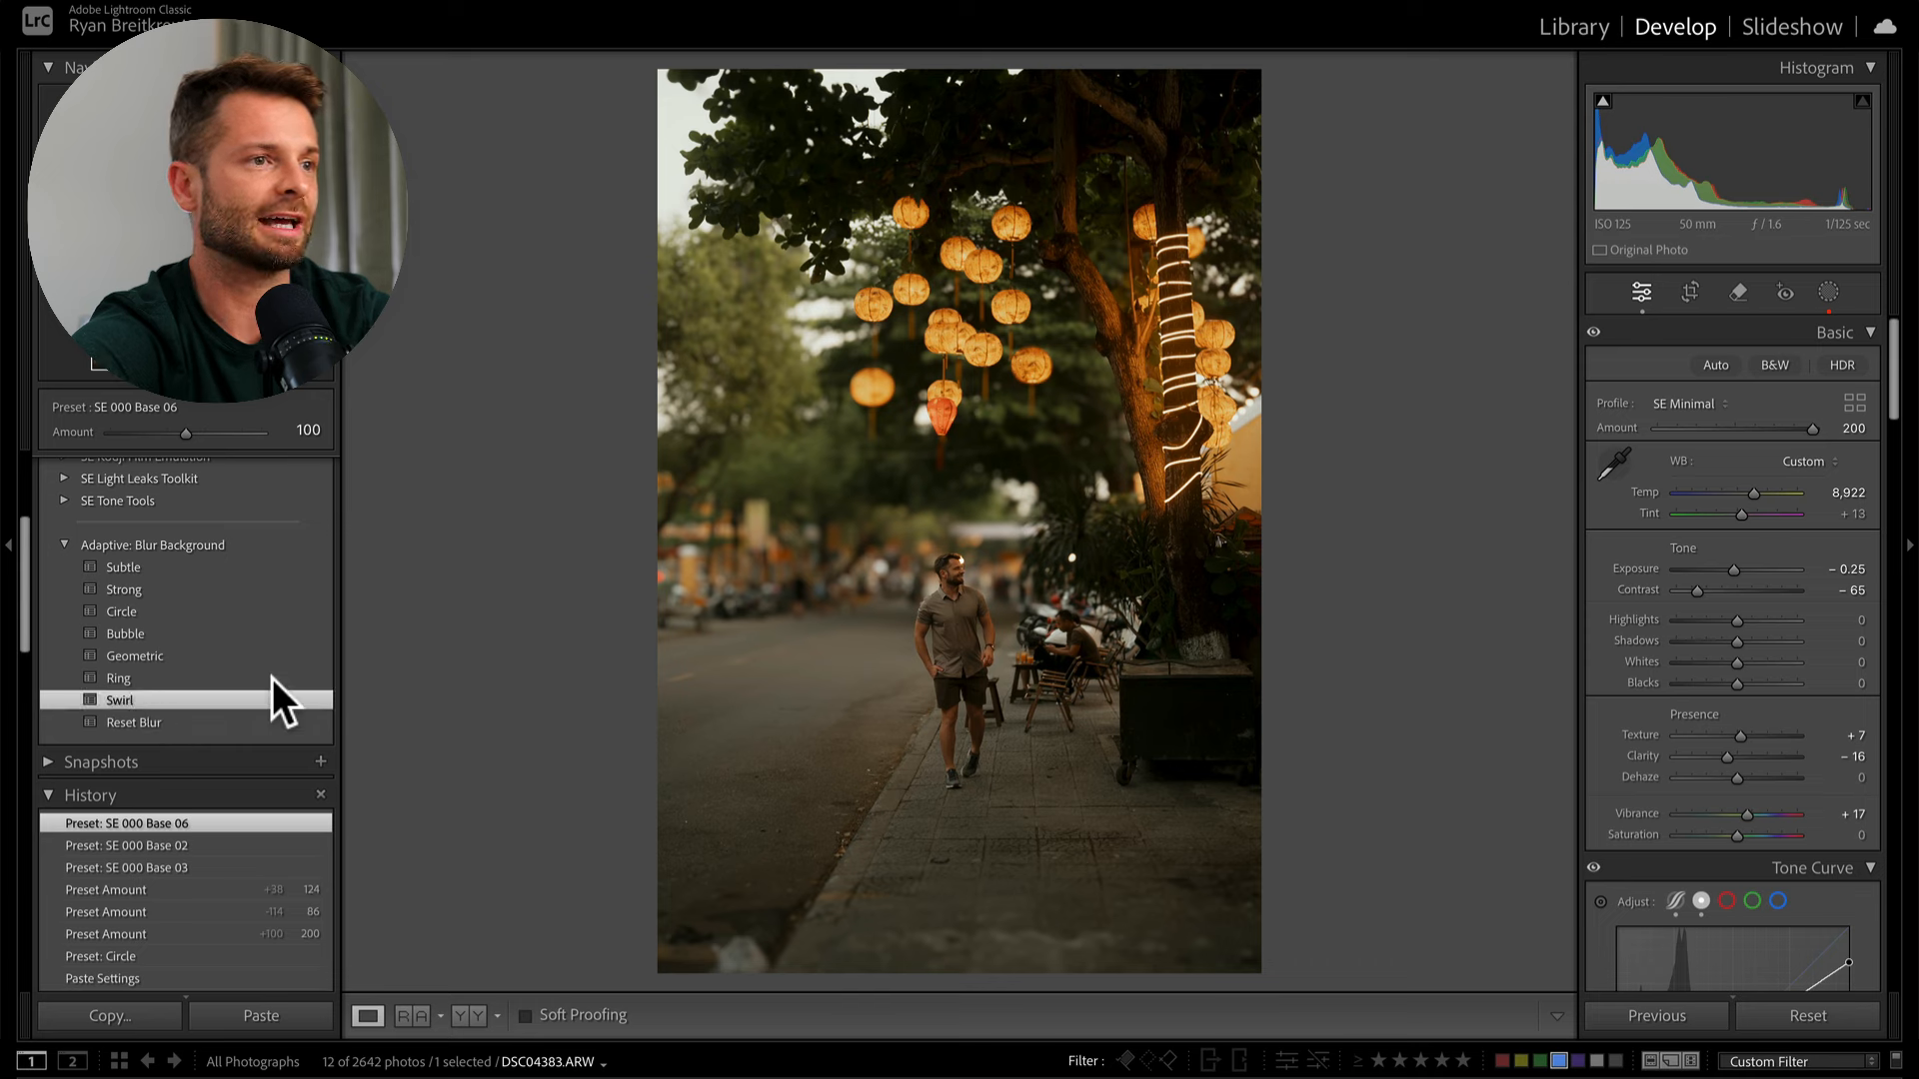
mouse_move(184, 459)
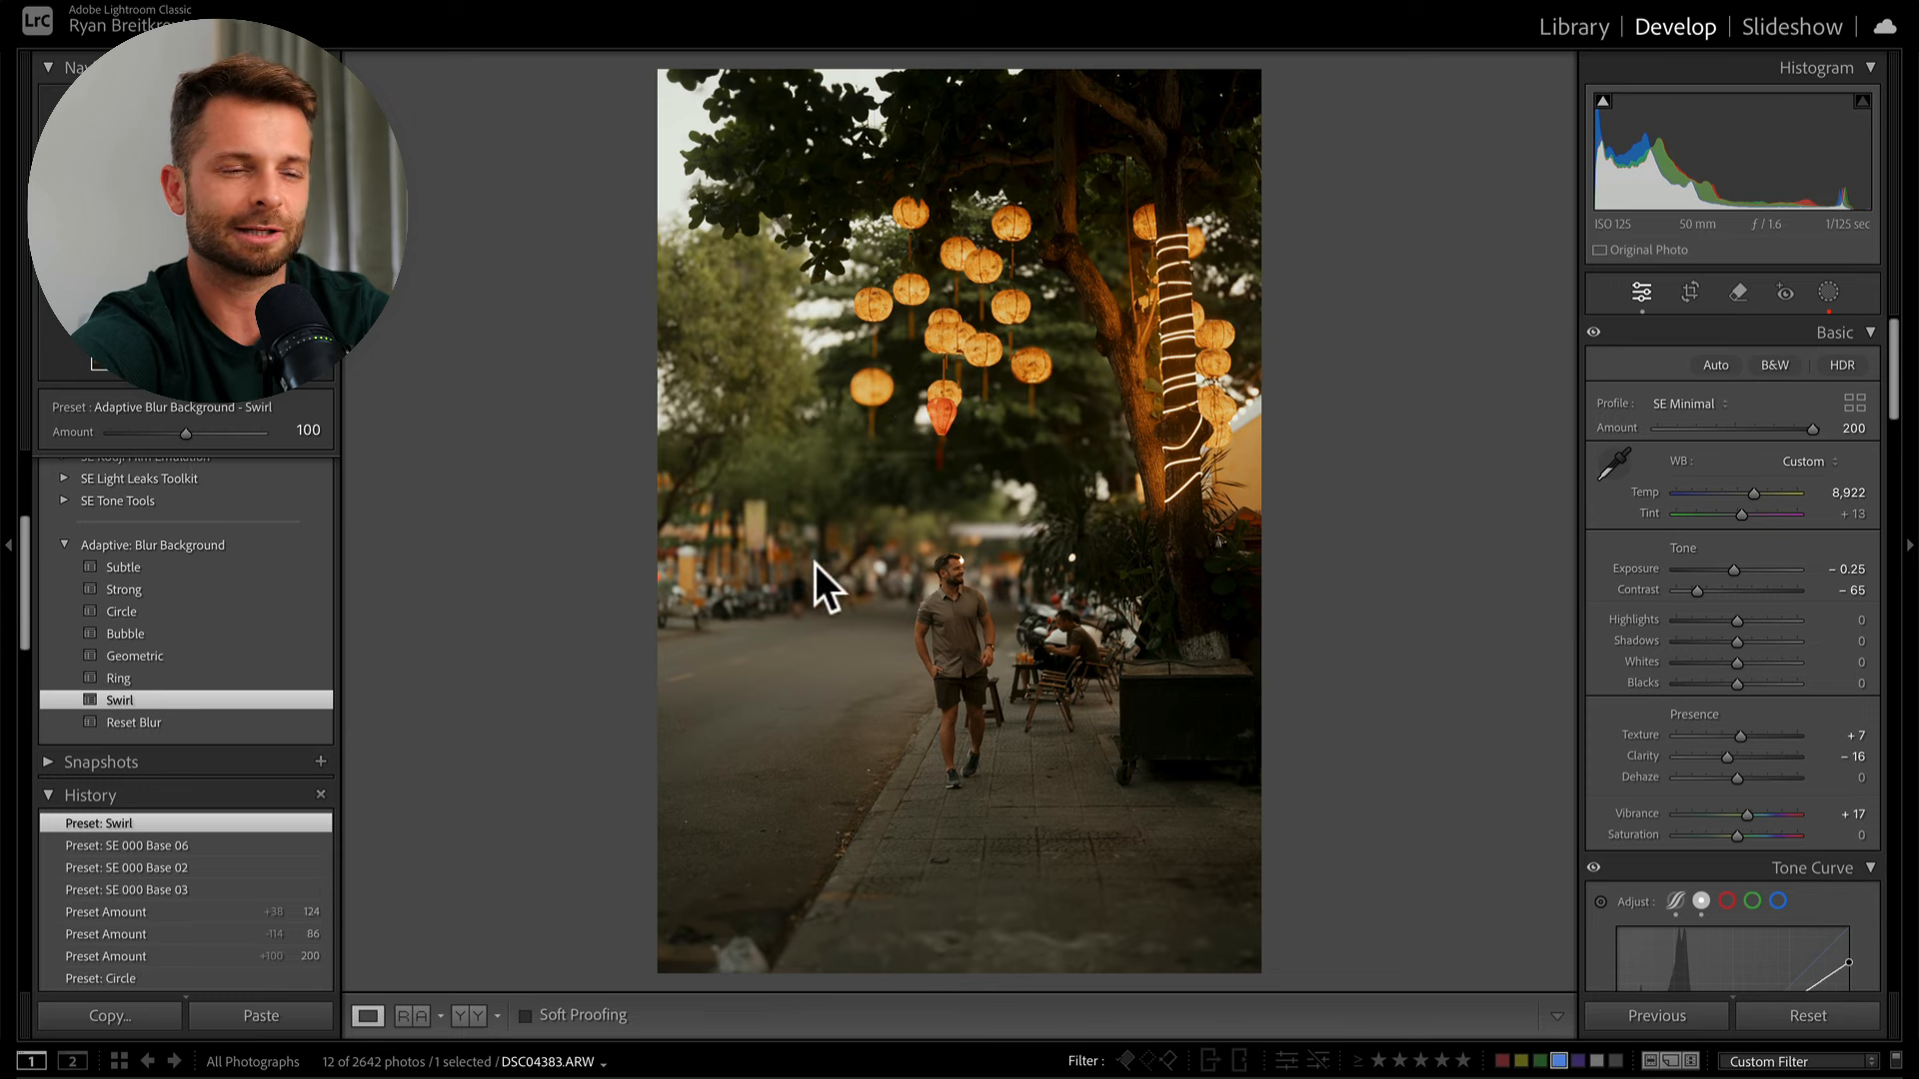
mouse_move(1147, 664)
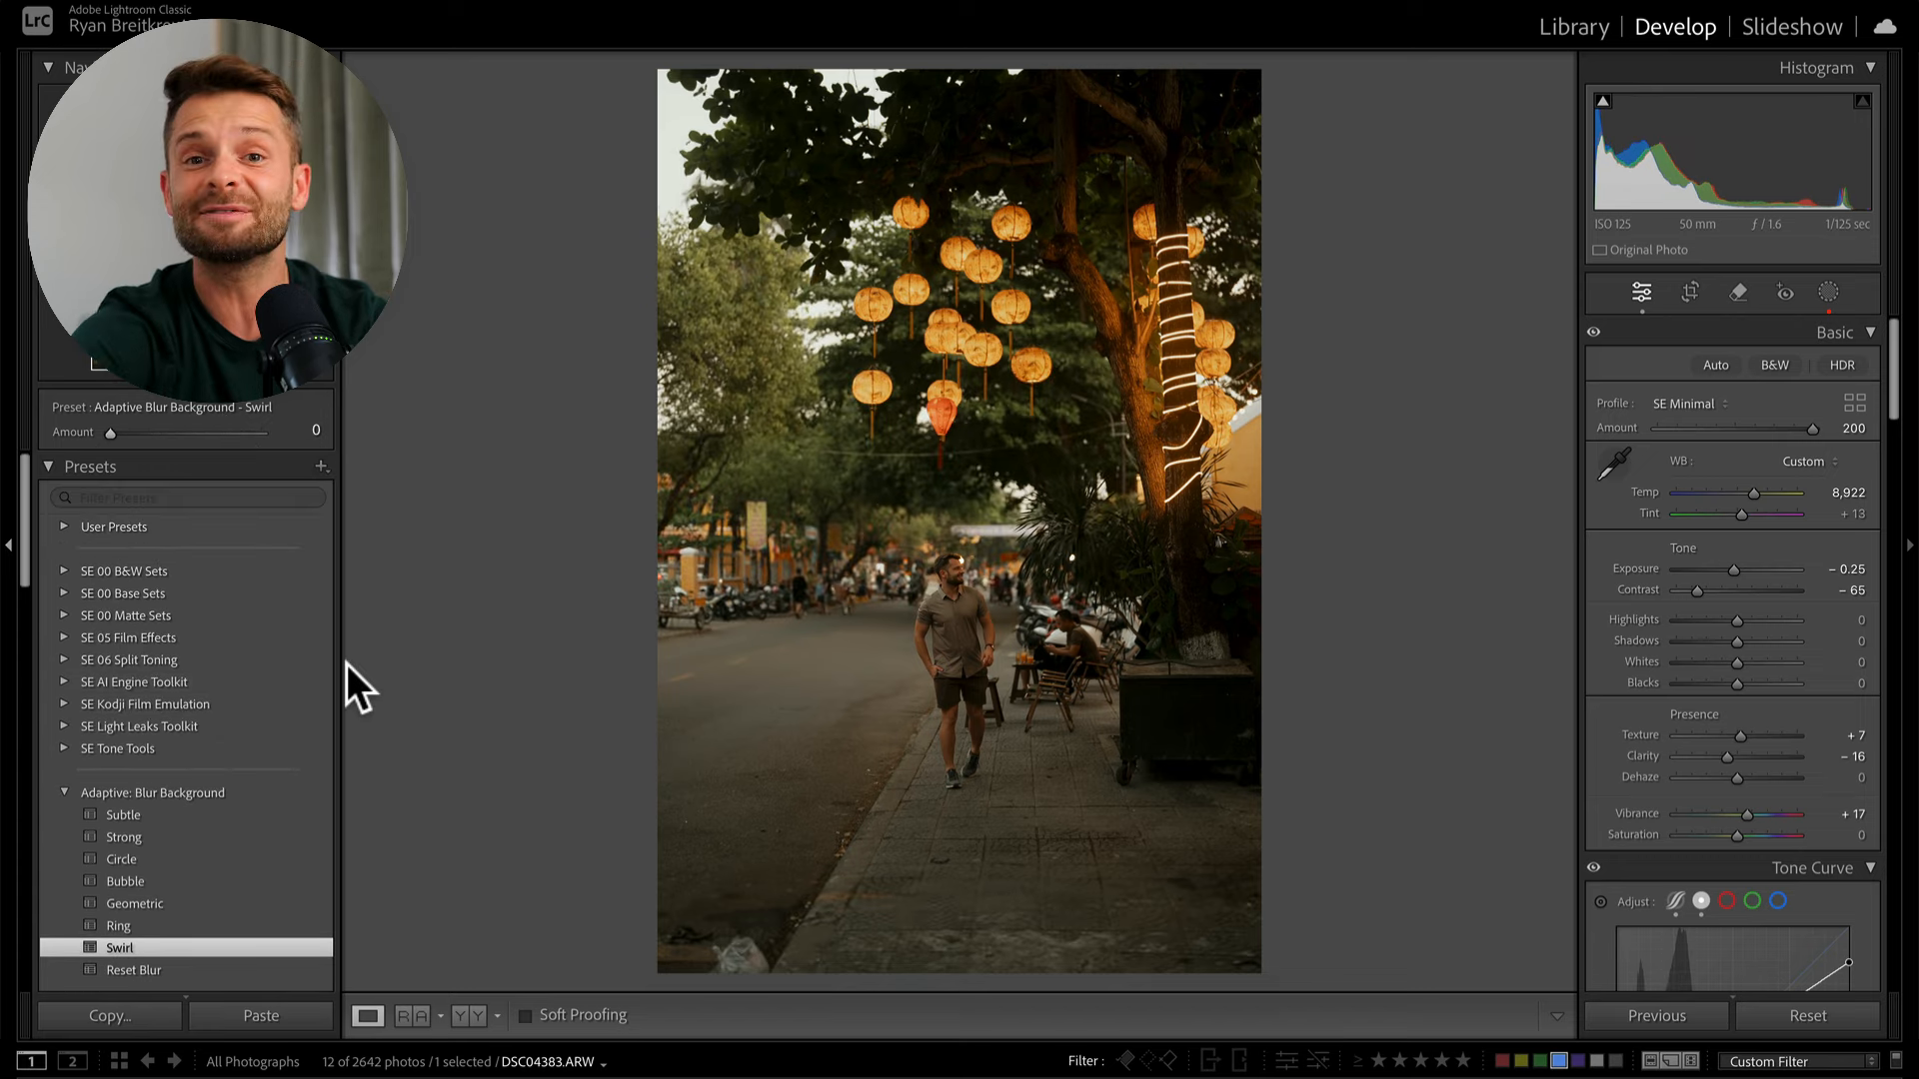
click(136, 682)
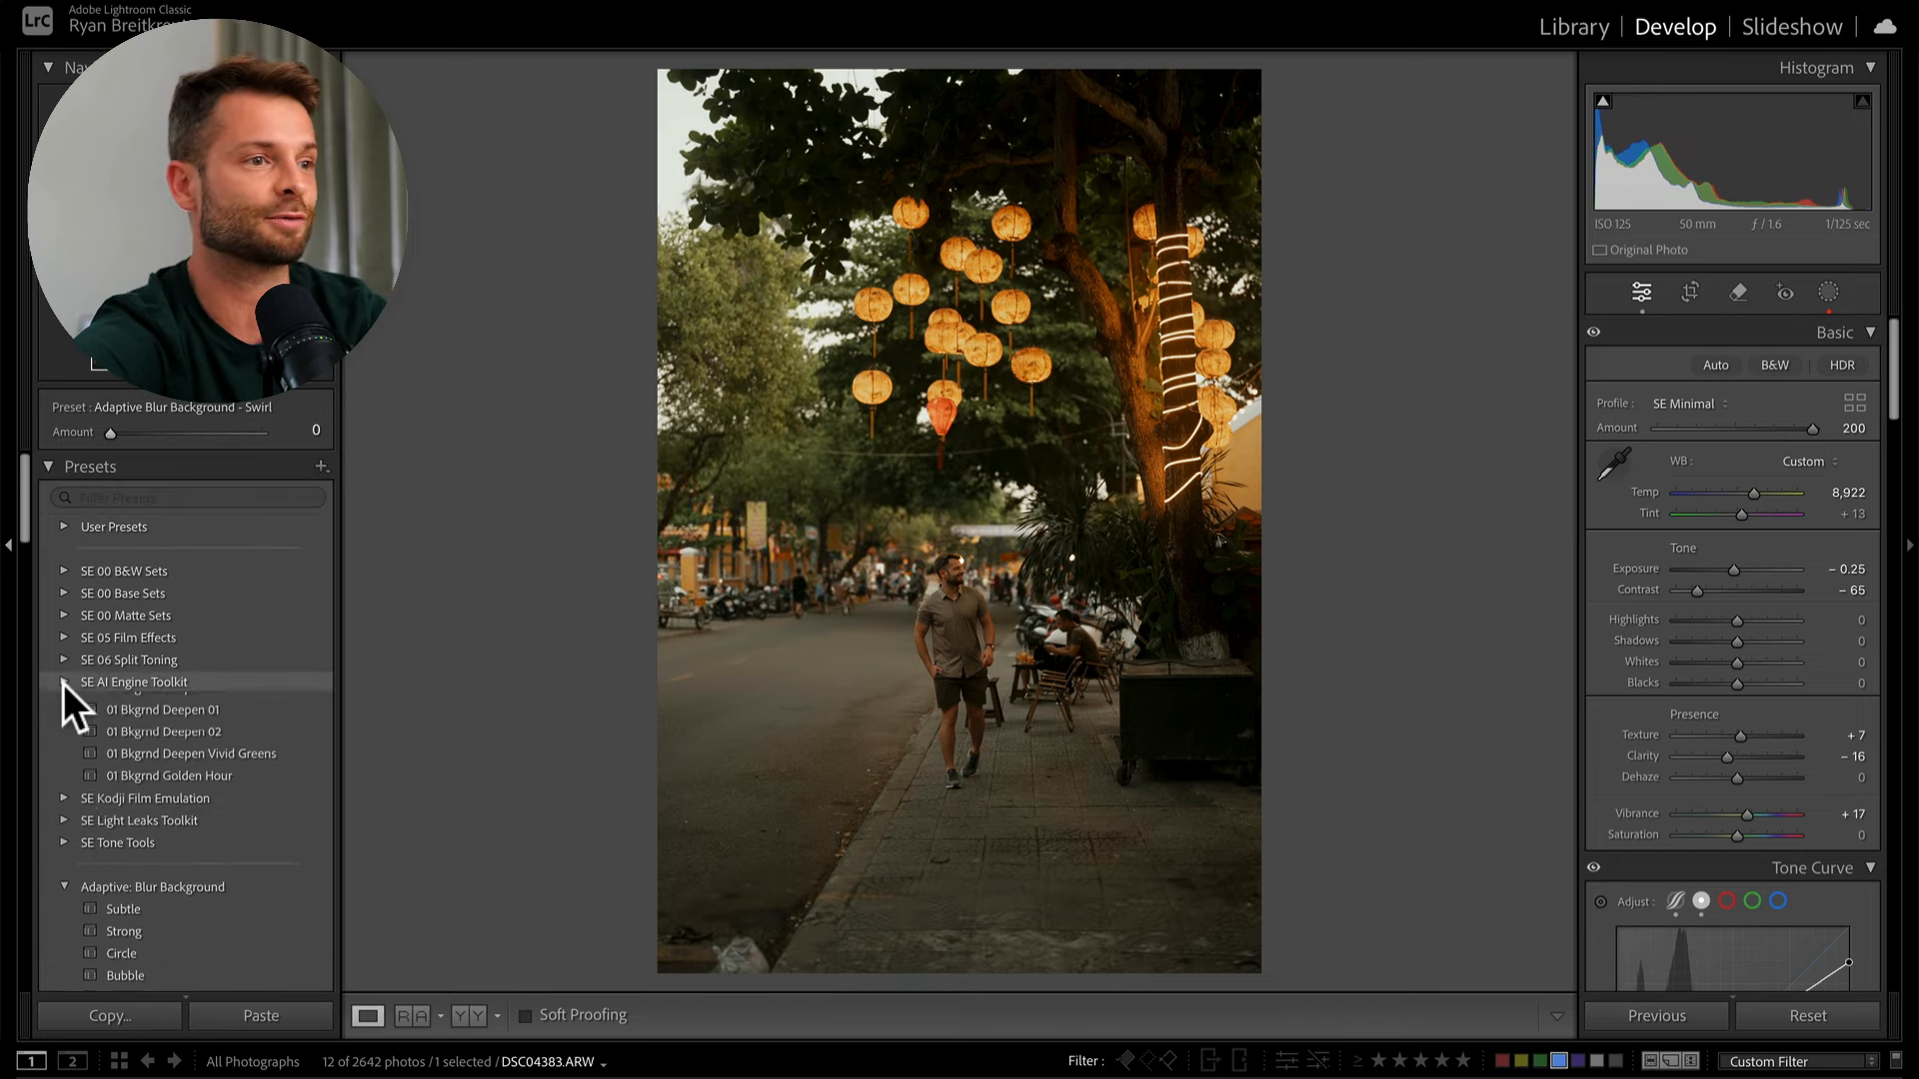
- Apply 01 Bkgrnd Deepen 01 at Amount about 54 and view its background mask
click(64, 682)
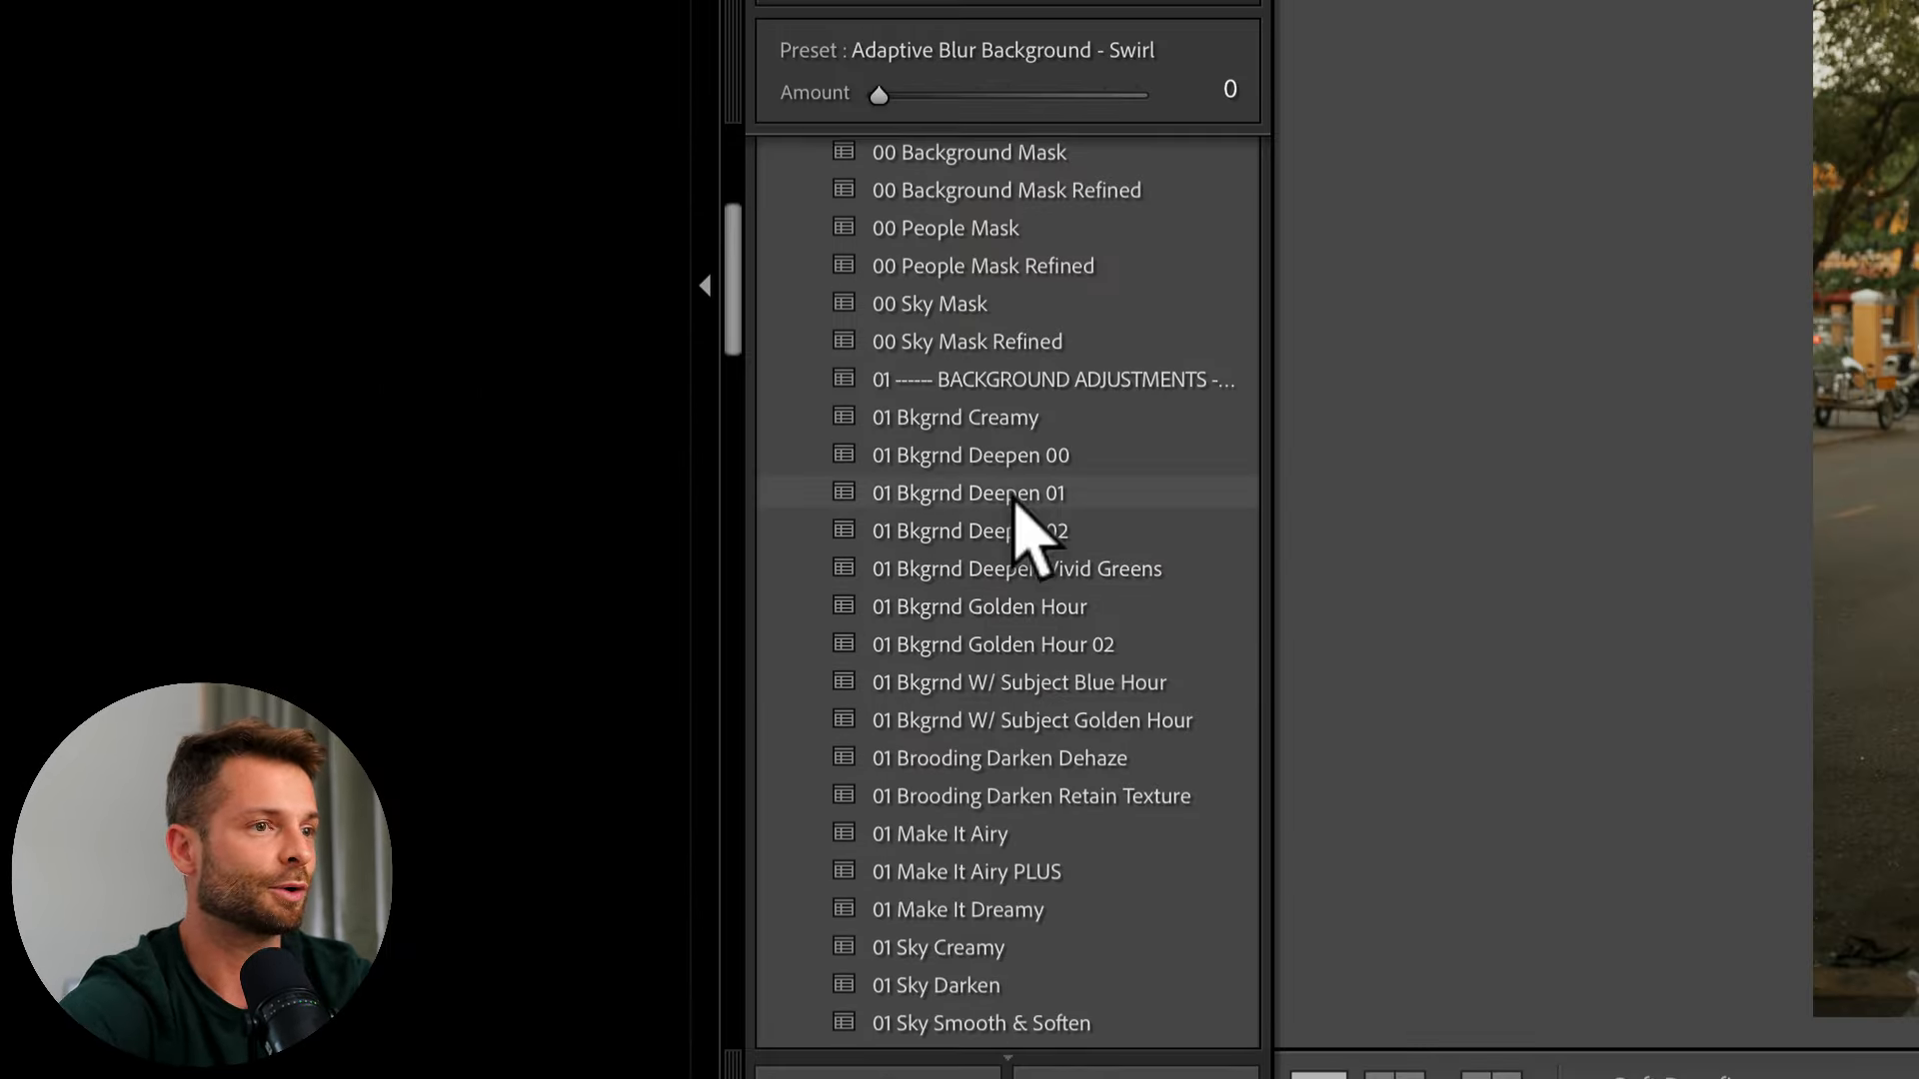
click(968, 491)
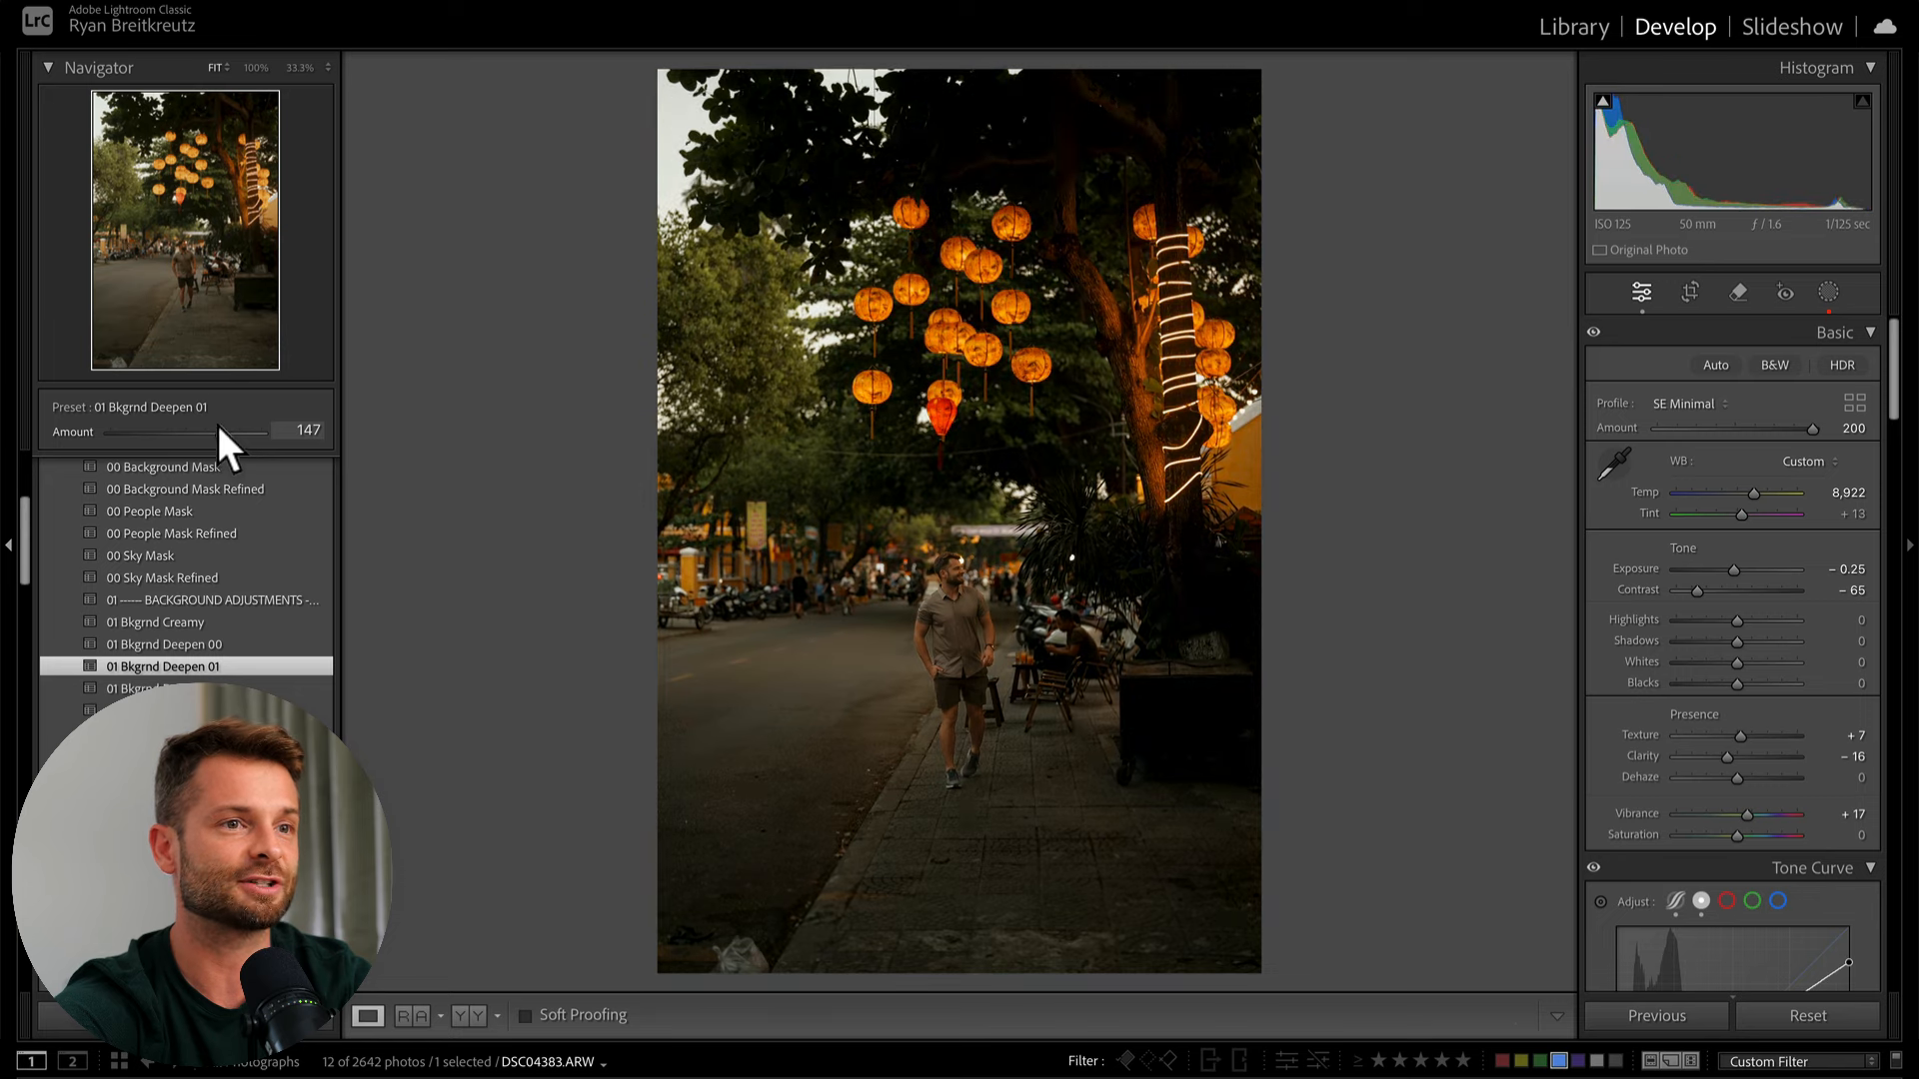
drag(238, 429, 154, 429)
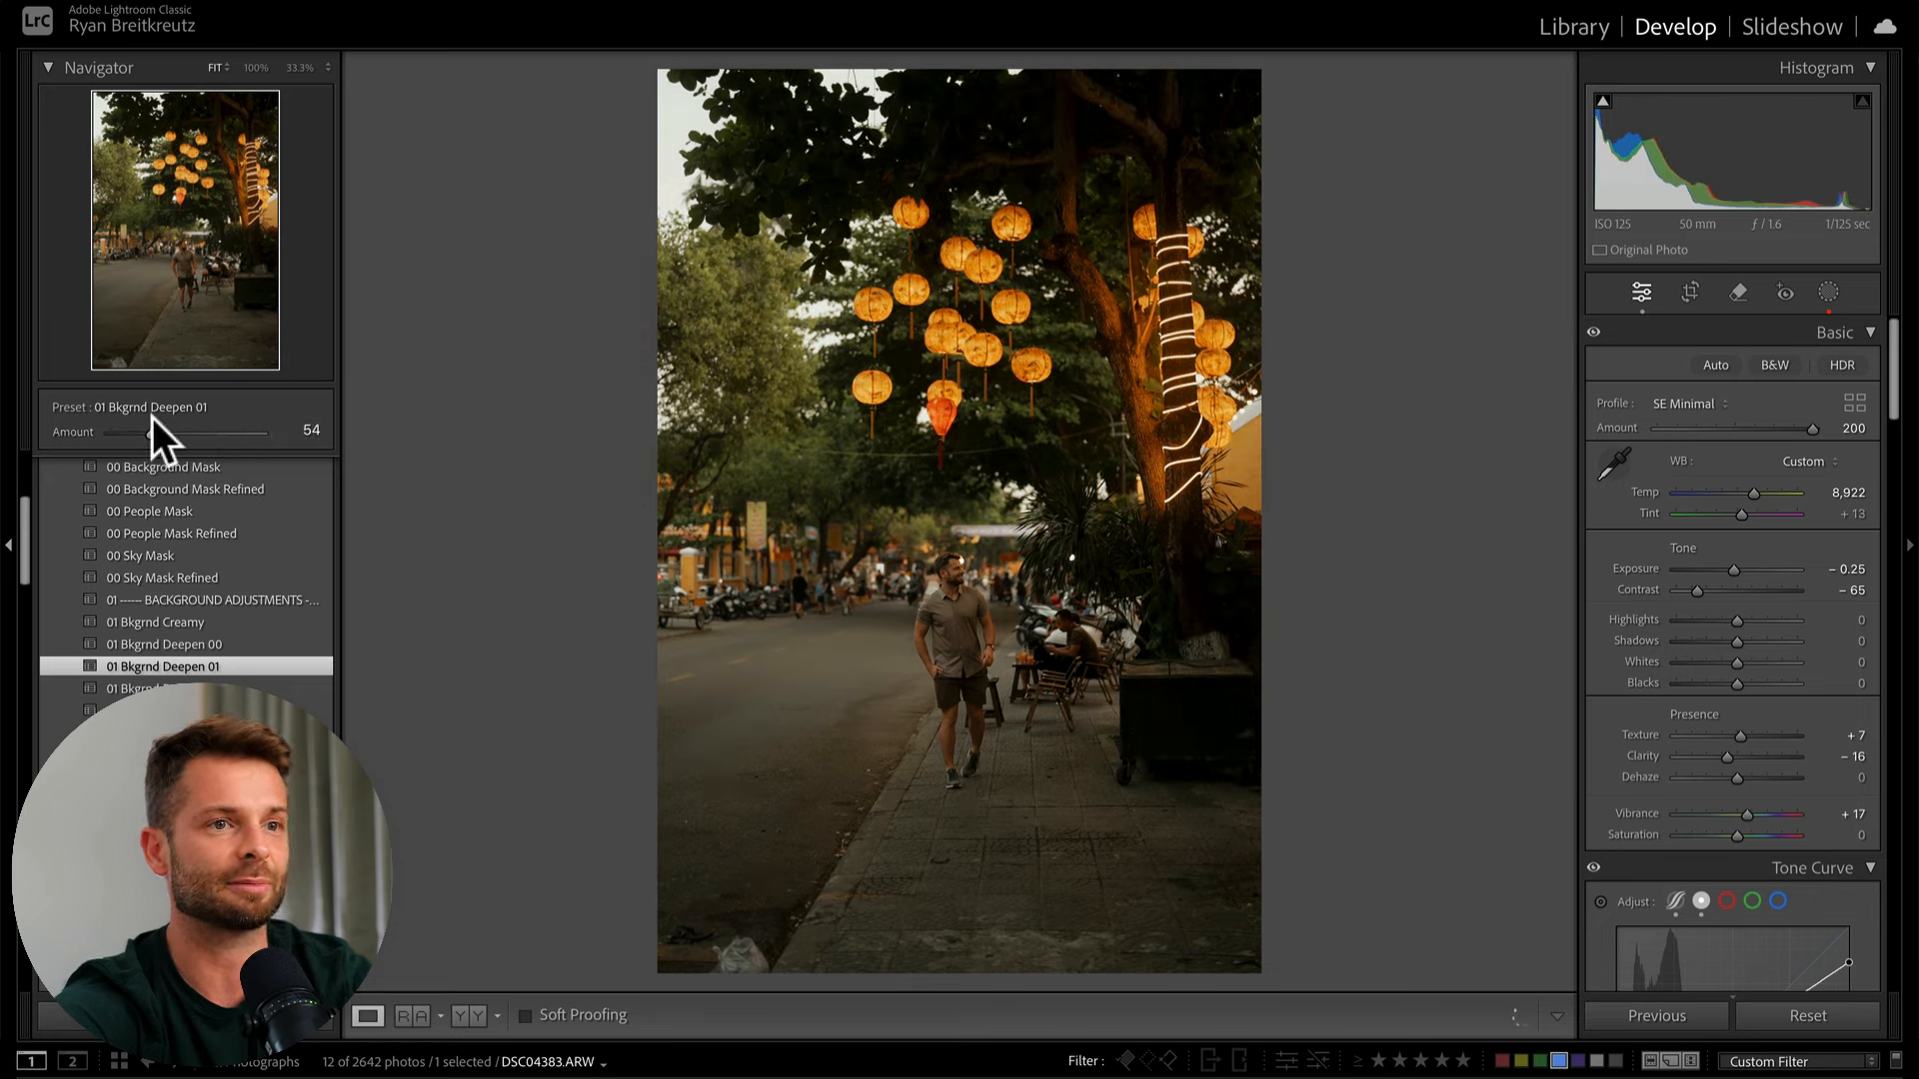
click(1825, 292)
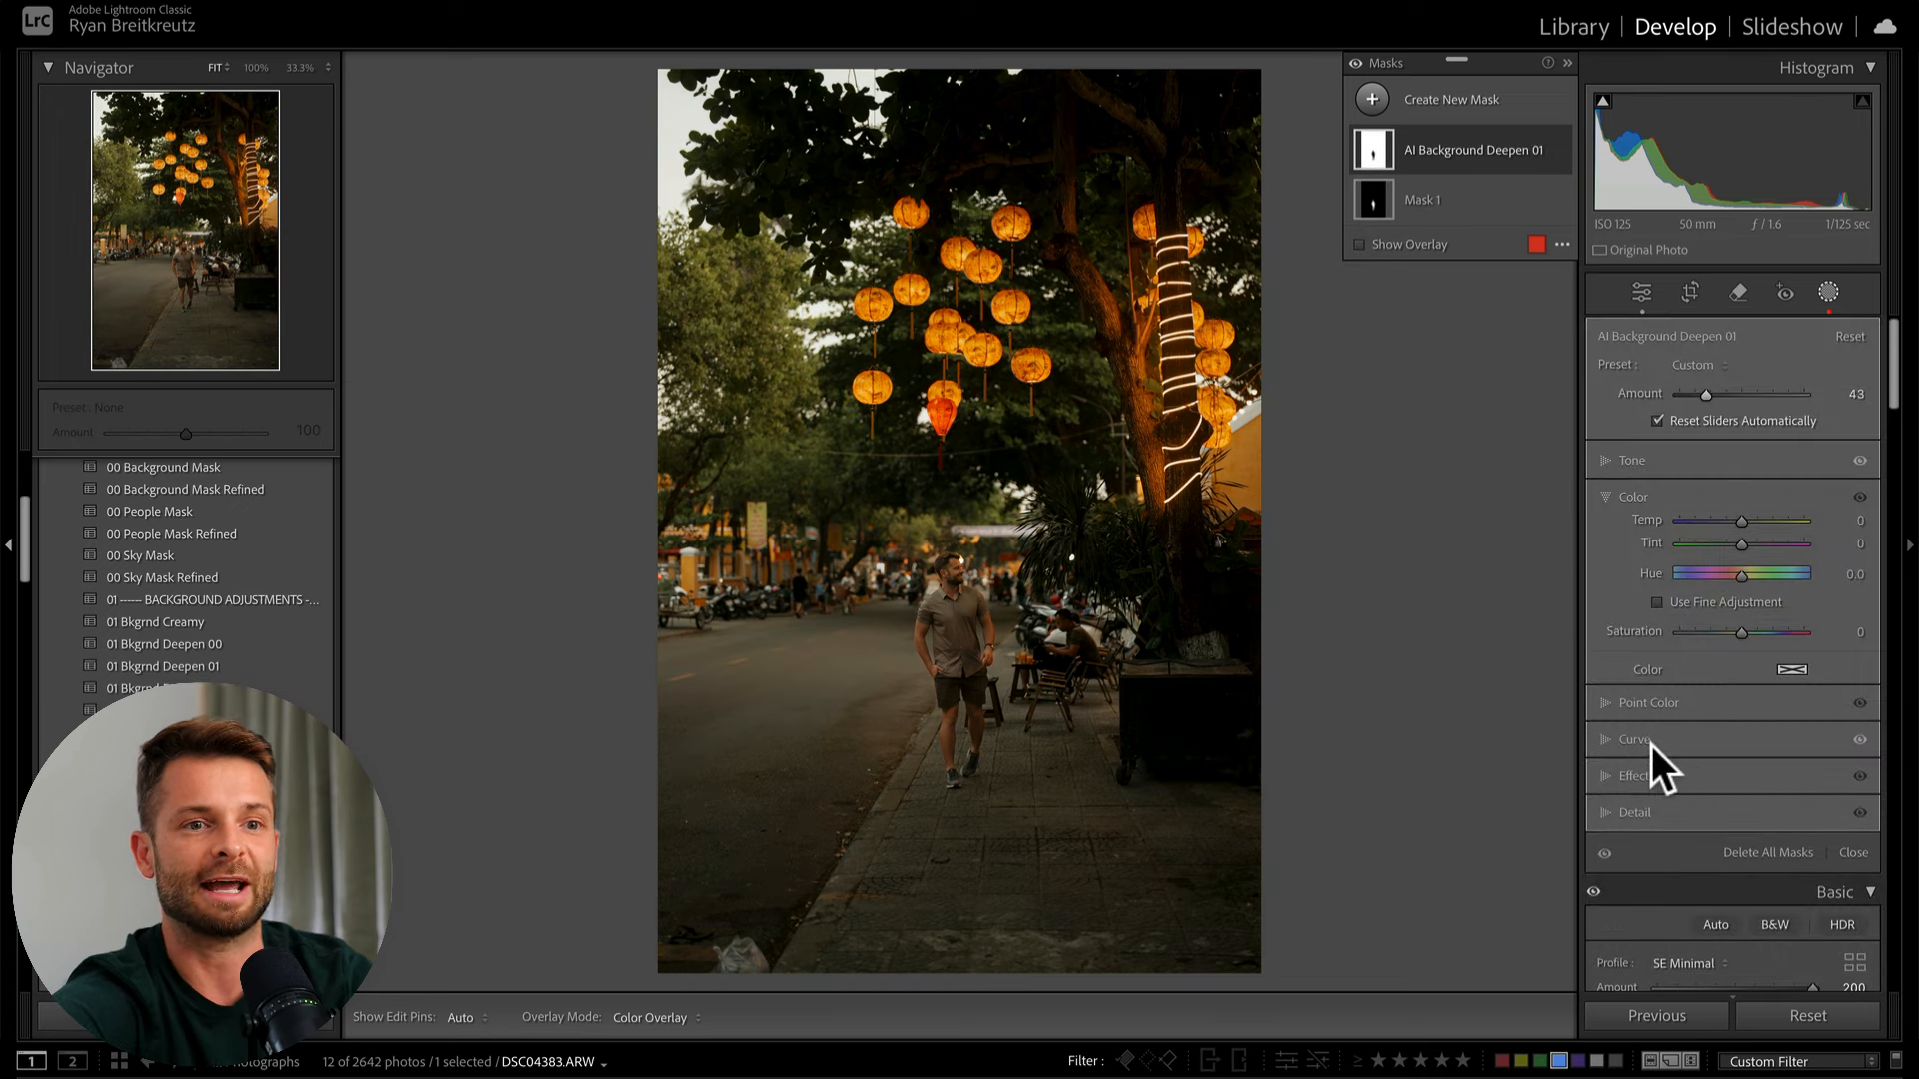
click(1633, 740)
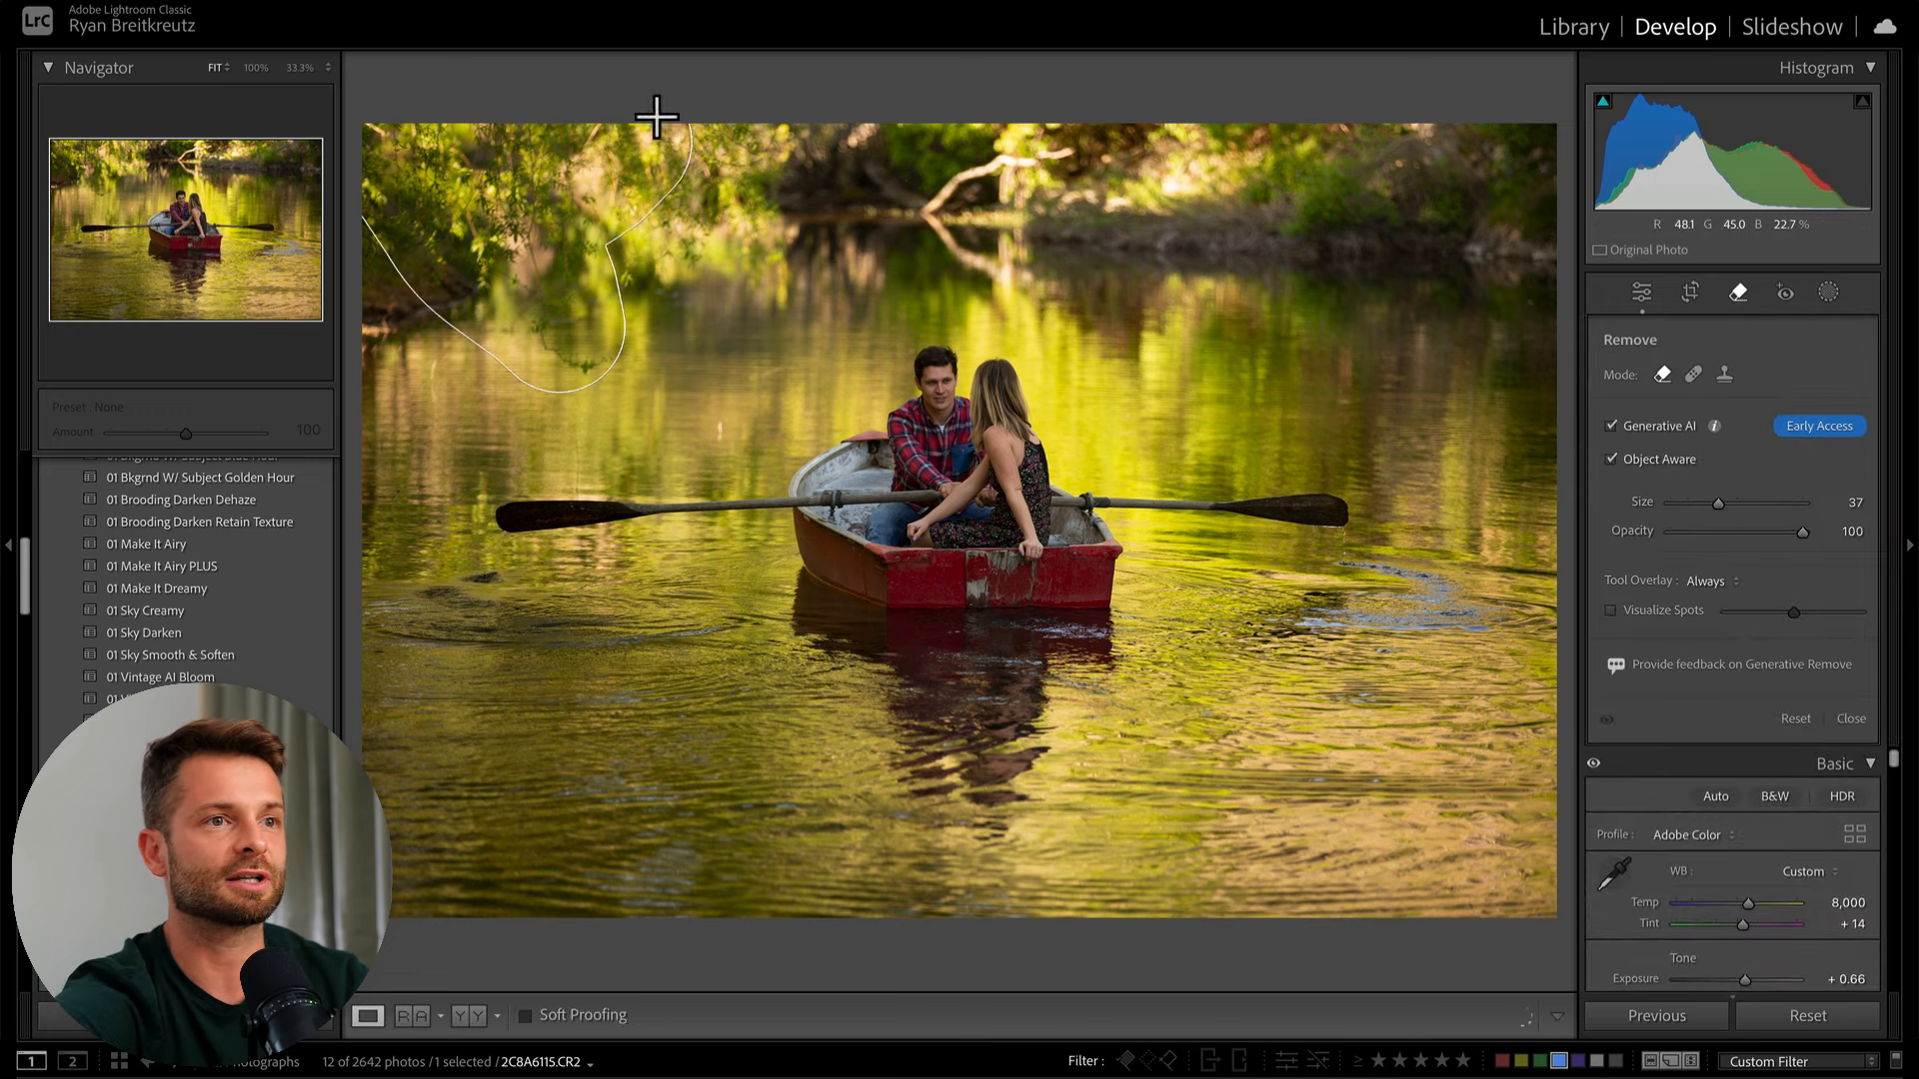
- Paint over the top treeline and run Generative Remove to regenerate it
drag(657, 116, 1459, 194)
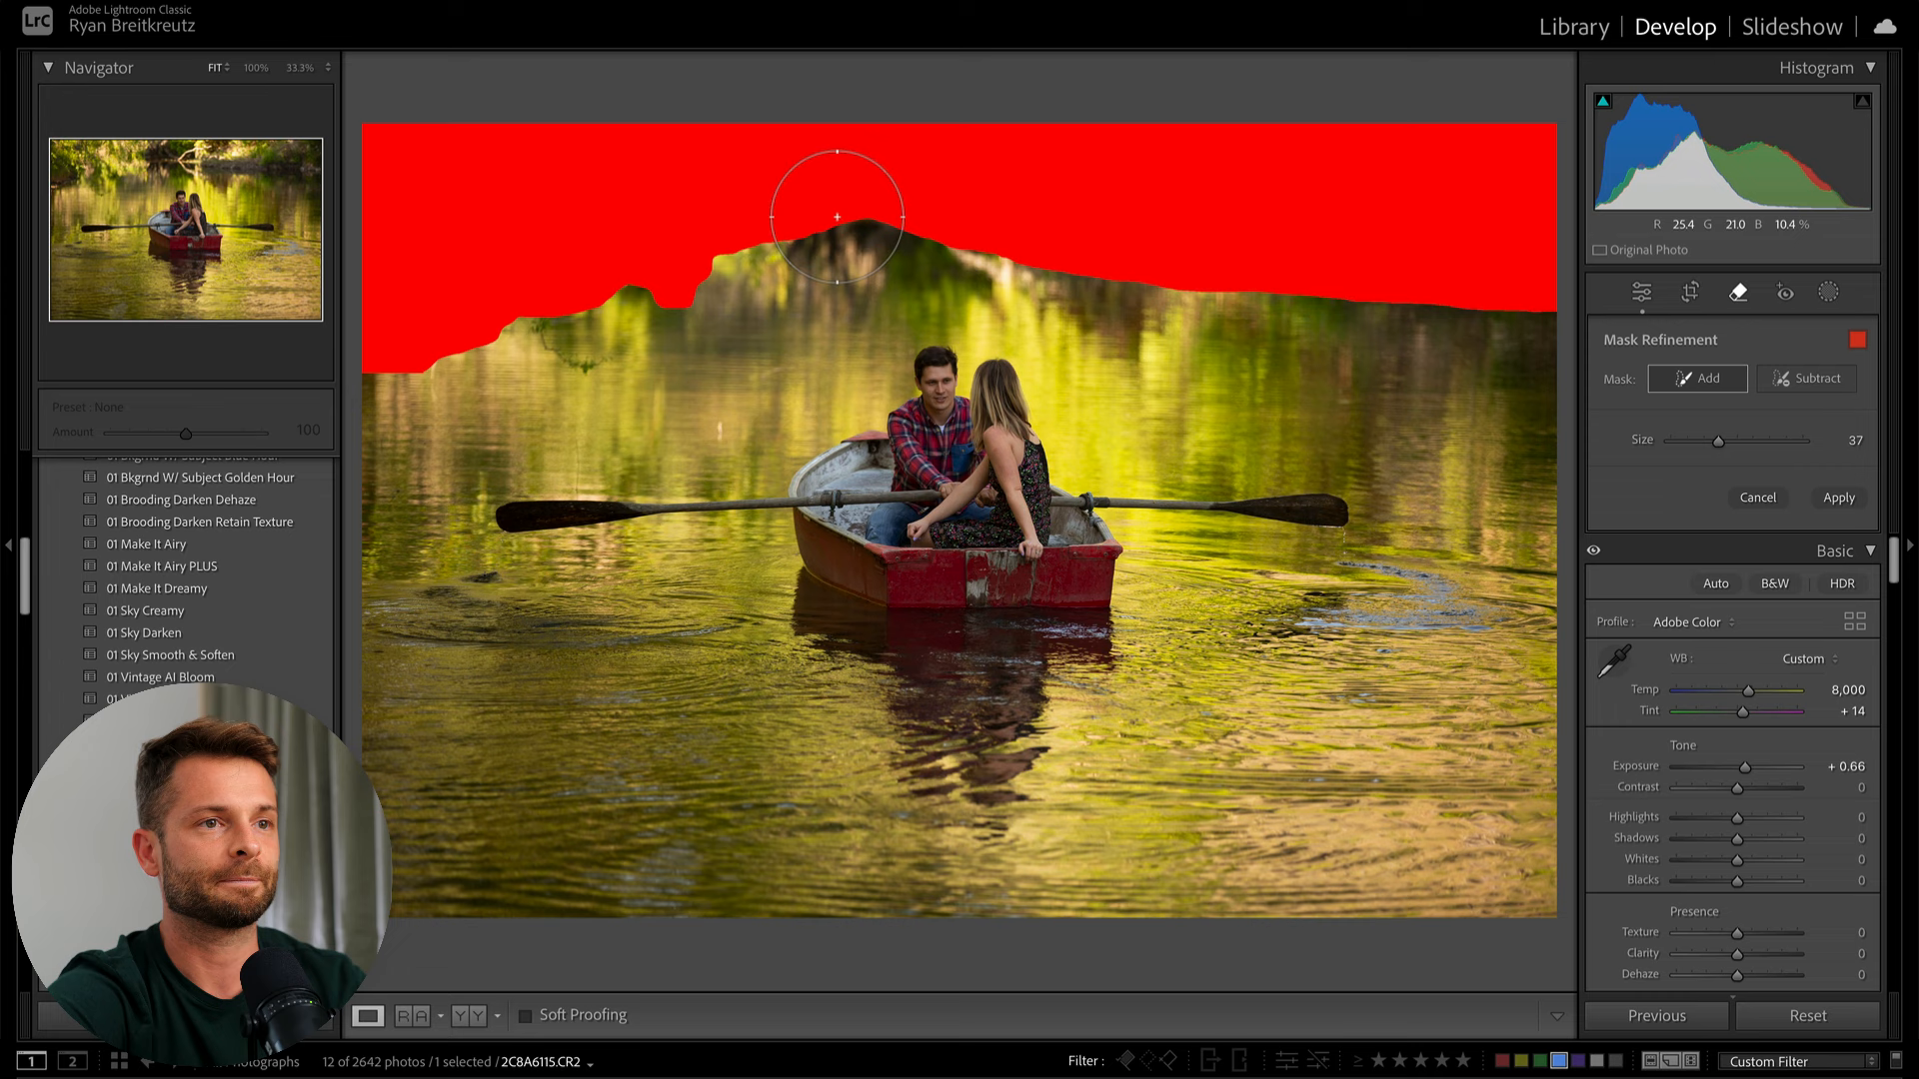
click(1839, 497)
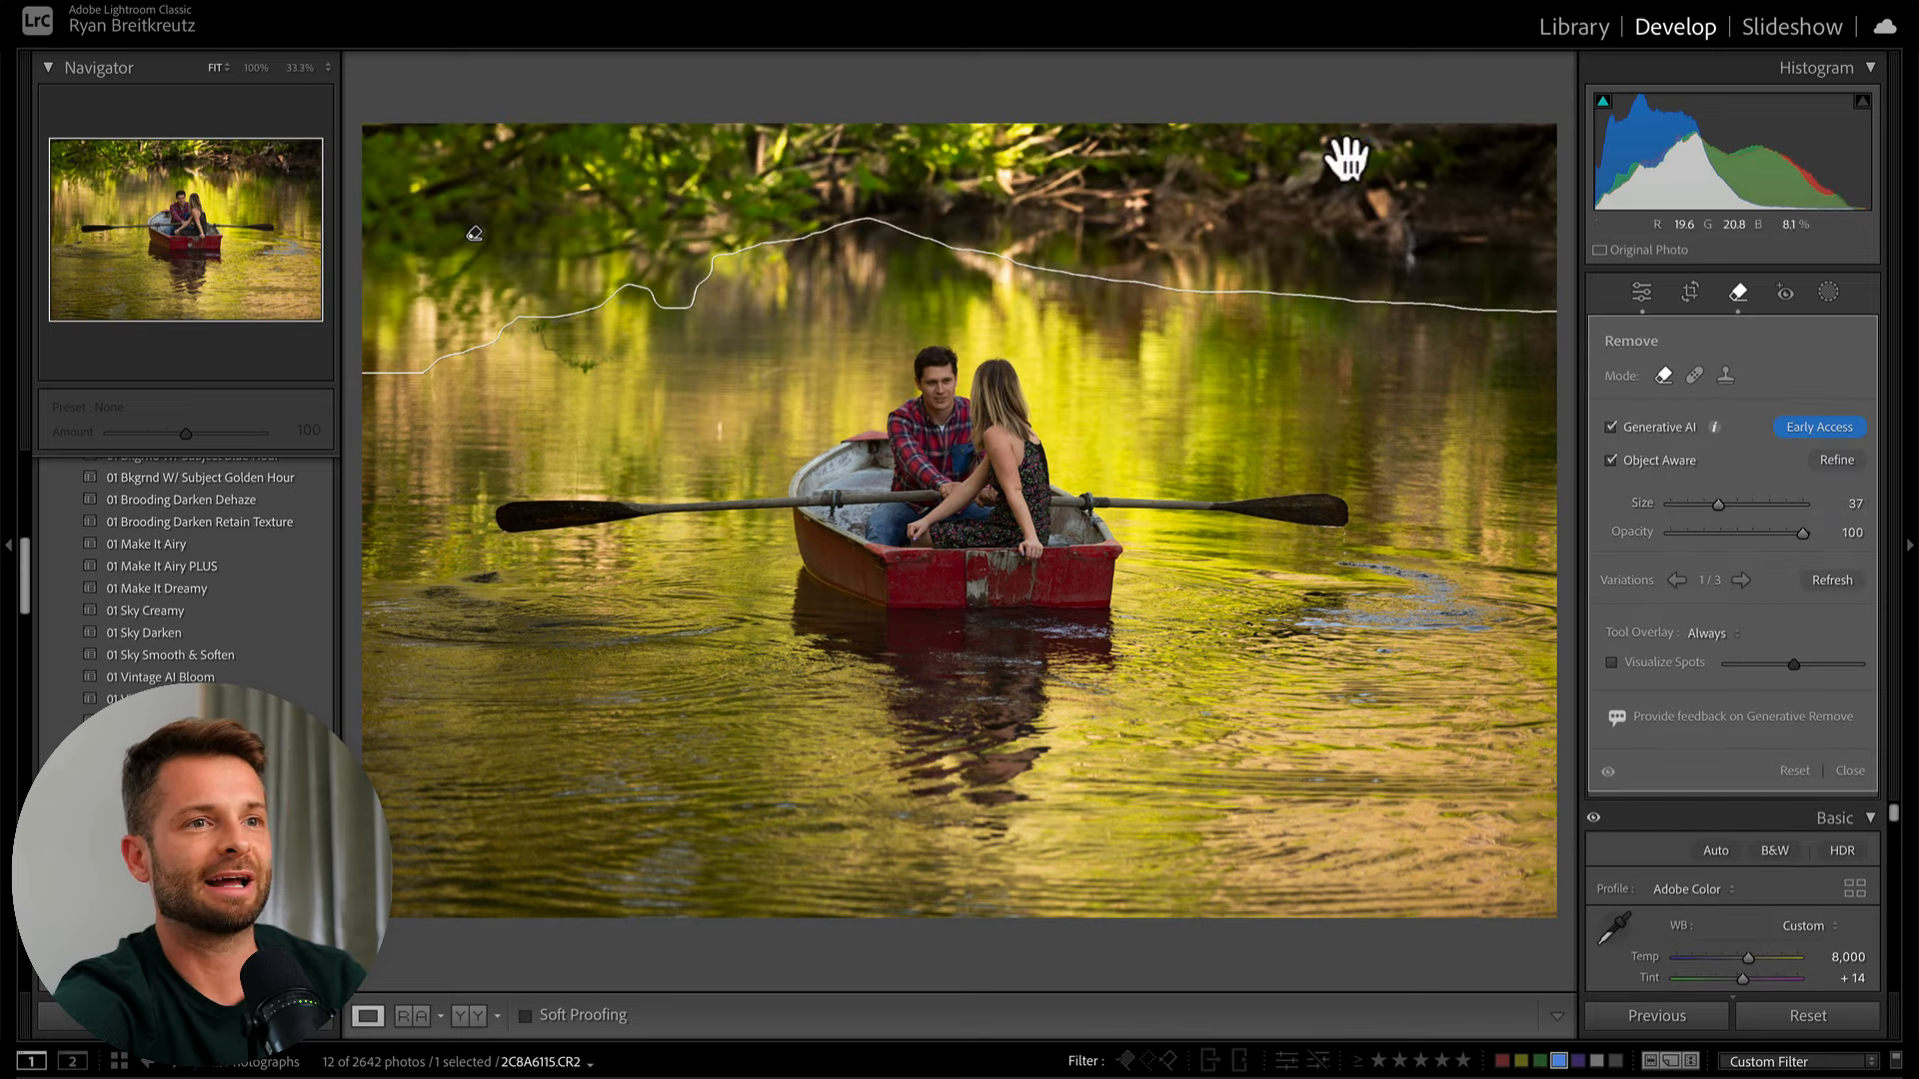
- Cycle through the generated treeline variations to compare them
click(1741, 580)
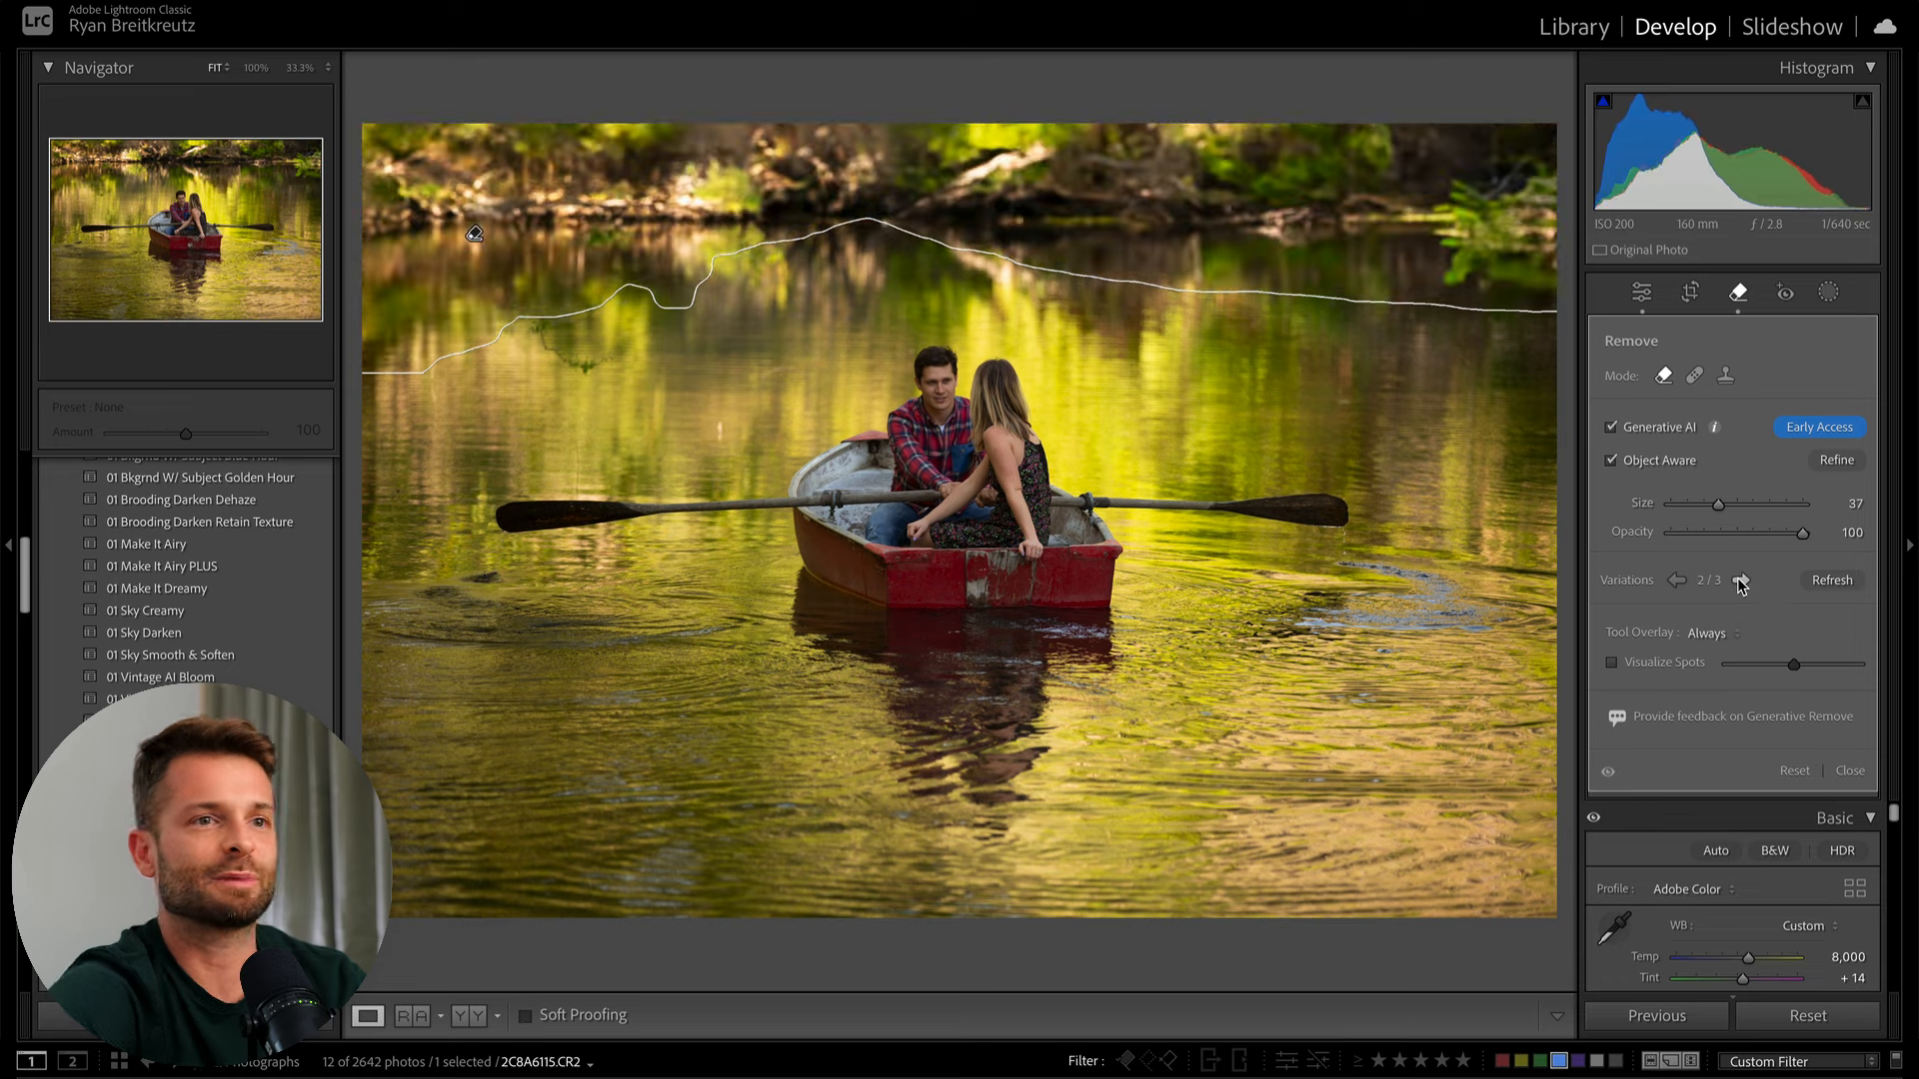
click(1739, 580)
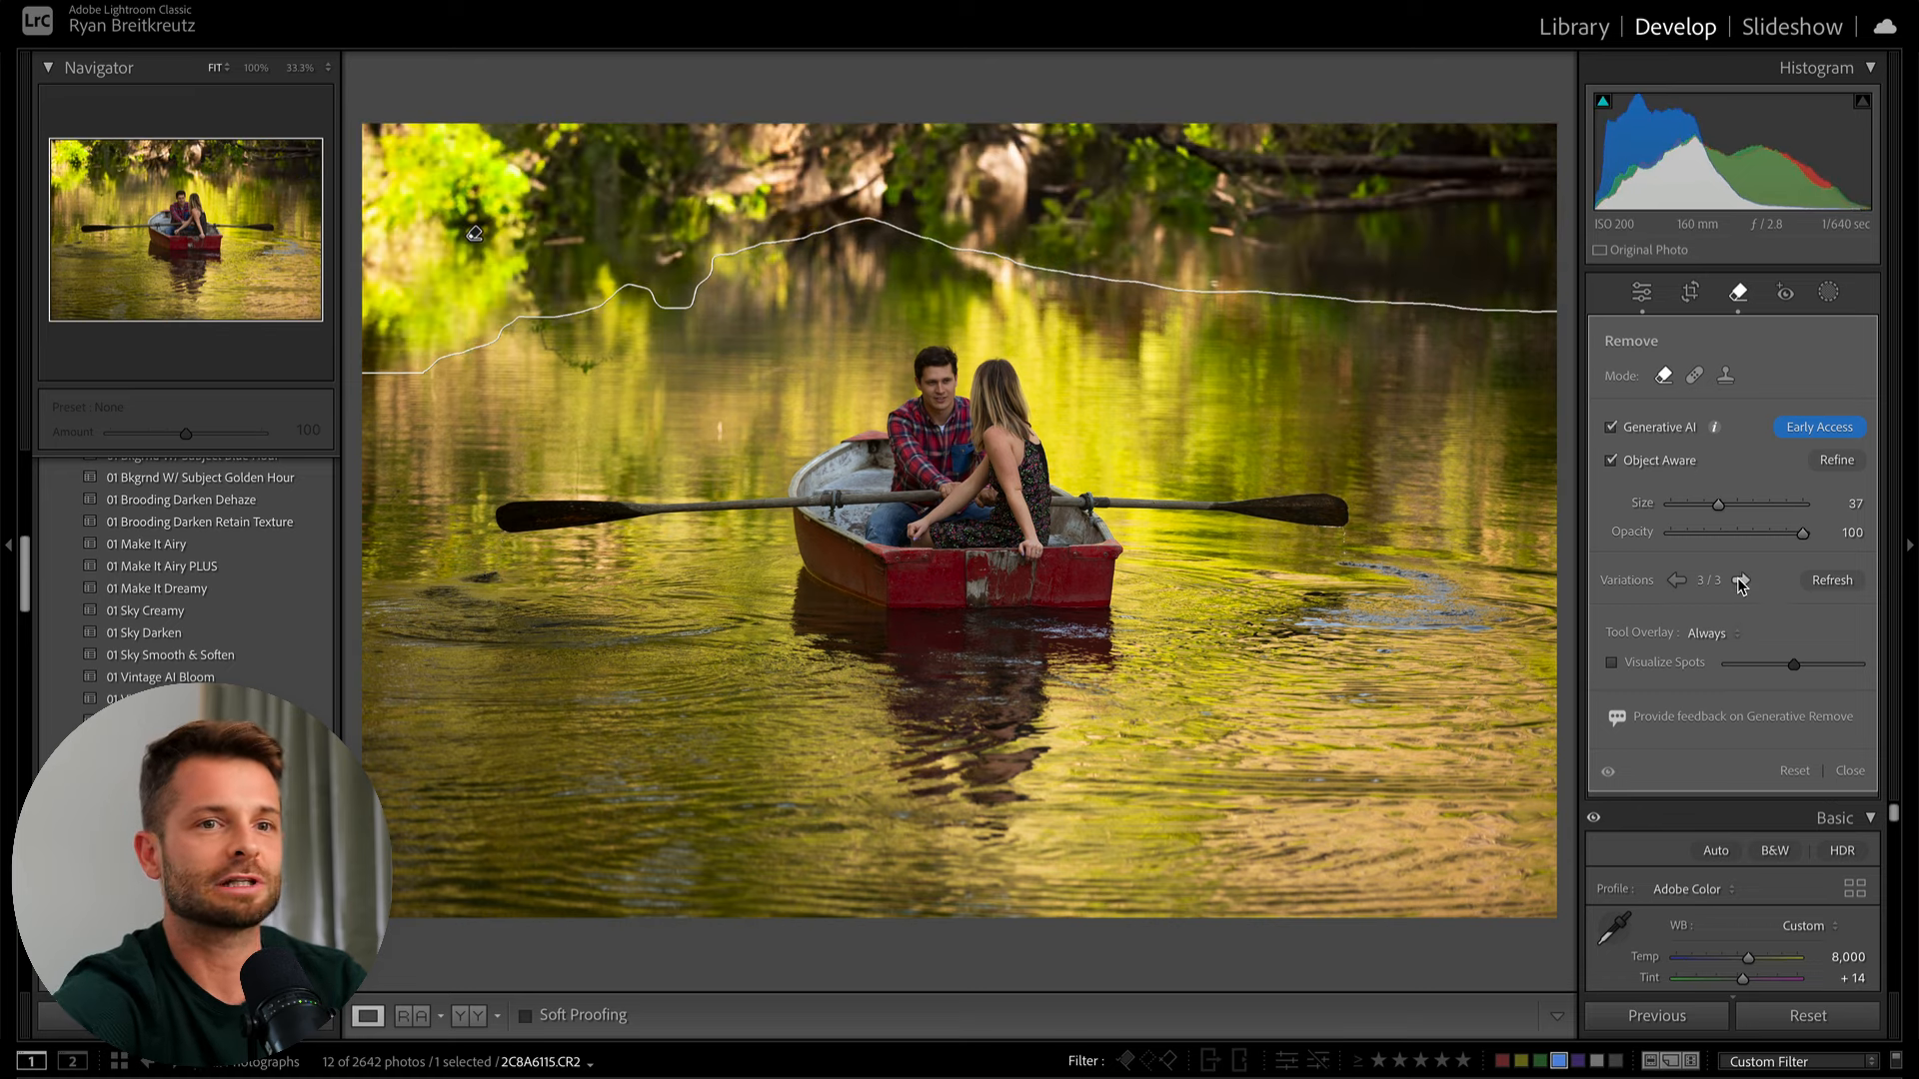
click(1833, 580)
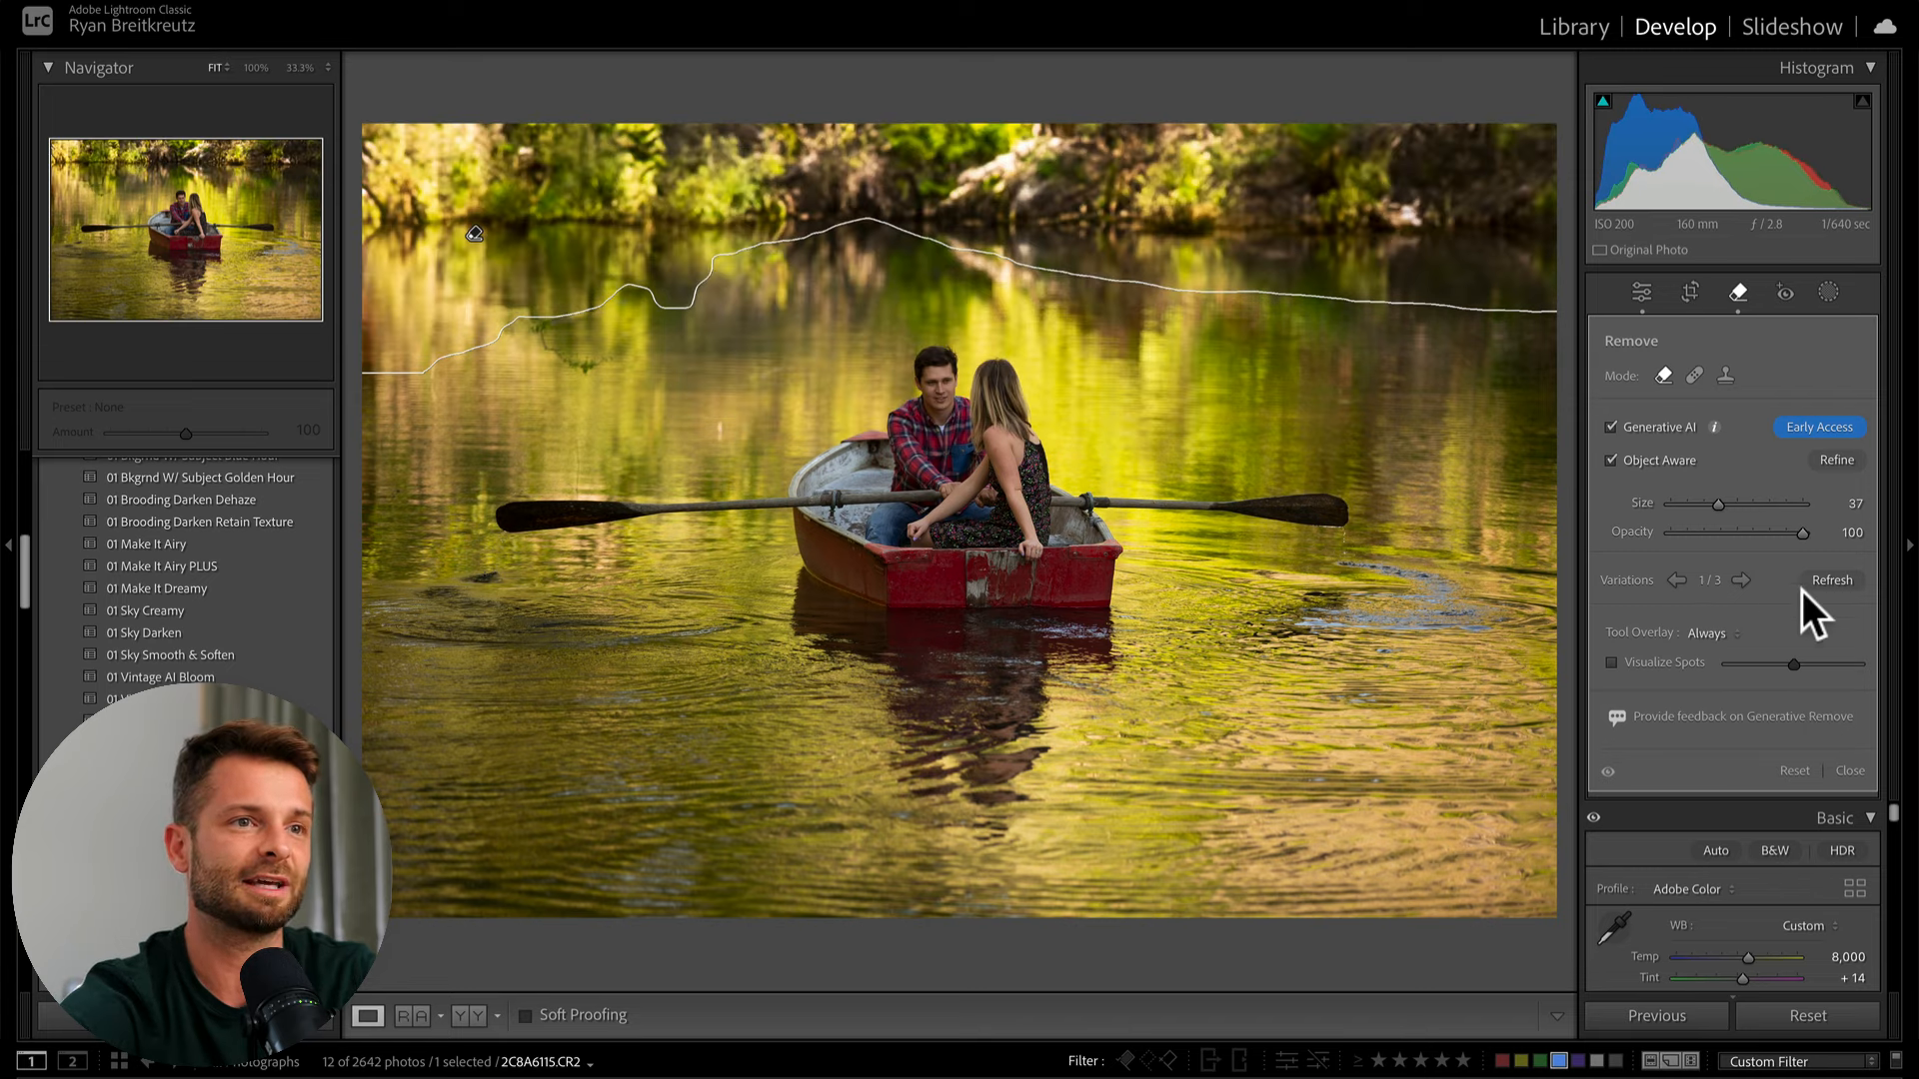
mouse_move(1751, 600)
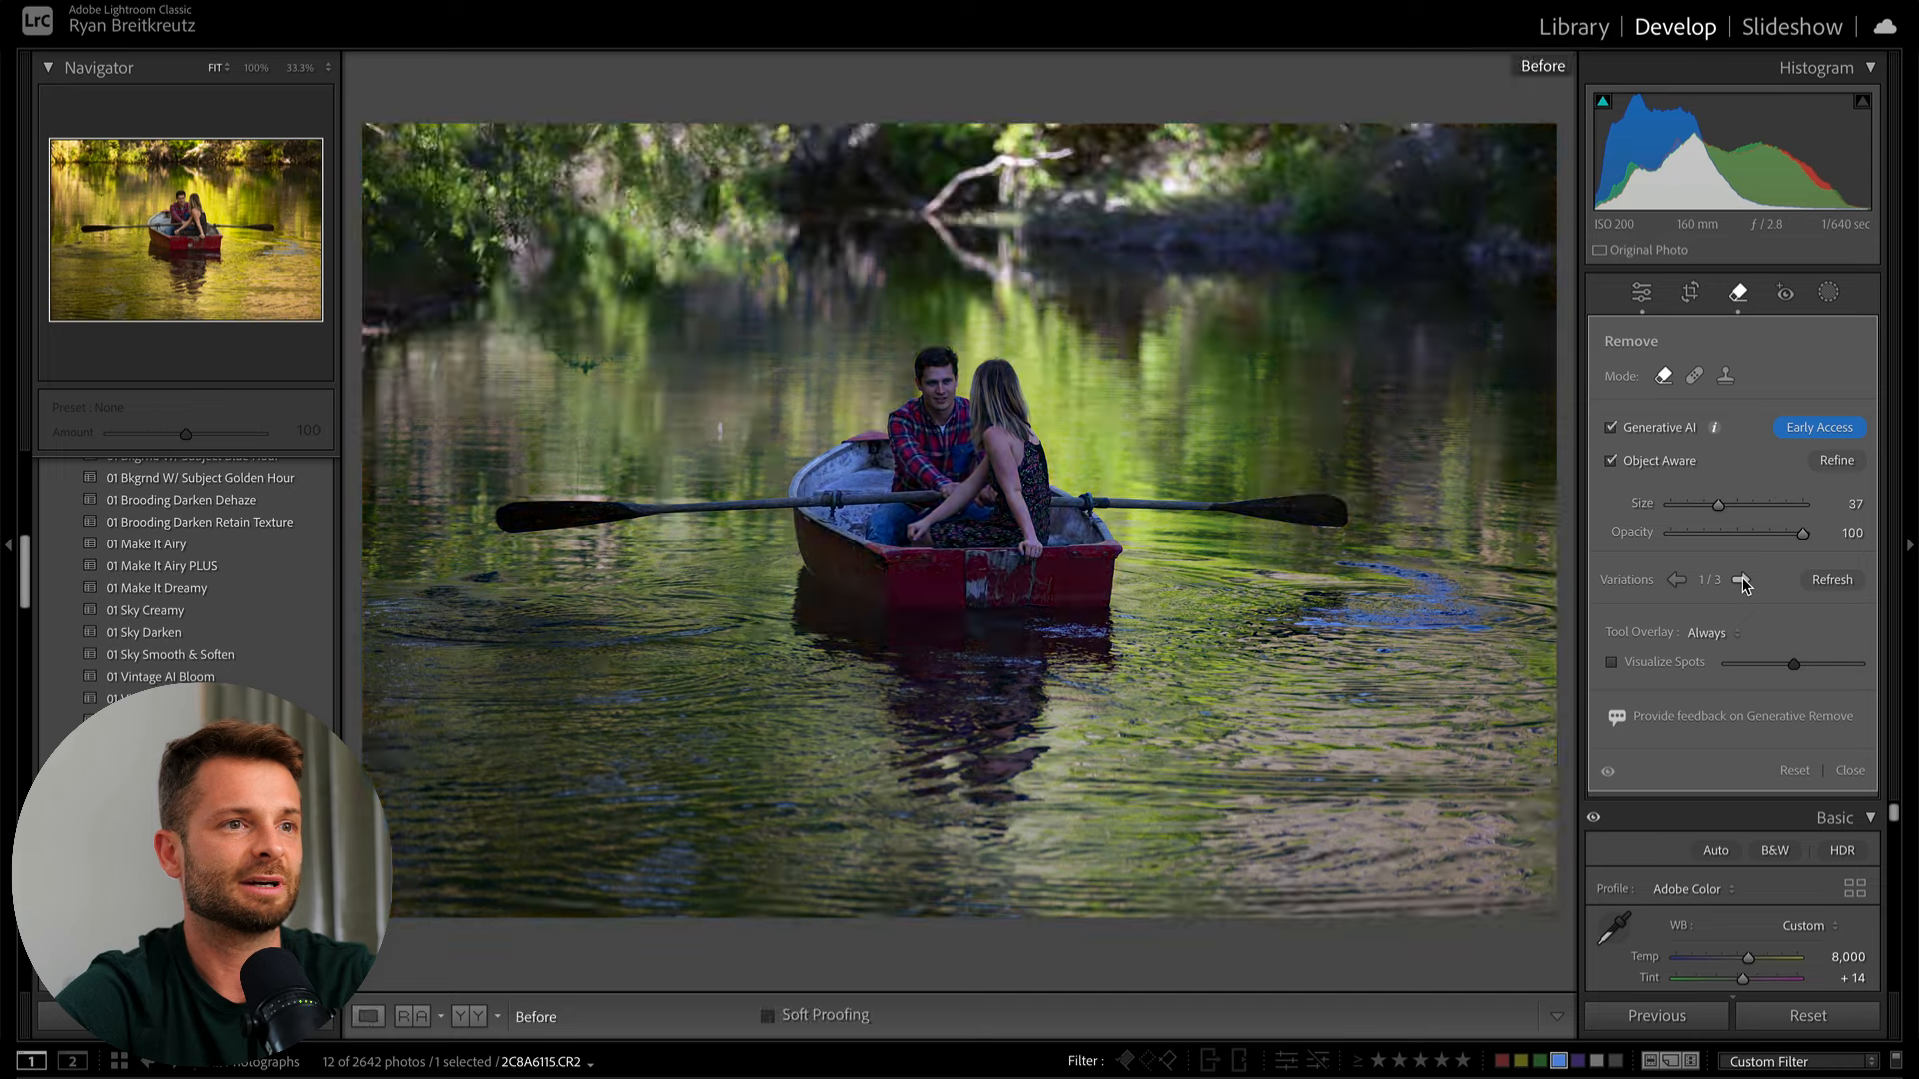
click(1743, 580)
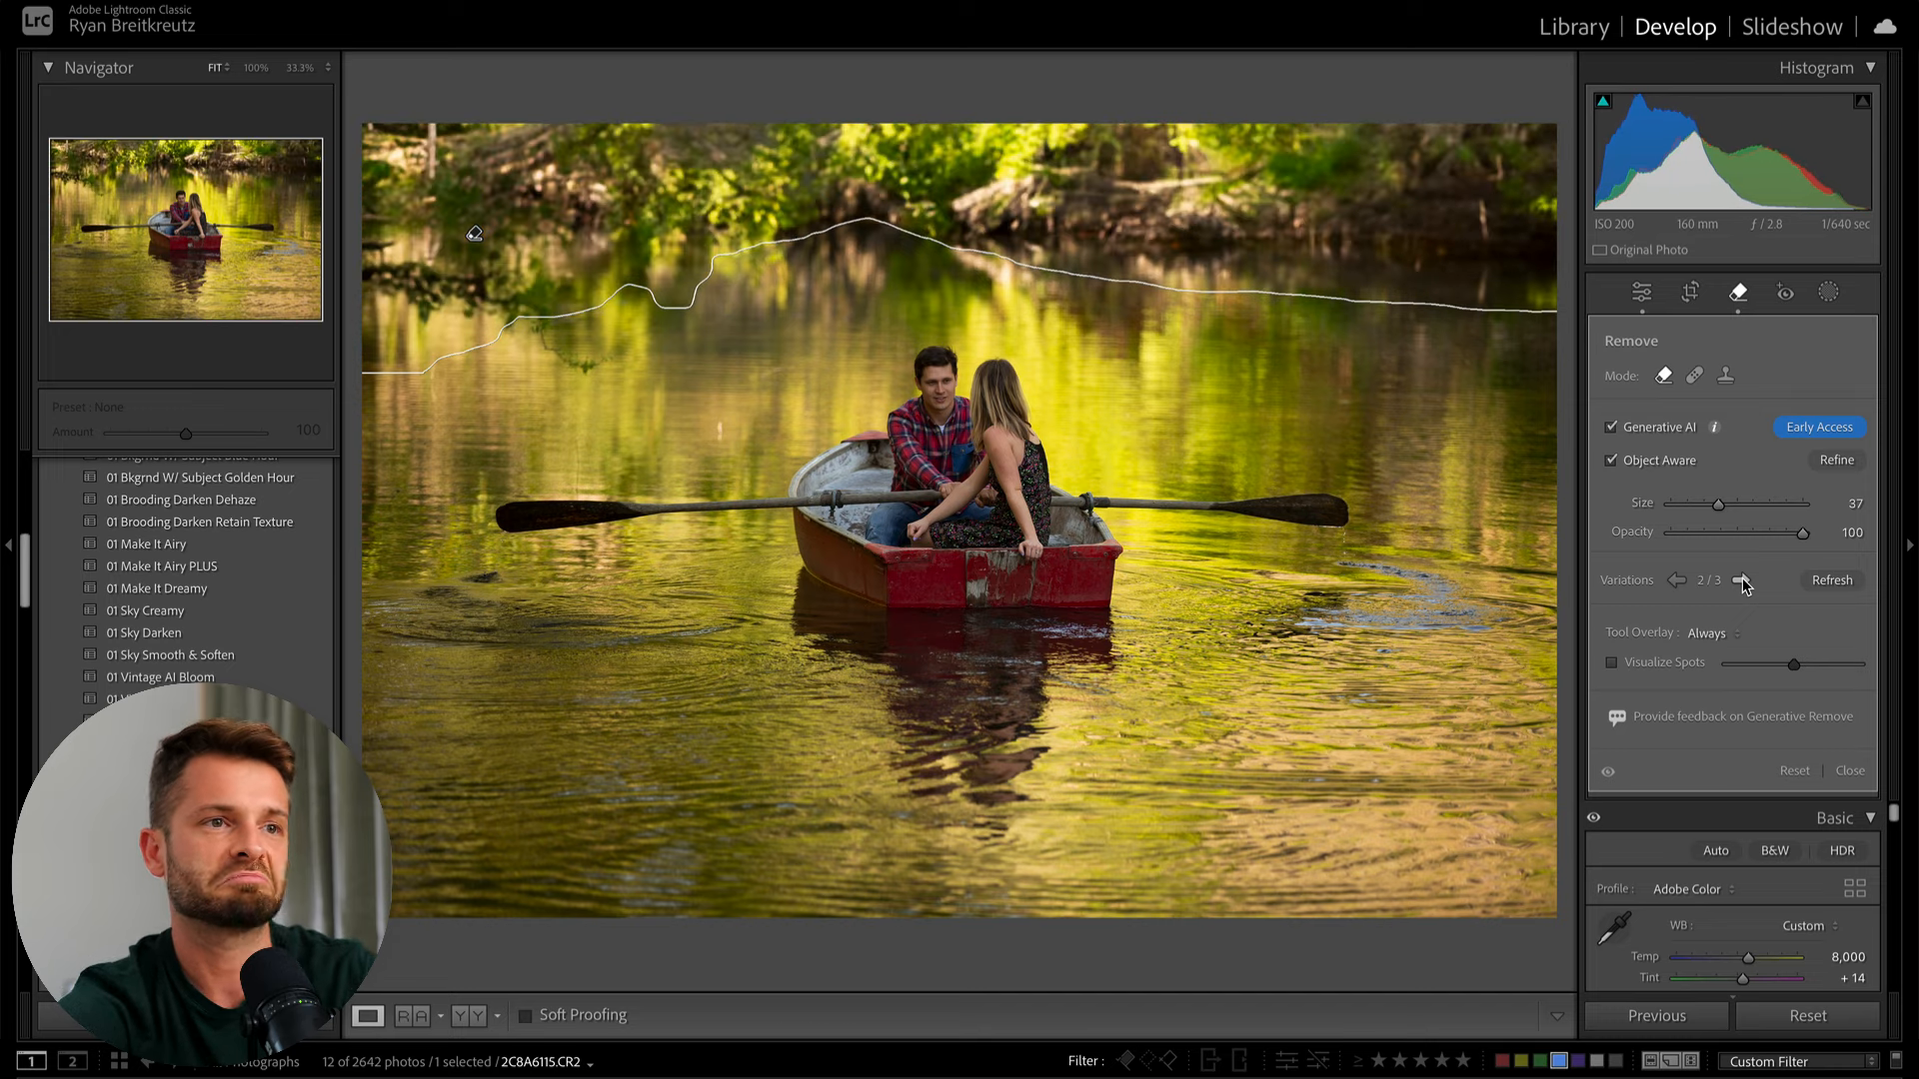
click(1741, 580)
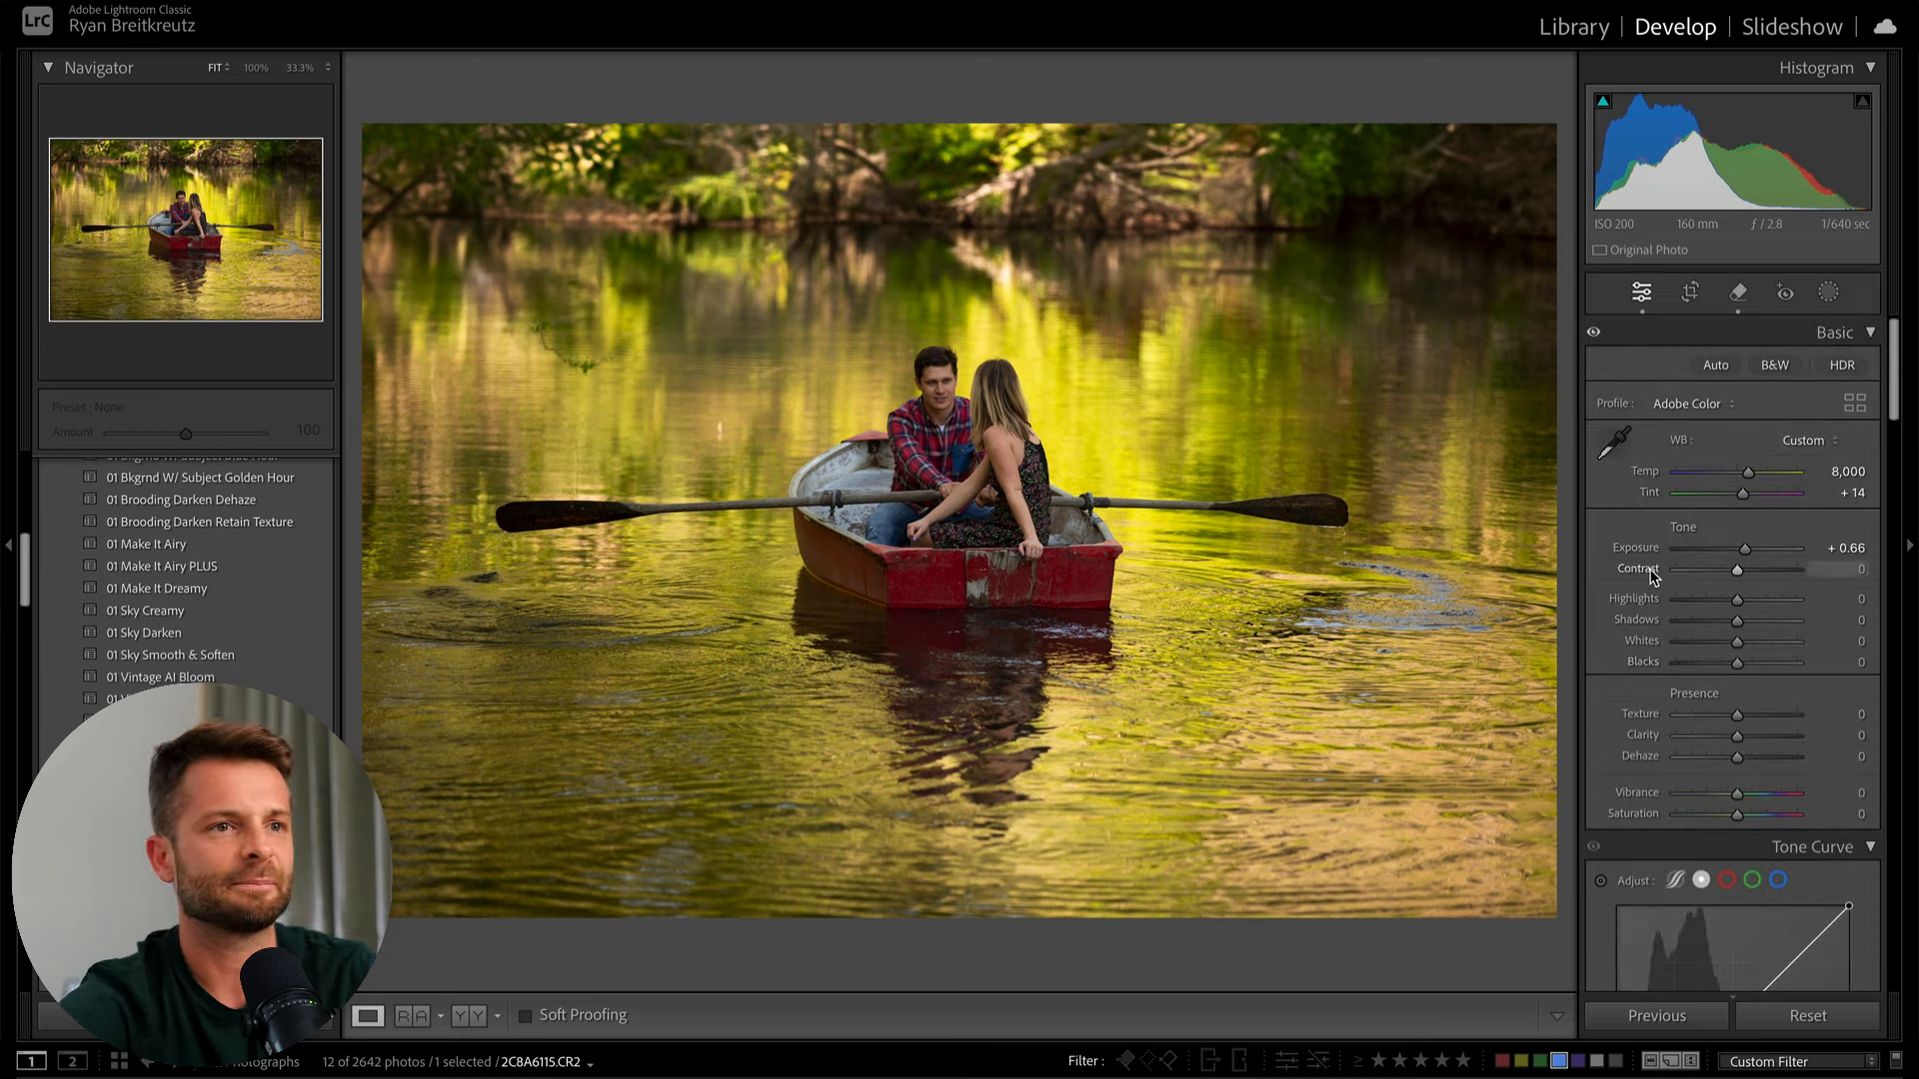
- Lower the lake photo's Saturation to -36 and raise Exposure to +0.70
drag(1747, 548, 1731, 547)
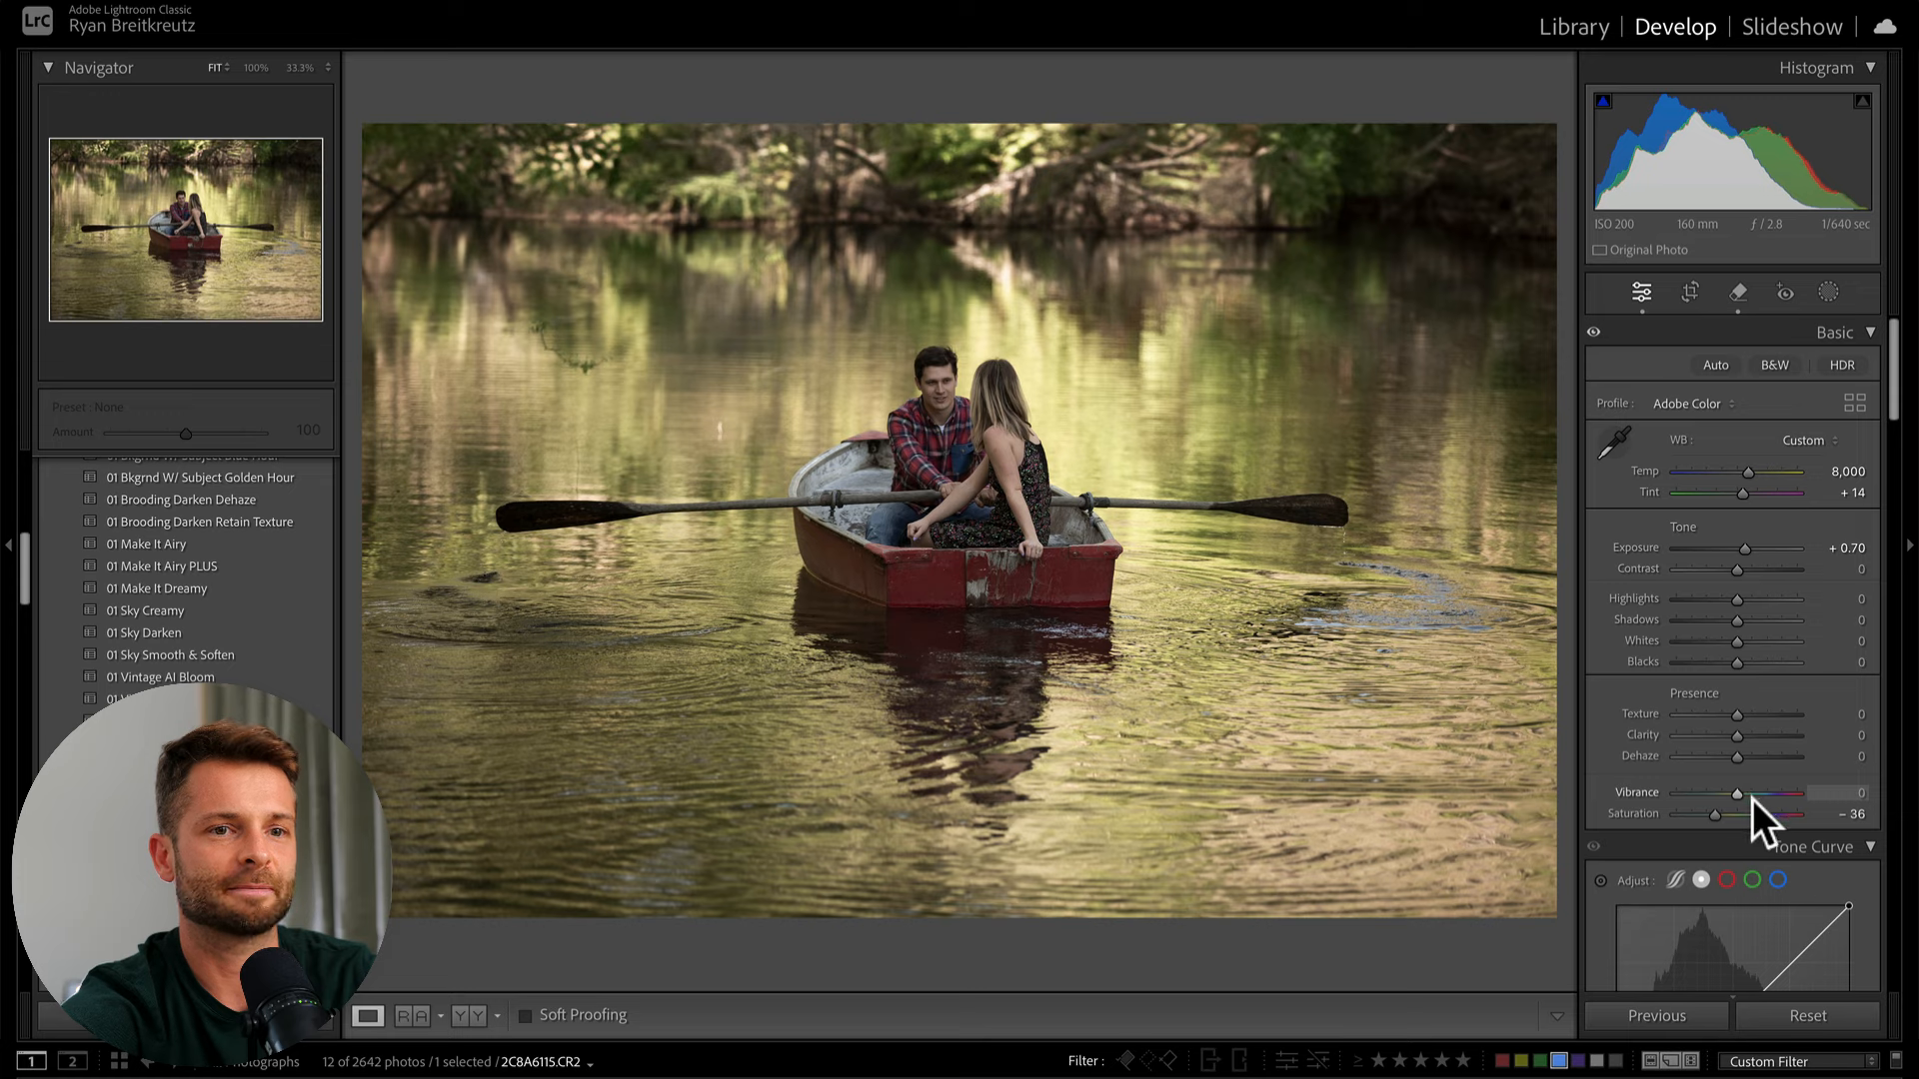
drag(1747, 794, 1771, 793)
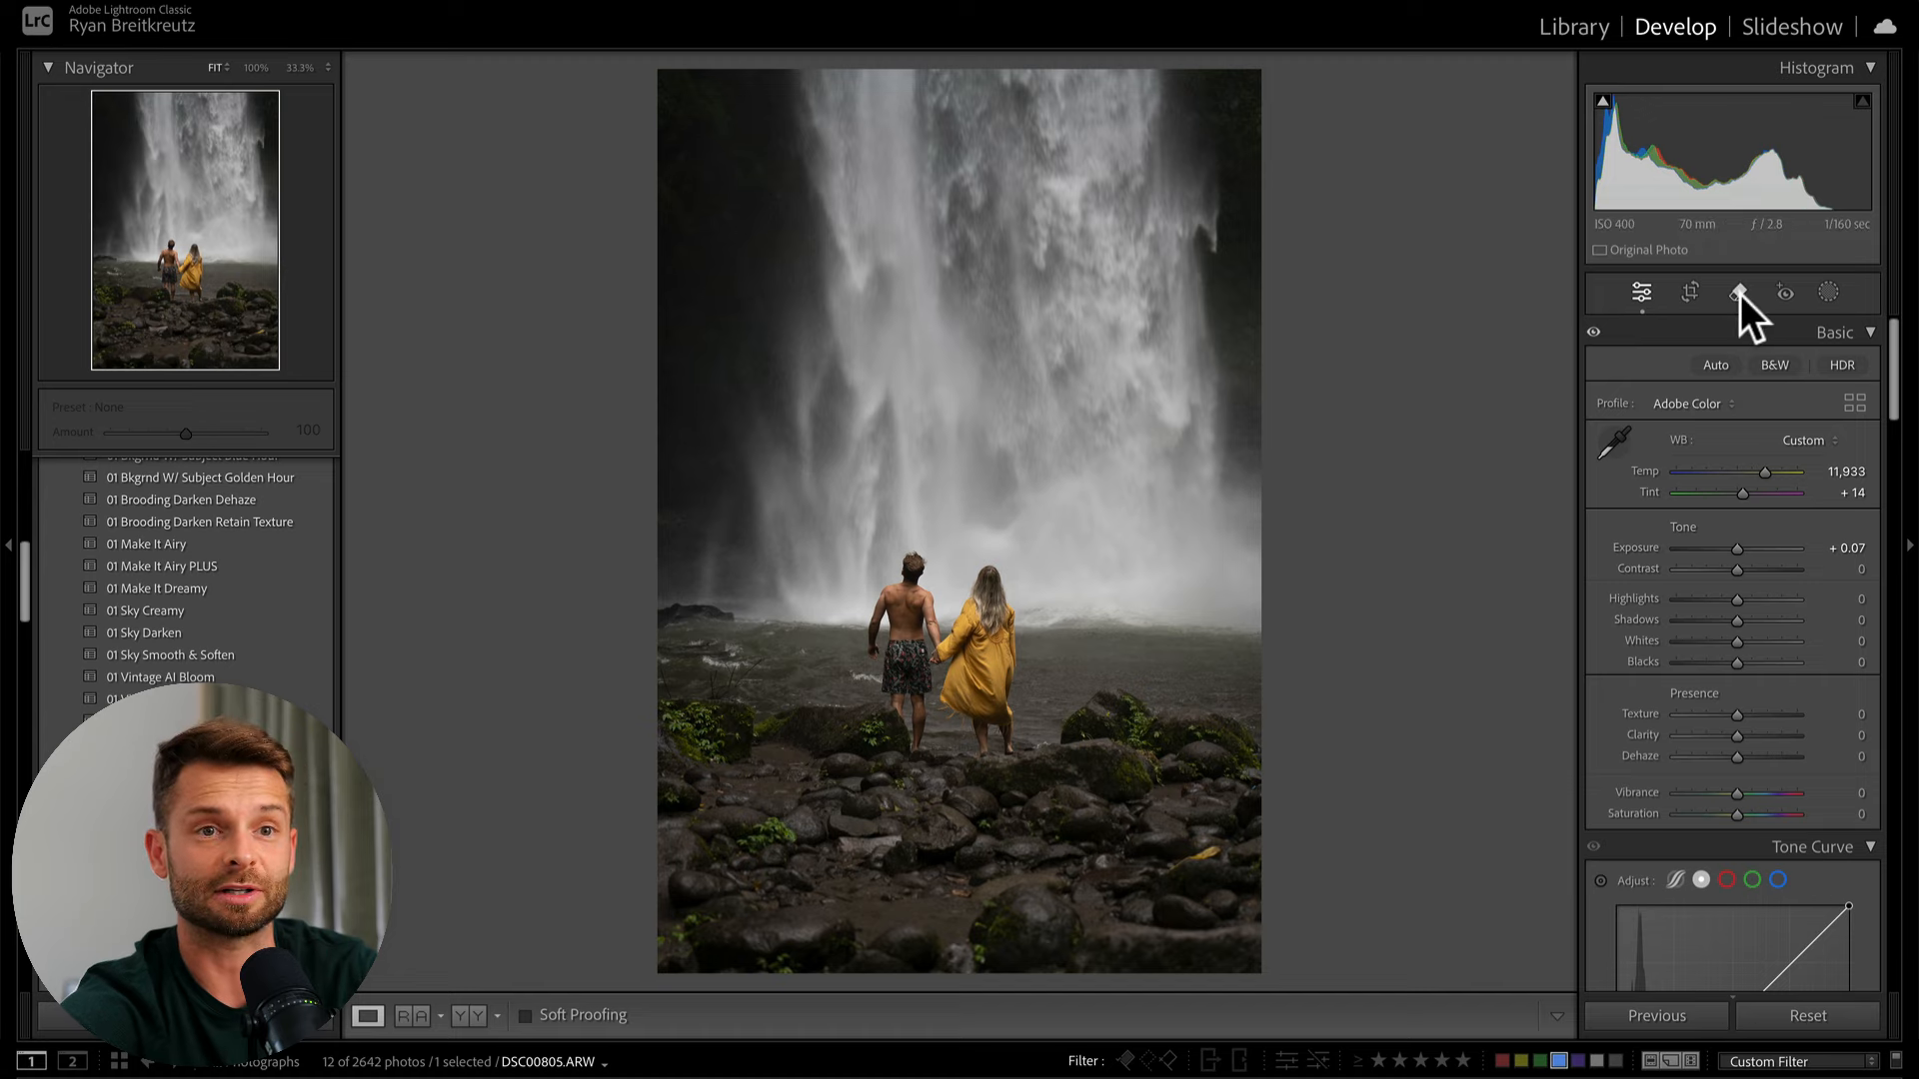
- Select Remove, outline the waterfall couple, and apply the mask for removal
click(1738, 292)
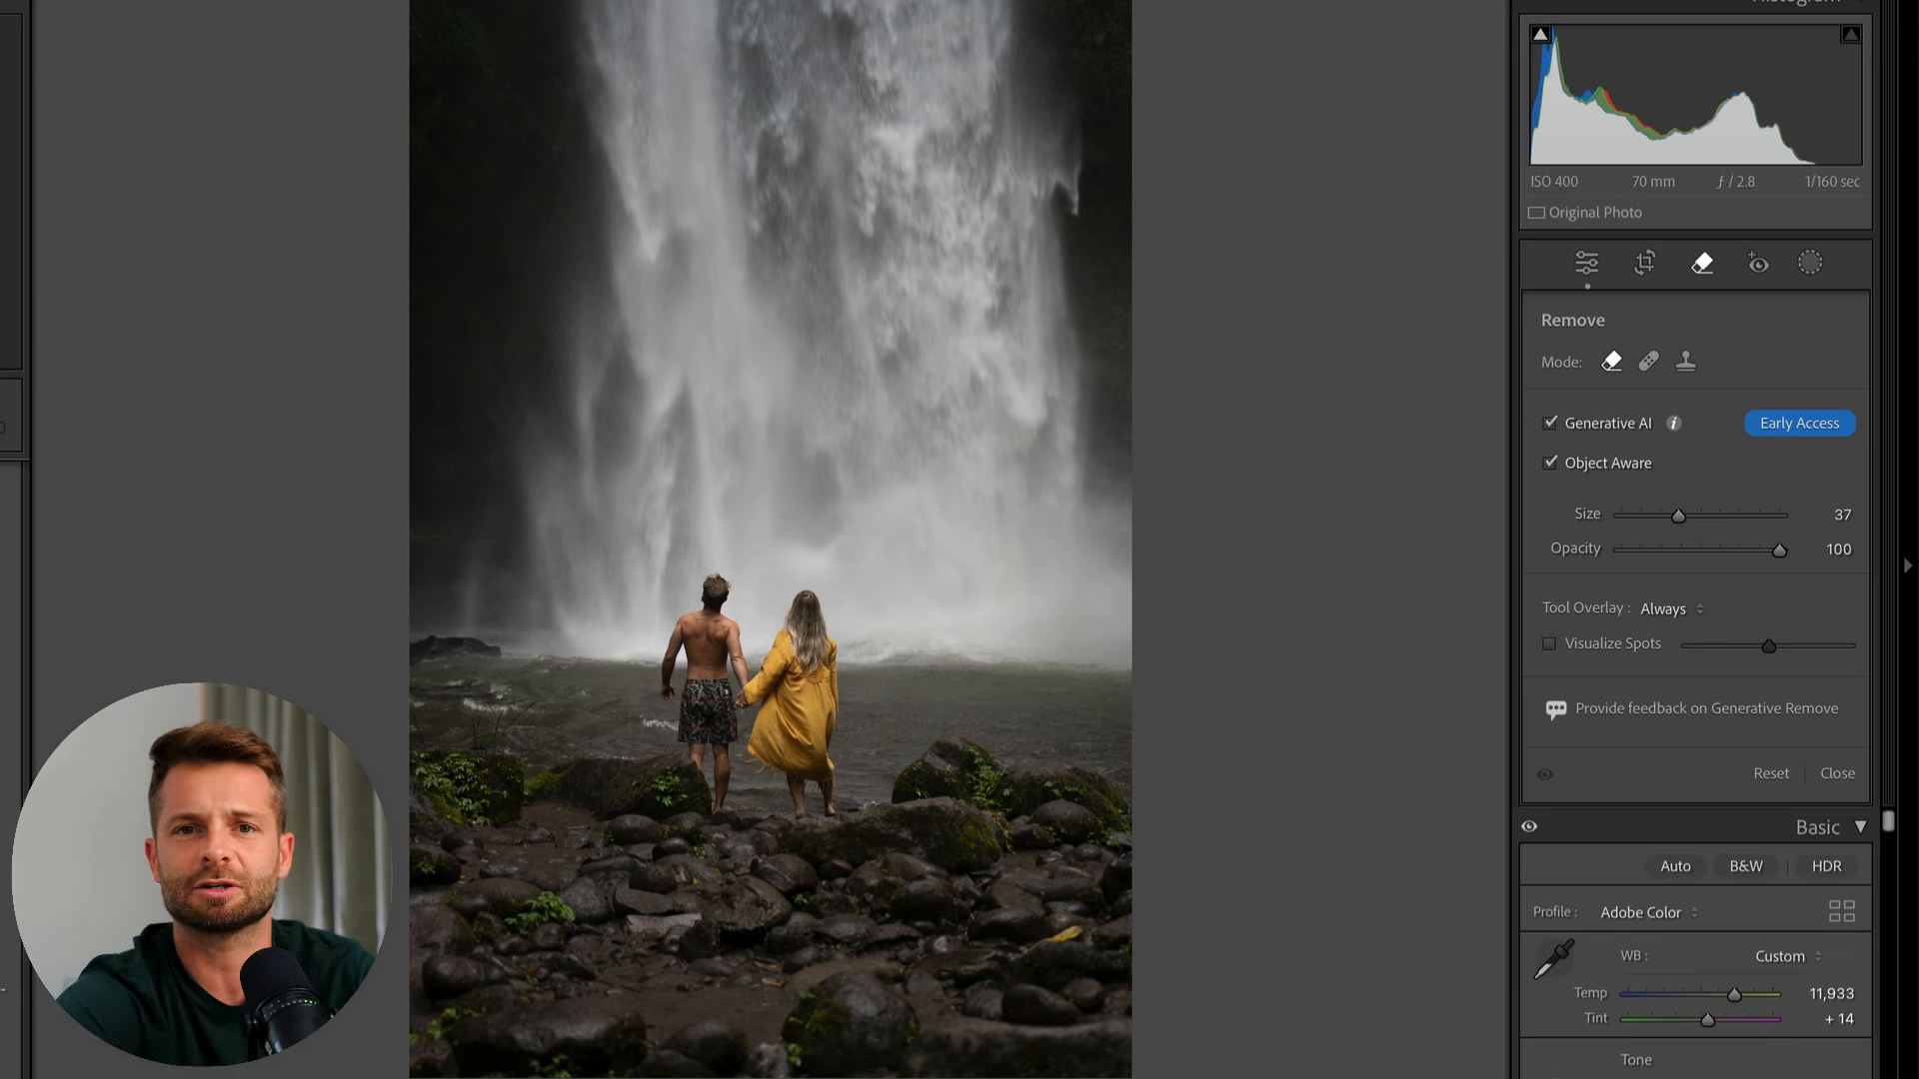
mouse_move(831, 690)
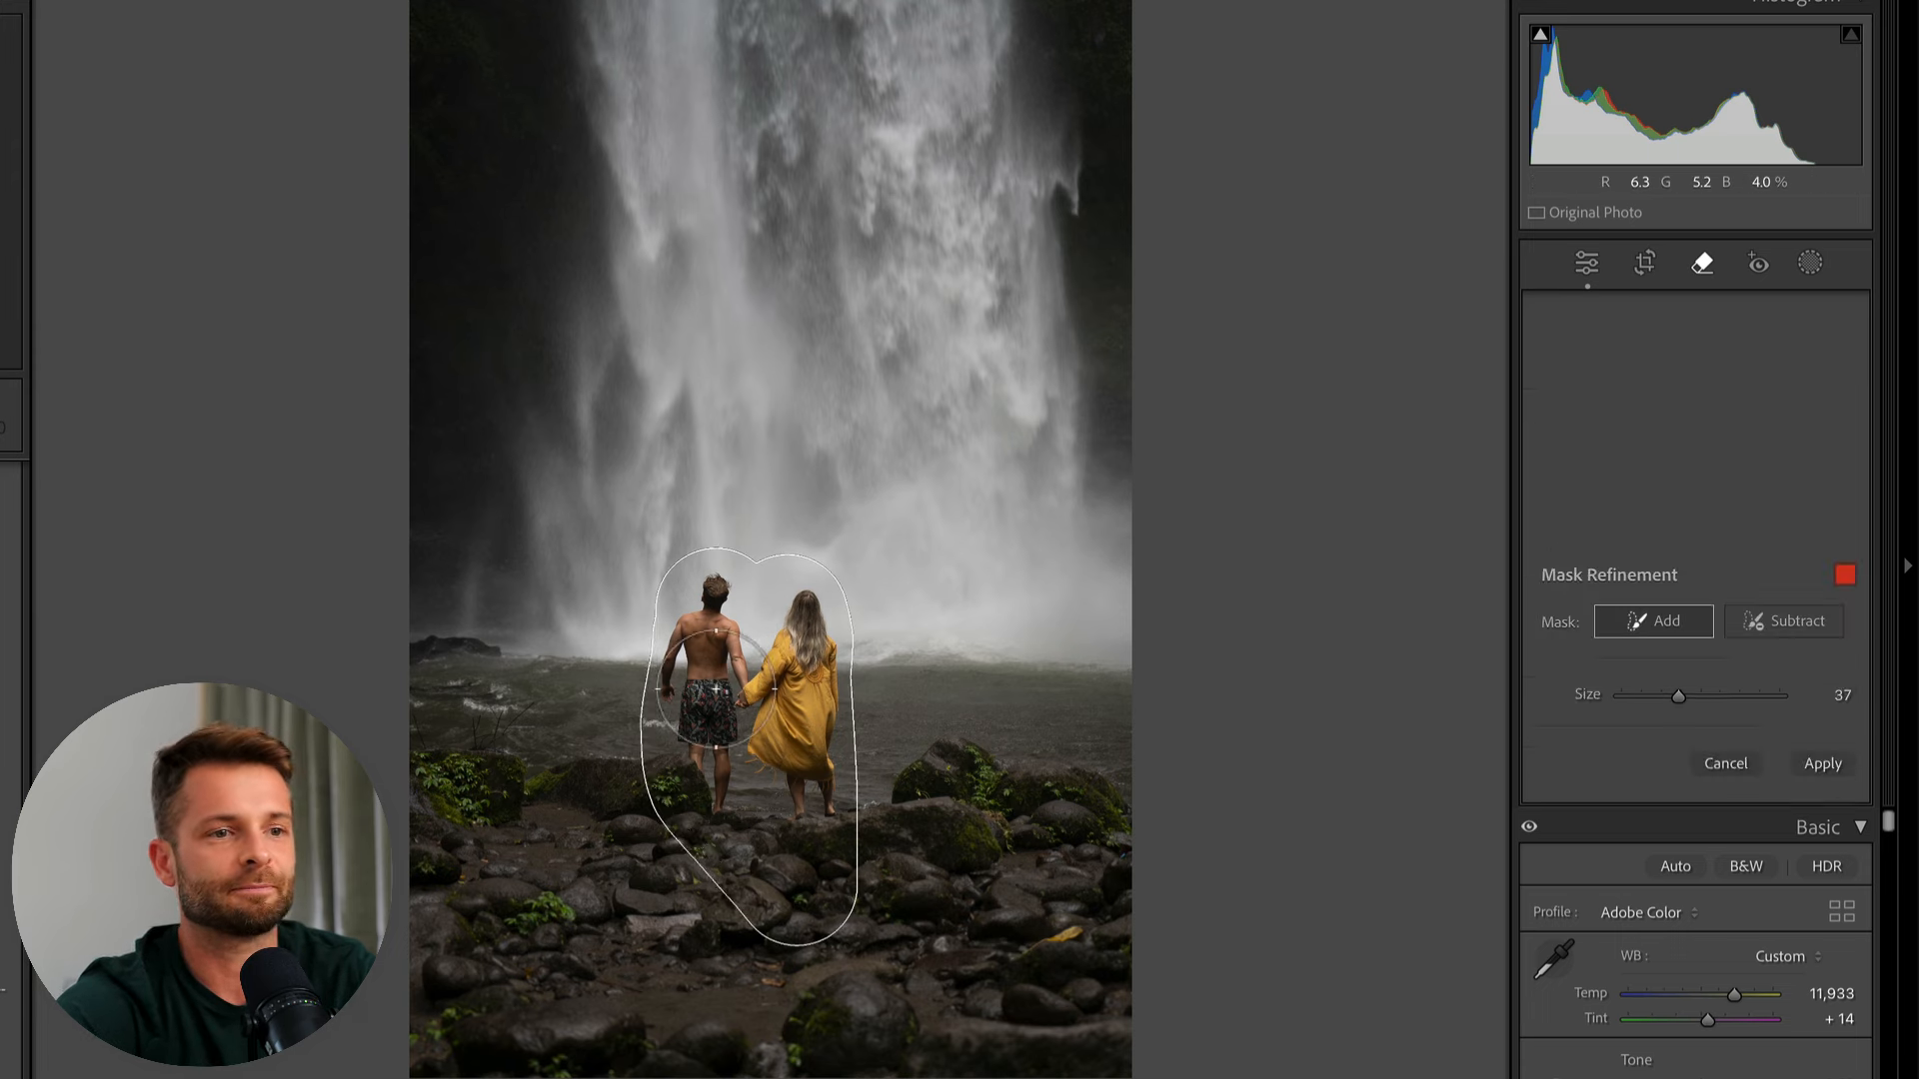
click(1823, 761)
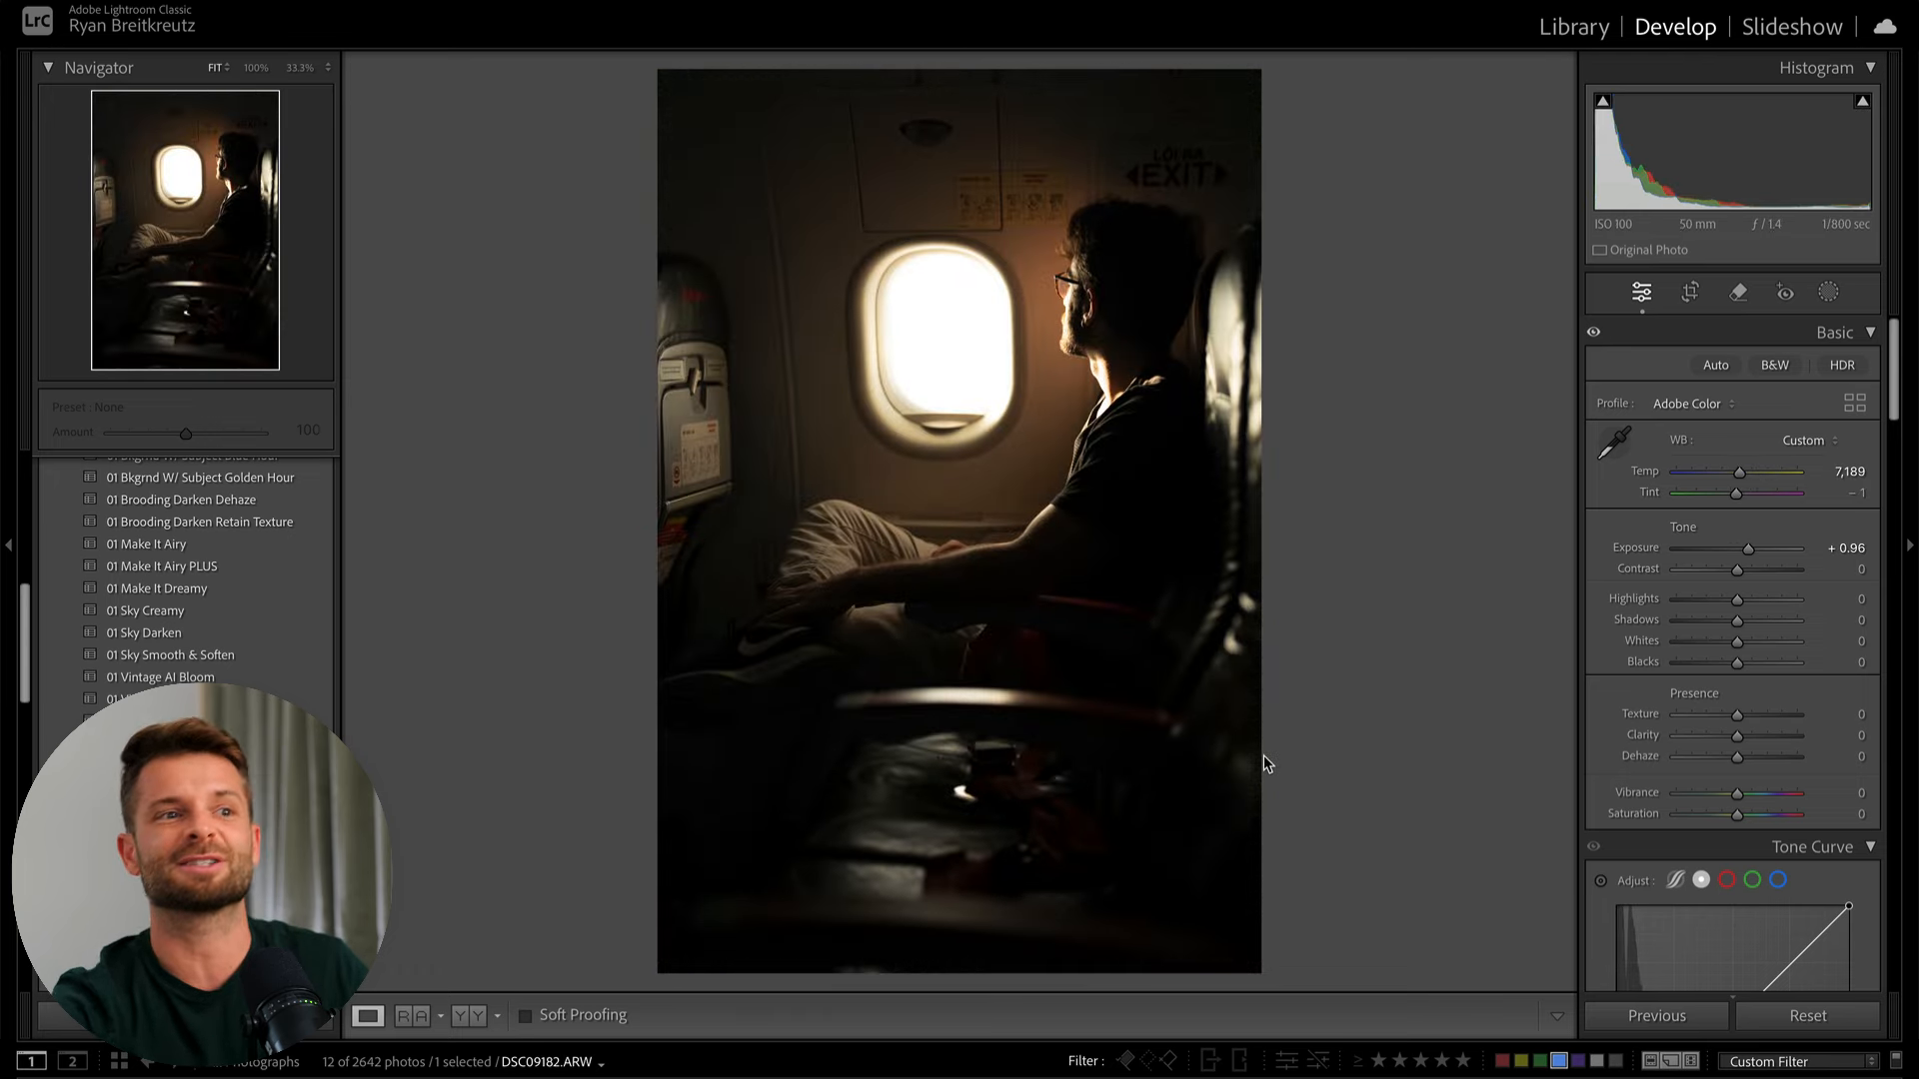
mouse_move(1753, 312)
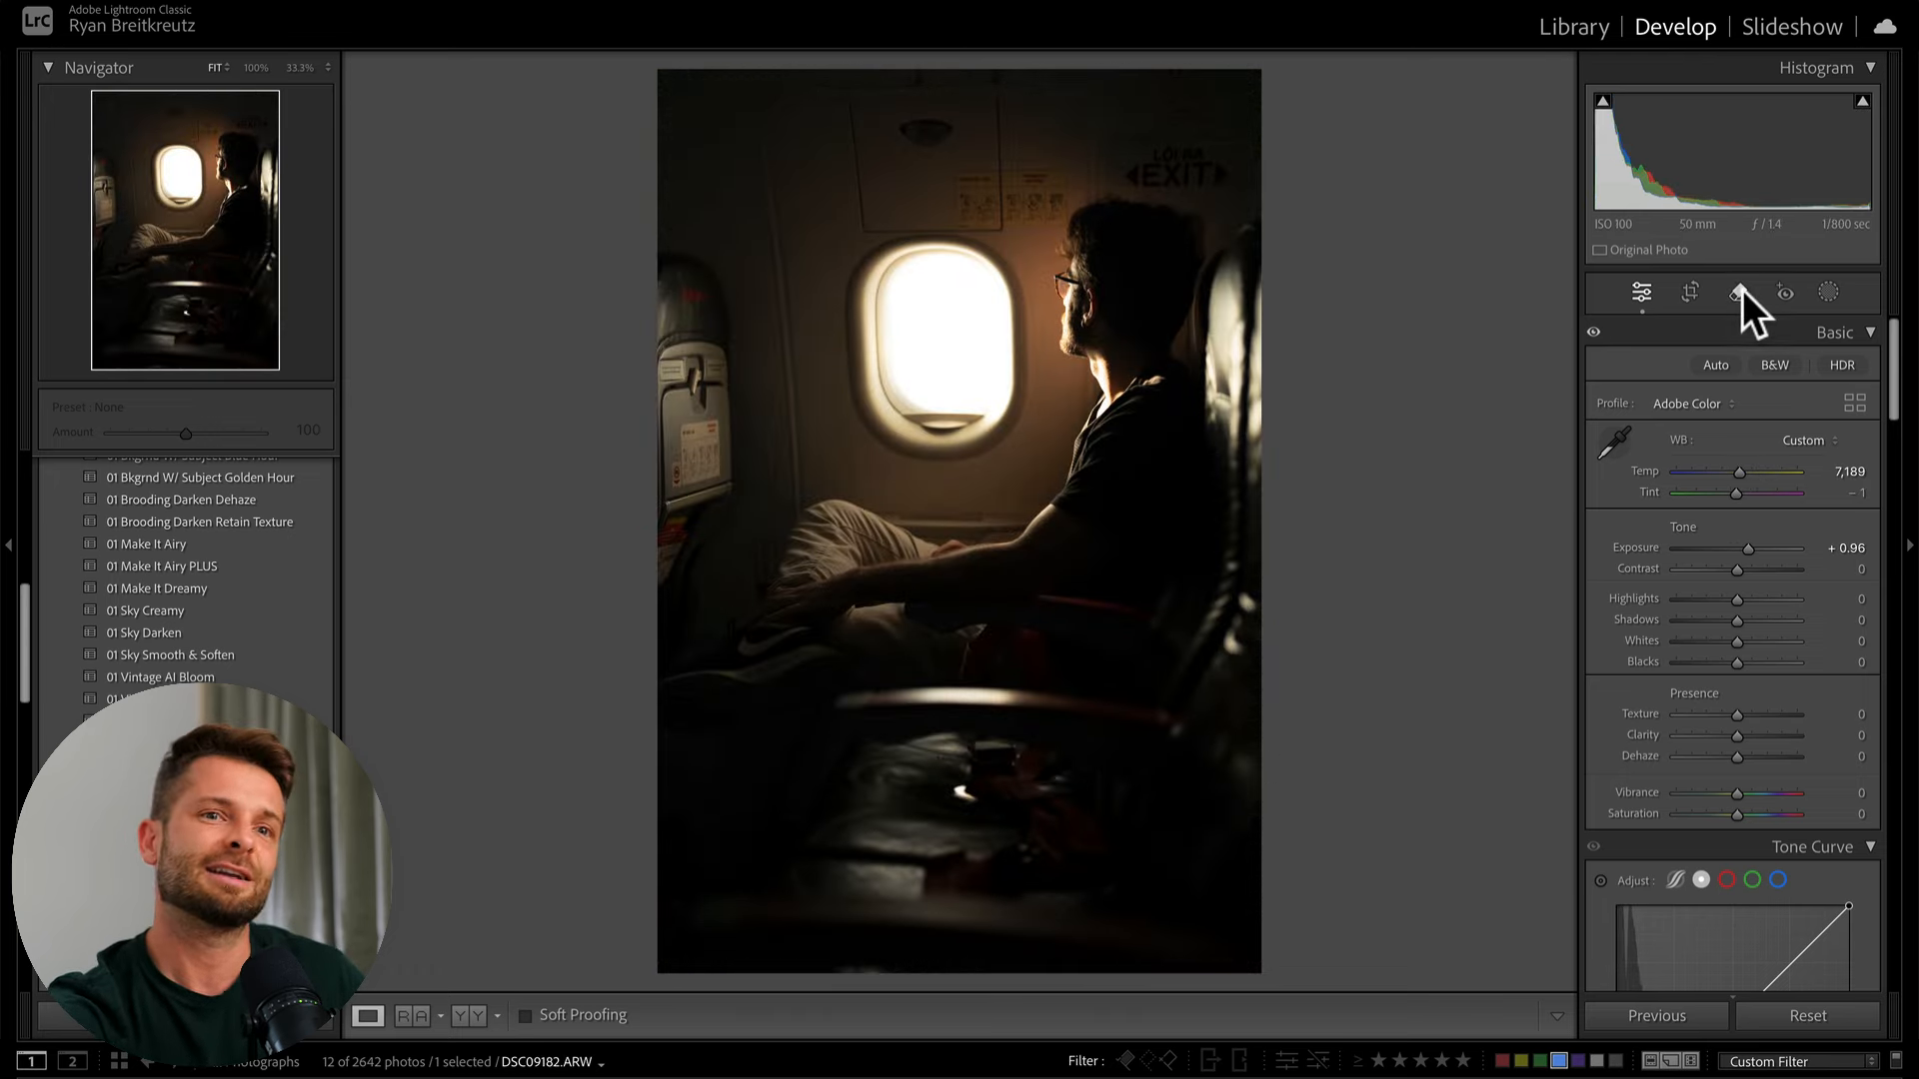
- Paint over the sign above the airplane window and run Generative Remove
click(1737, 292)
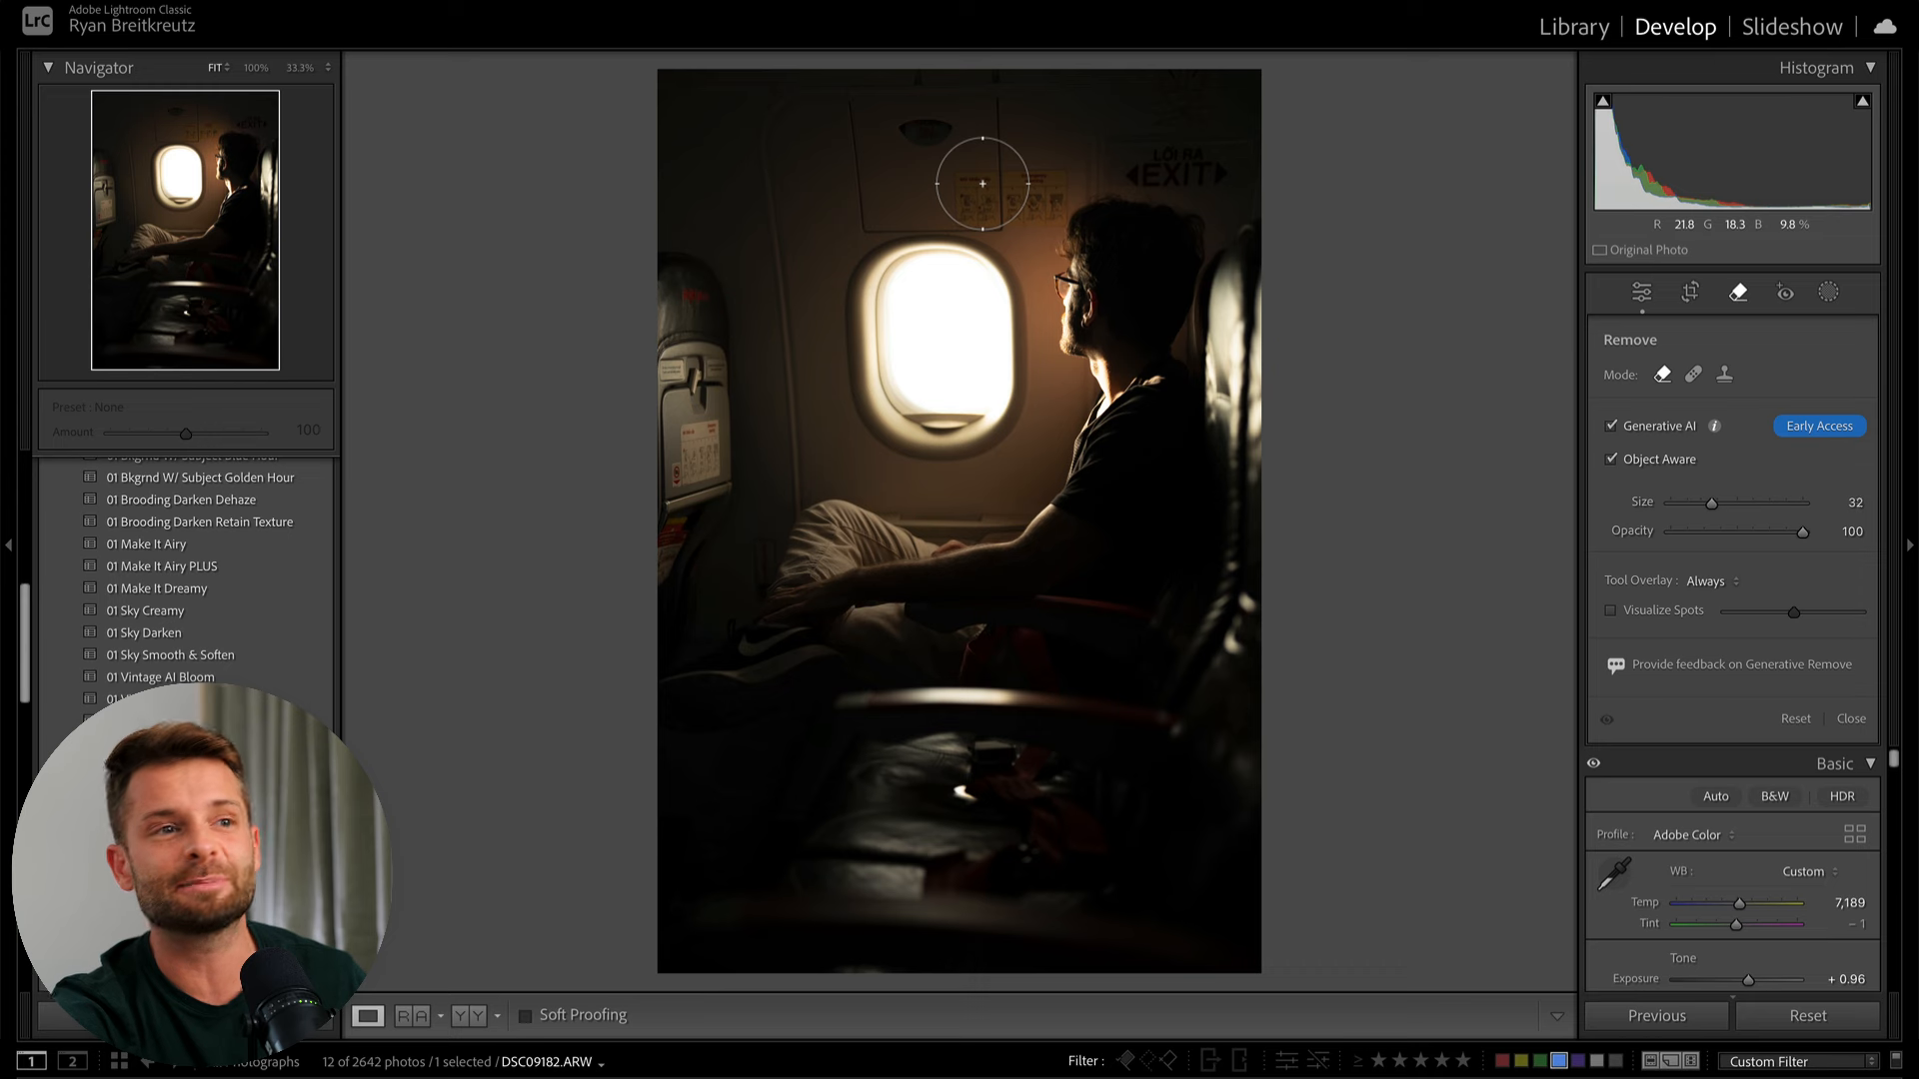
drag(980, 184, 1054, 208)
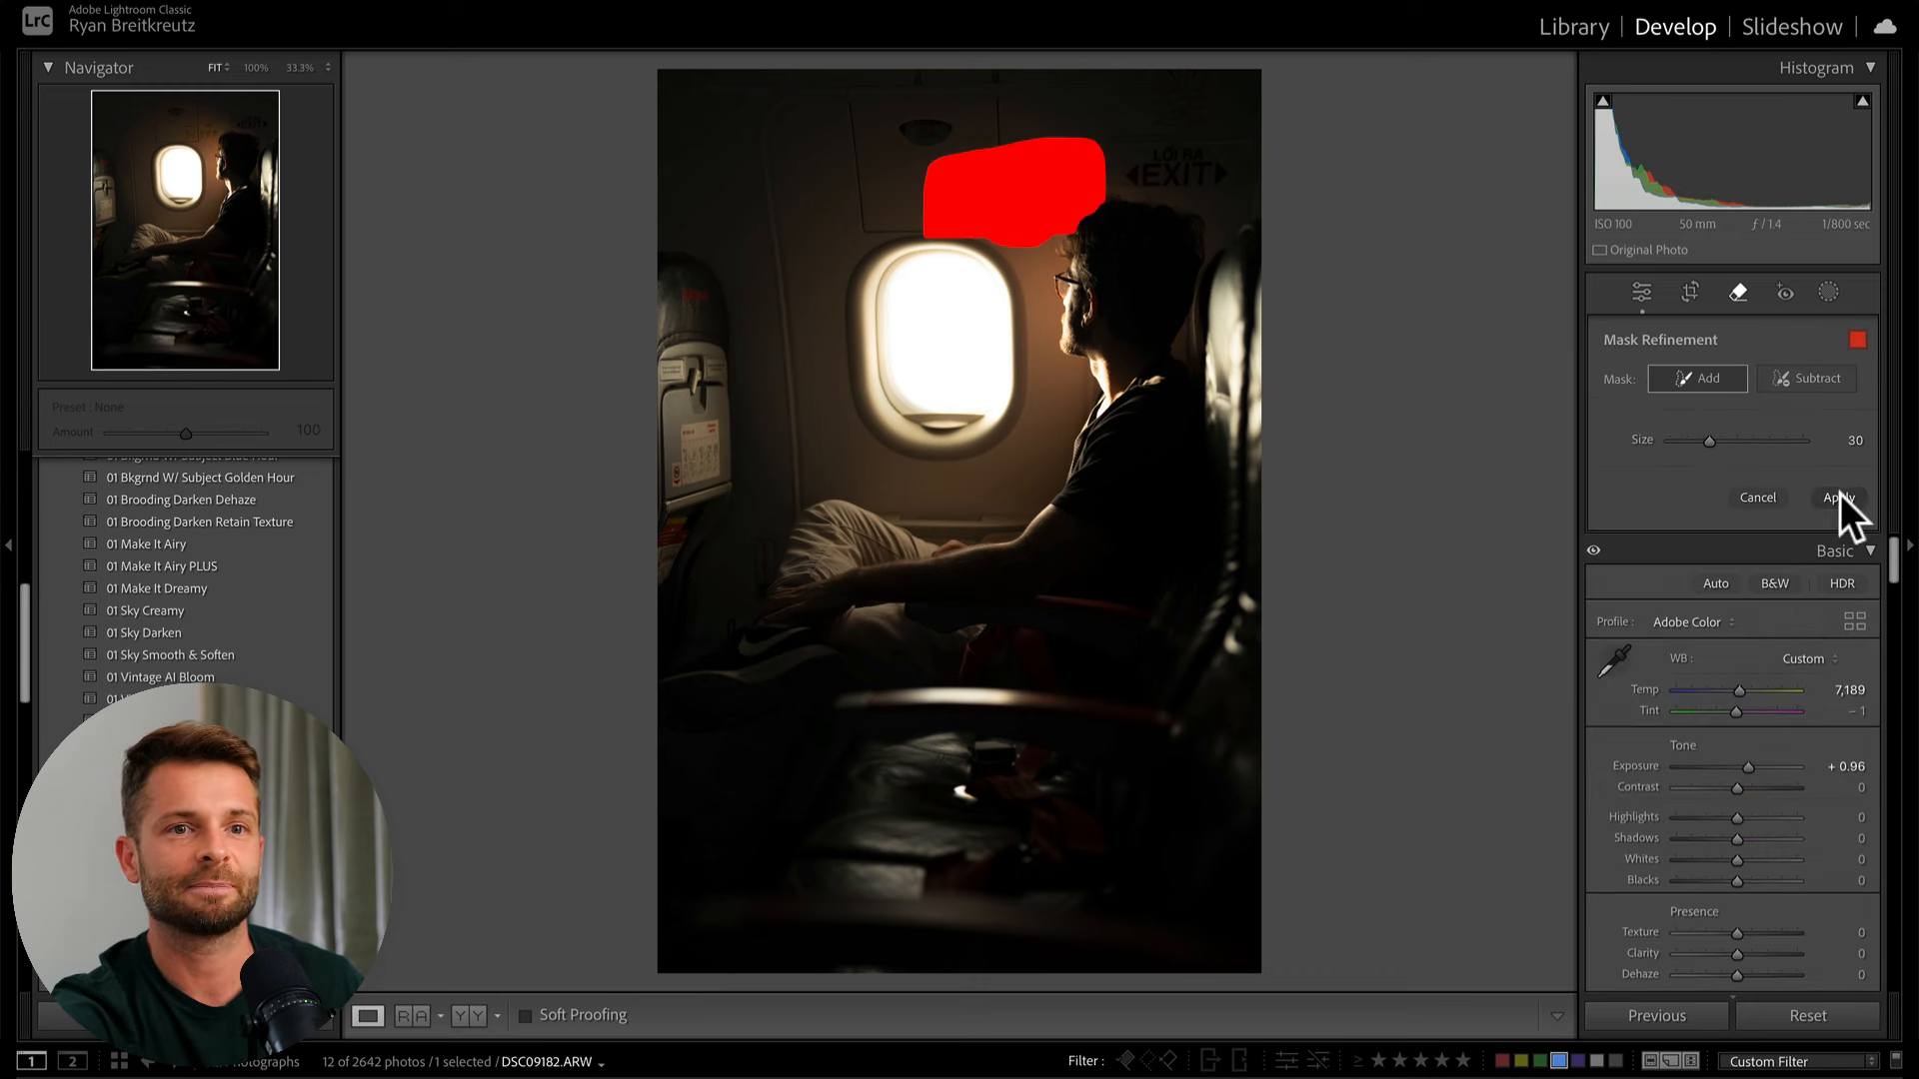
click(1835, 498)
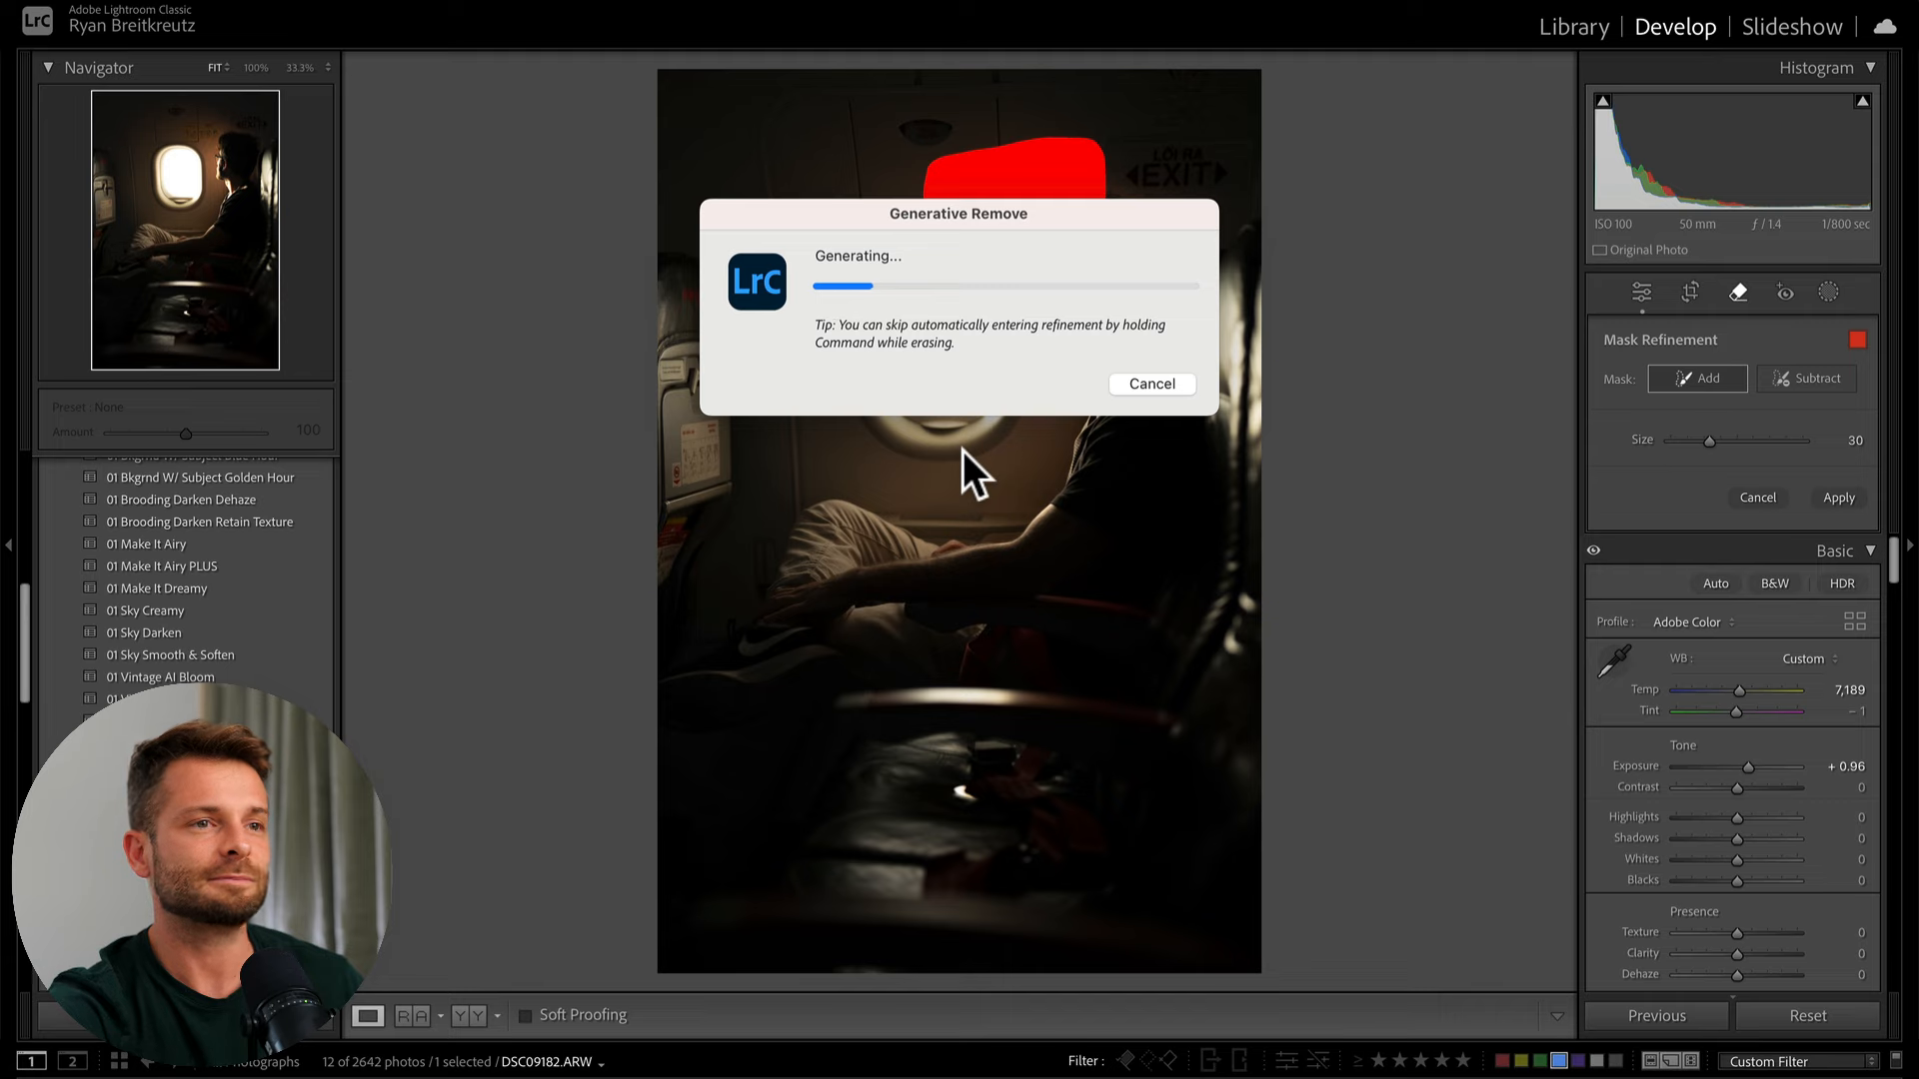